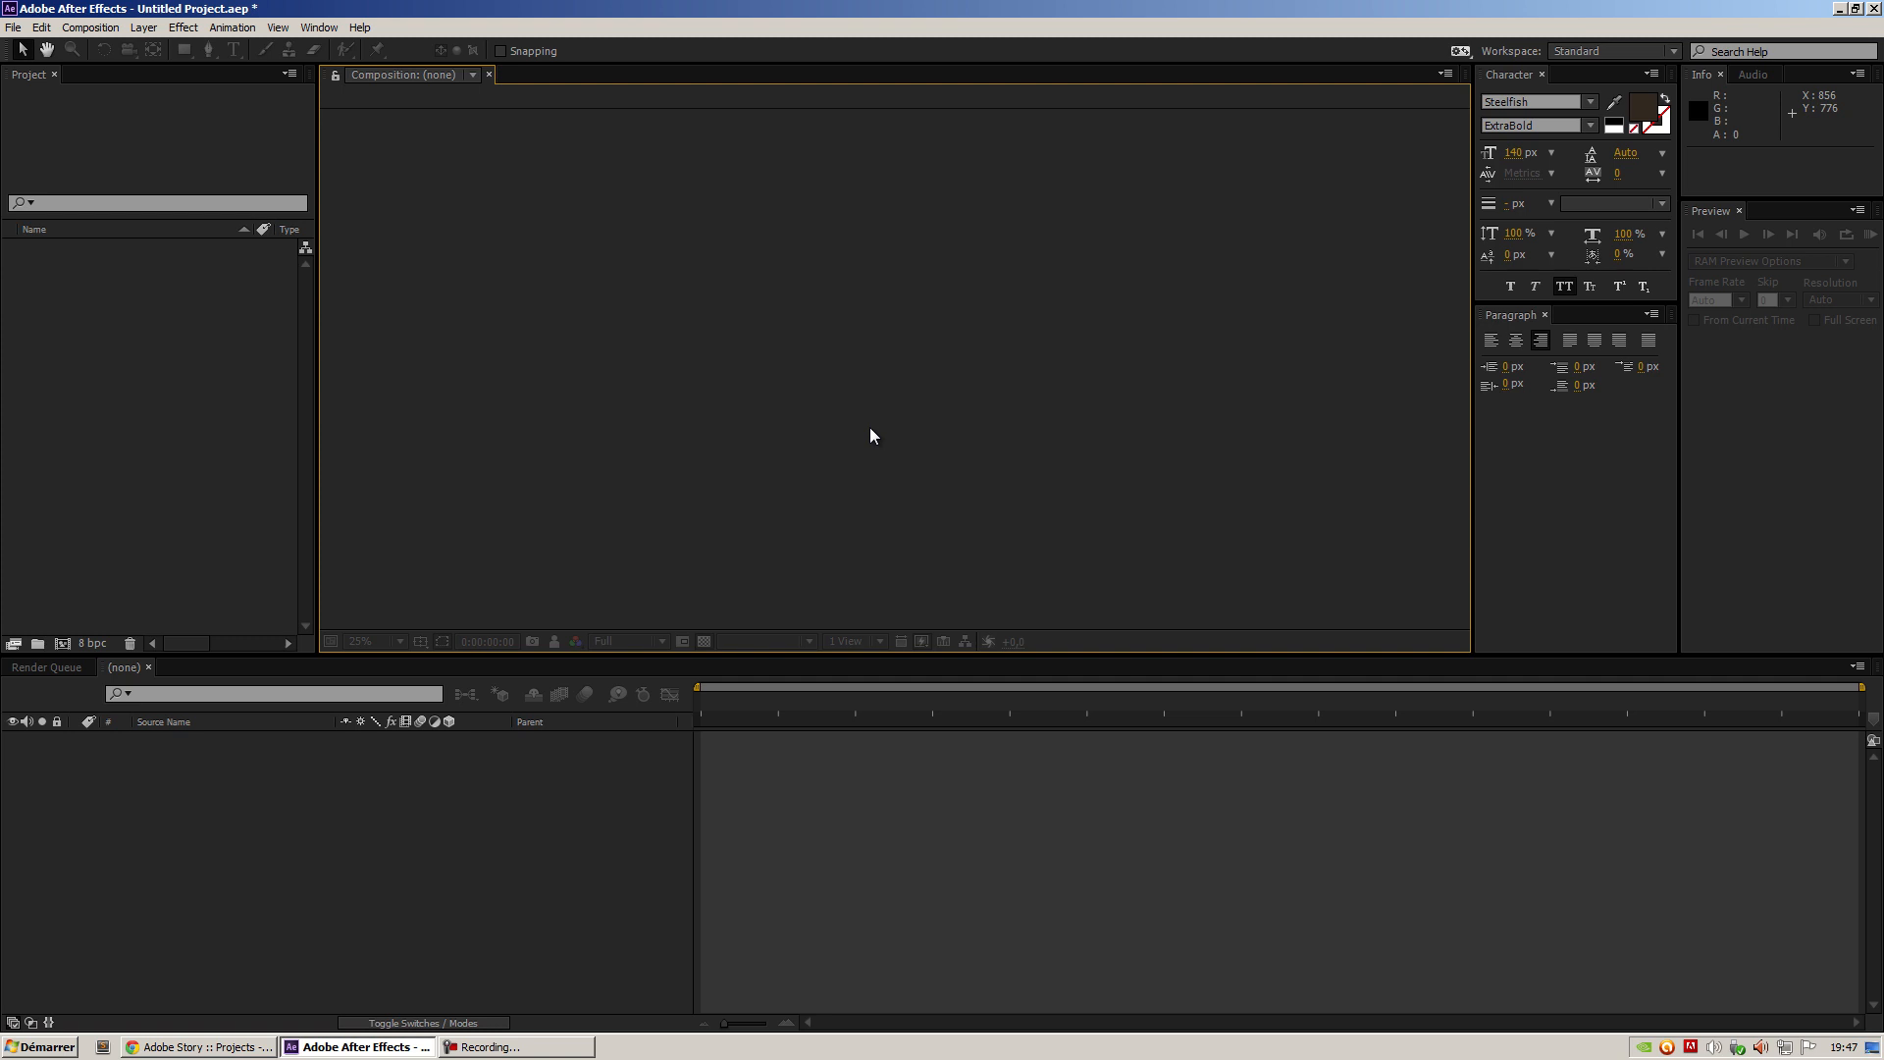
mouse_move(858, 429)
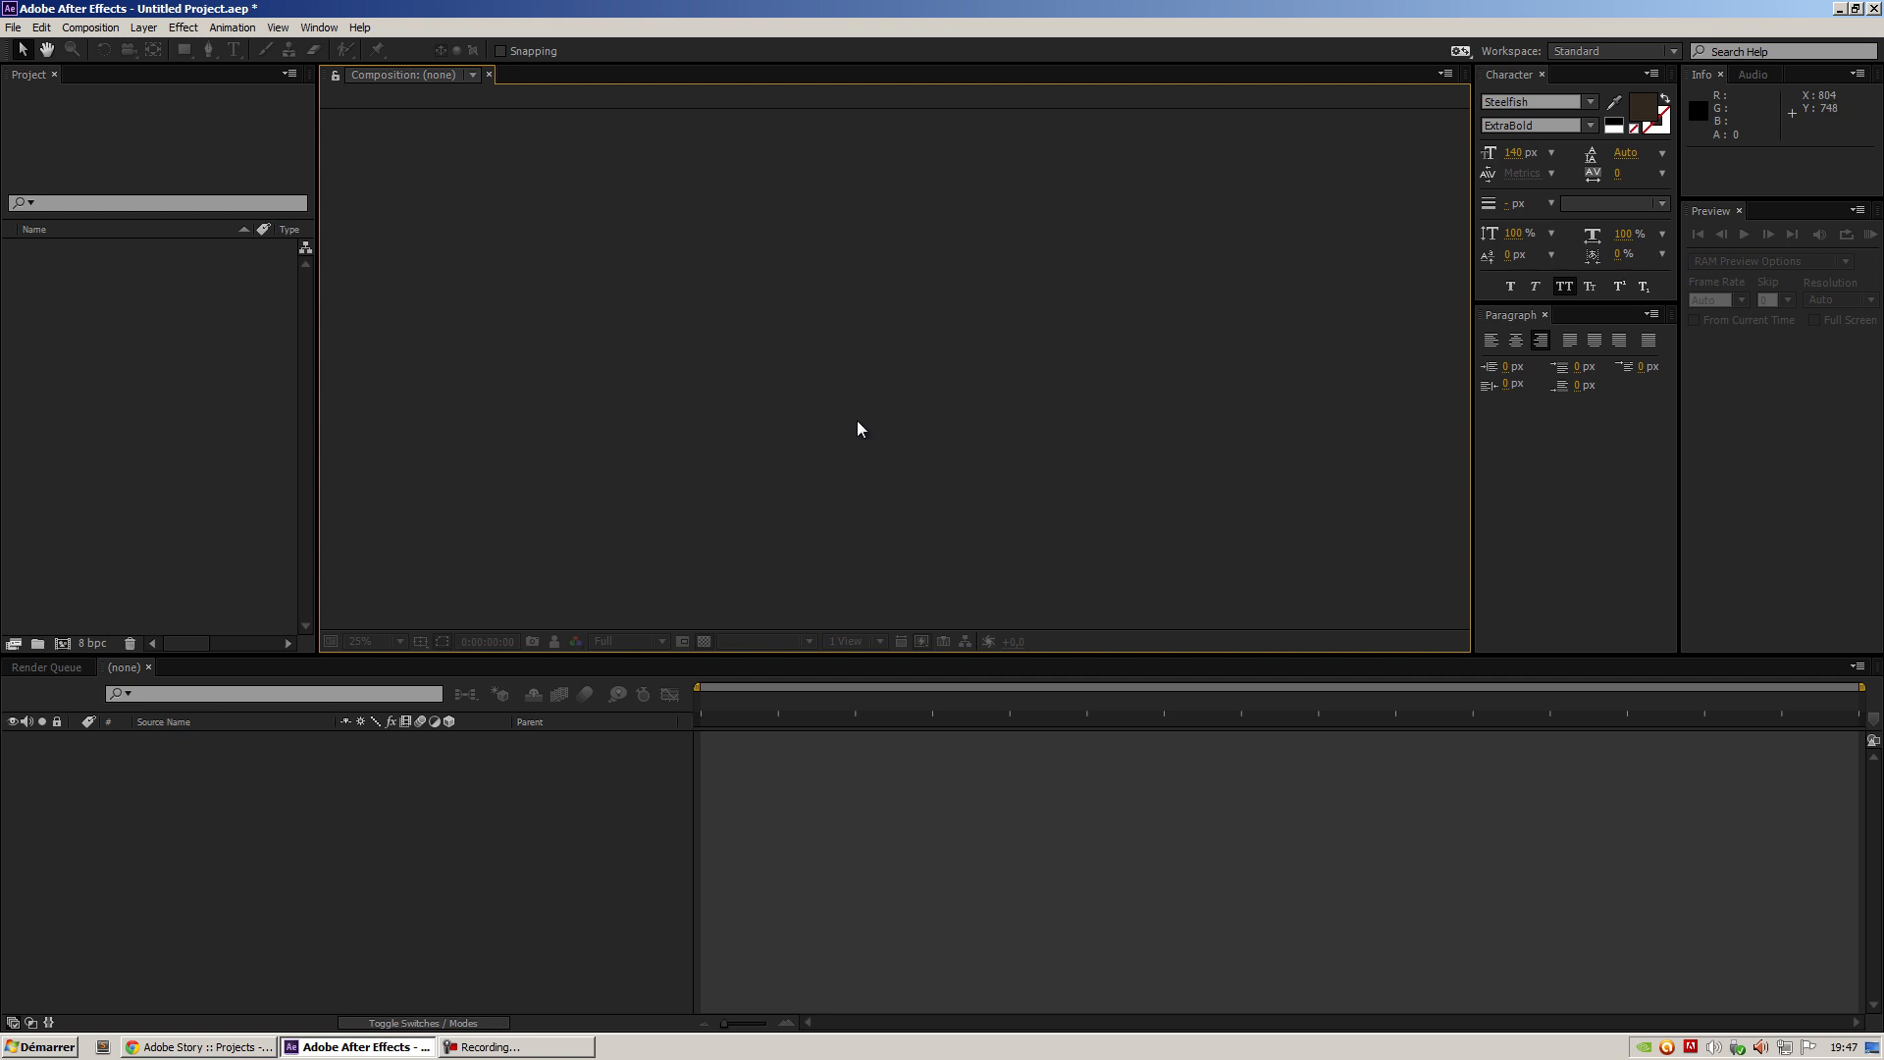
mouse_move(507, 261)
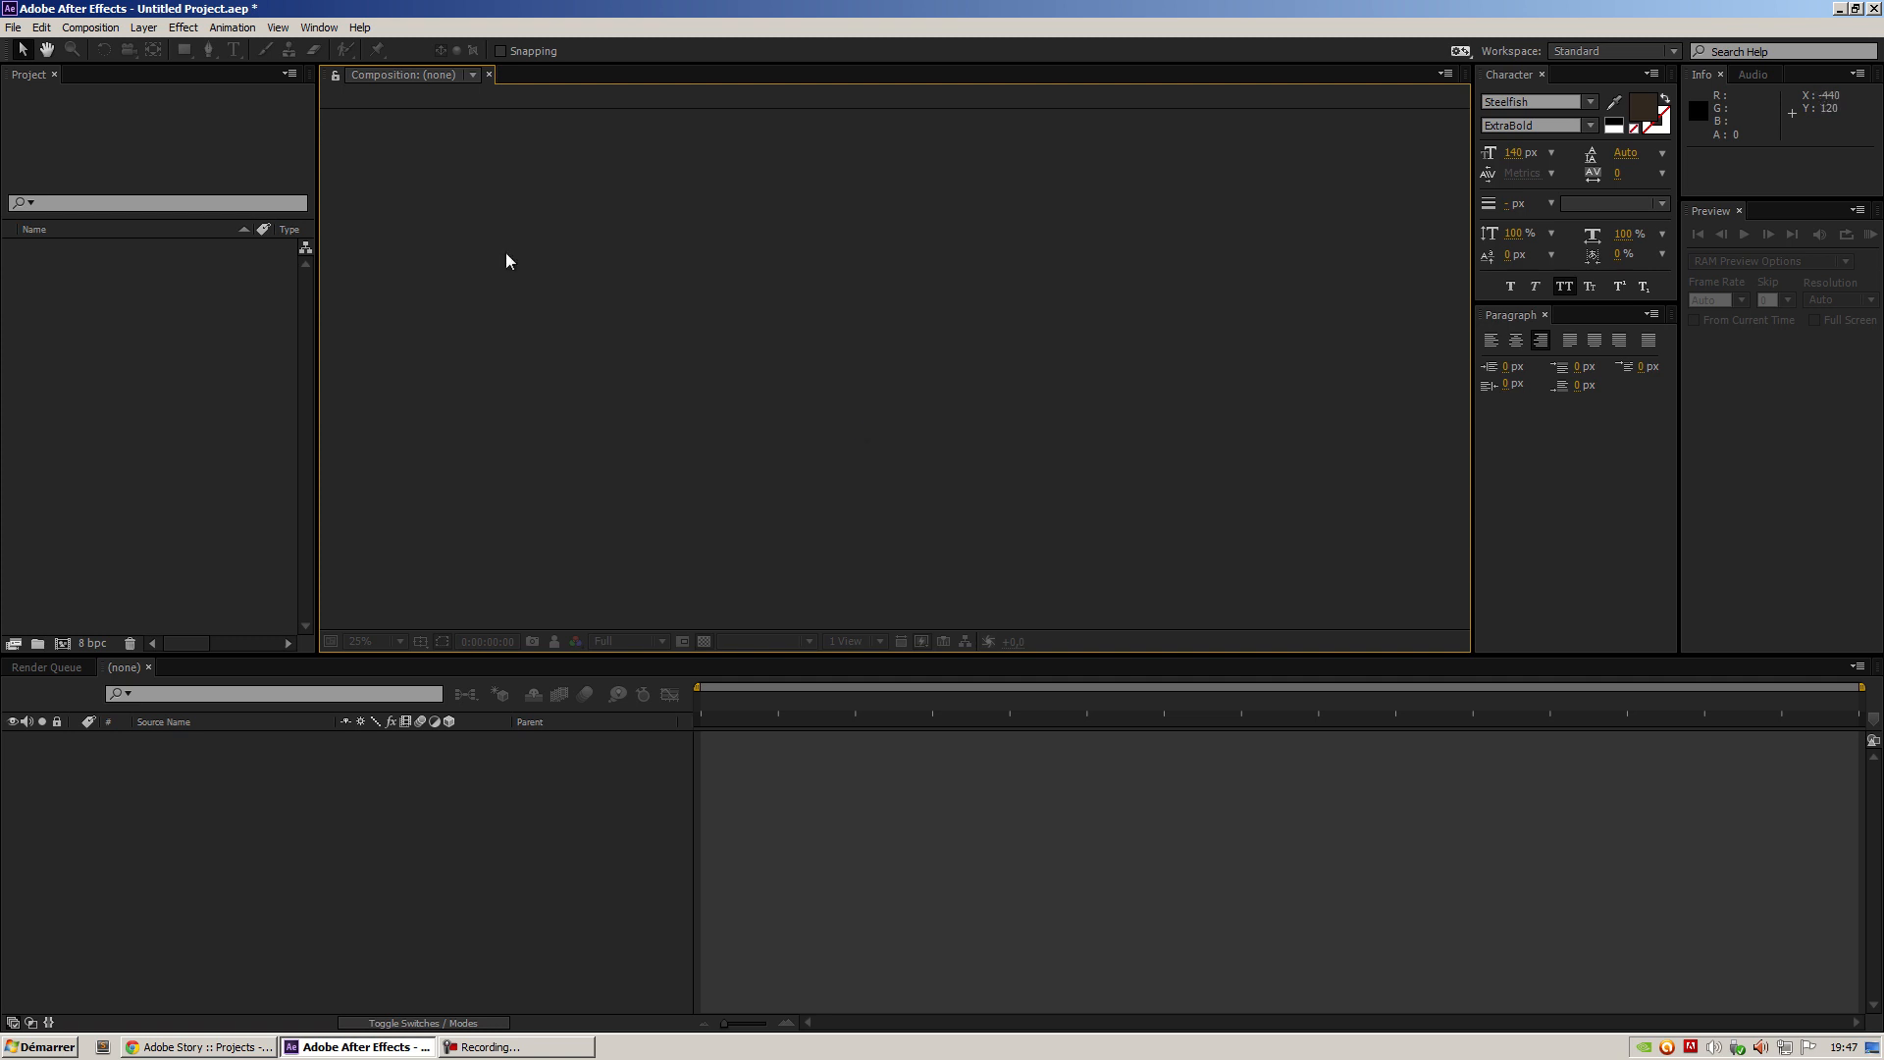
Open the File menu to reach the Scripts submenu in a new, empty project
left_click(12, 26)
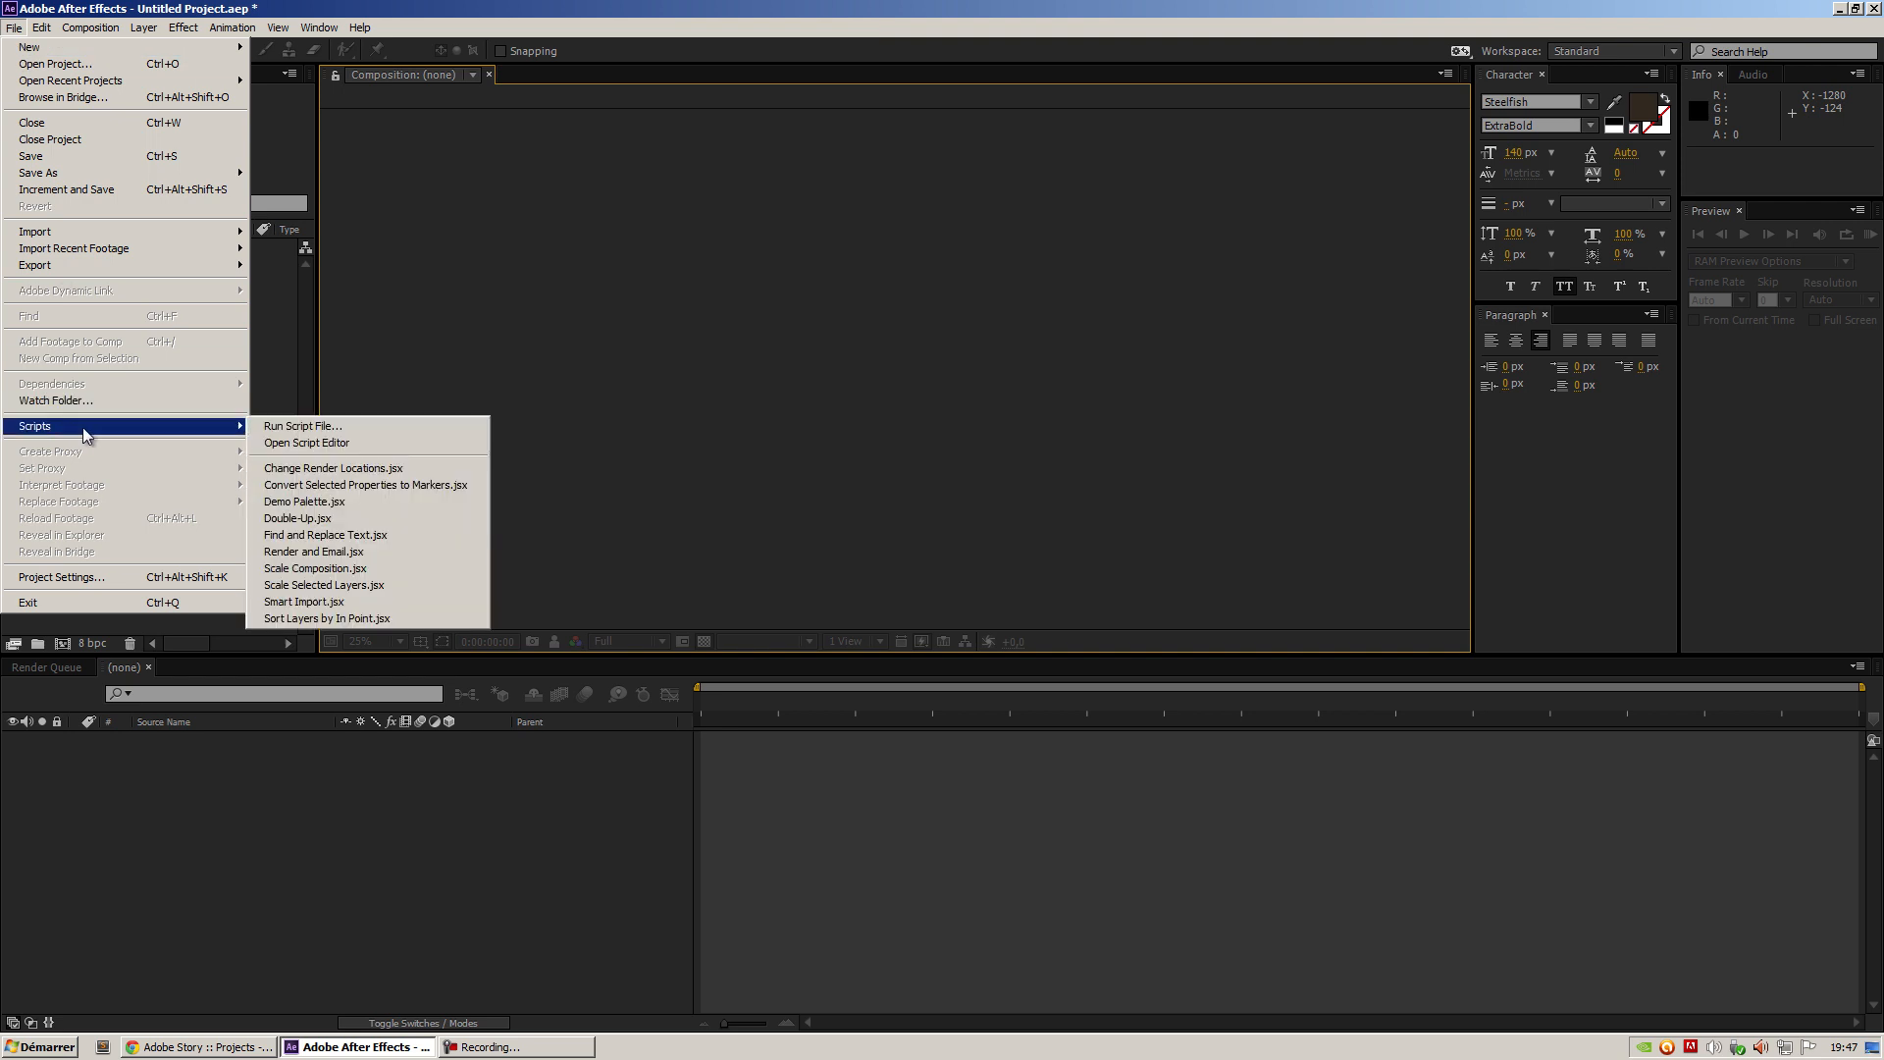
Run the ScriptBoarding JSXBIN script file to launch the Story Boarding 1.0 panel
left_click(302, 425)
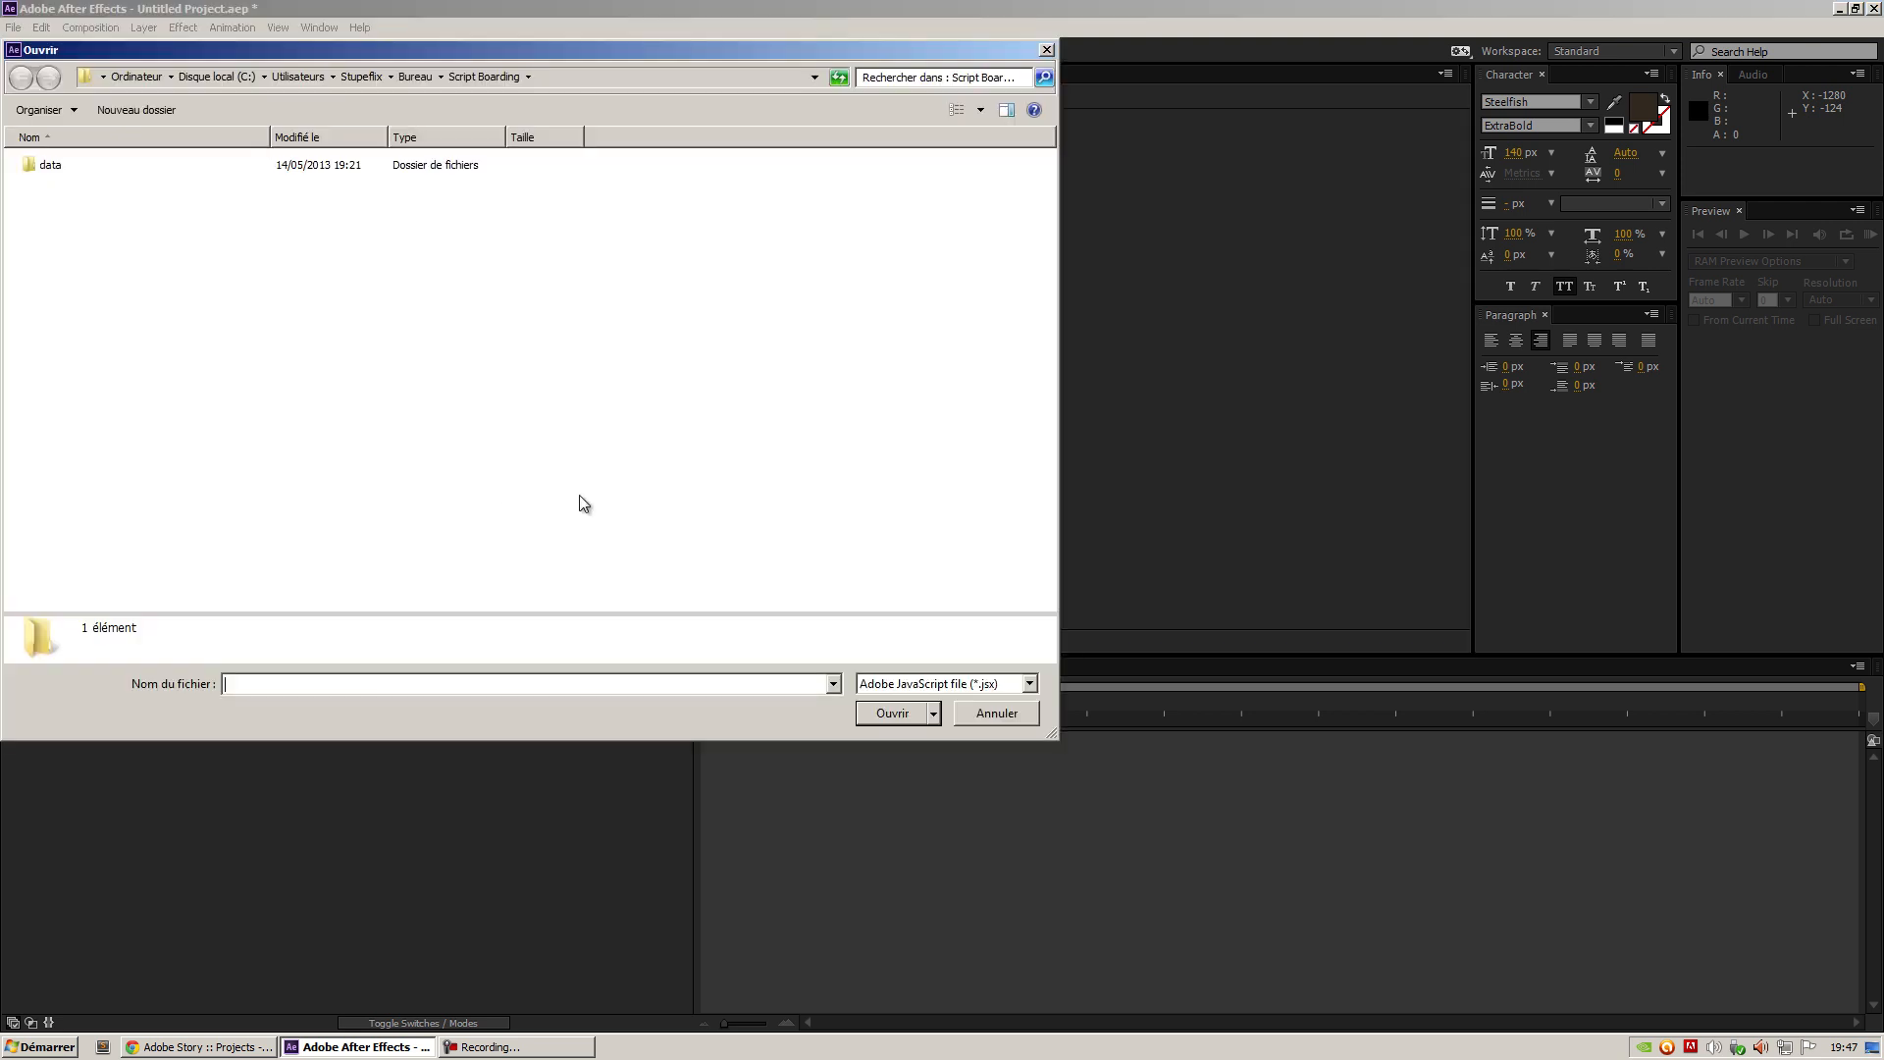
left_click(1027, 684)
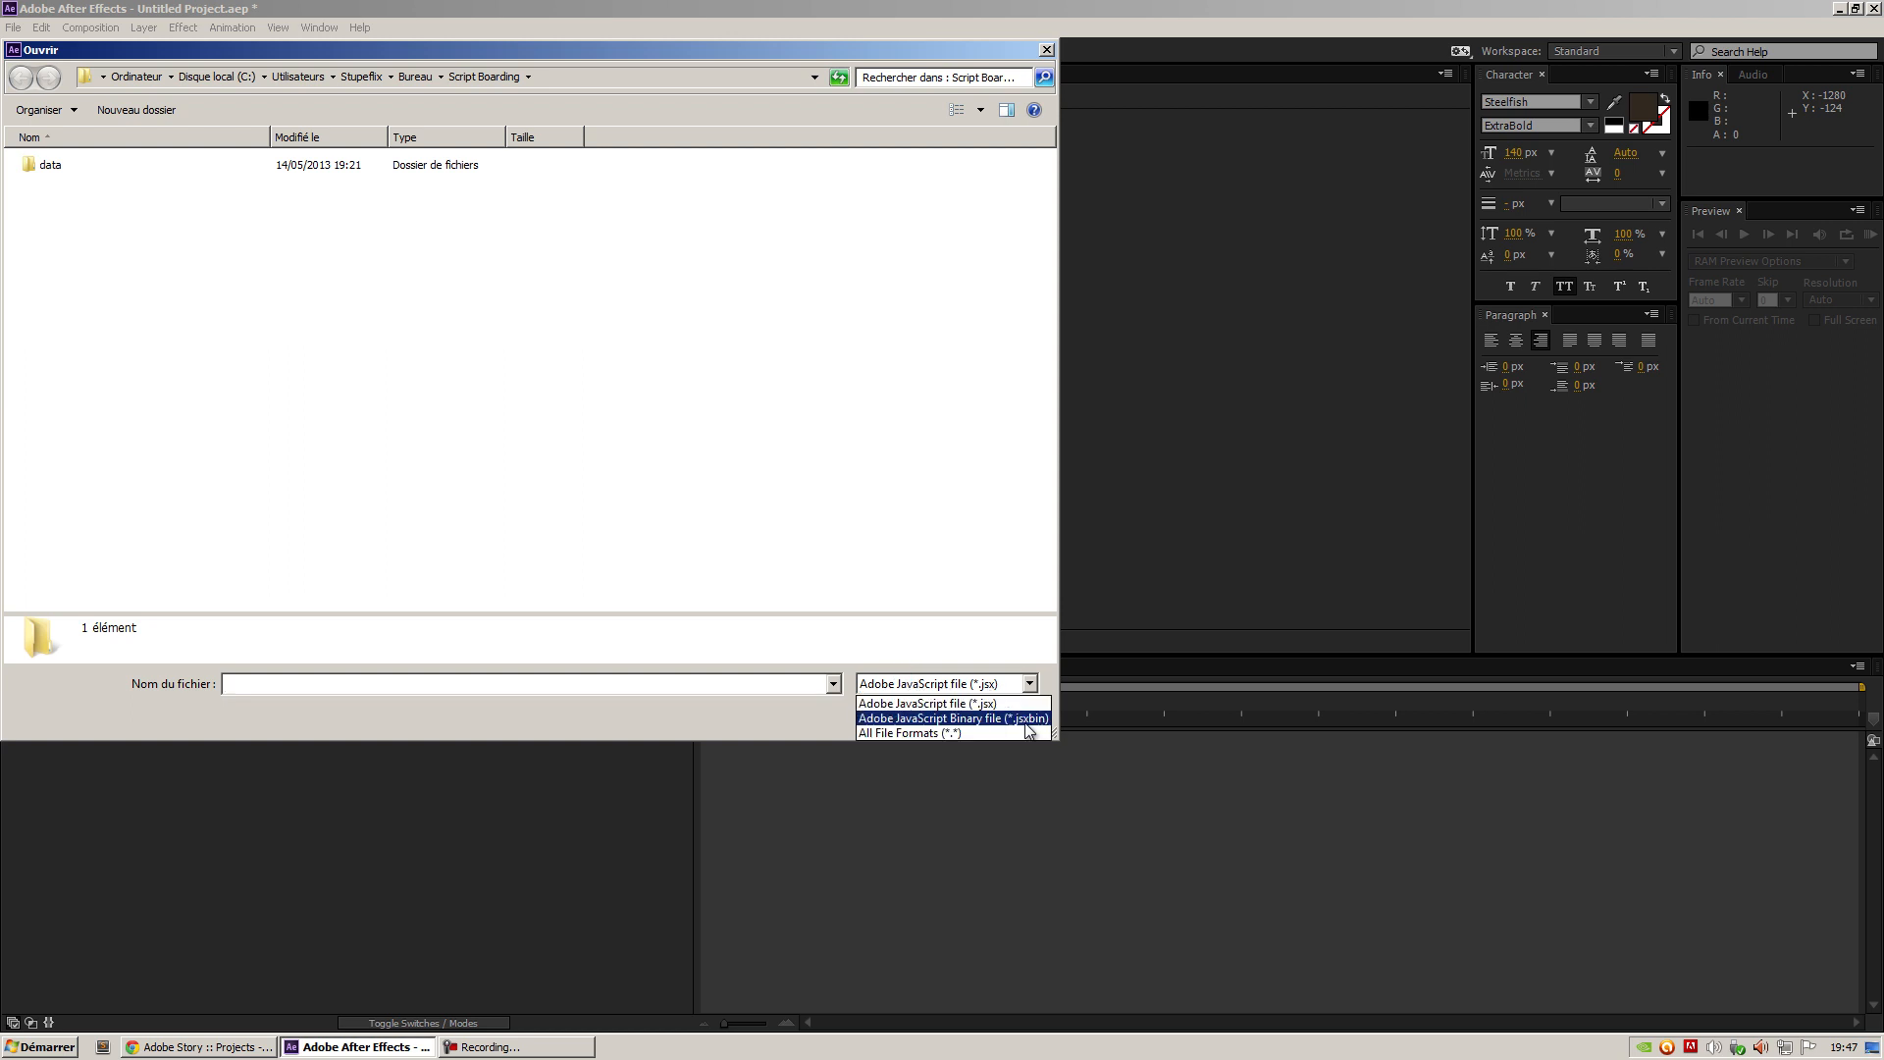
left_click(953, 717)
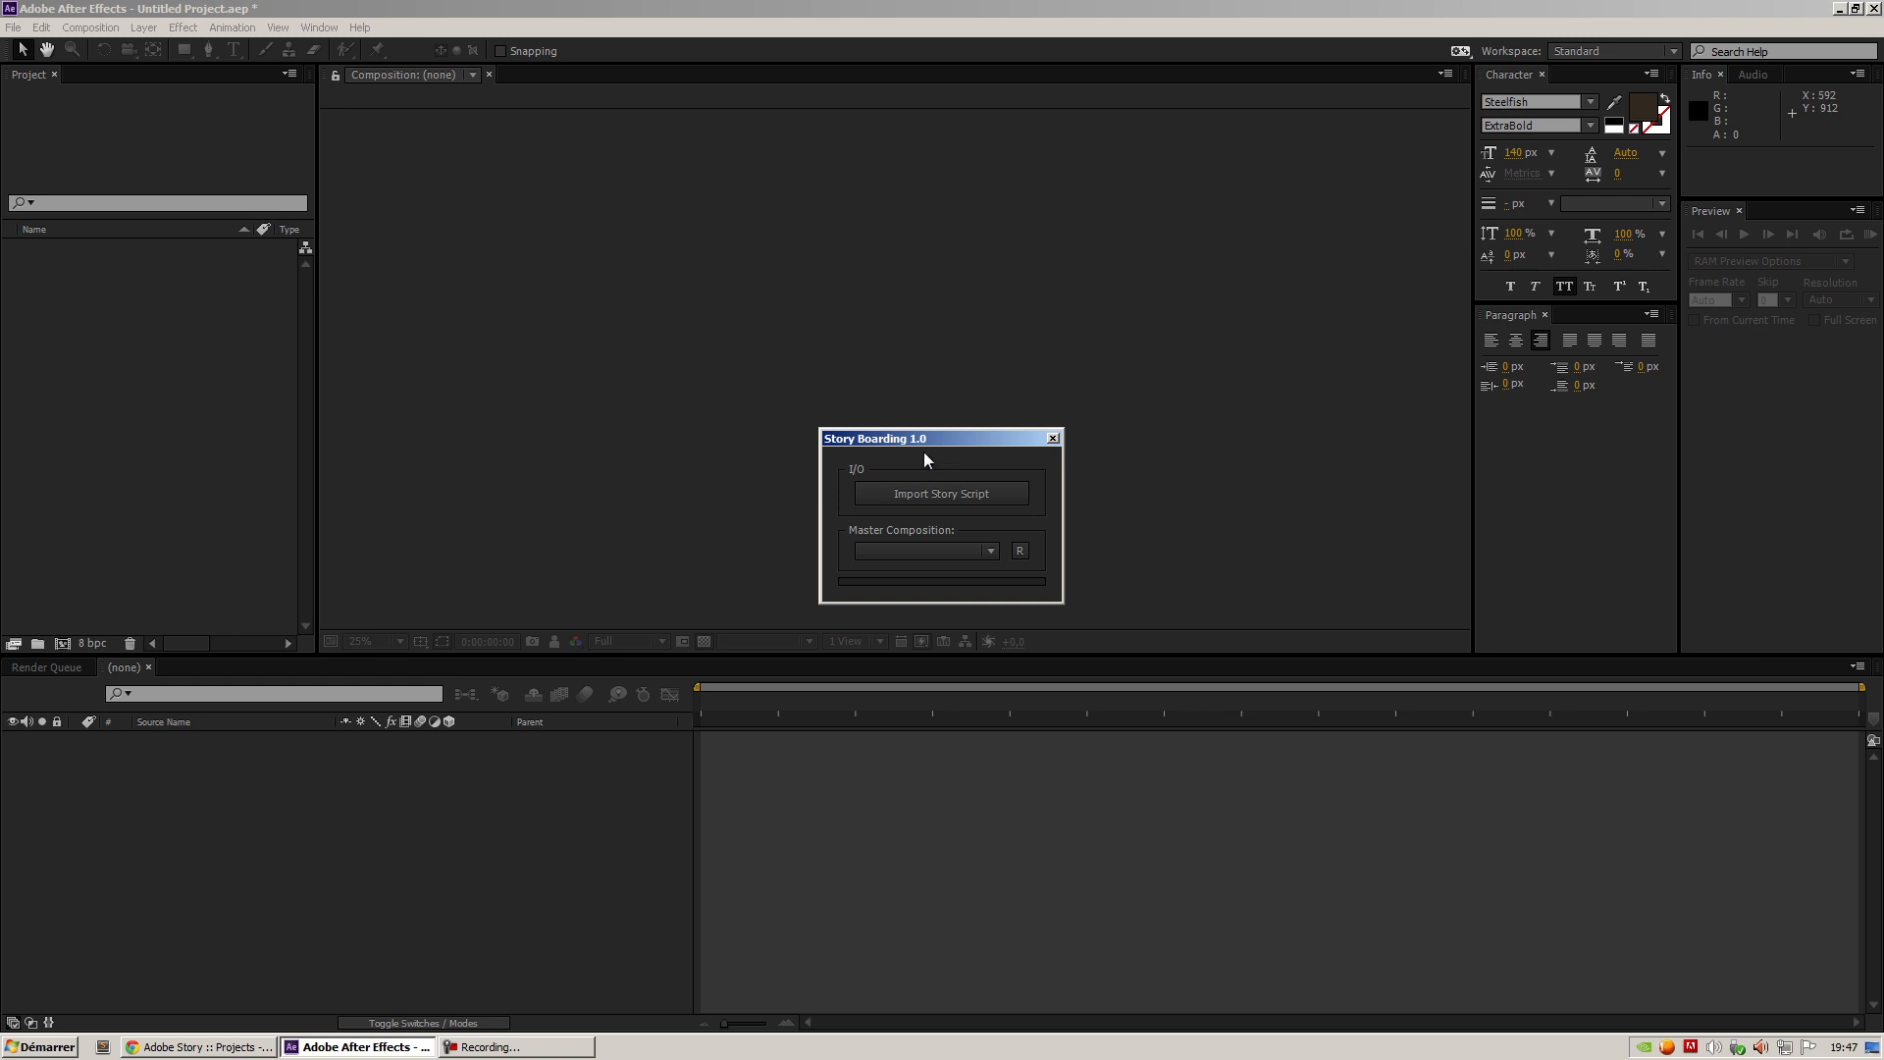
mouse_move(639, 474)
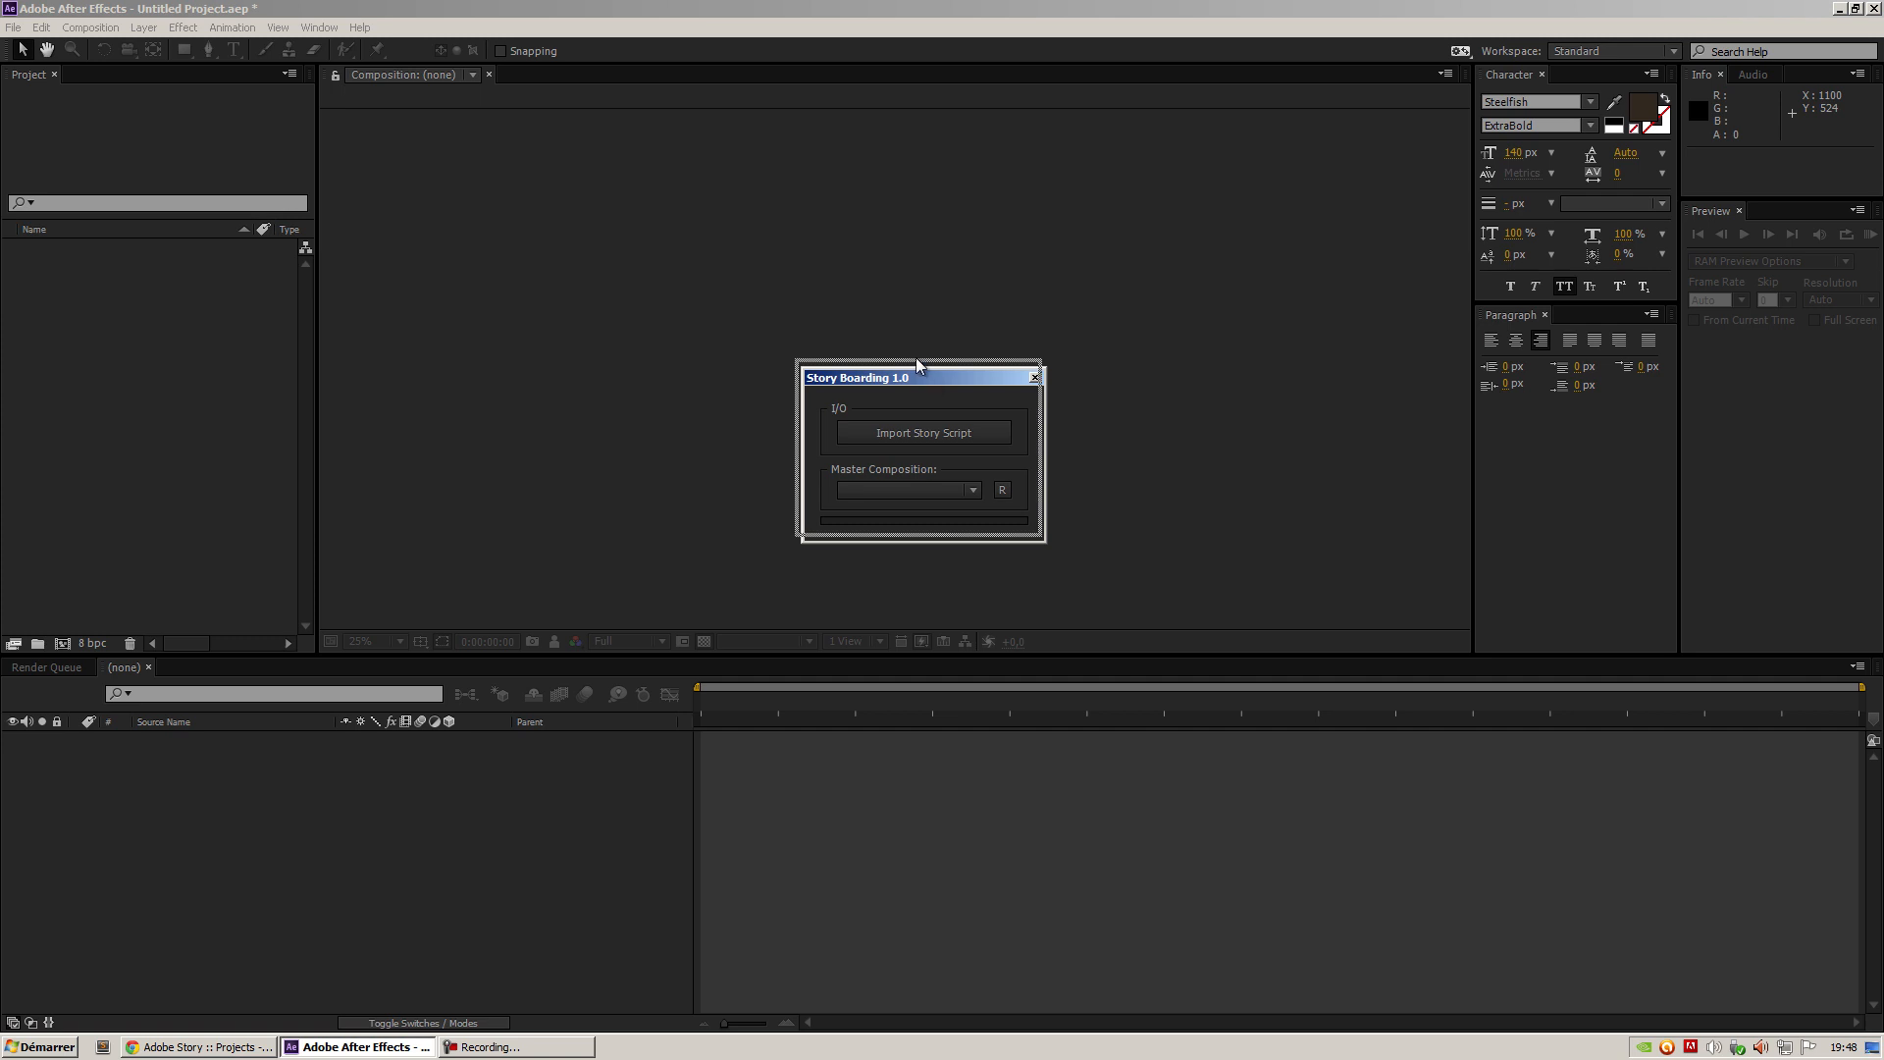
Reposition the Story Boarding panel higher on the screen
left_click_drag(920, 376, 853, 285)
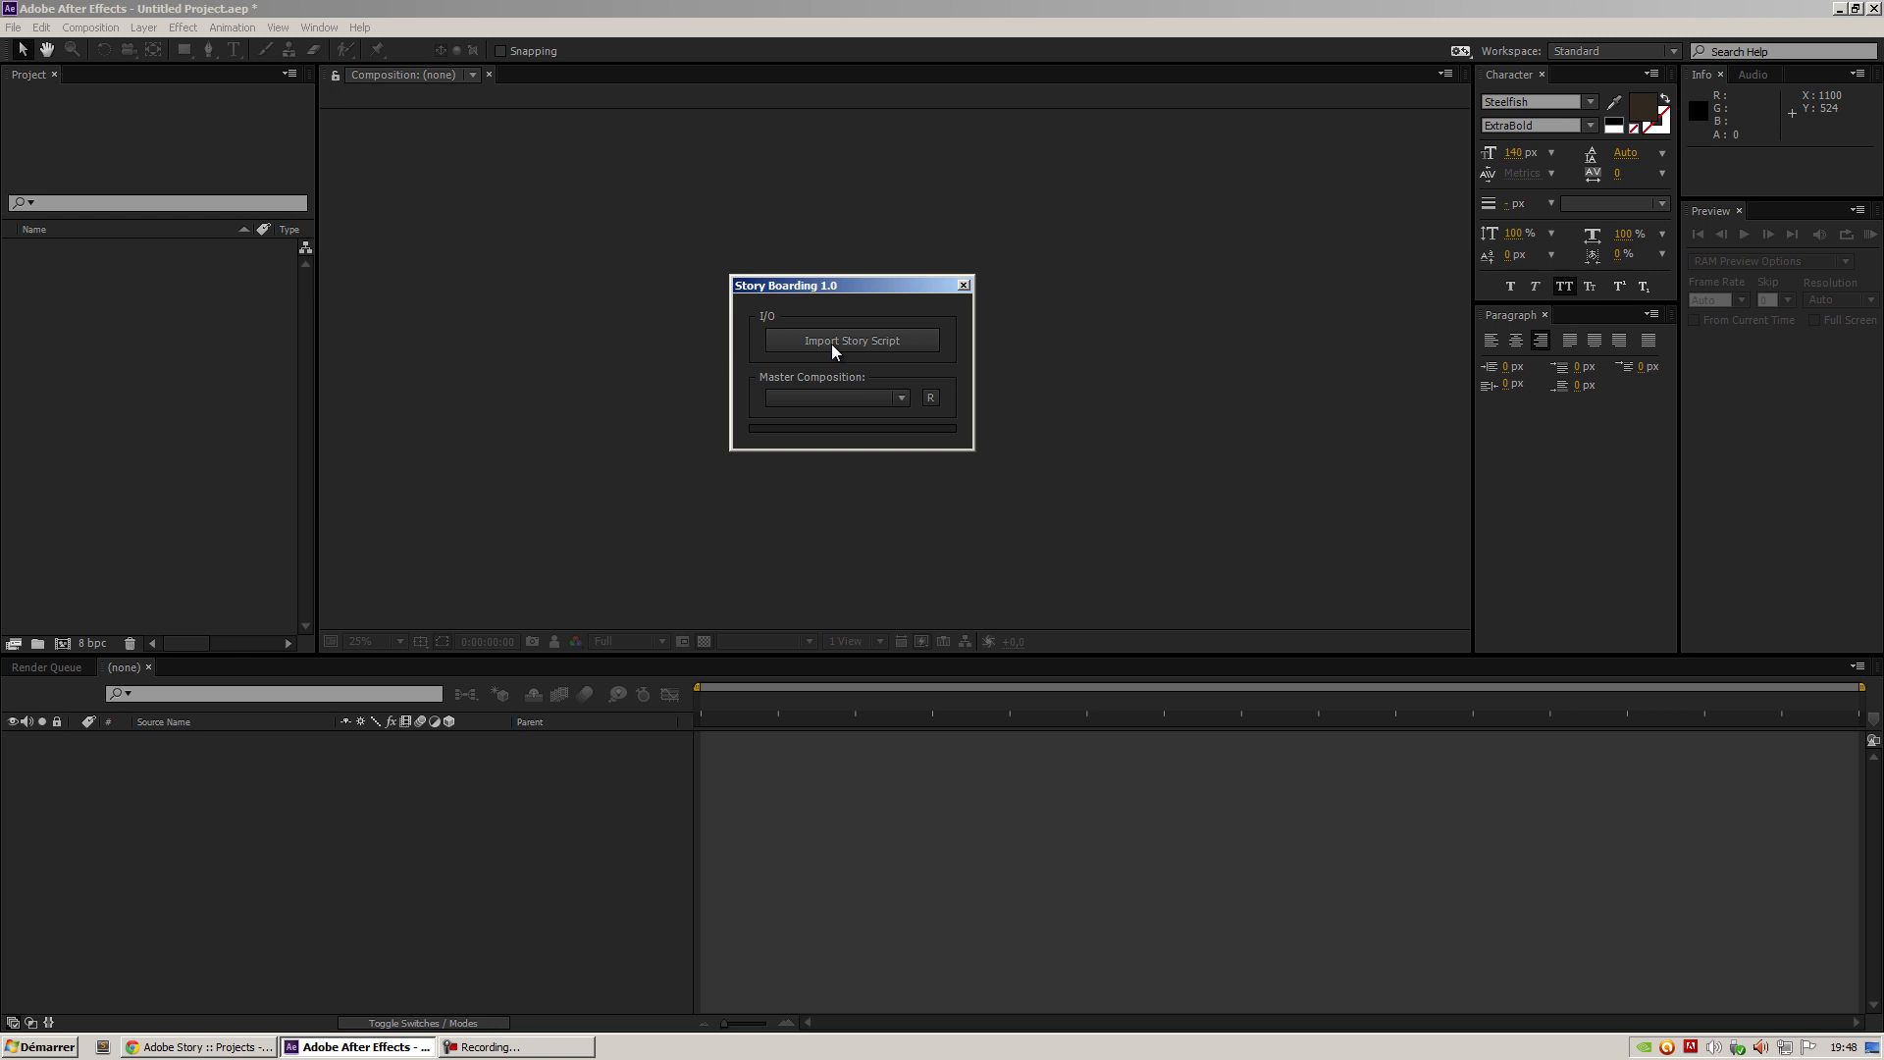
mouse_move(859, 392)
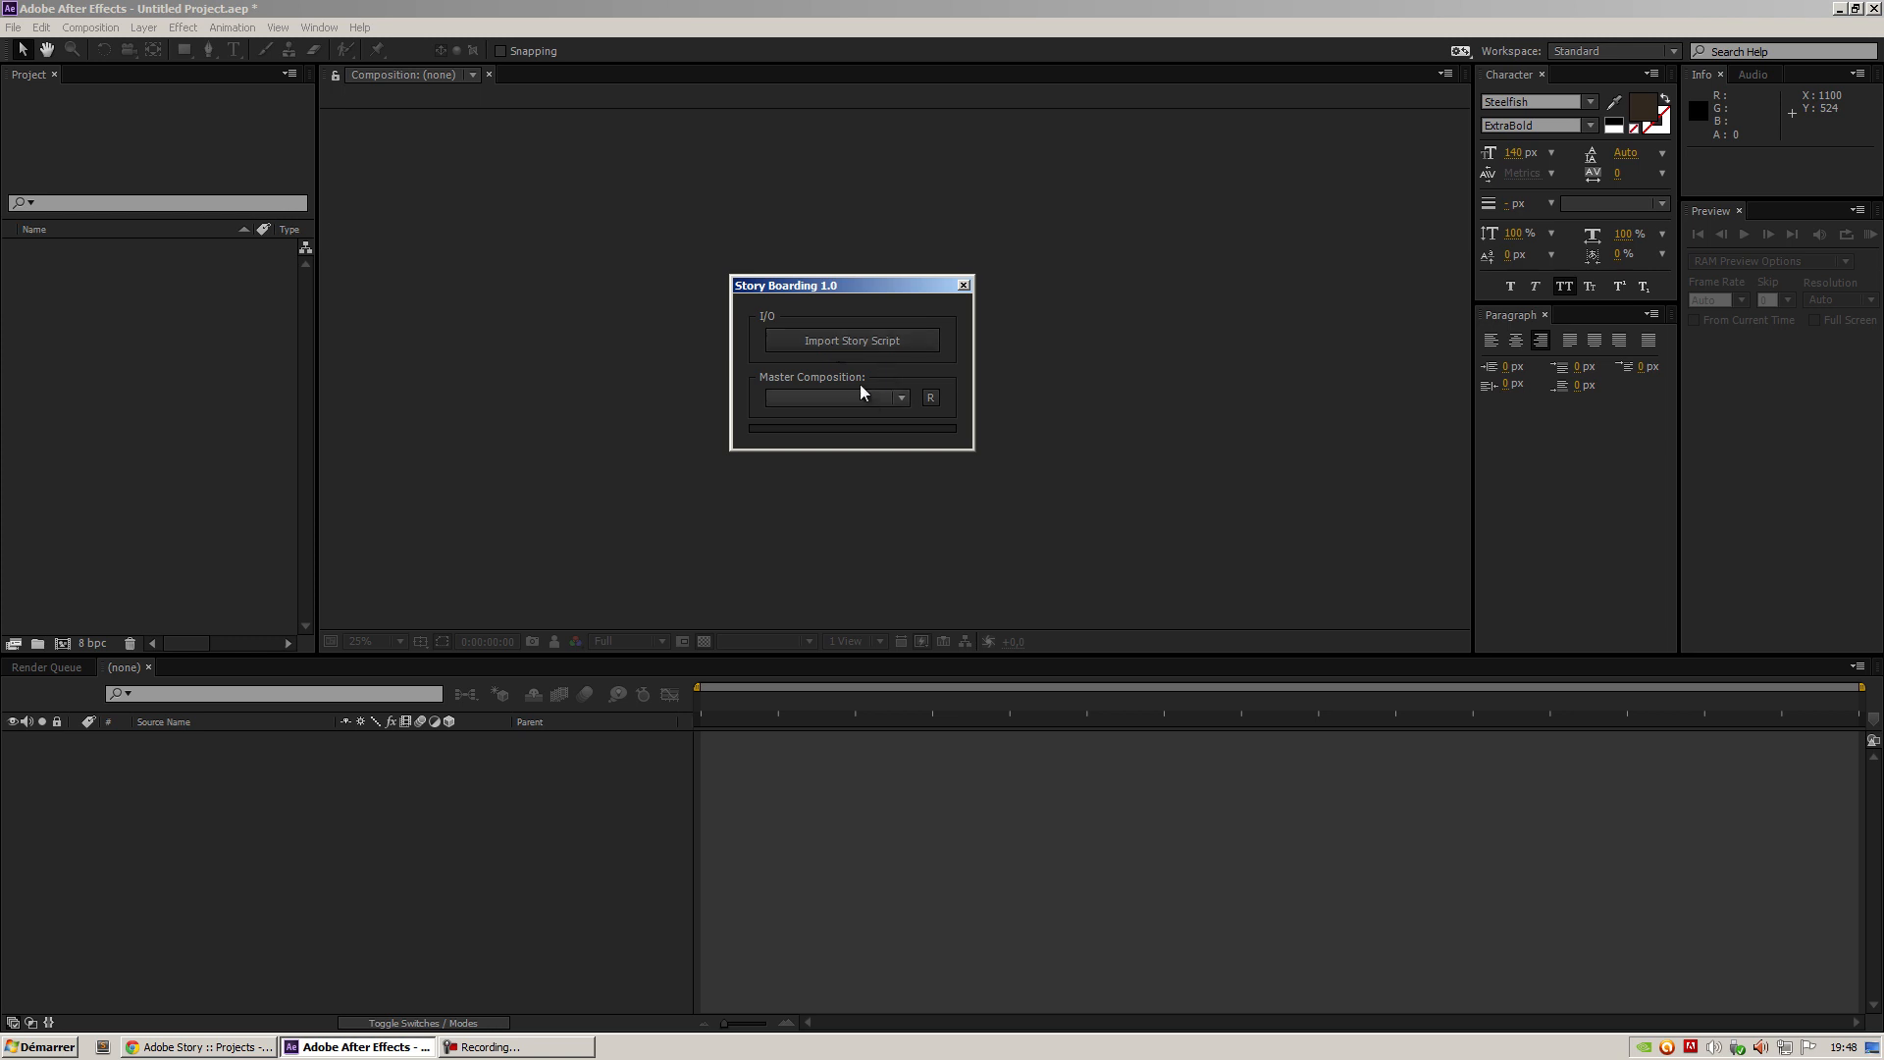
mouse_move(817, 381)
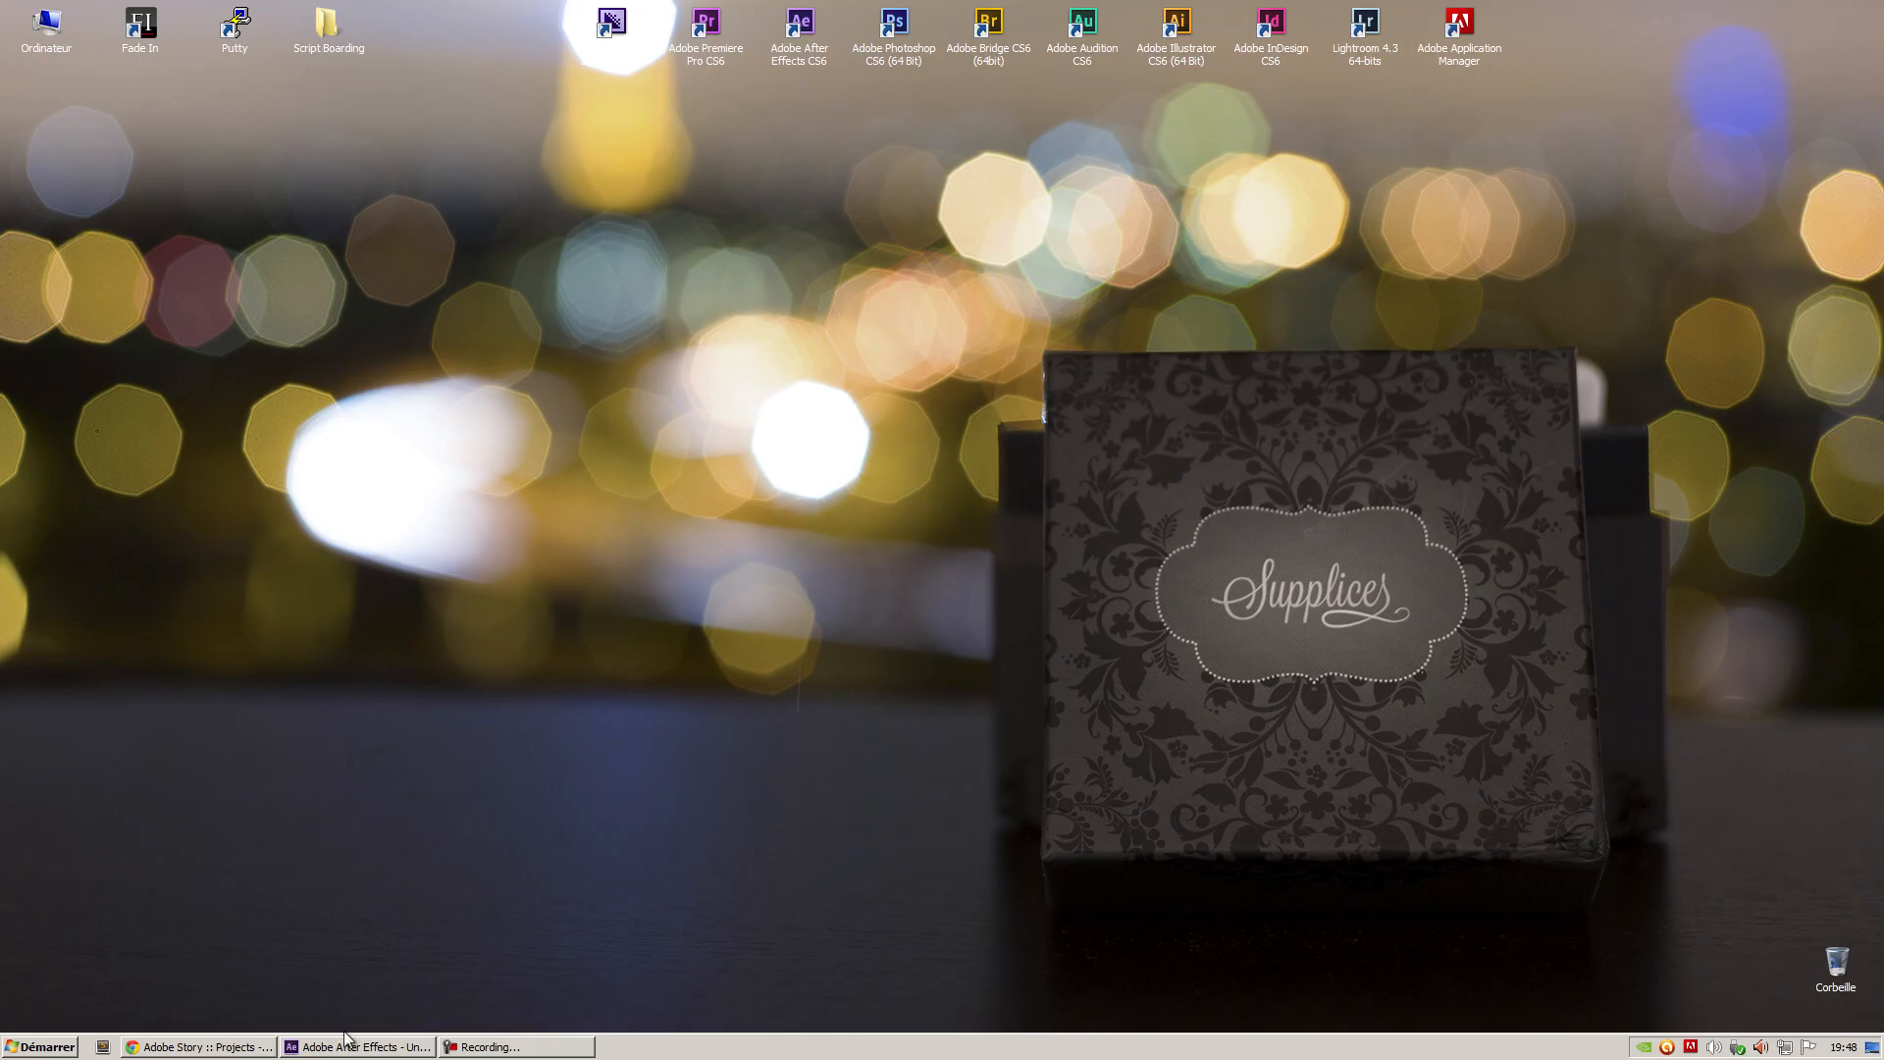
Switch to Adobe Story and open The Lost Party from the Projects list
left_click(196, 1045)
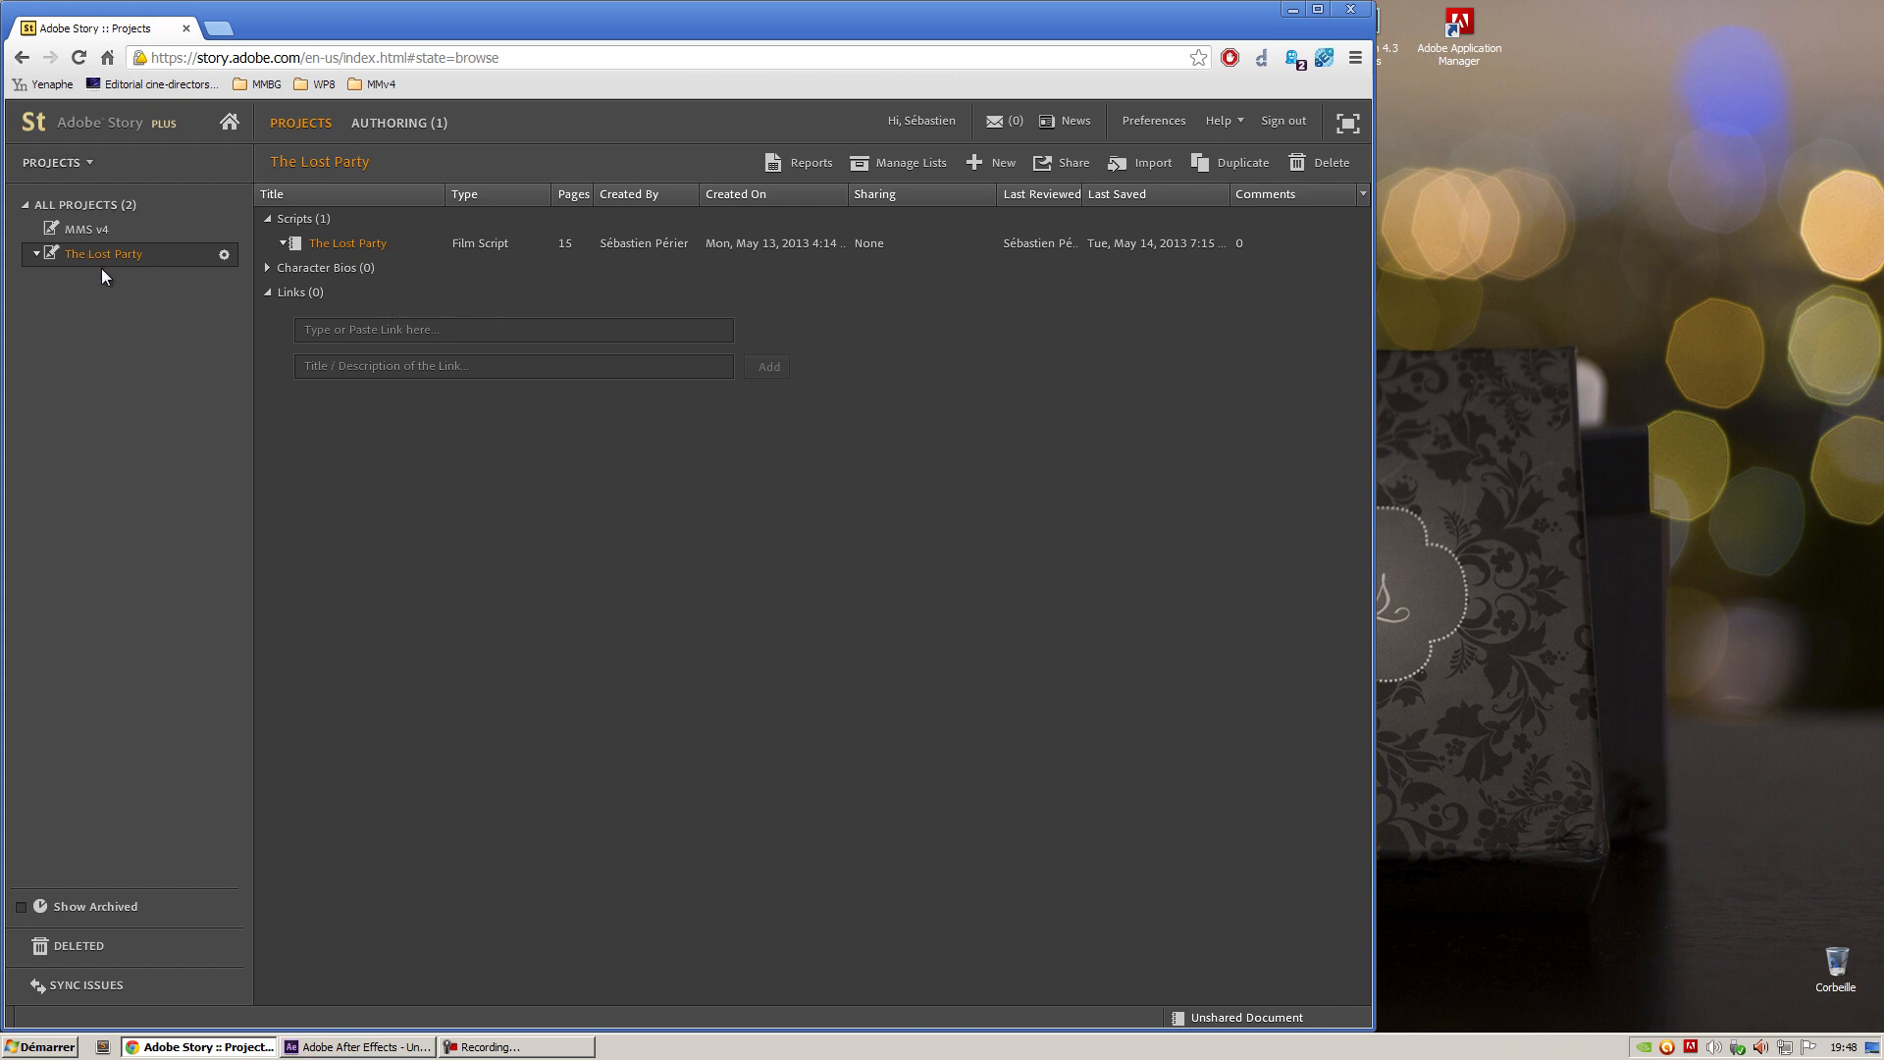
mouse_move(346, 242)
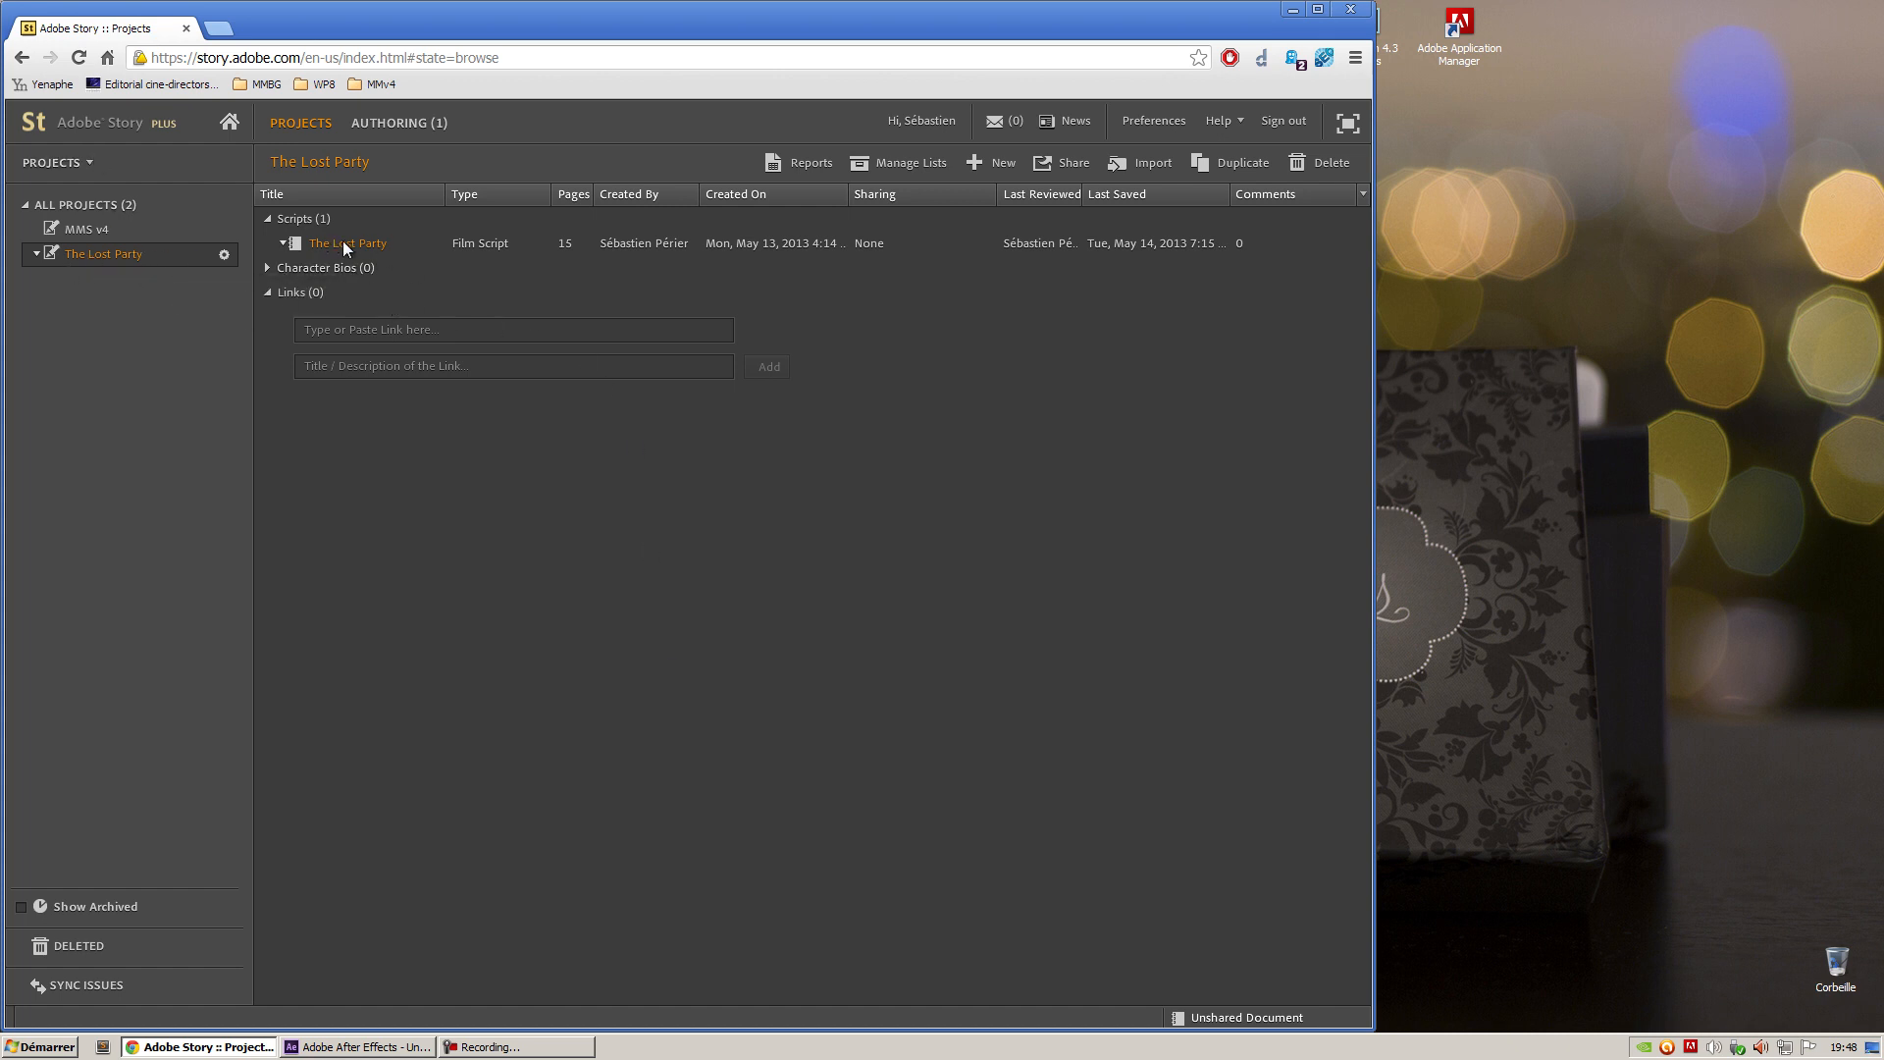
double_click(347, 242)
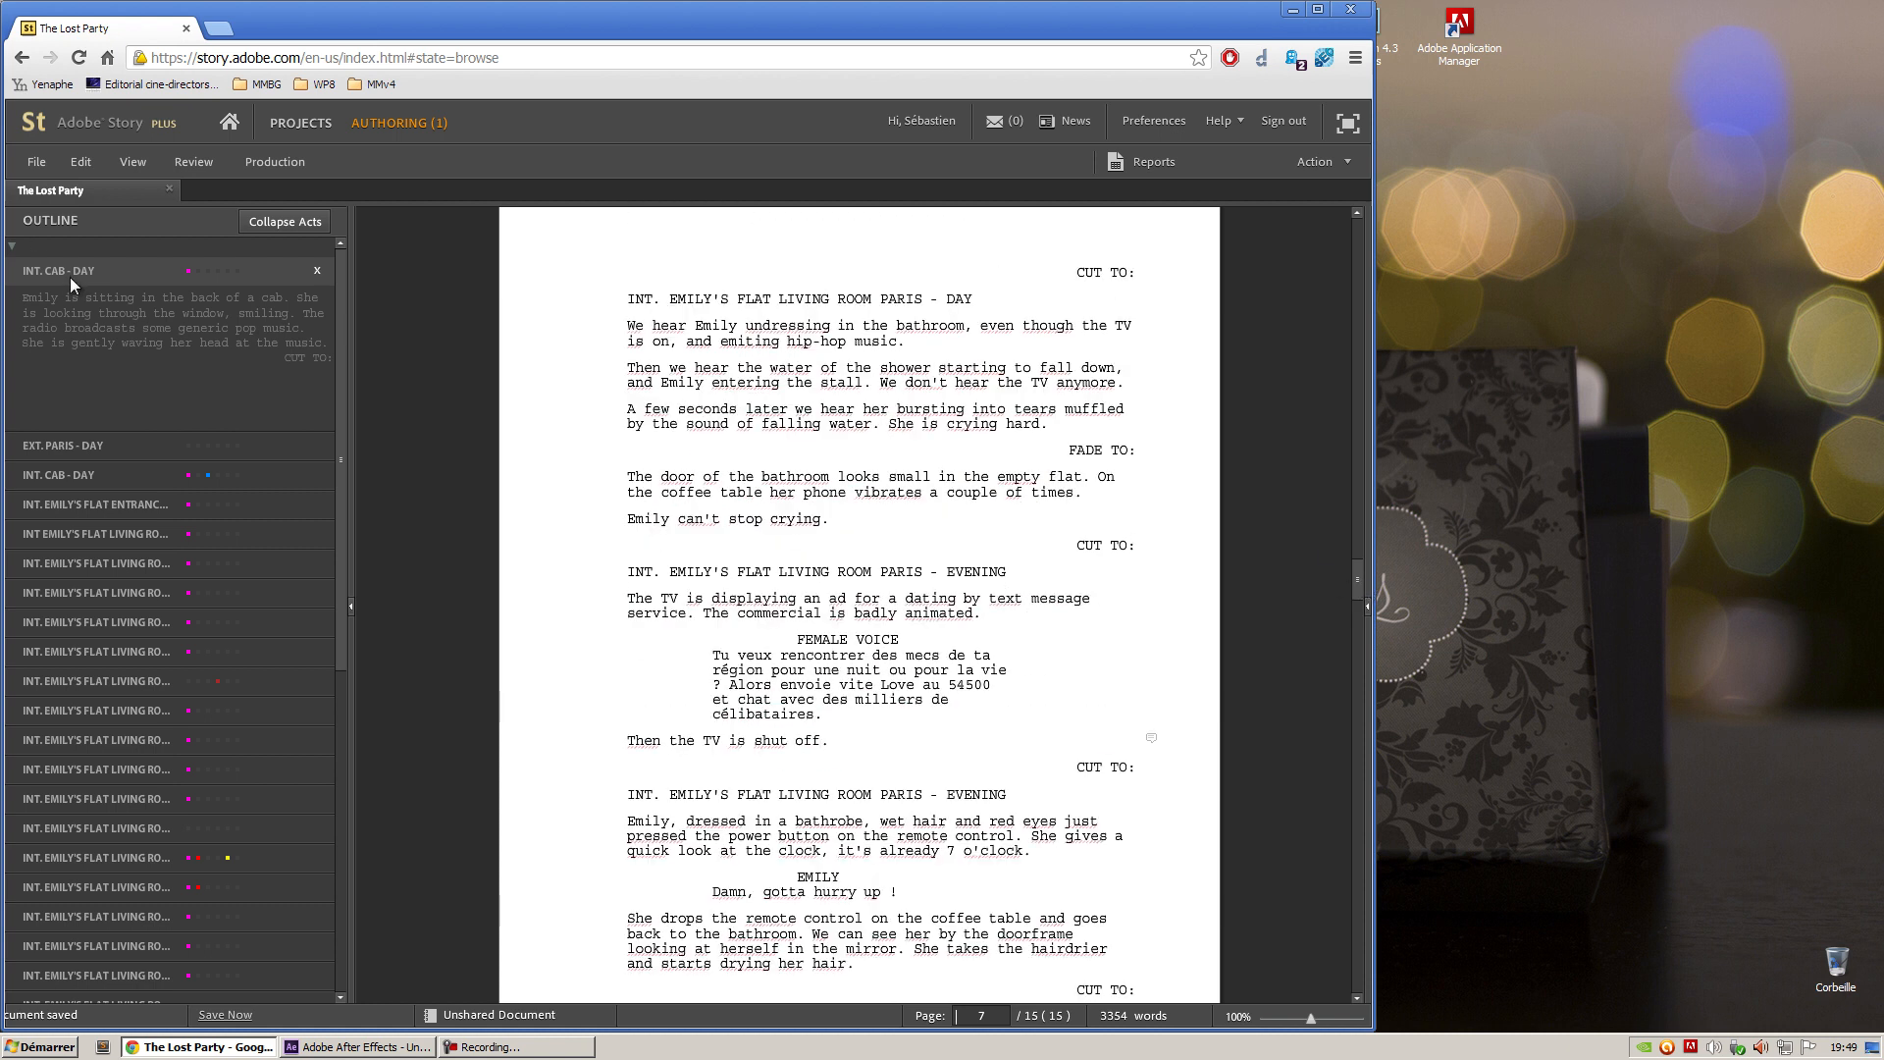
Scroll The Lost Party screenplay back to page 1, INT. CAB - DAY
scroll("down", 3)
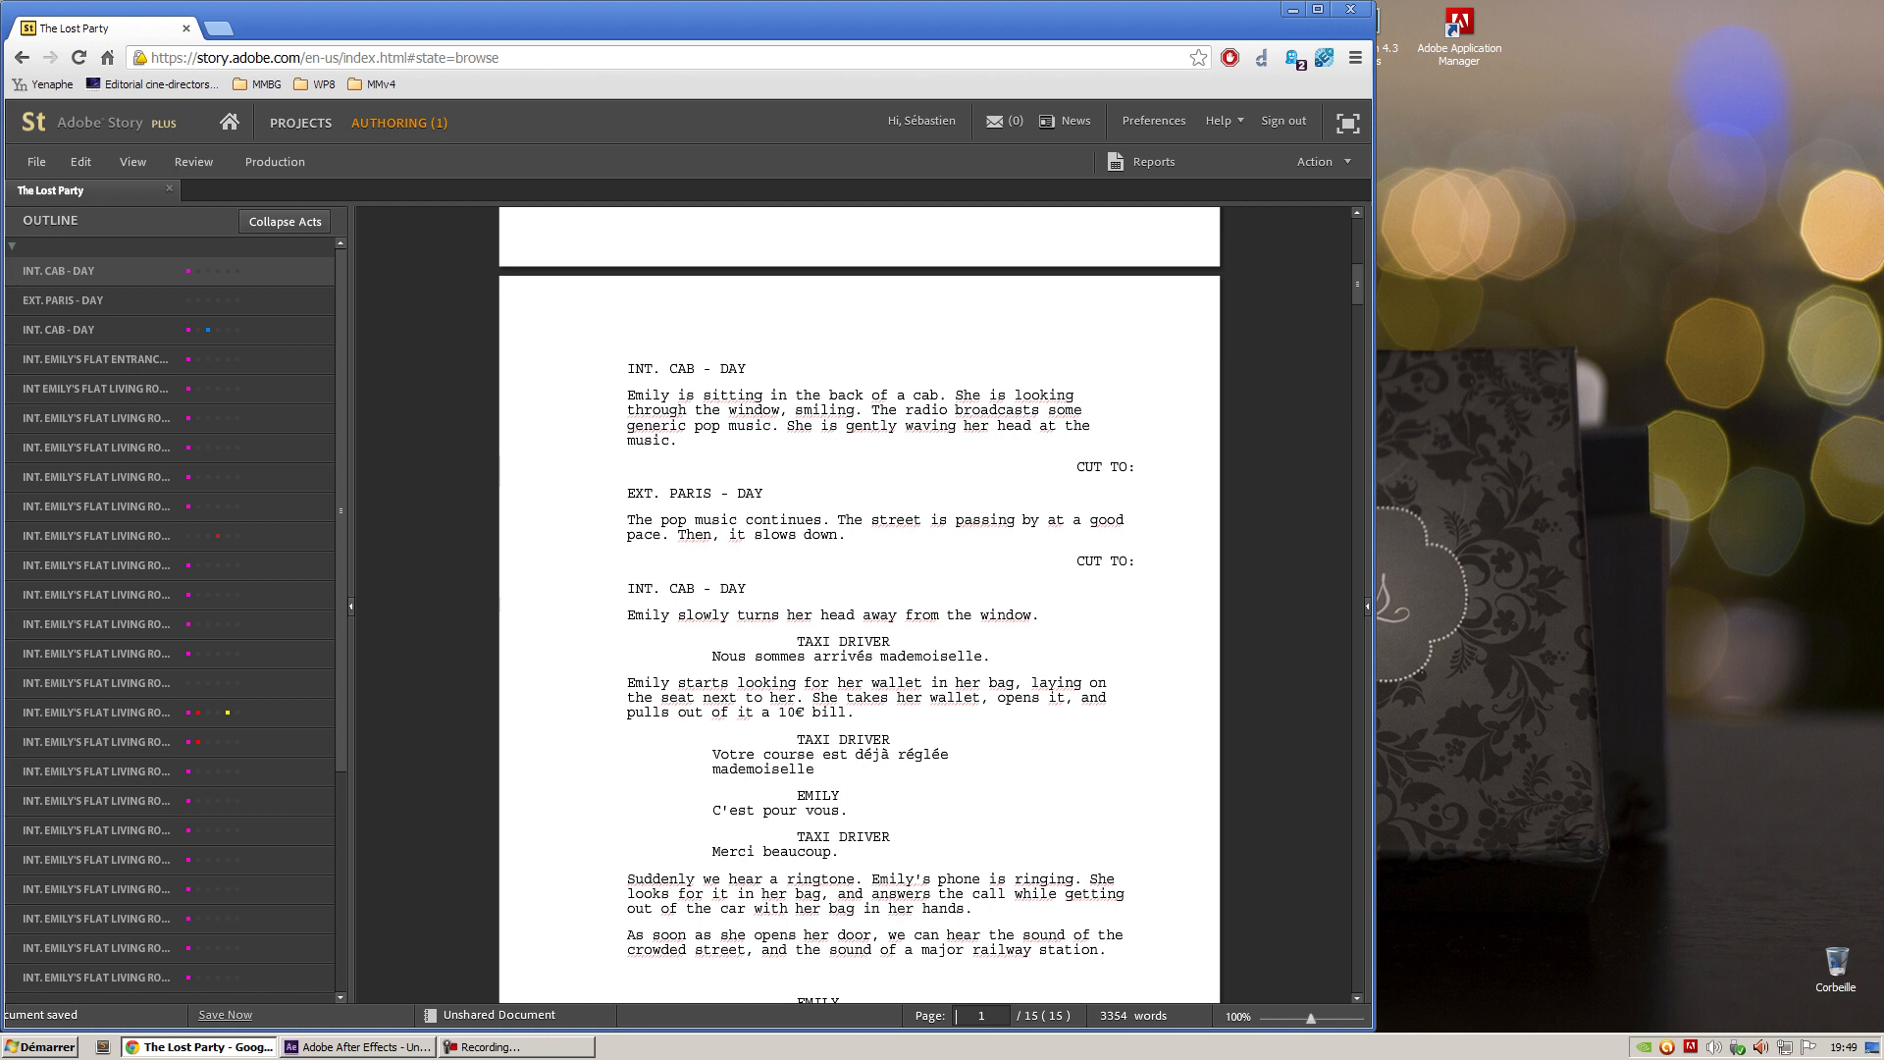
Turn on scene numbering and cumulative running time display for every scene
left_click(133, 161)
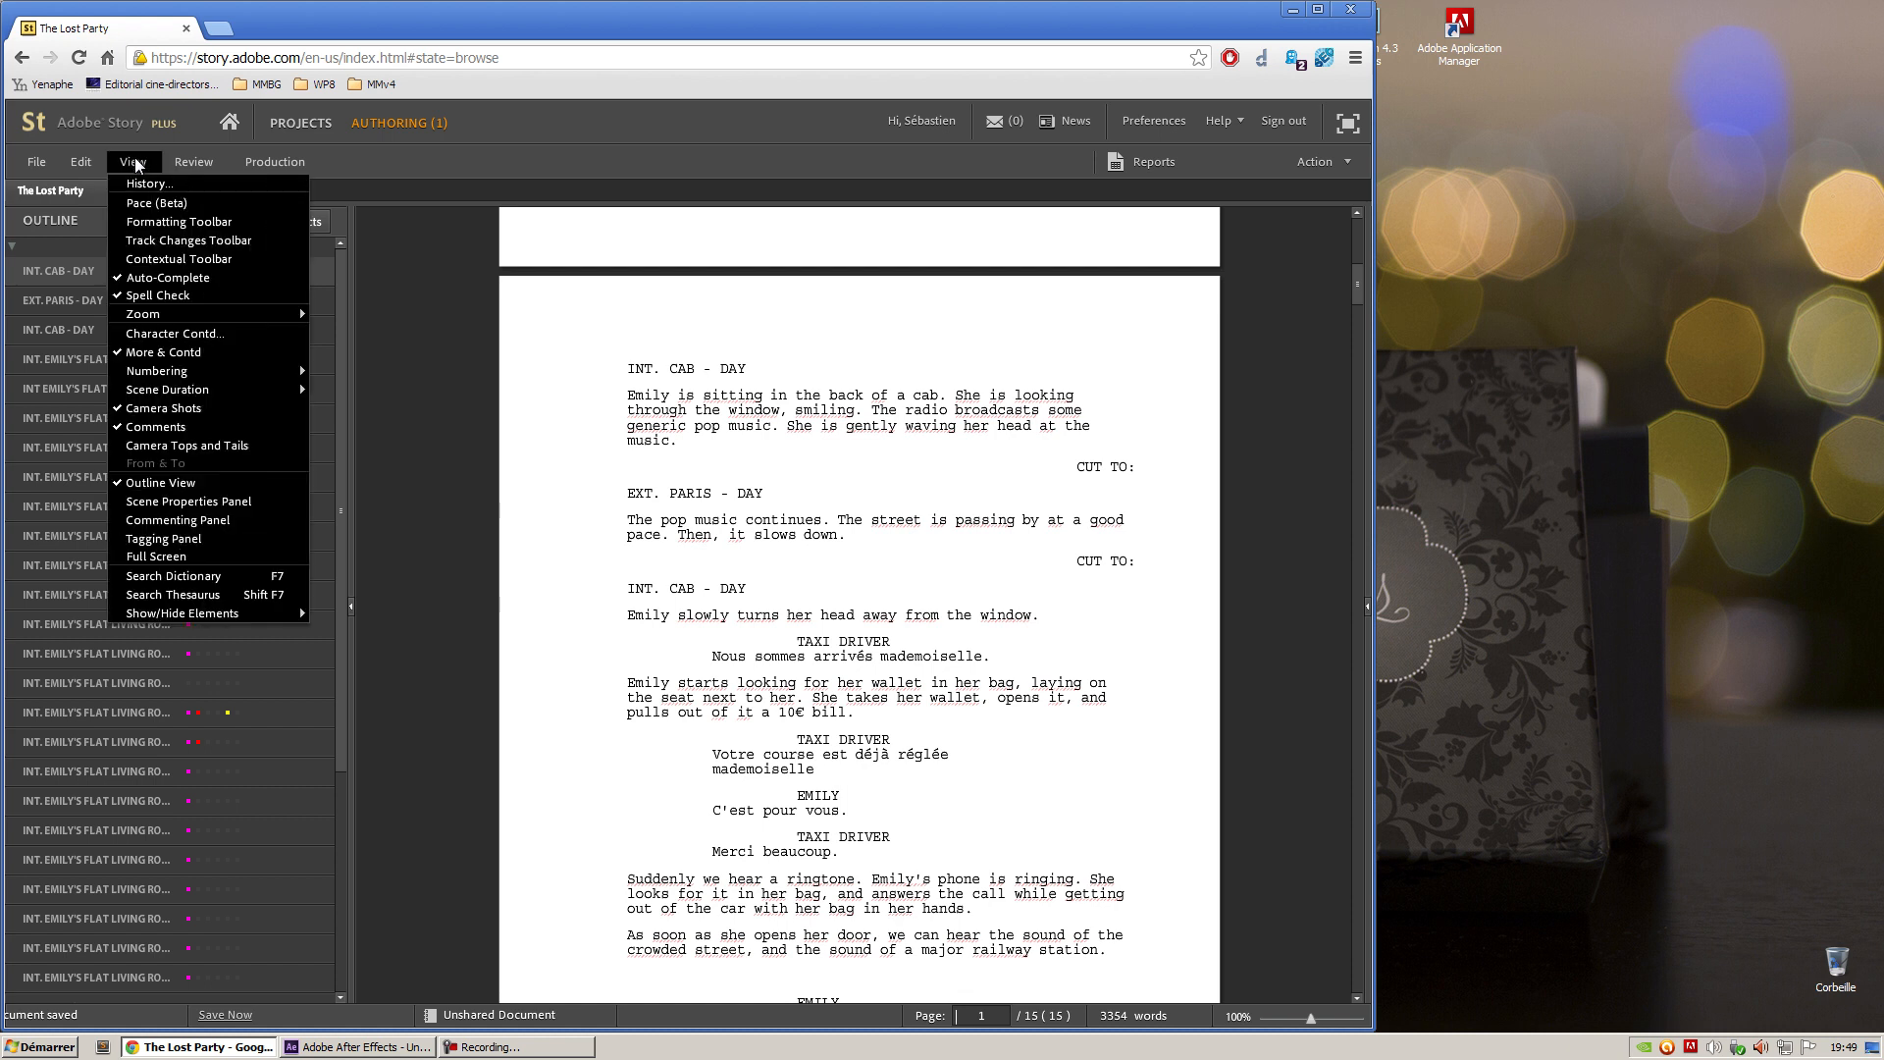
mouse_move(156, 370)
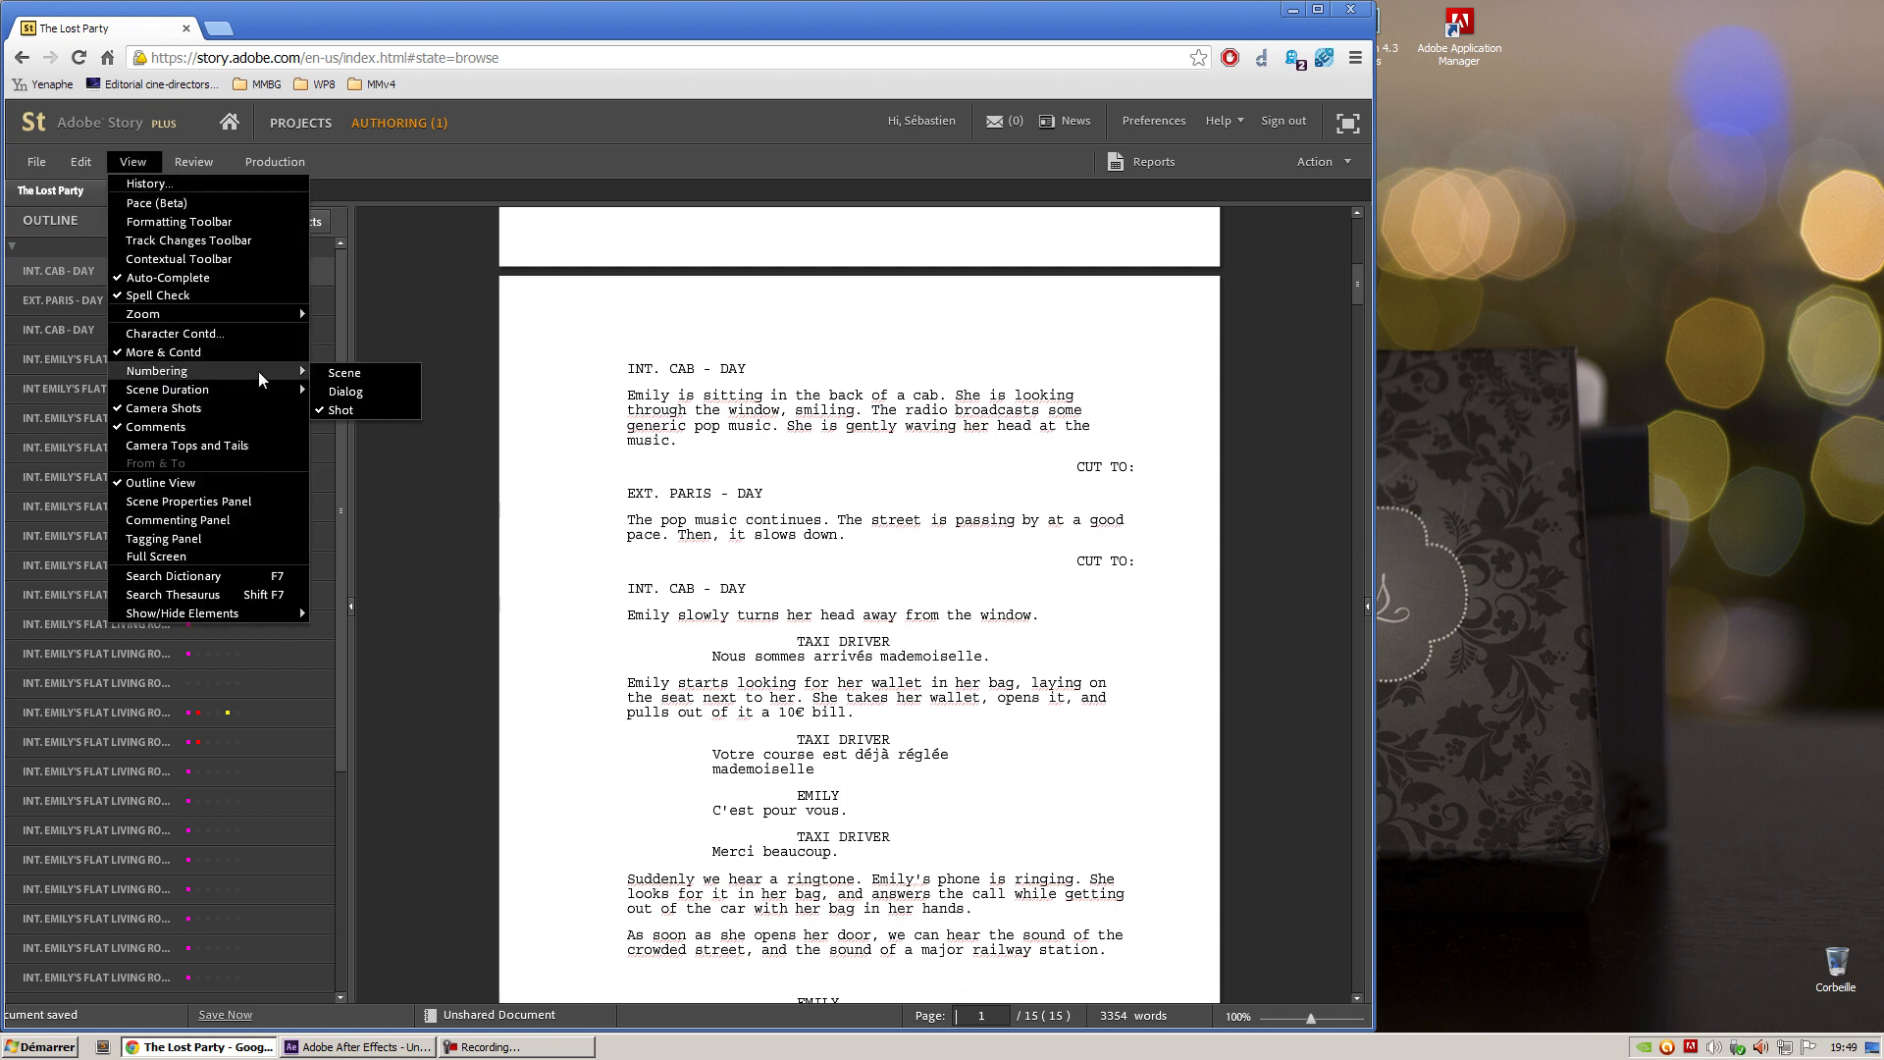
left_click(344, 373)
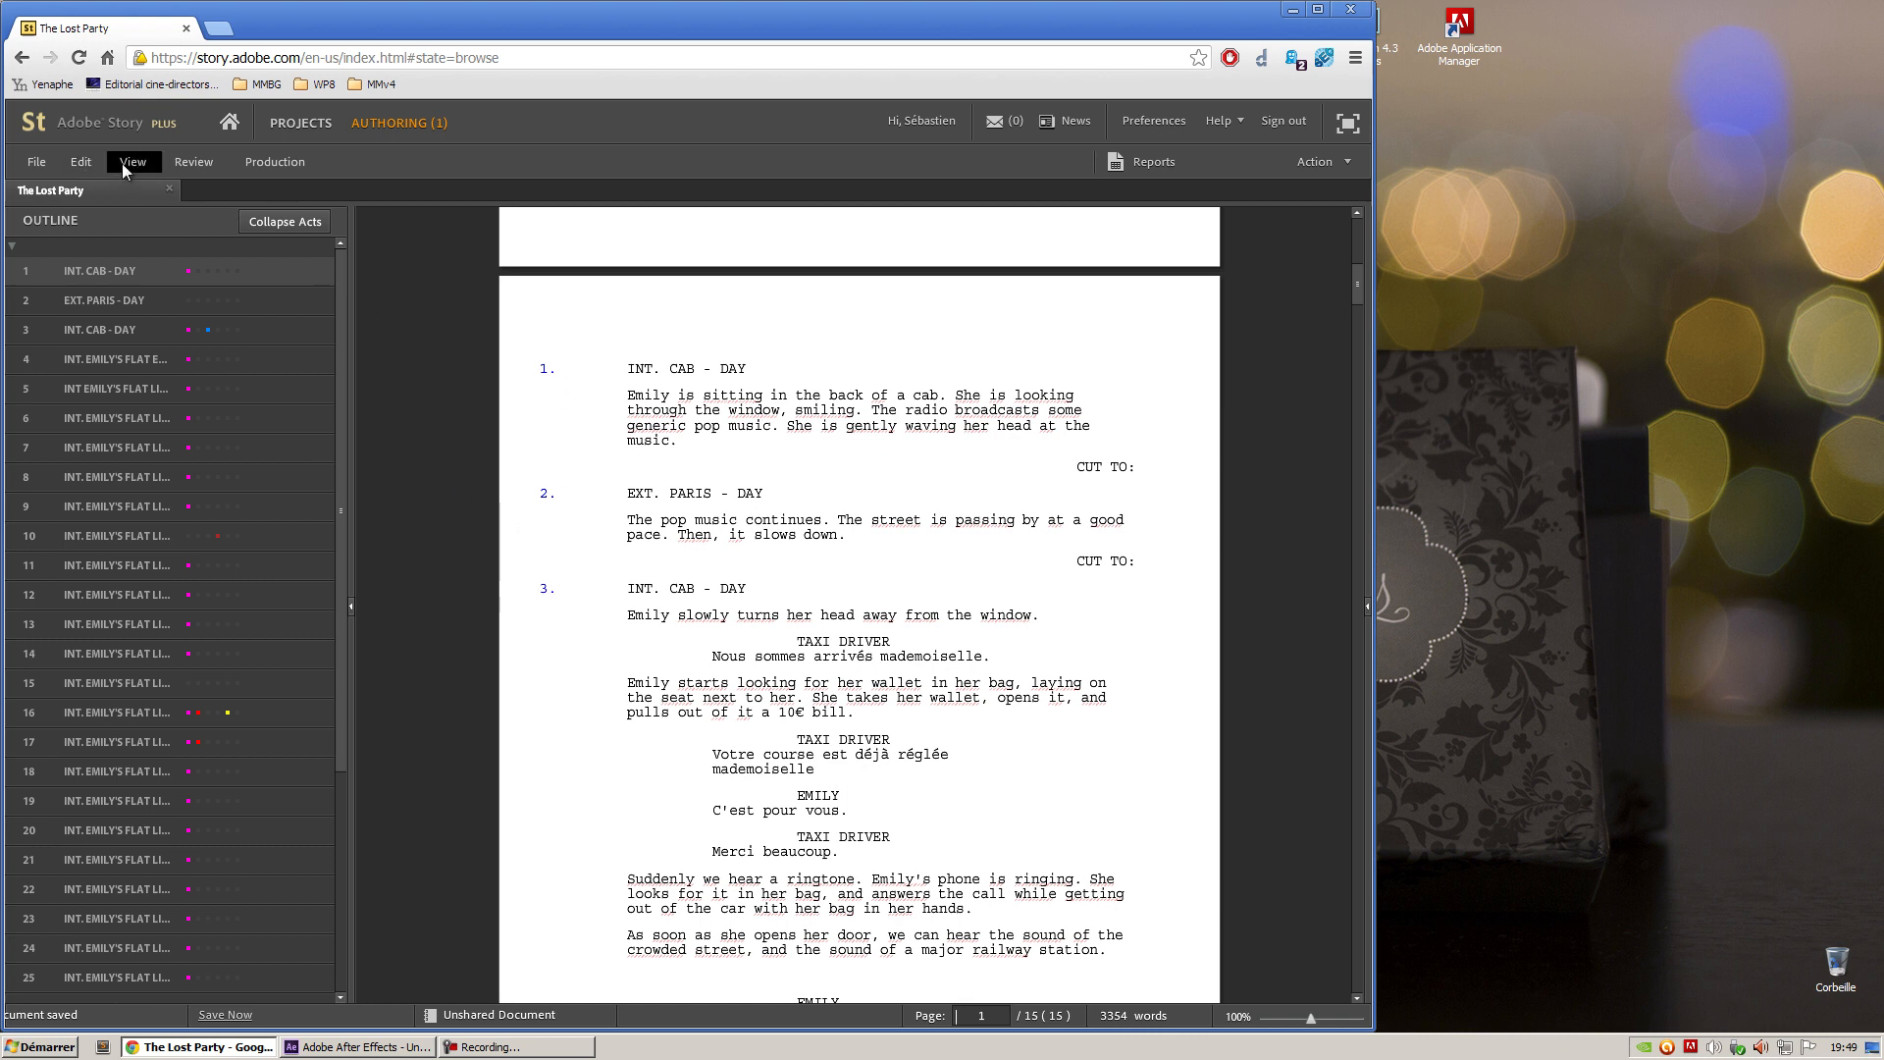
left_click(133, 161)
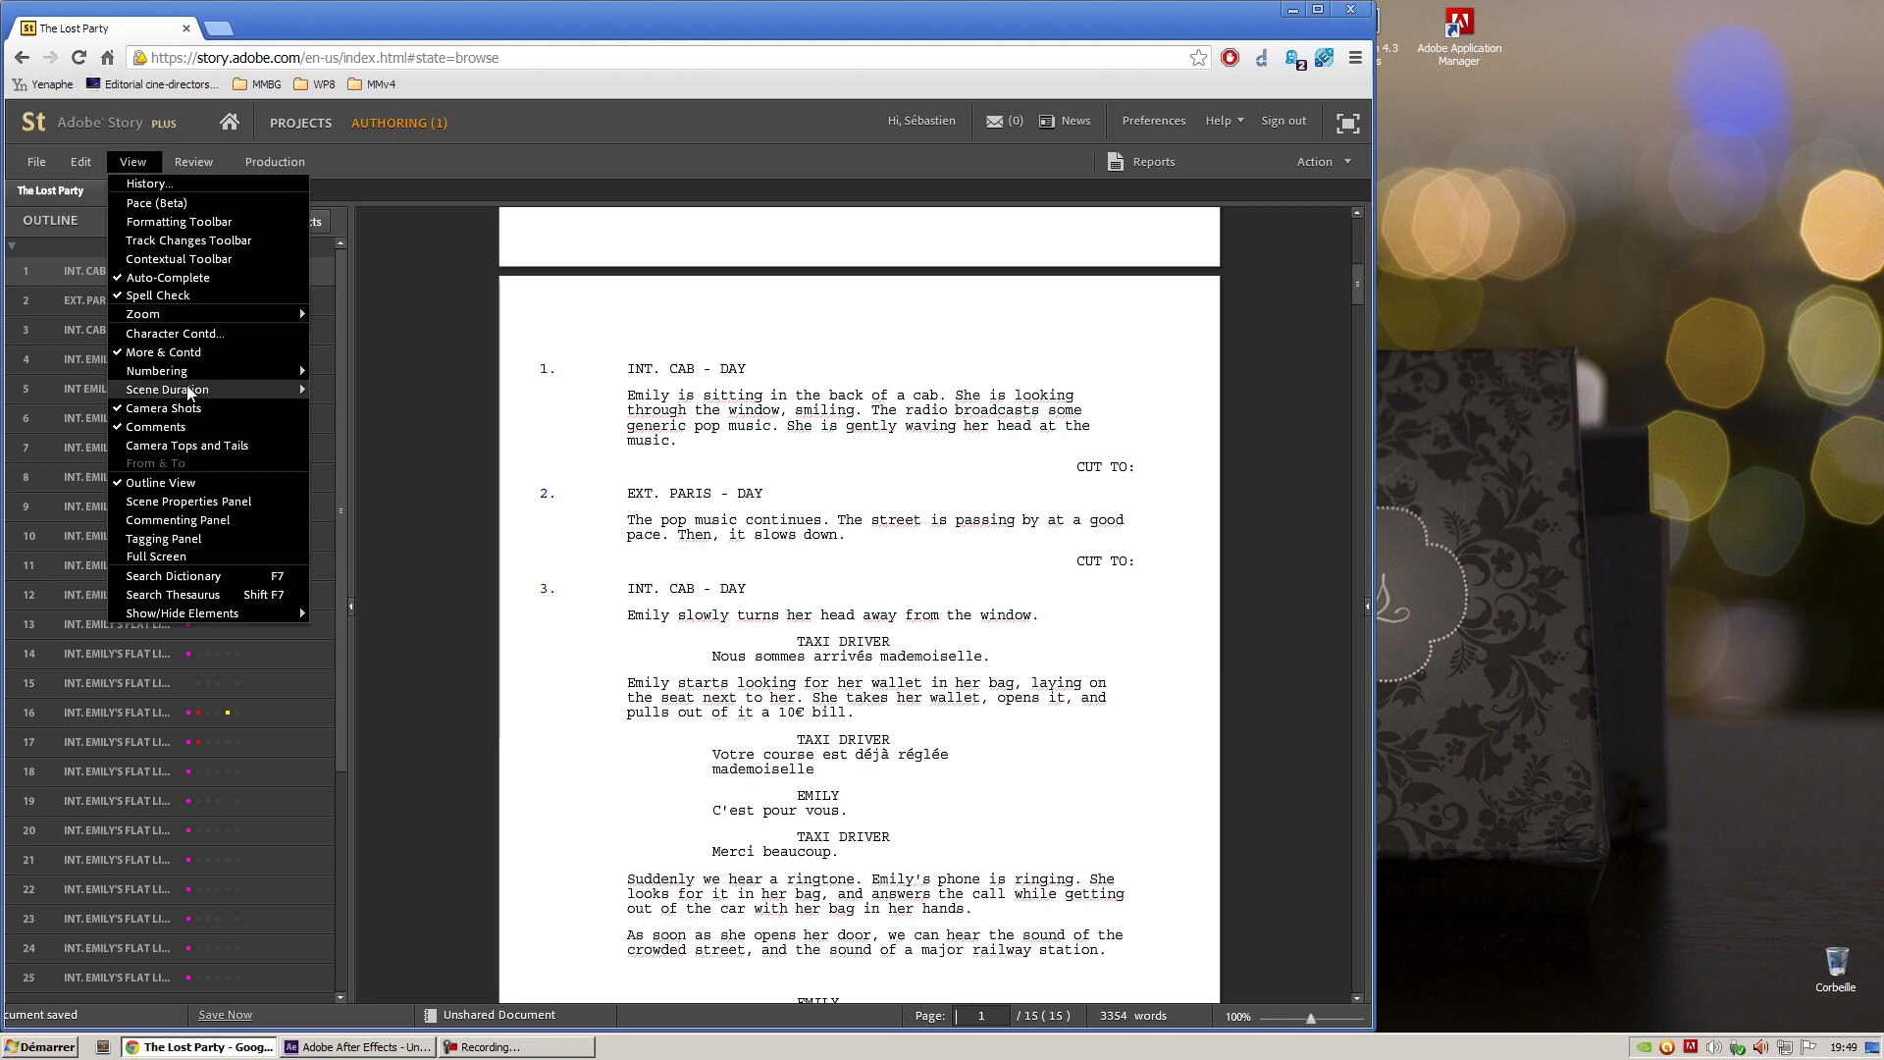
mouse_move(167, 389)
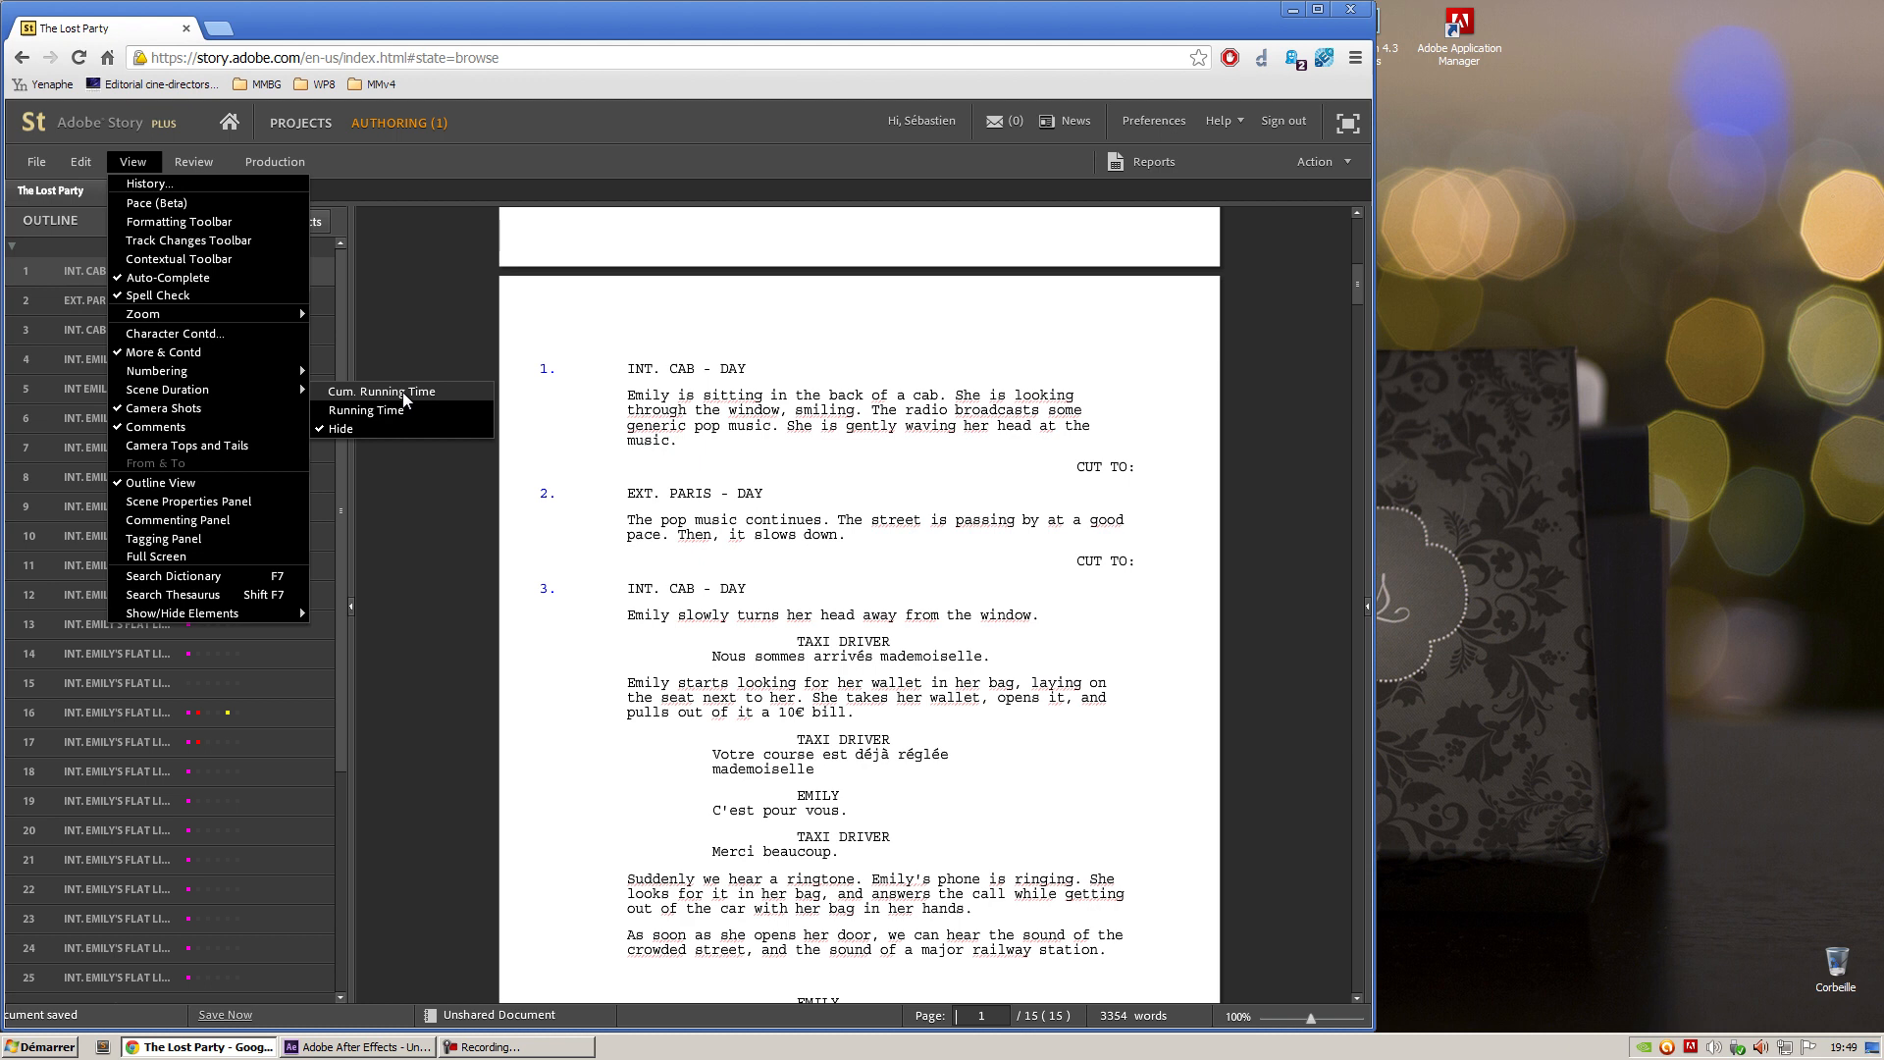
left_click(381, 391)
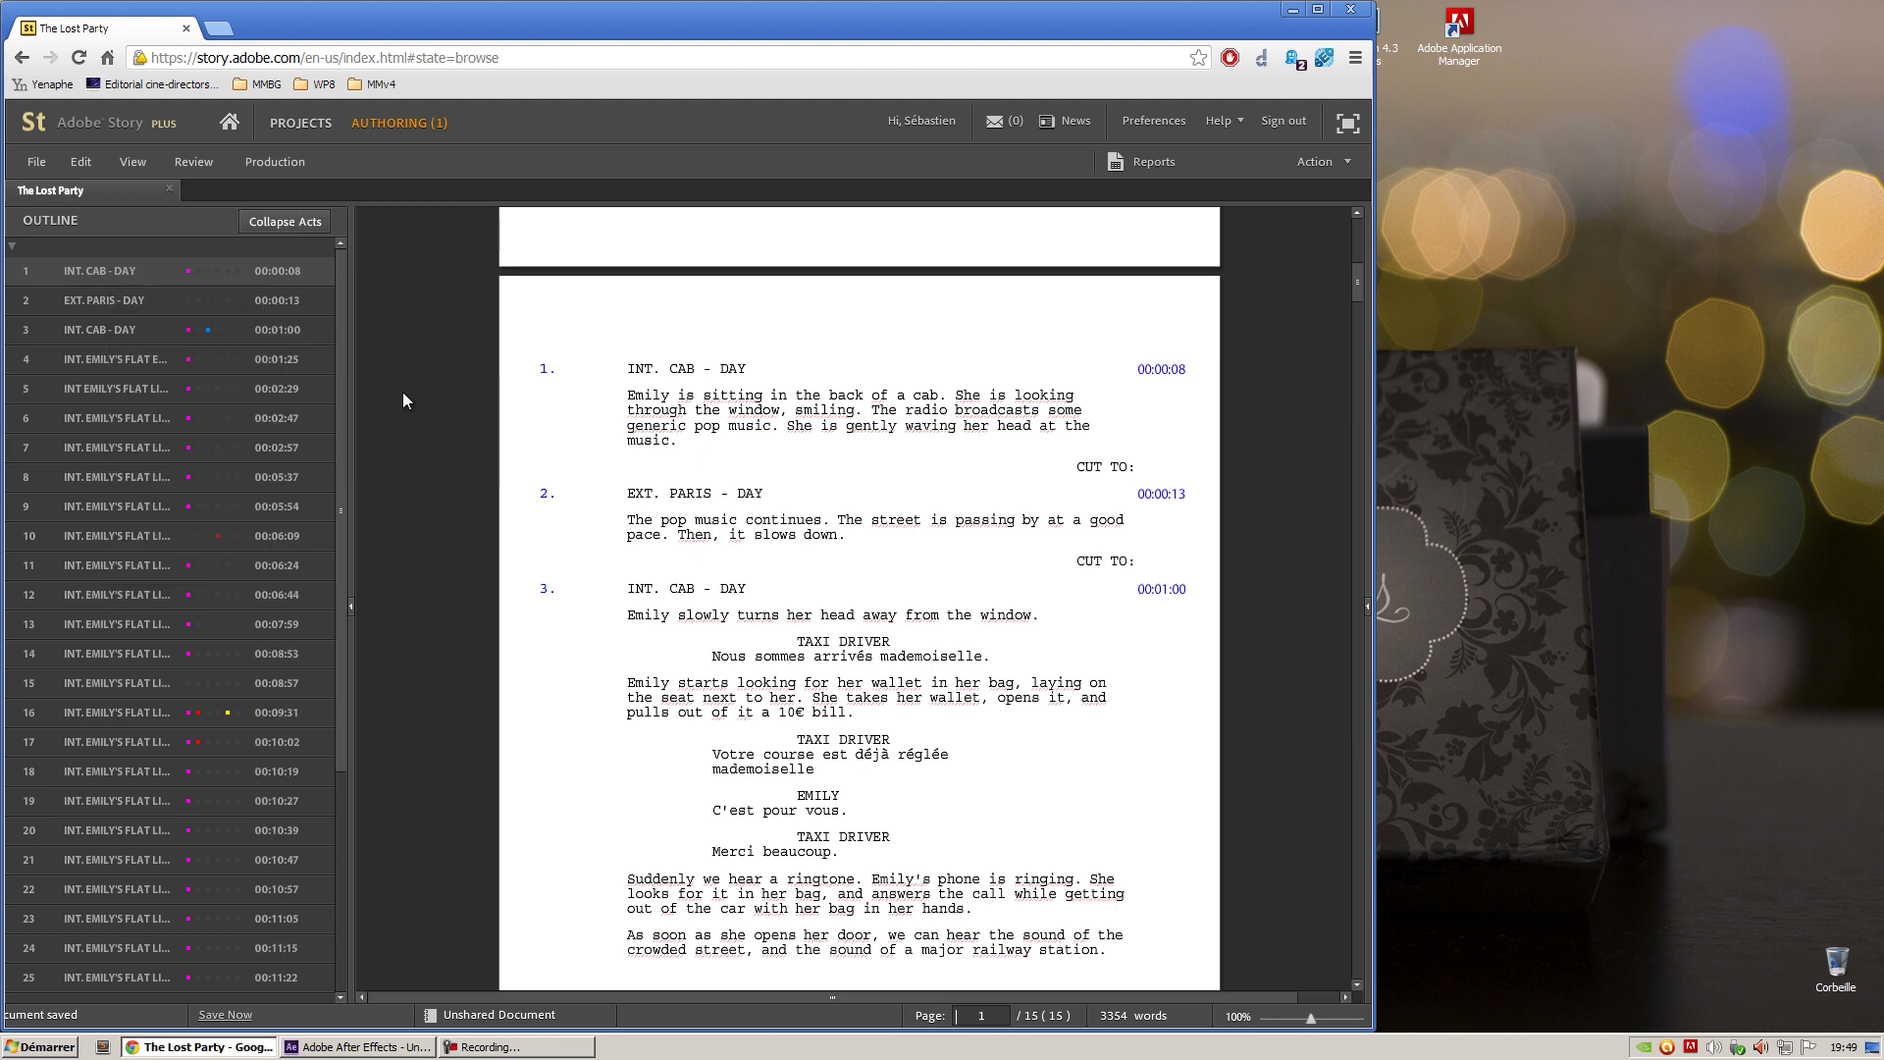
mouse_move(1163, 490)
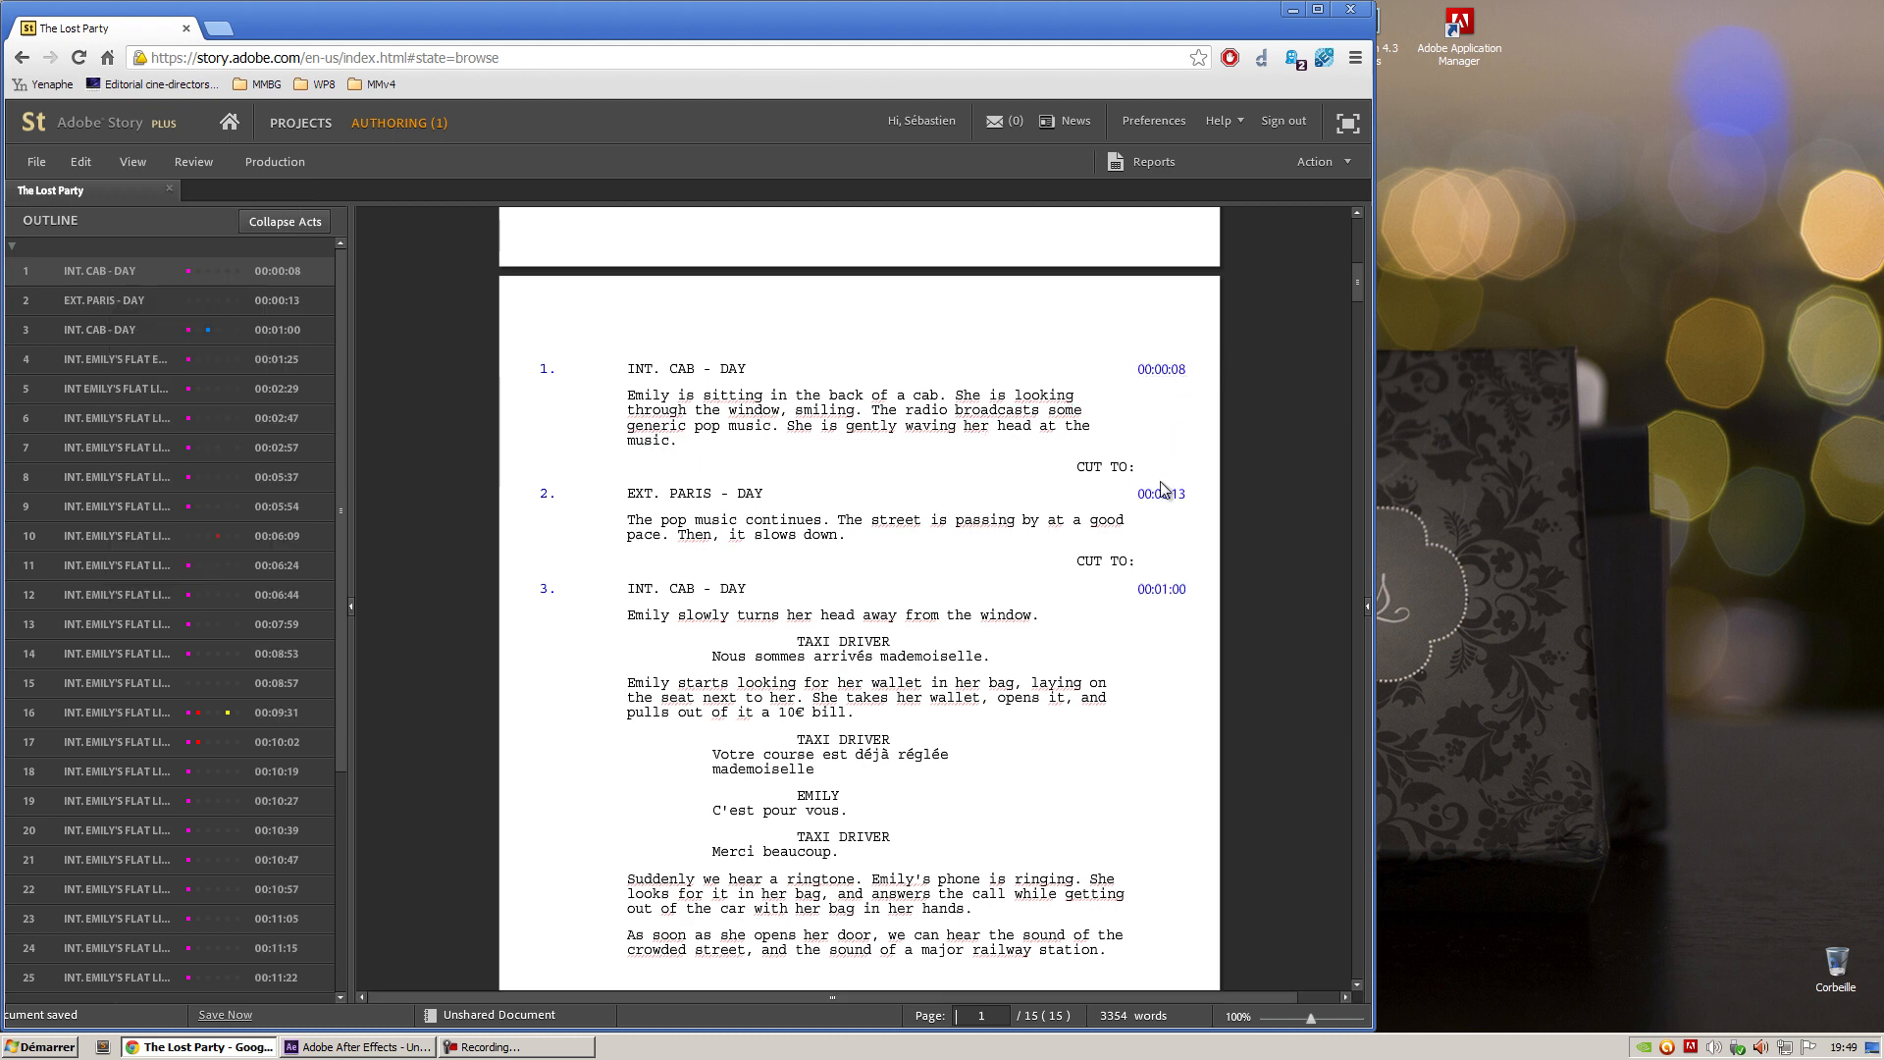
mouse_move(1159, 588)
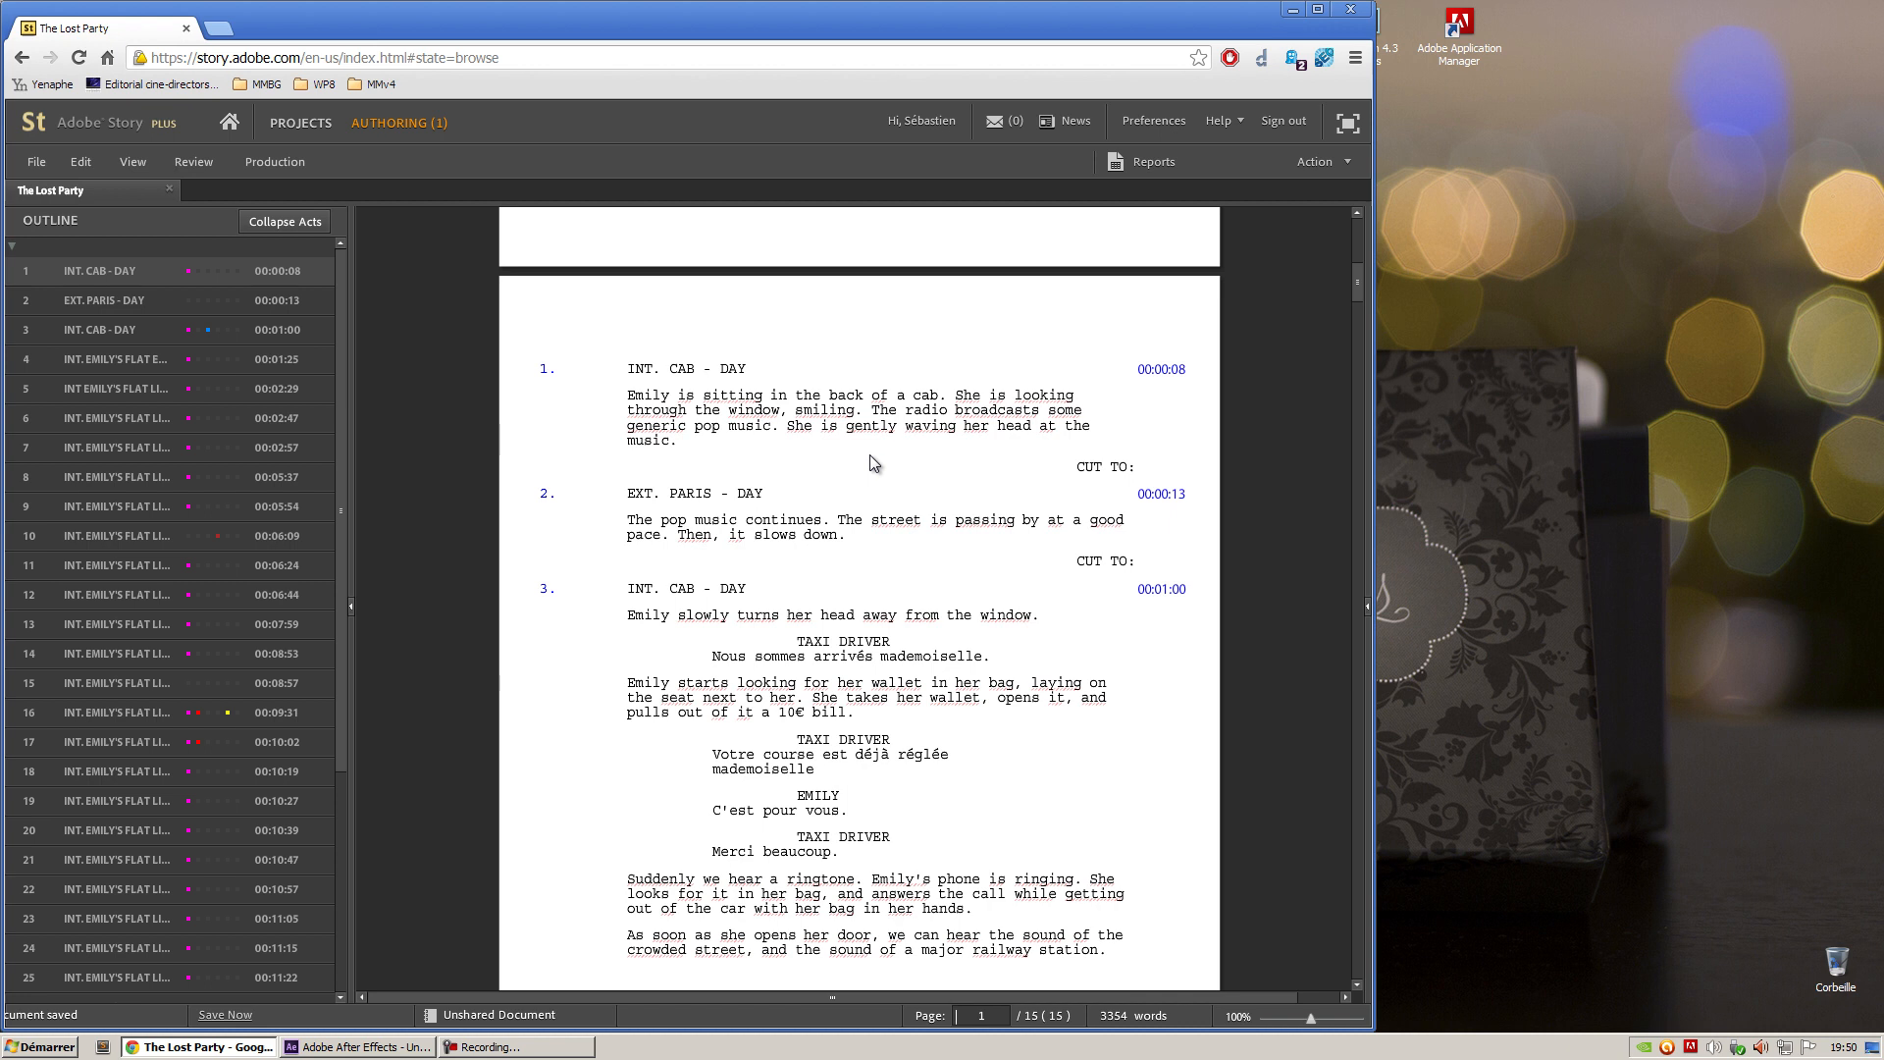
mouse_move(185, 186)
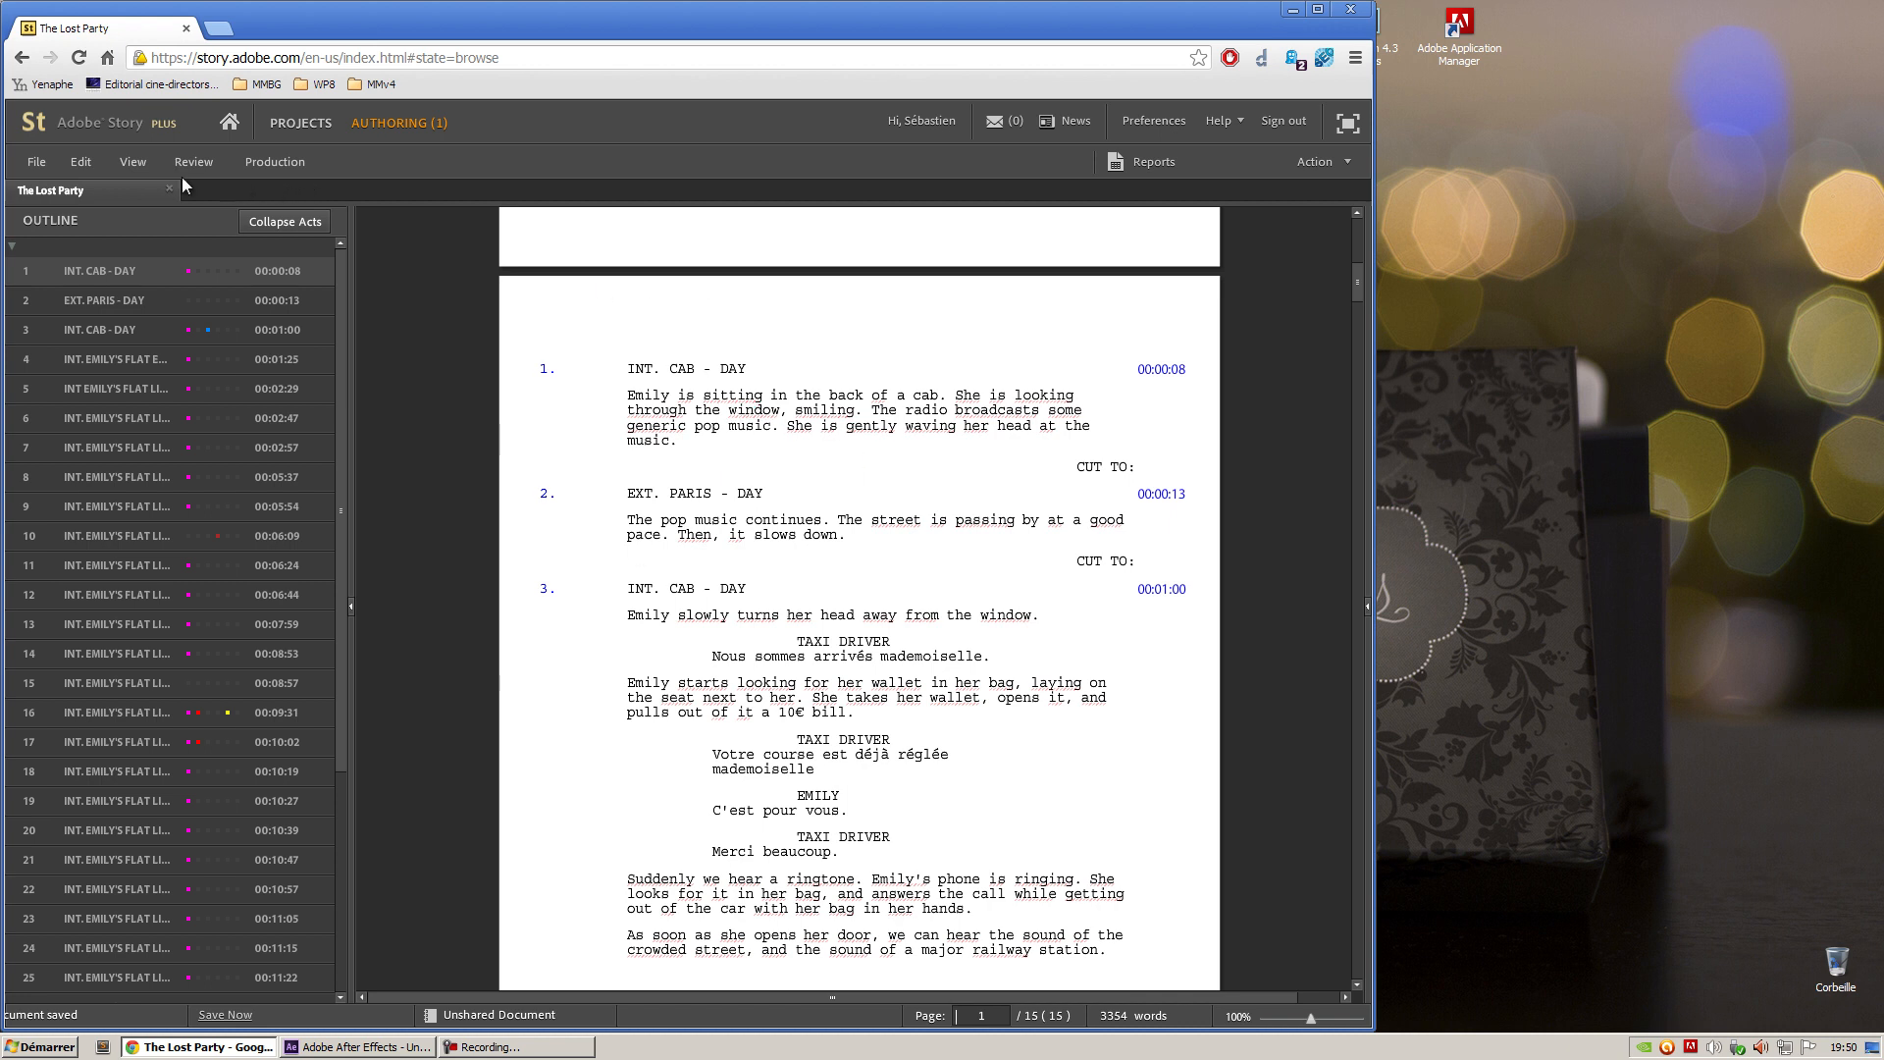
Export The Lost Party as The Lost Party.astx in the Script Boarding folder
left_click(36, 161)
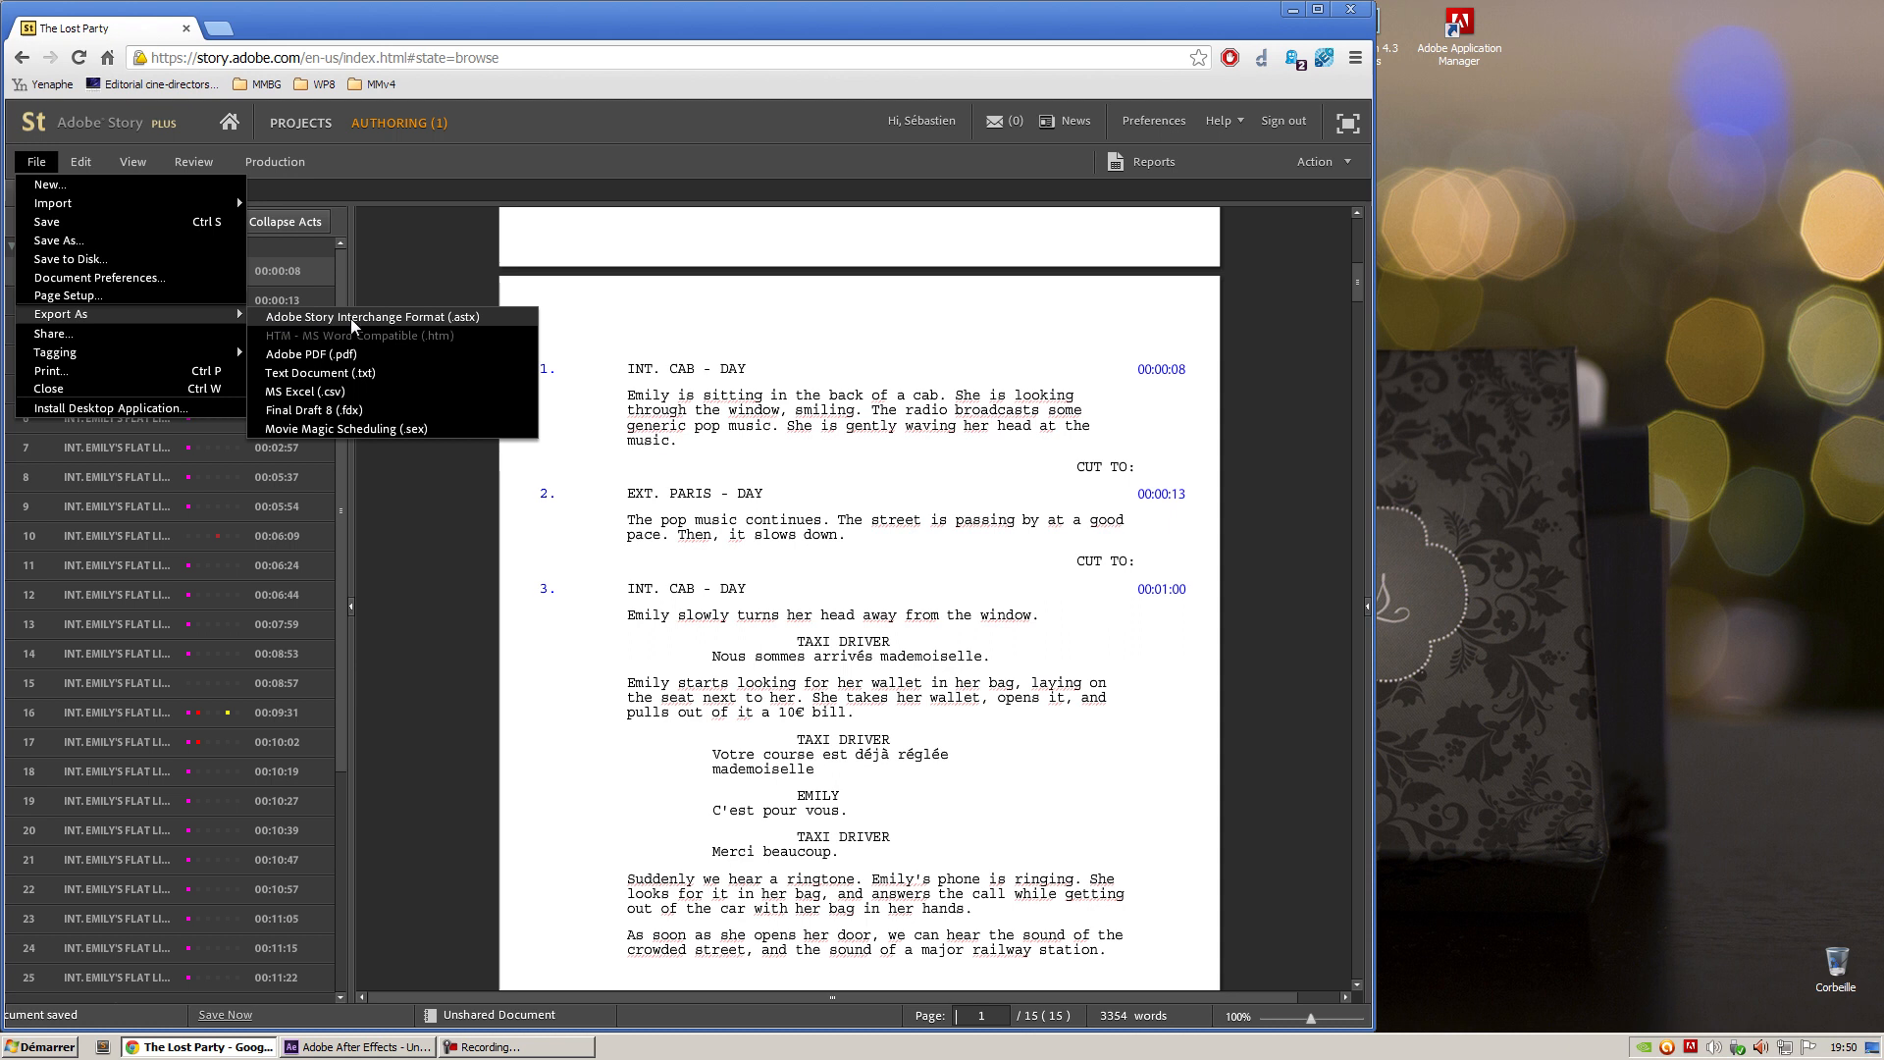
left_click(371, 316)
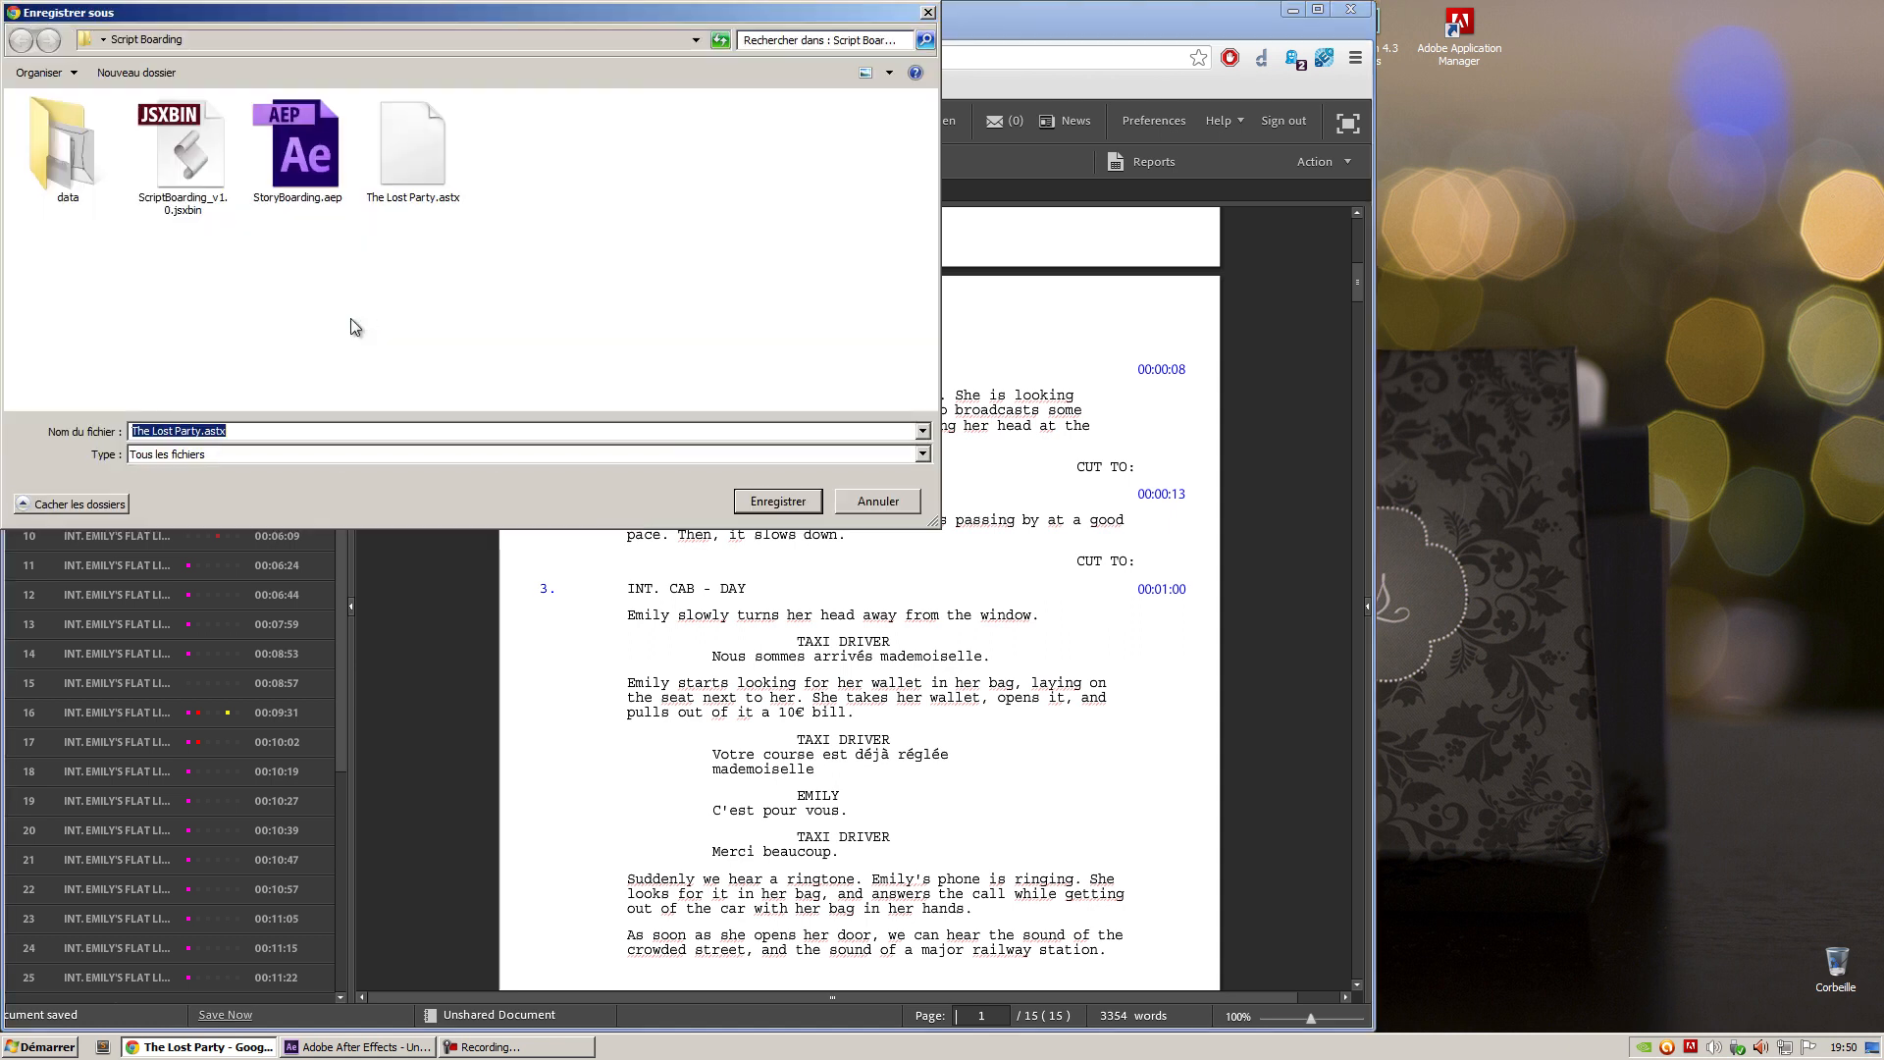
left_click(413, 144)
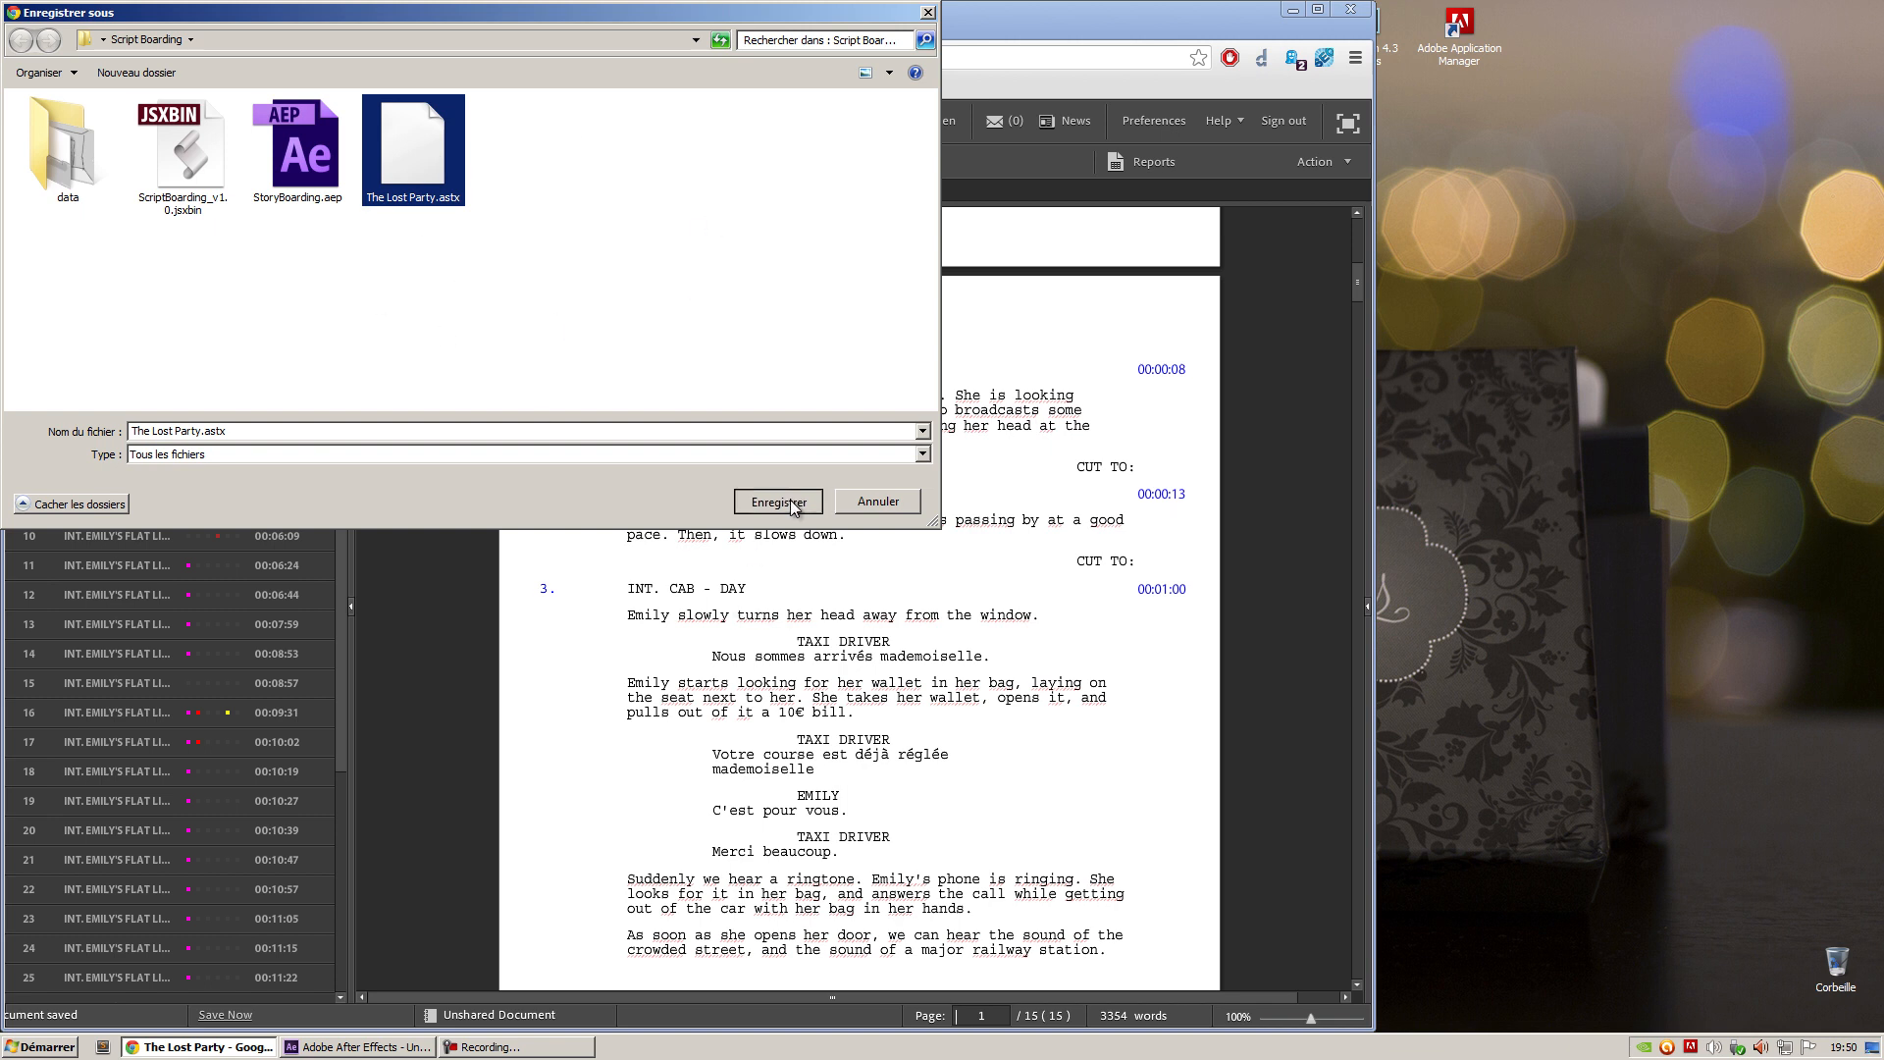
left_click(776, 502)
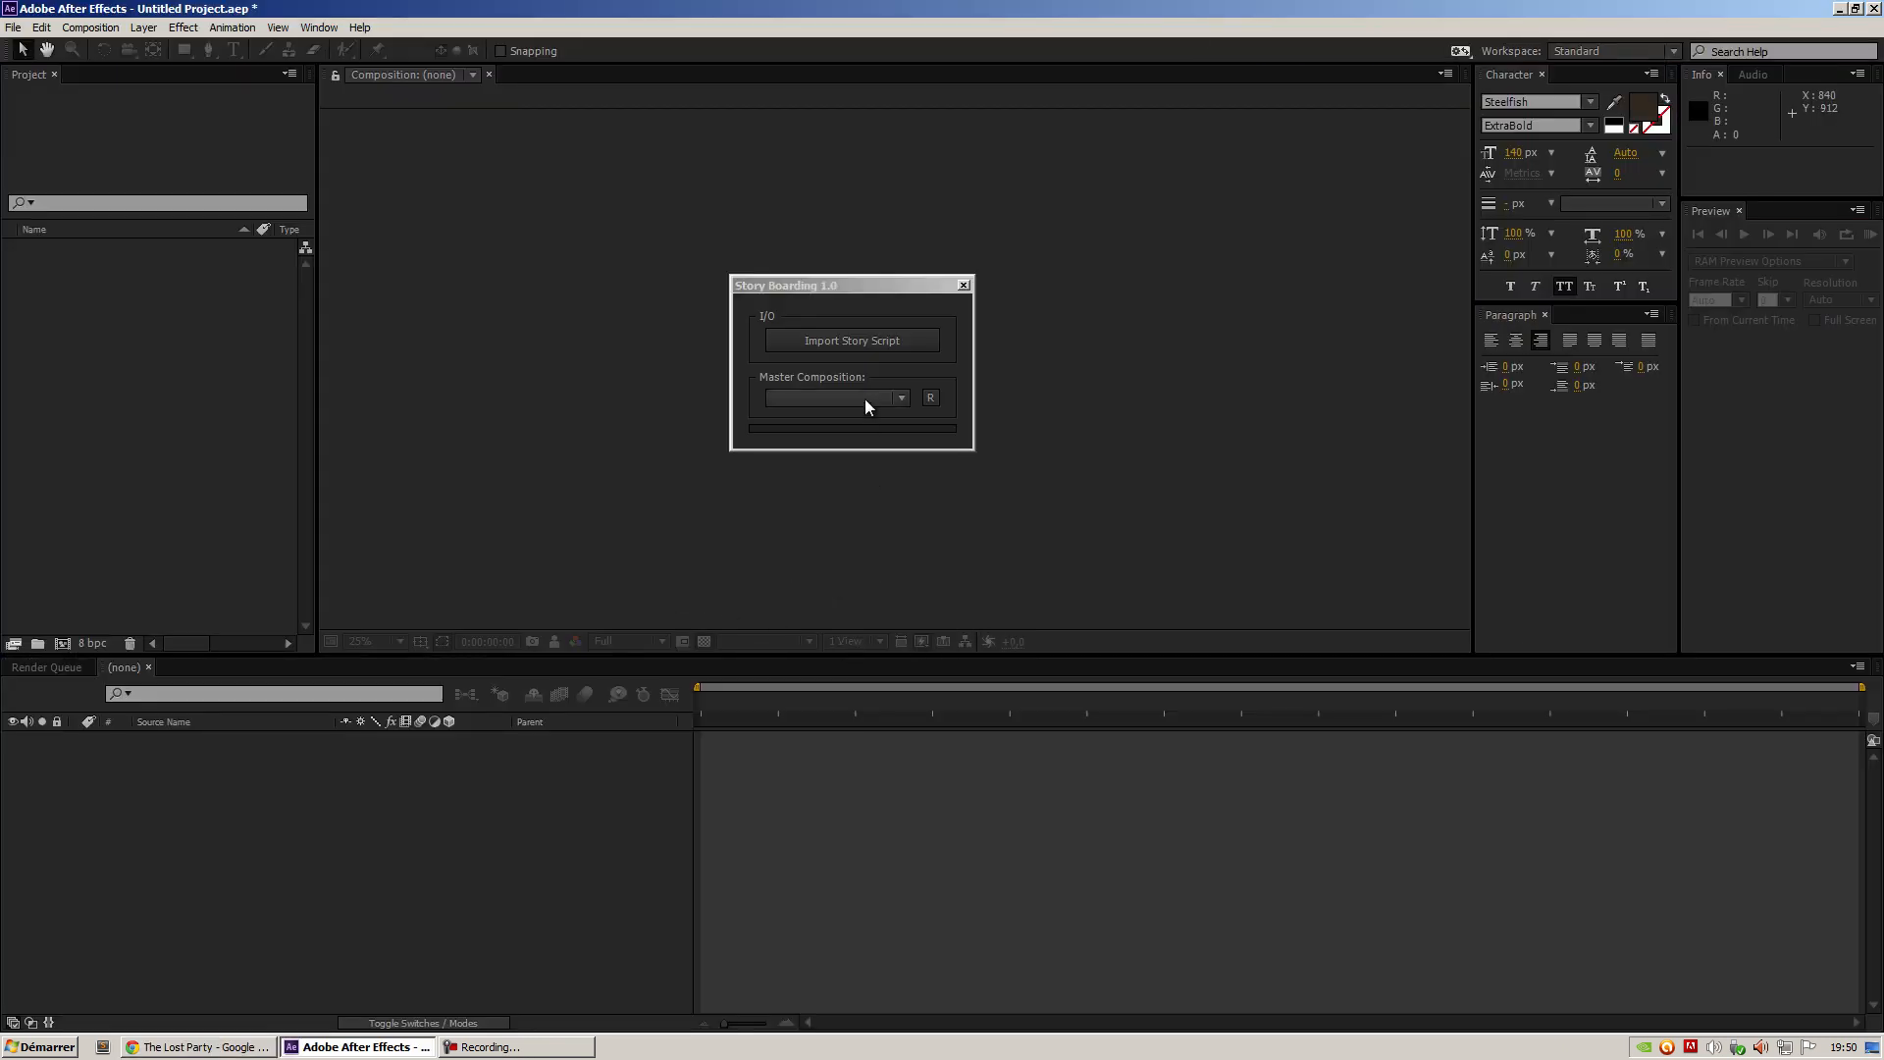
left_click(850, 340)
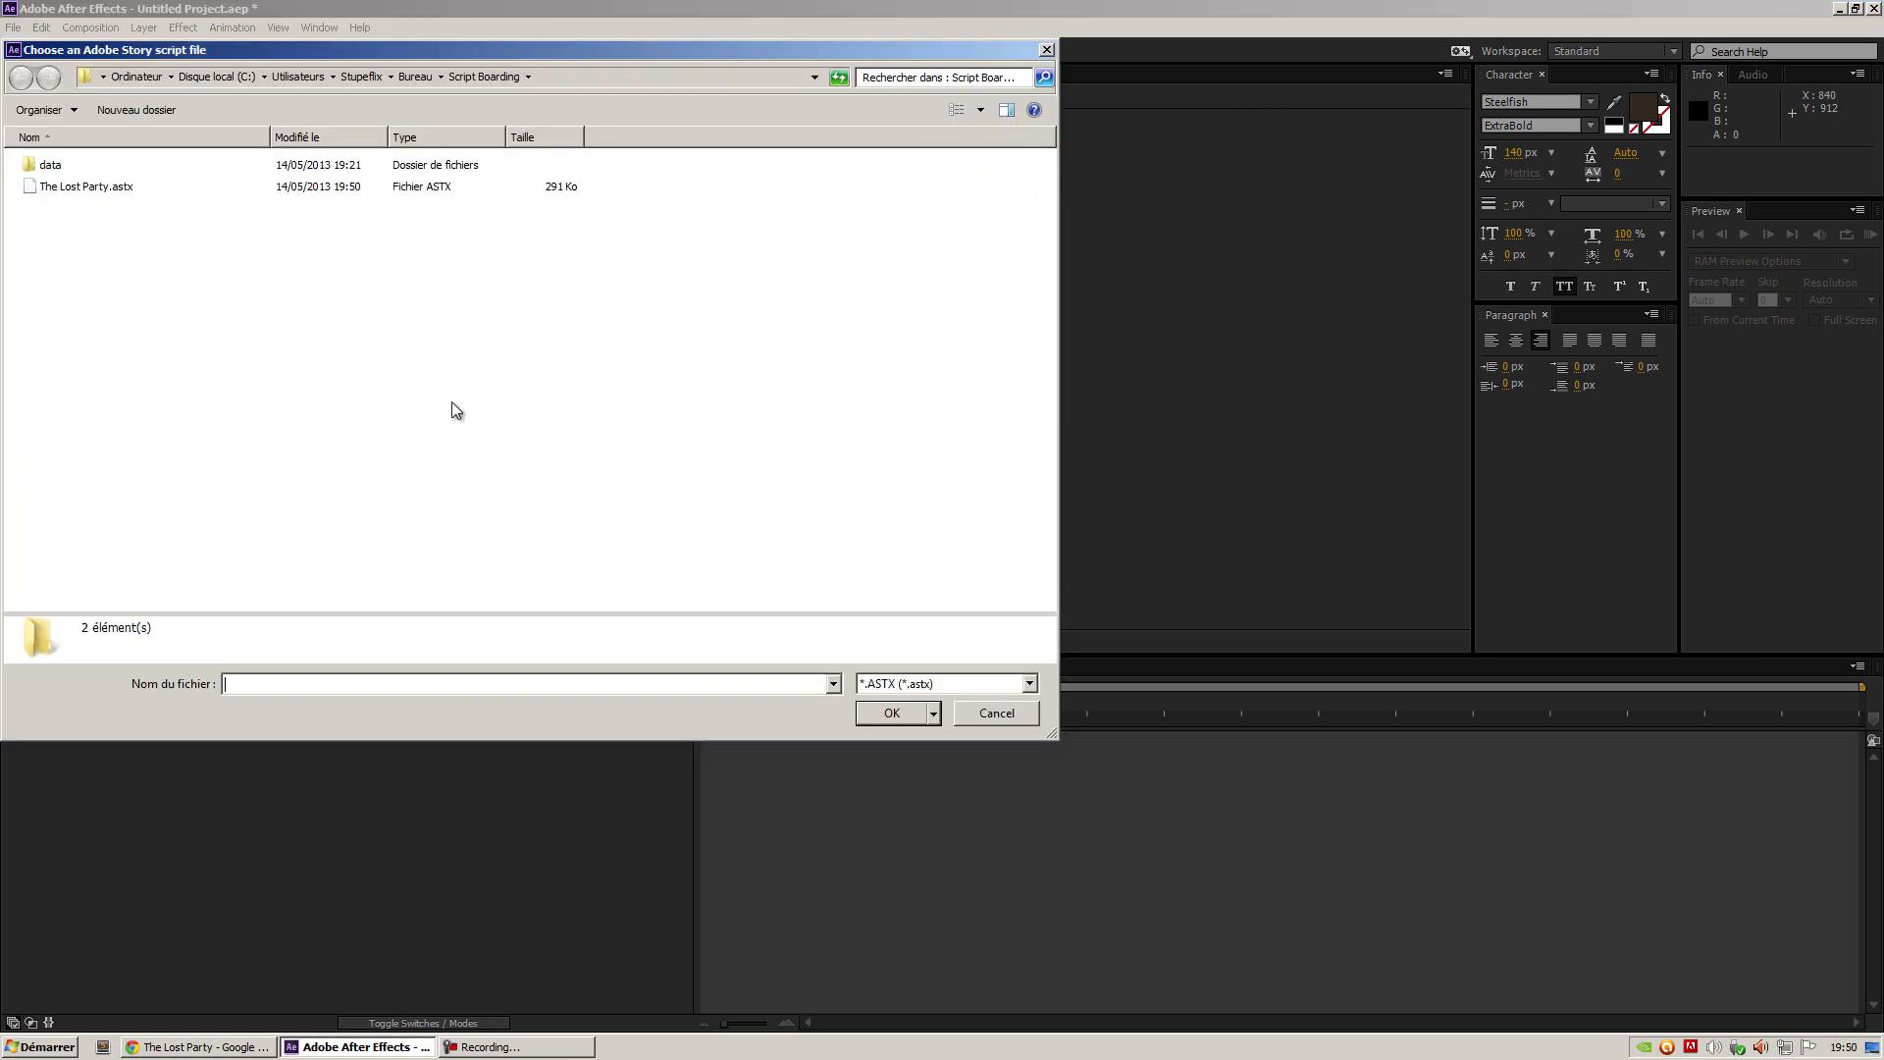
left_click(85, 186)
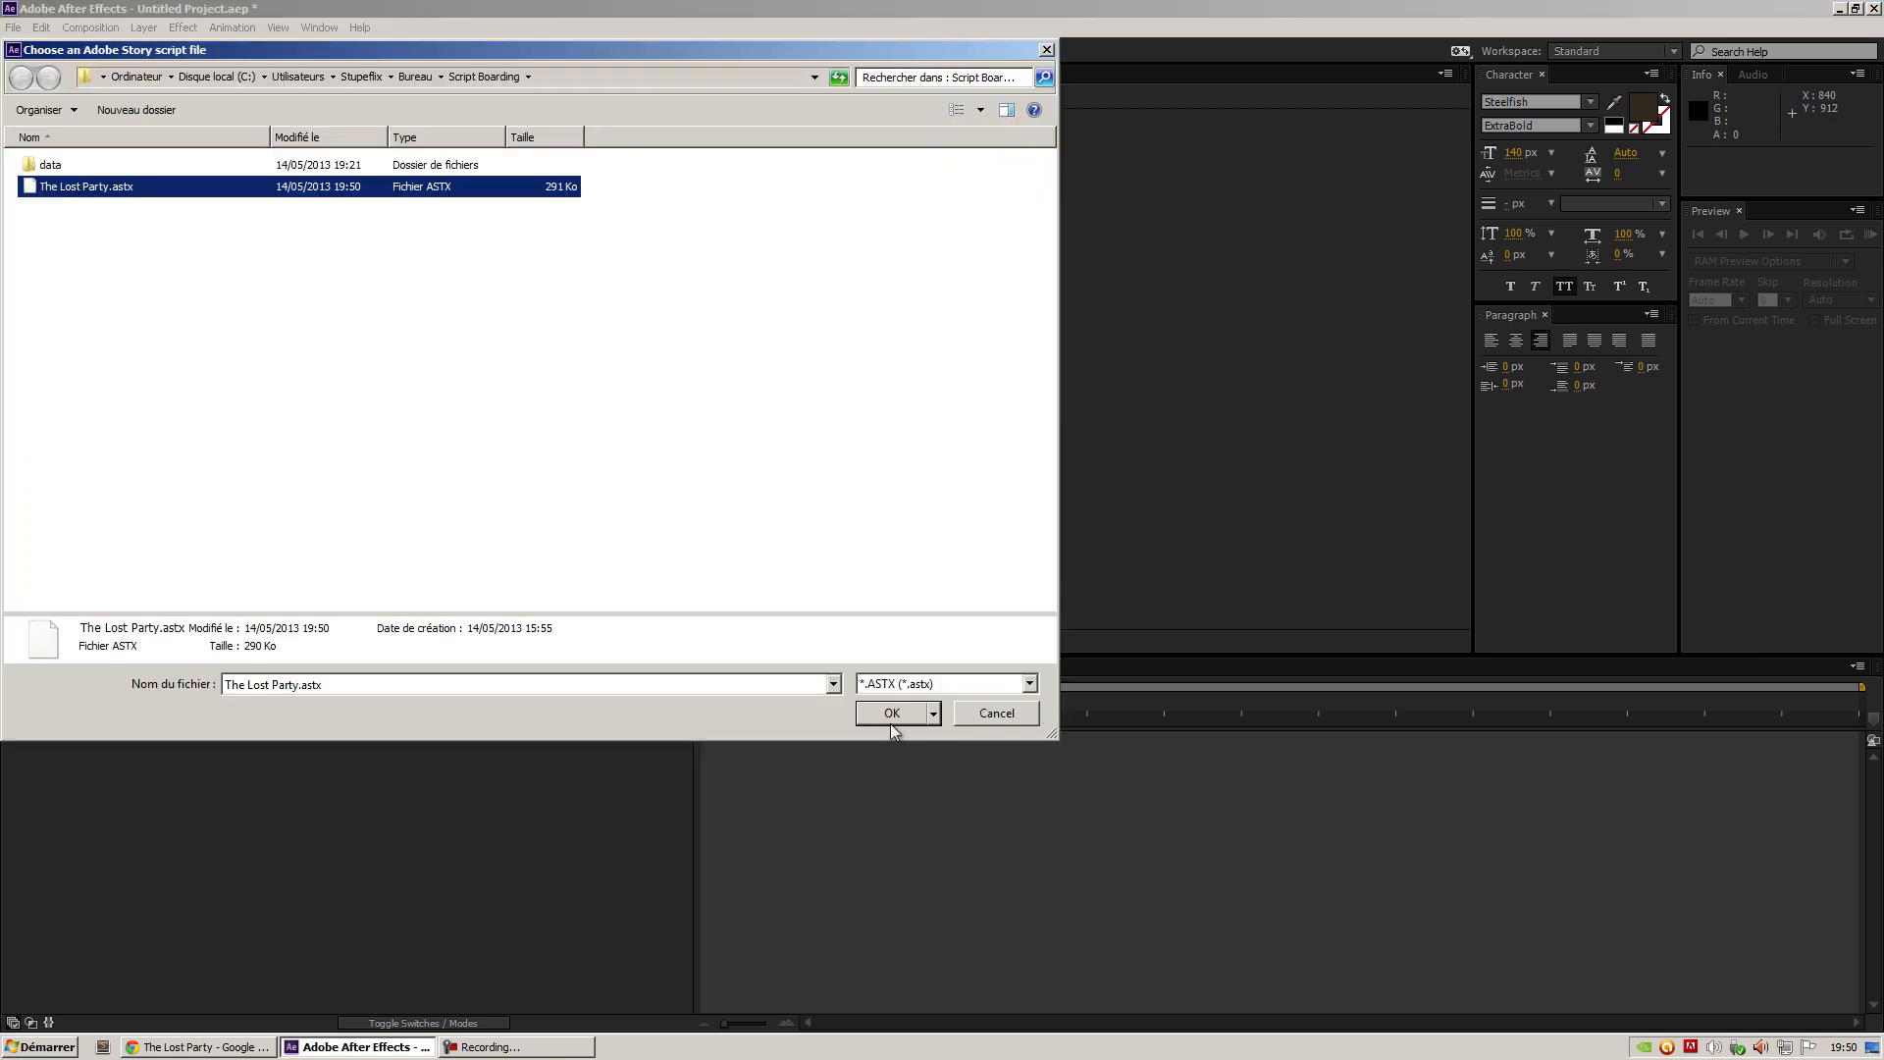
left_click(890, 712)
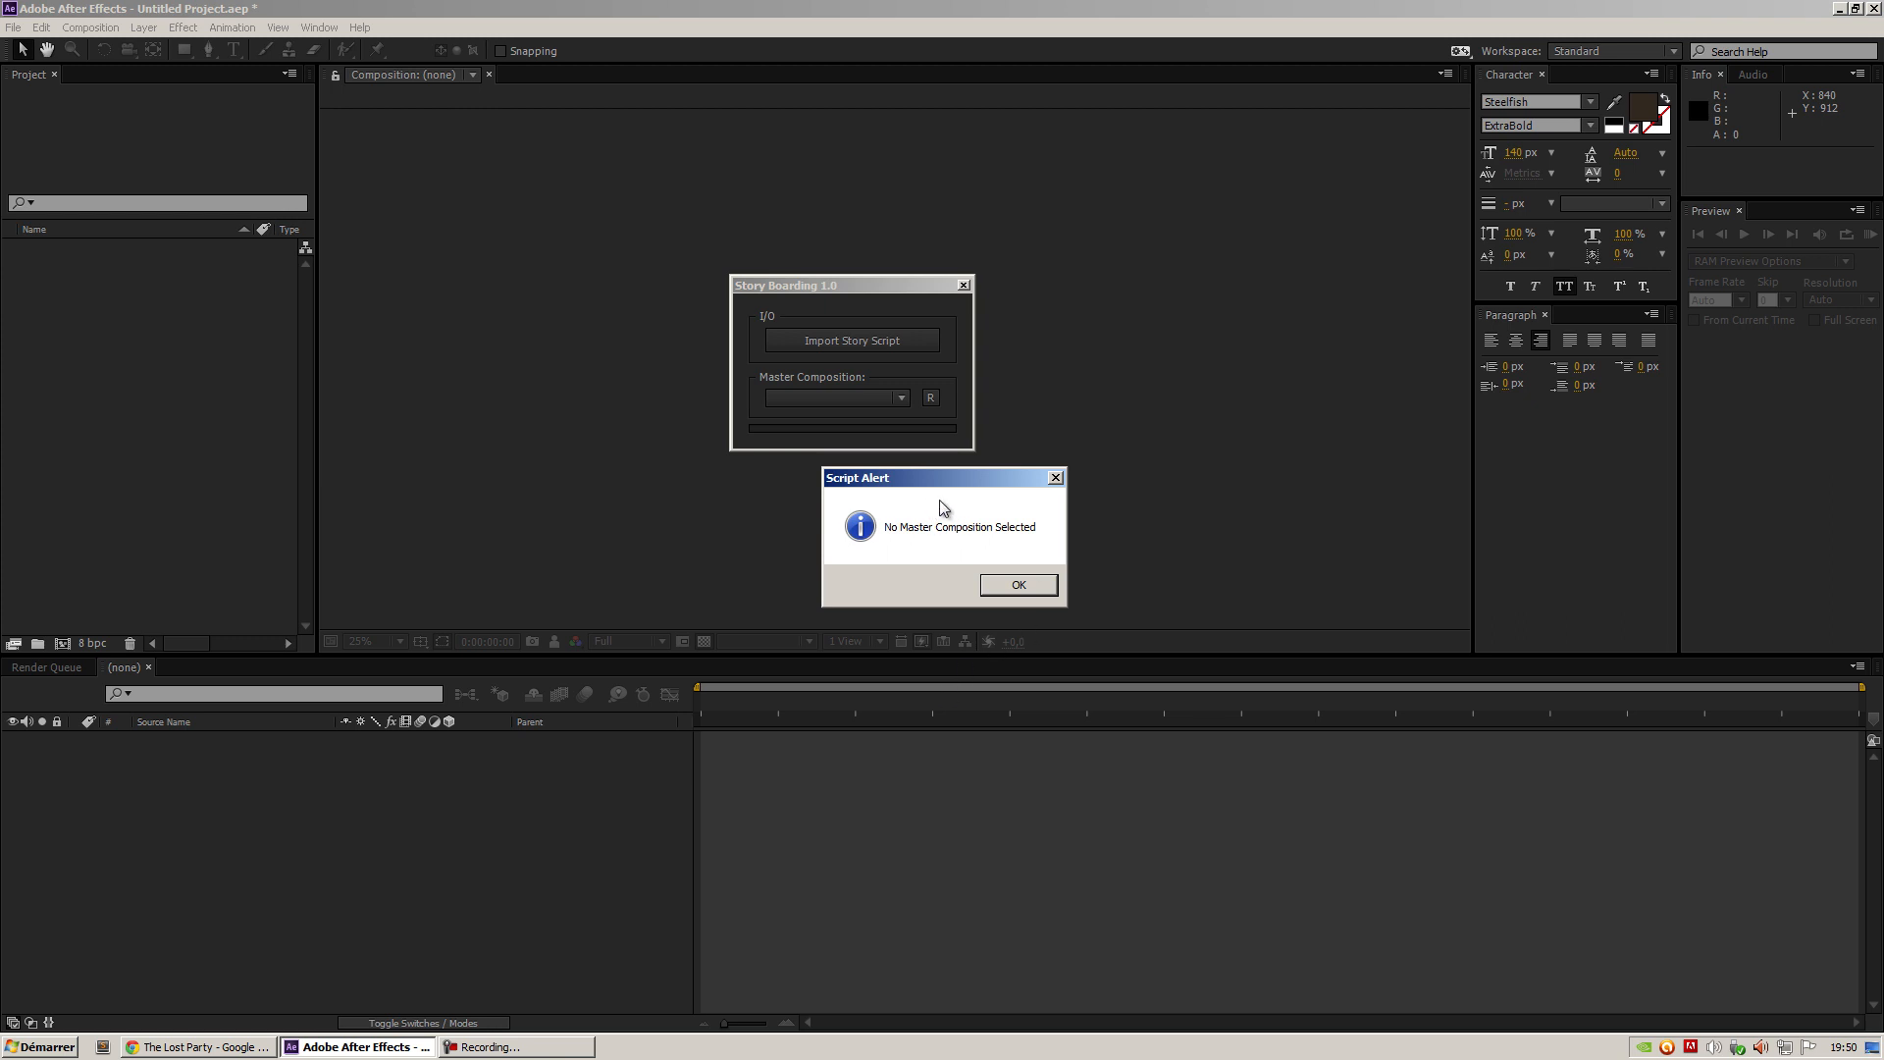
mouse_move(1024, 553)
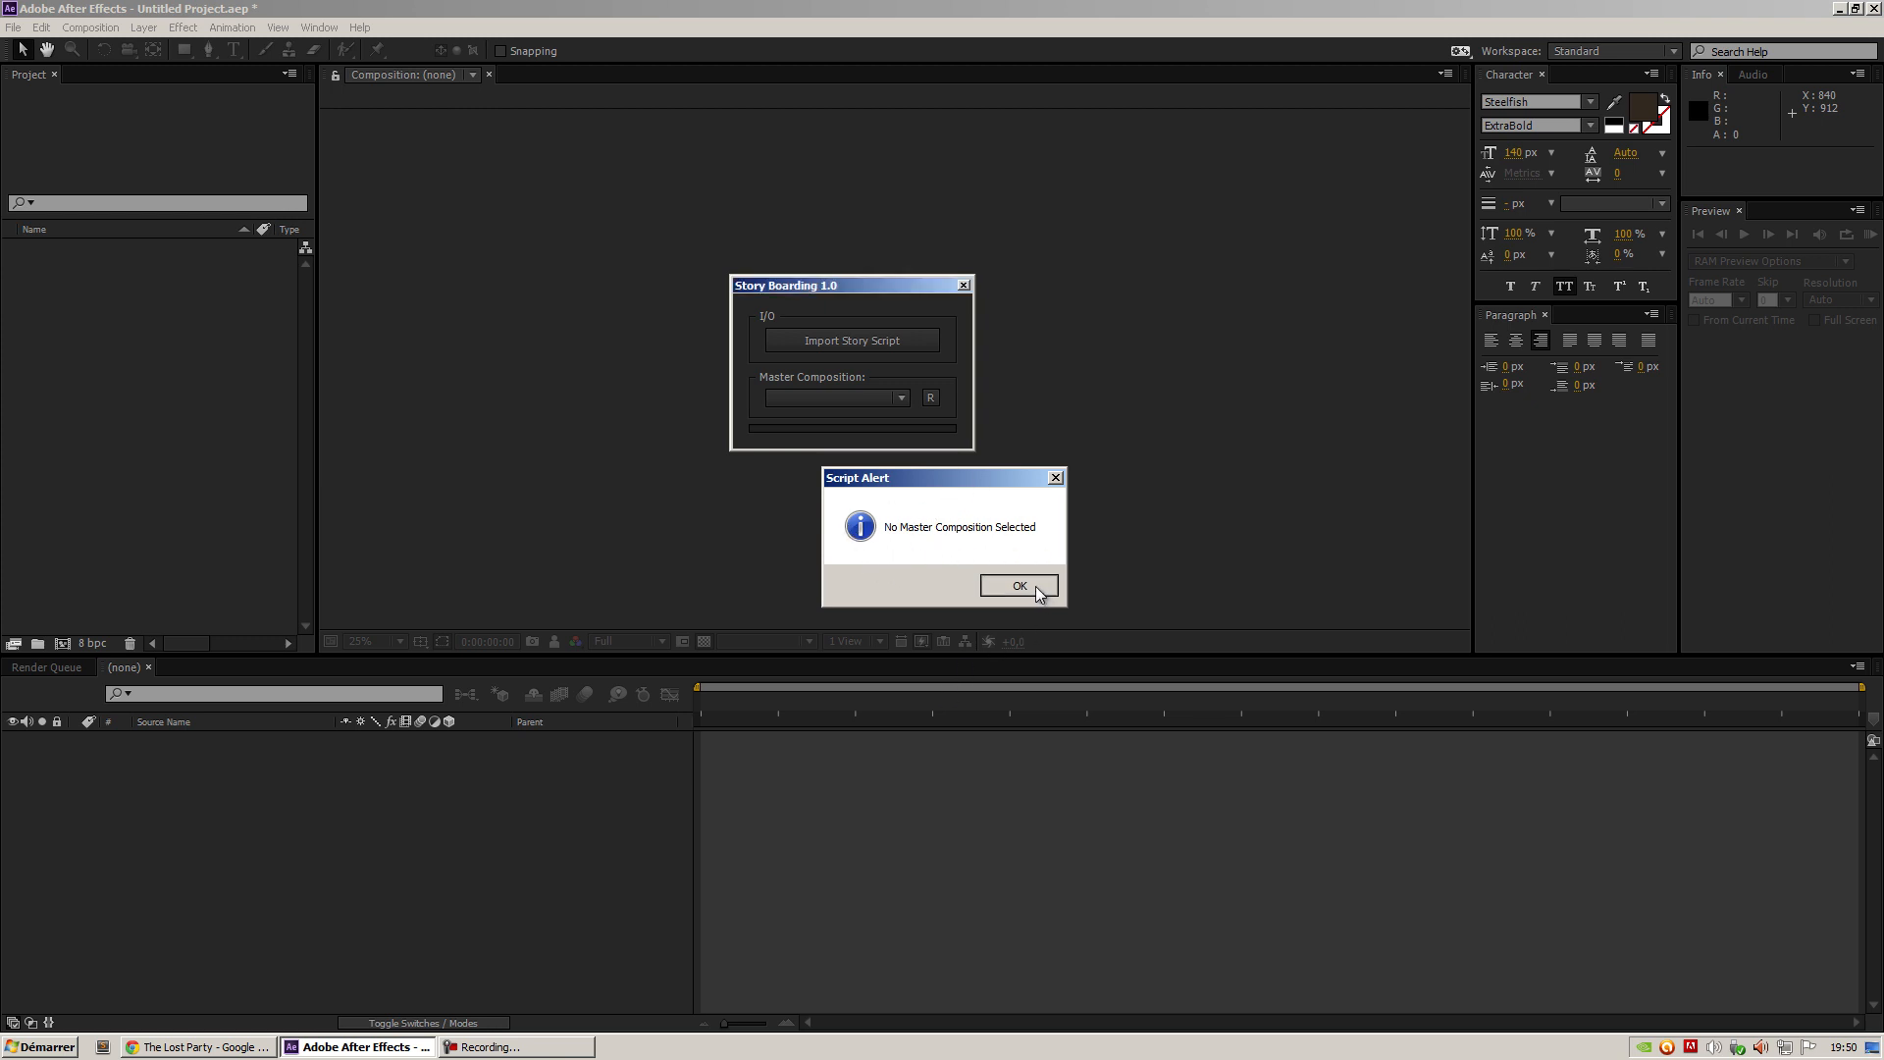
left_click(1018, 585)
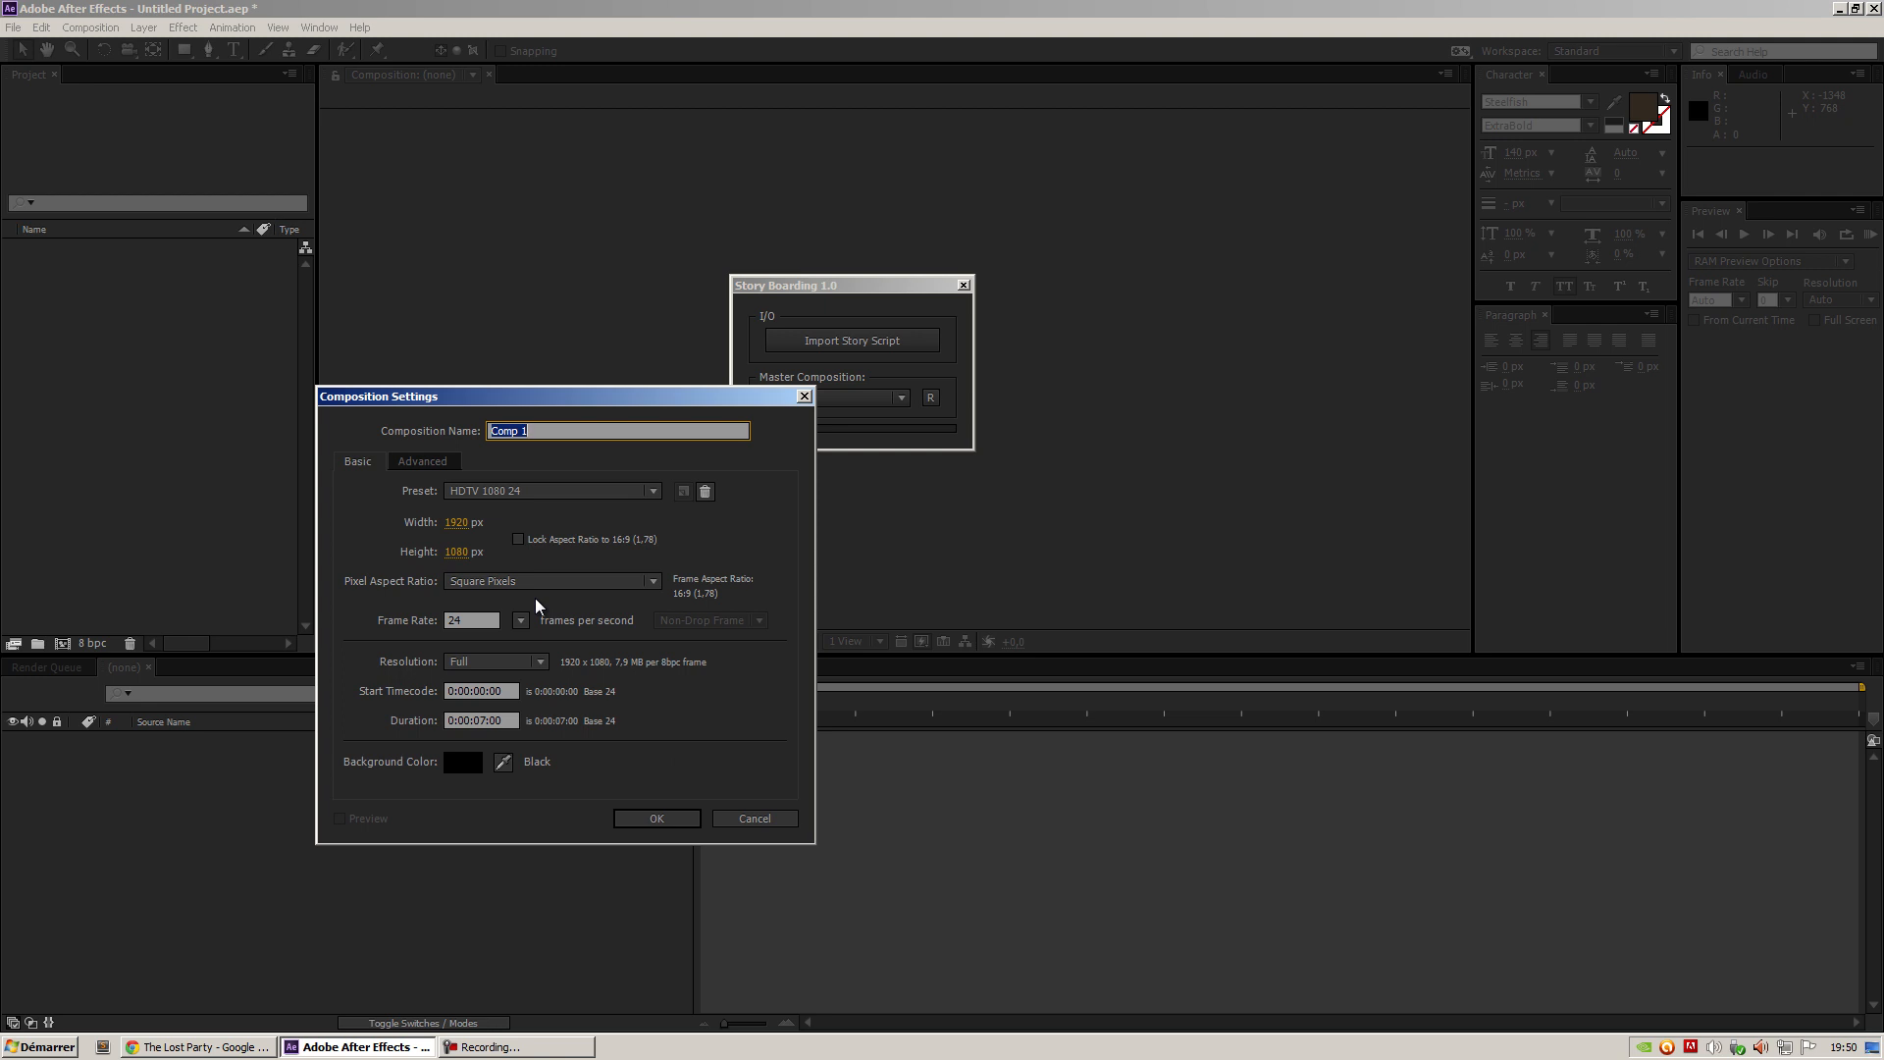
Create a composition named Master at HDTV 1080 24 fps, 7 seconds long
type("master")
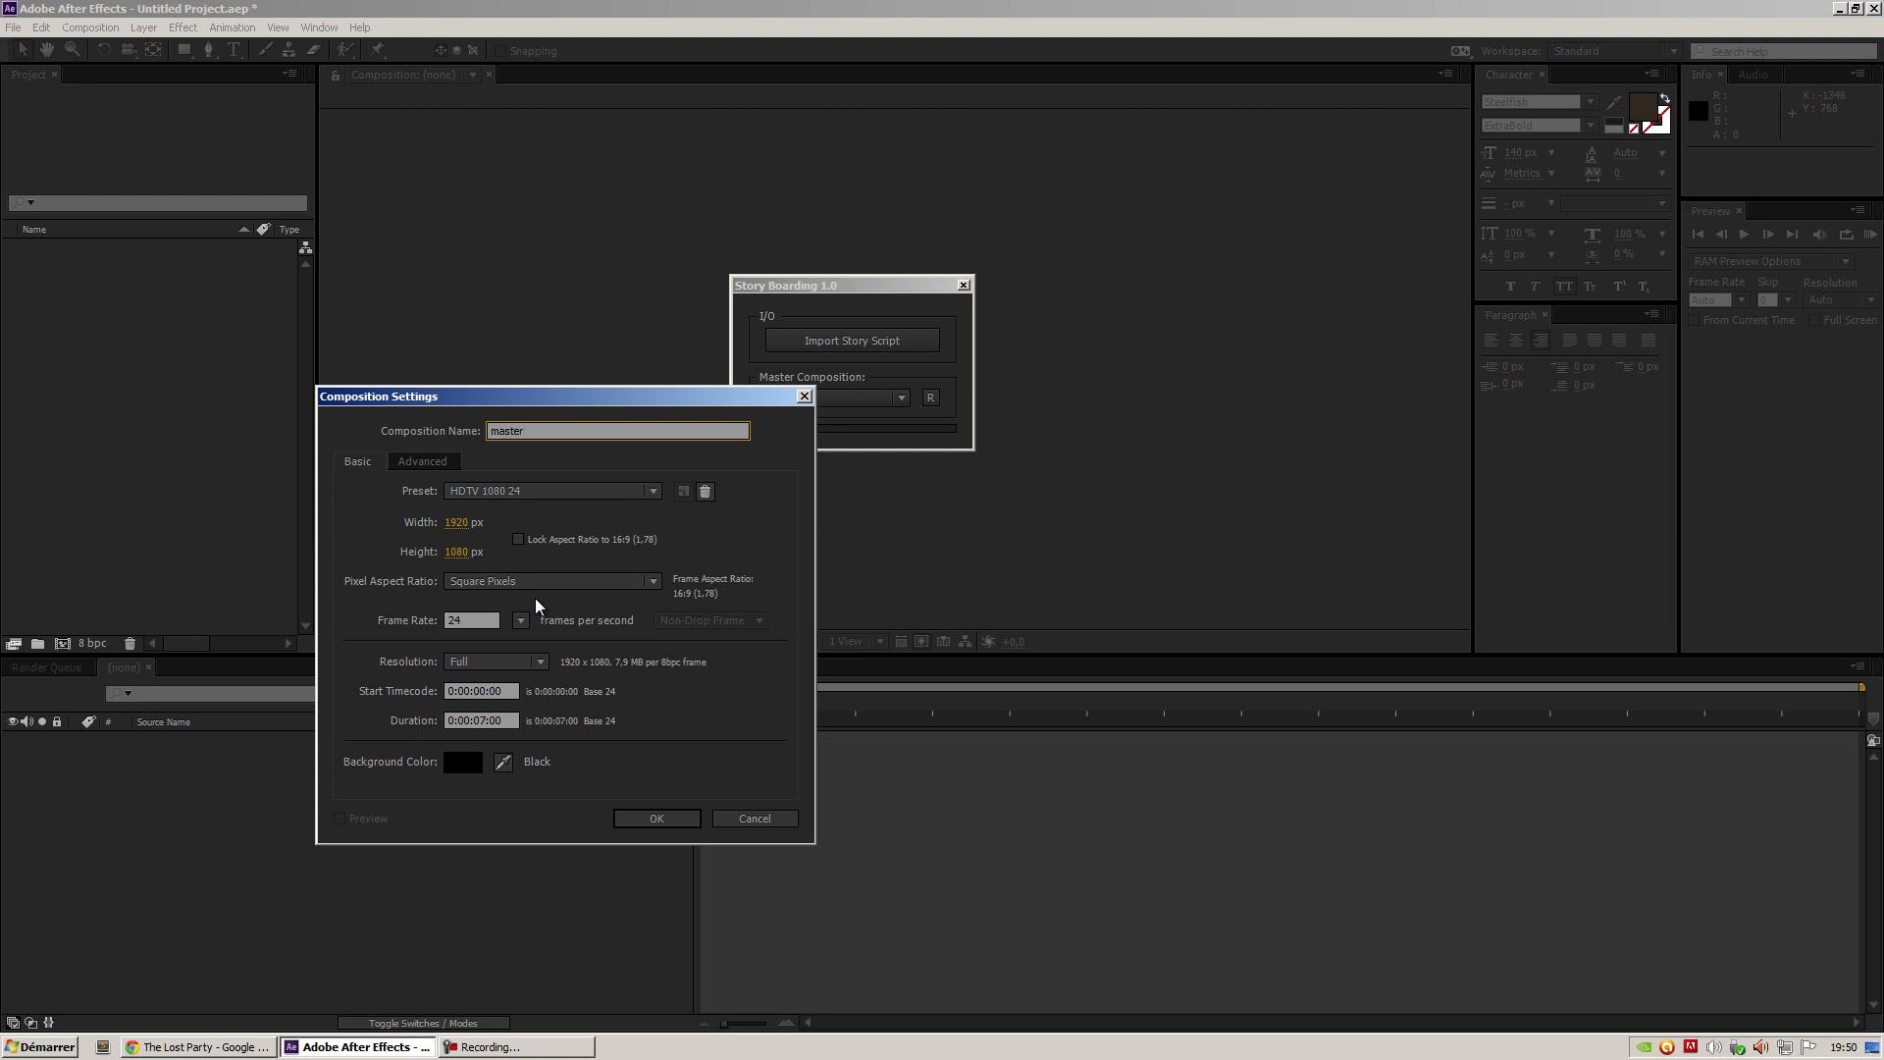
type("Master")
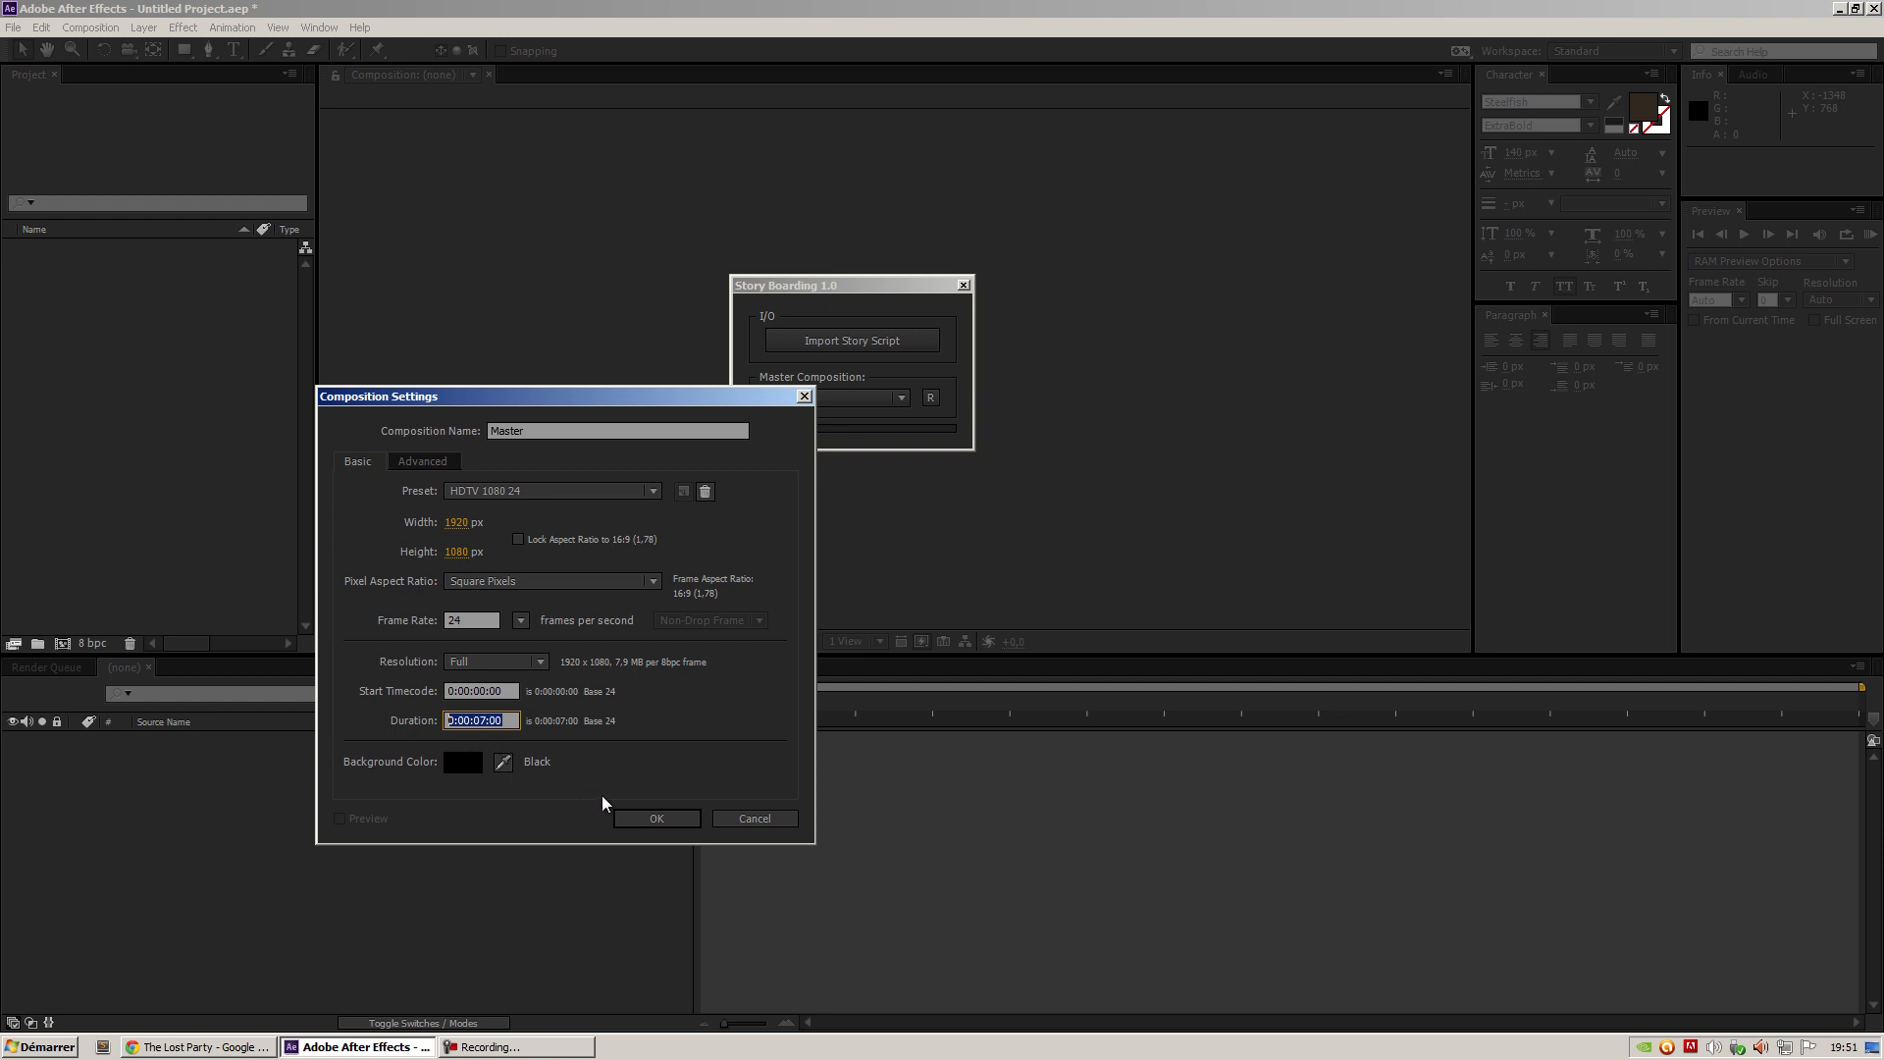
left_click(657, 818)
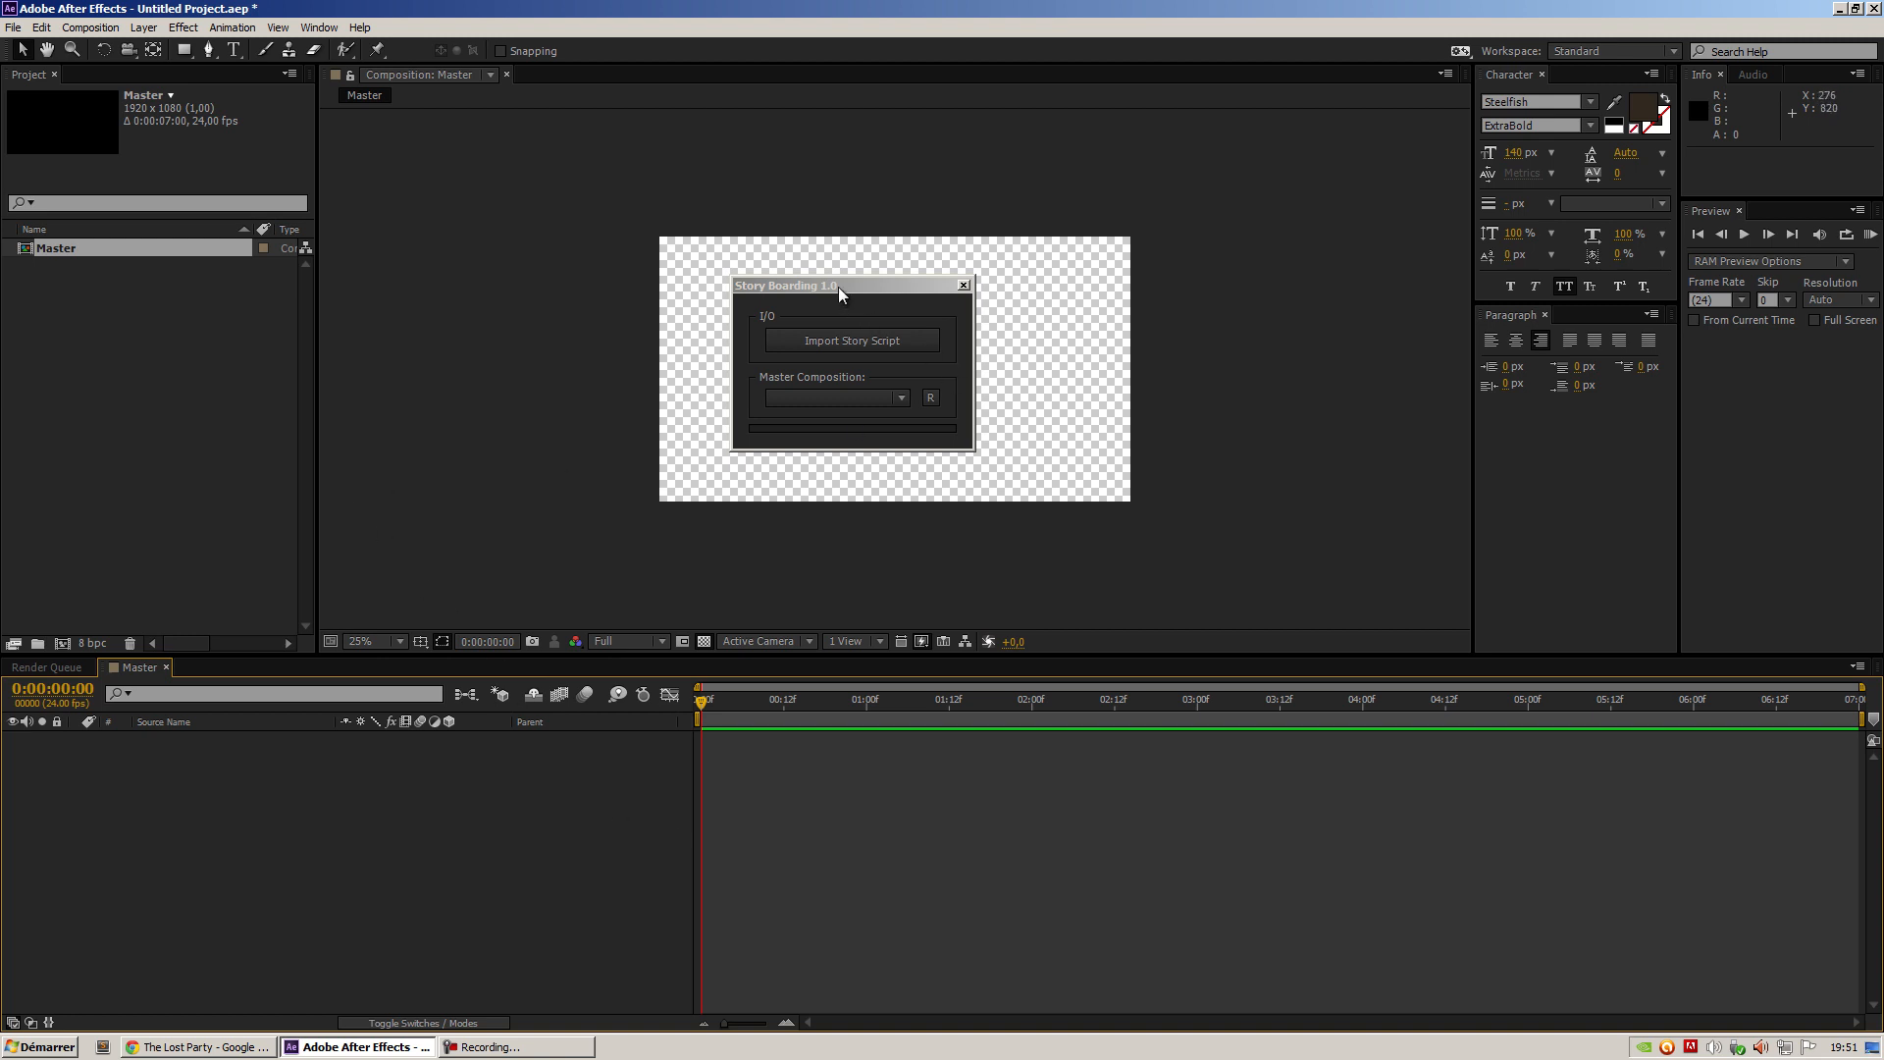
Set Master as the panel's master composition and save over StoryBoarding.aep
left_click_drag(839, 286, 571, 315)
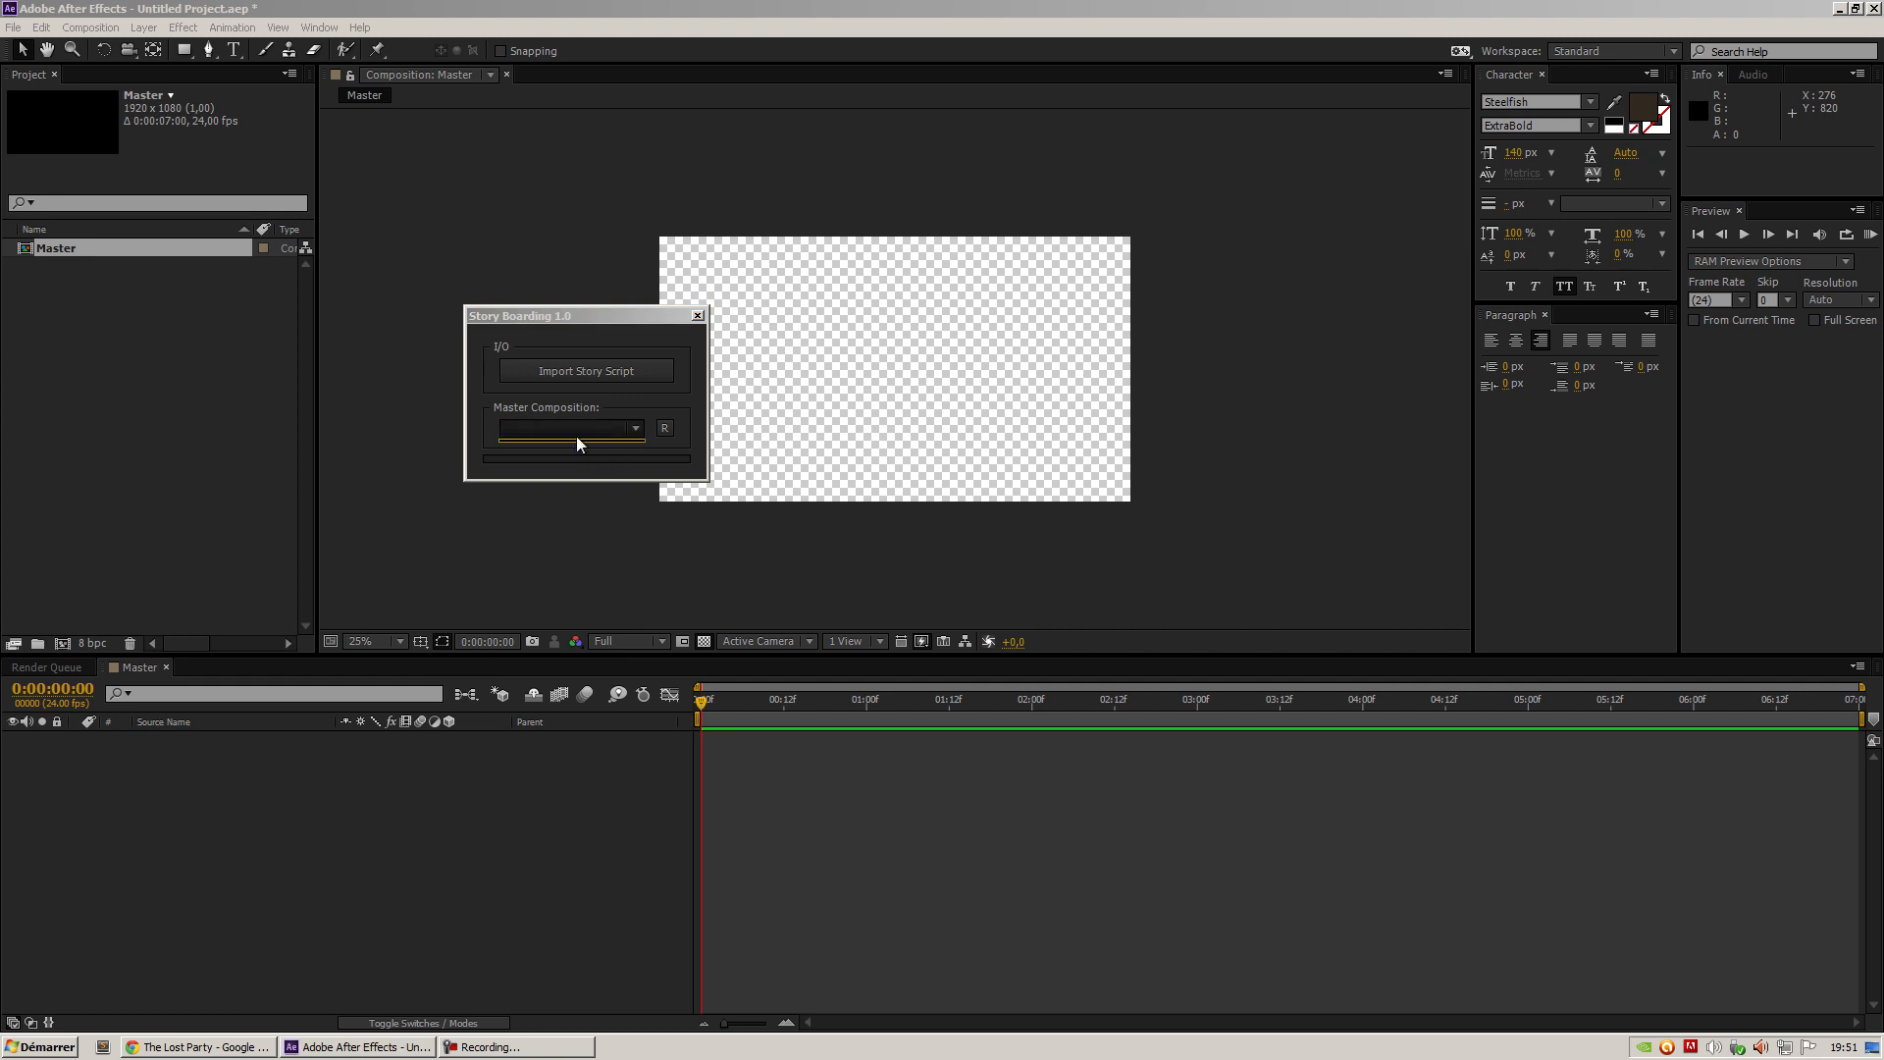
mouse_move(590, 413)
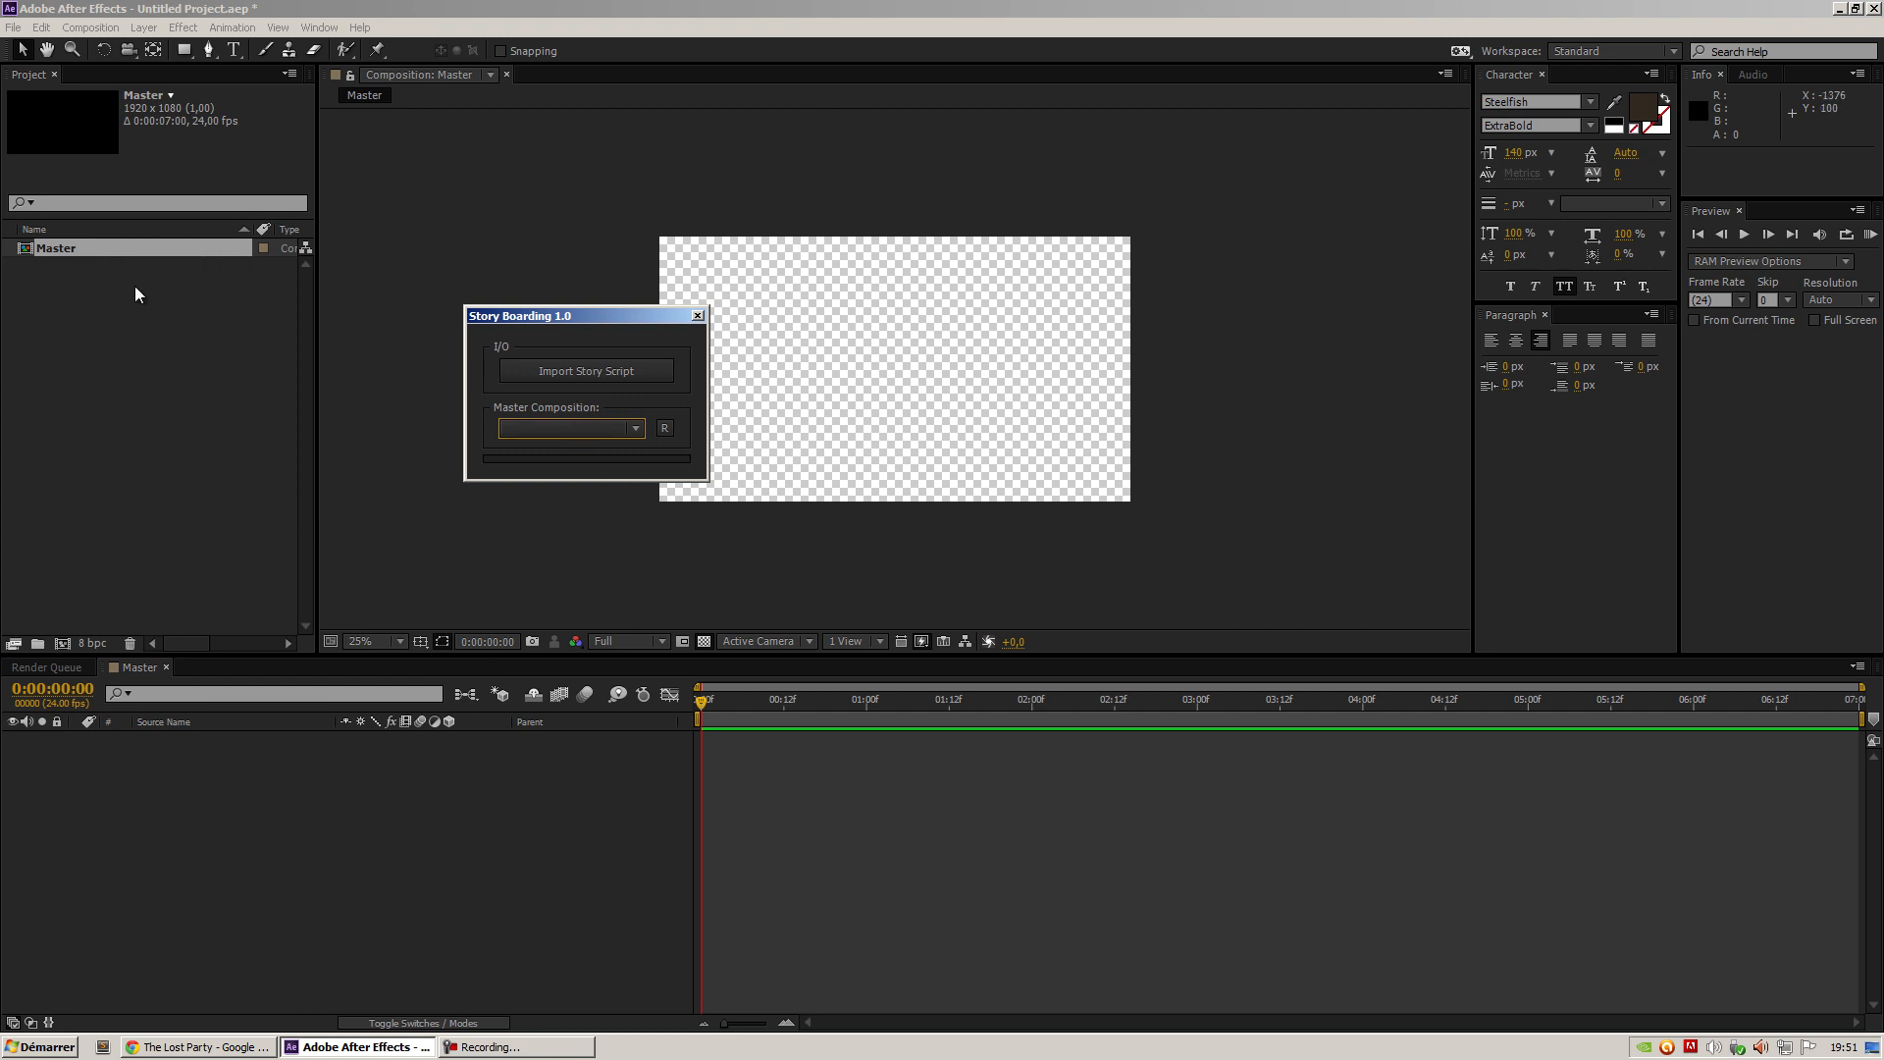
mouse_move(102, 337)
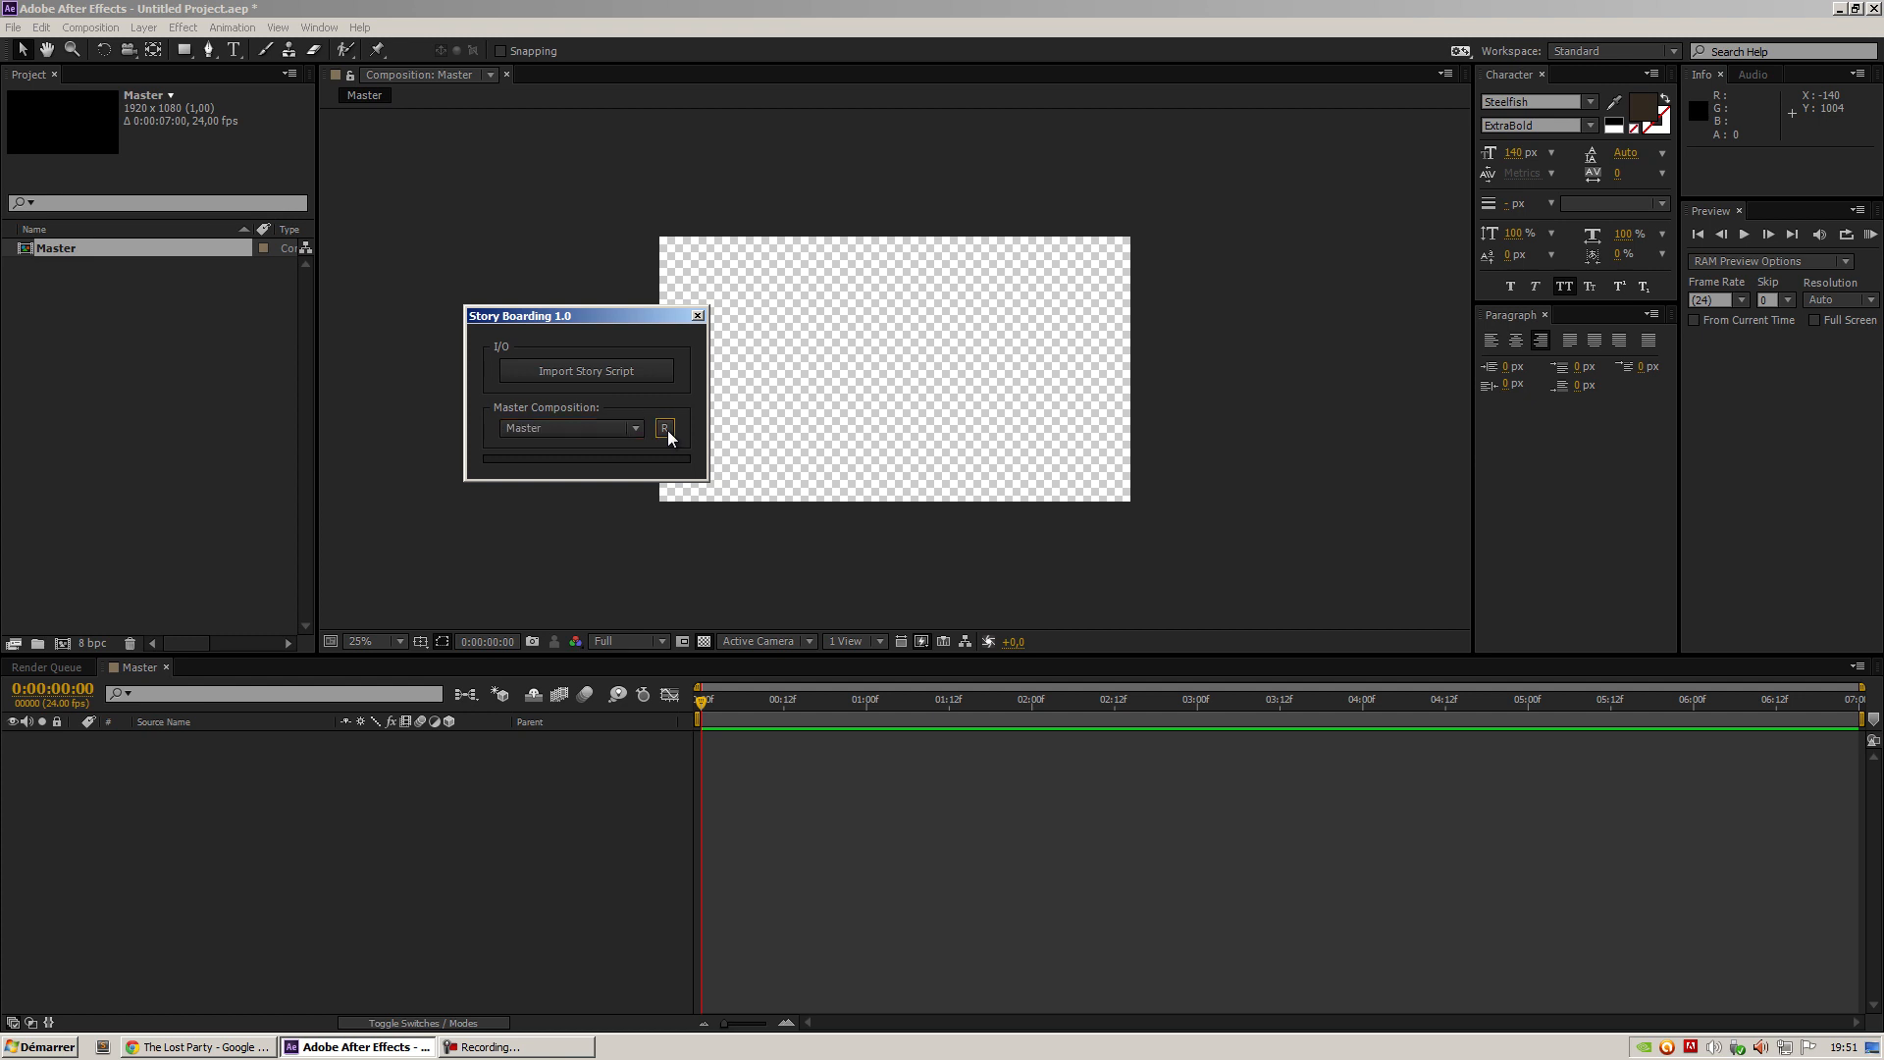
left_click(636, 428)
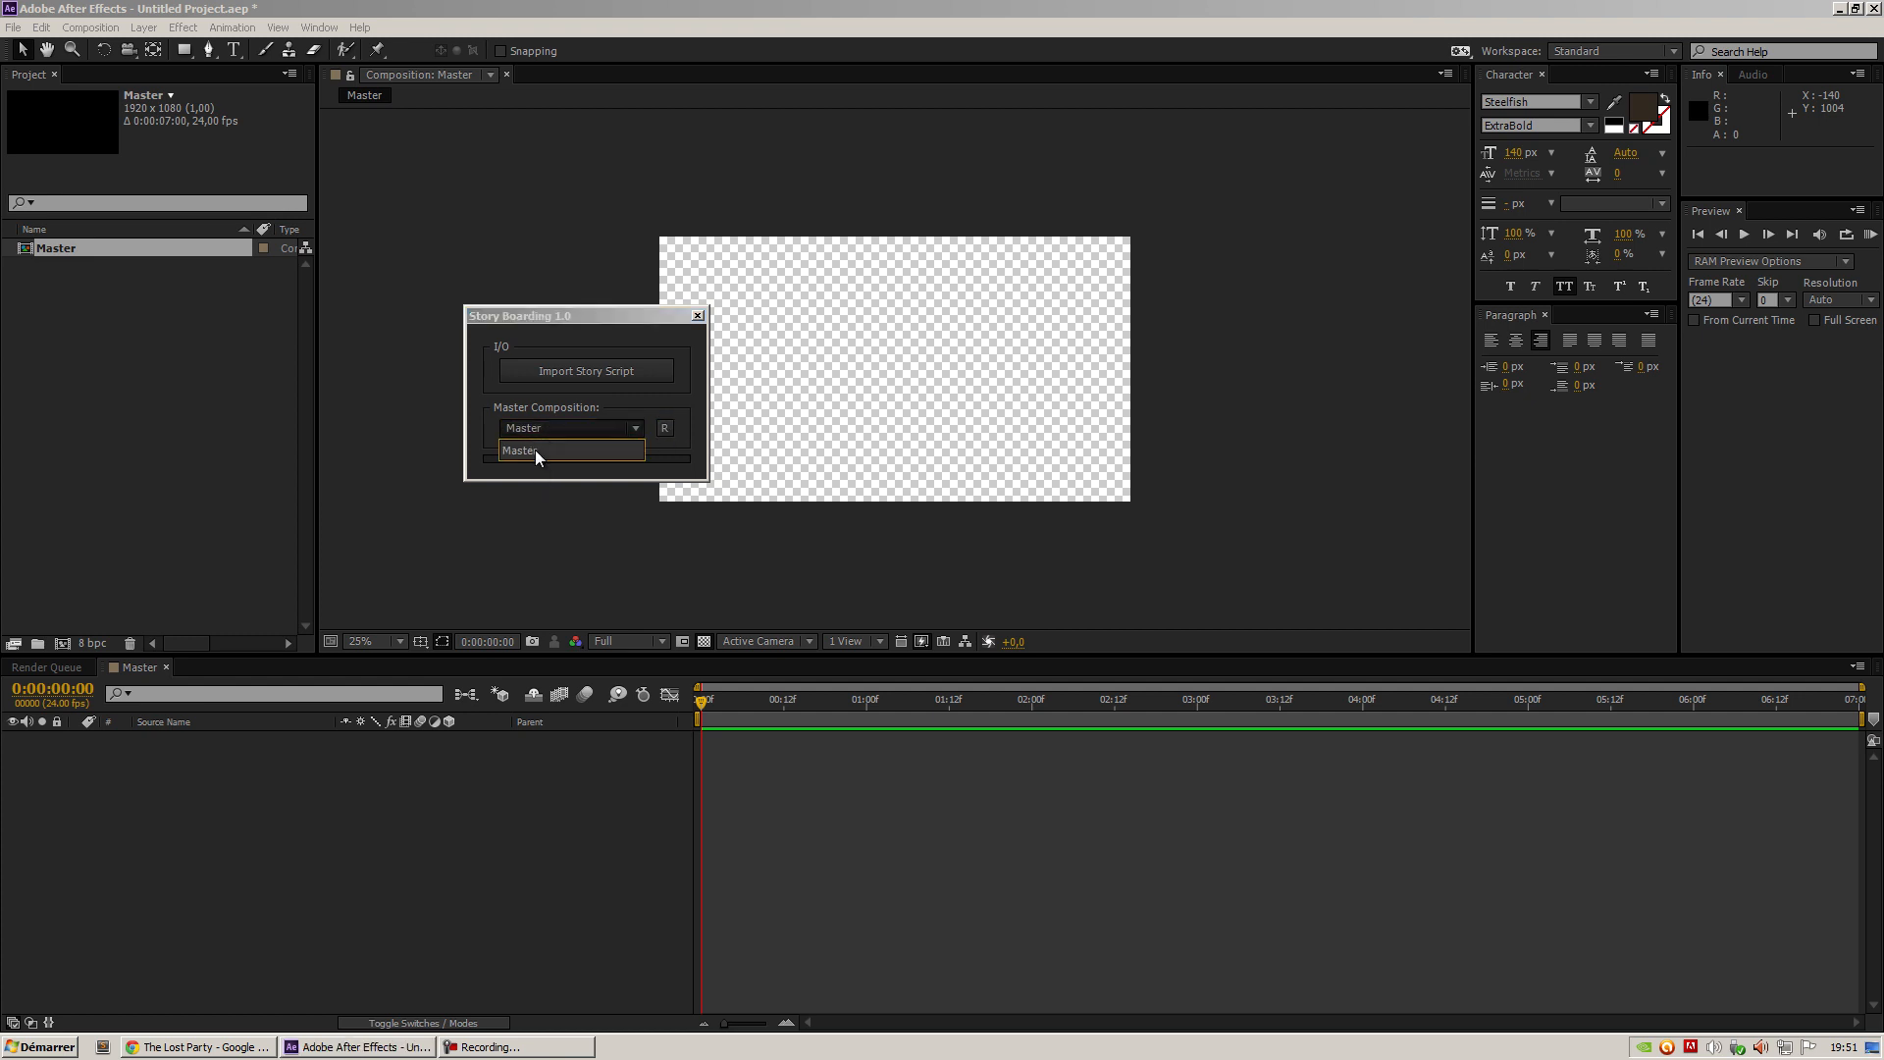
left_click(566, 449)
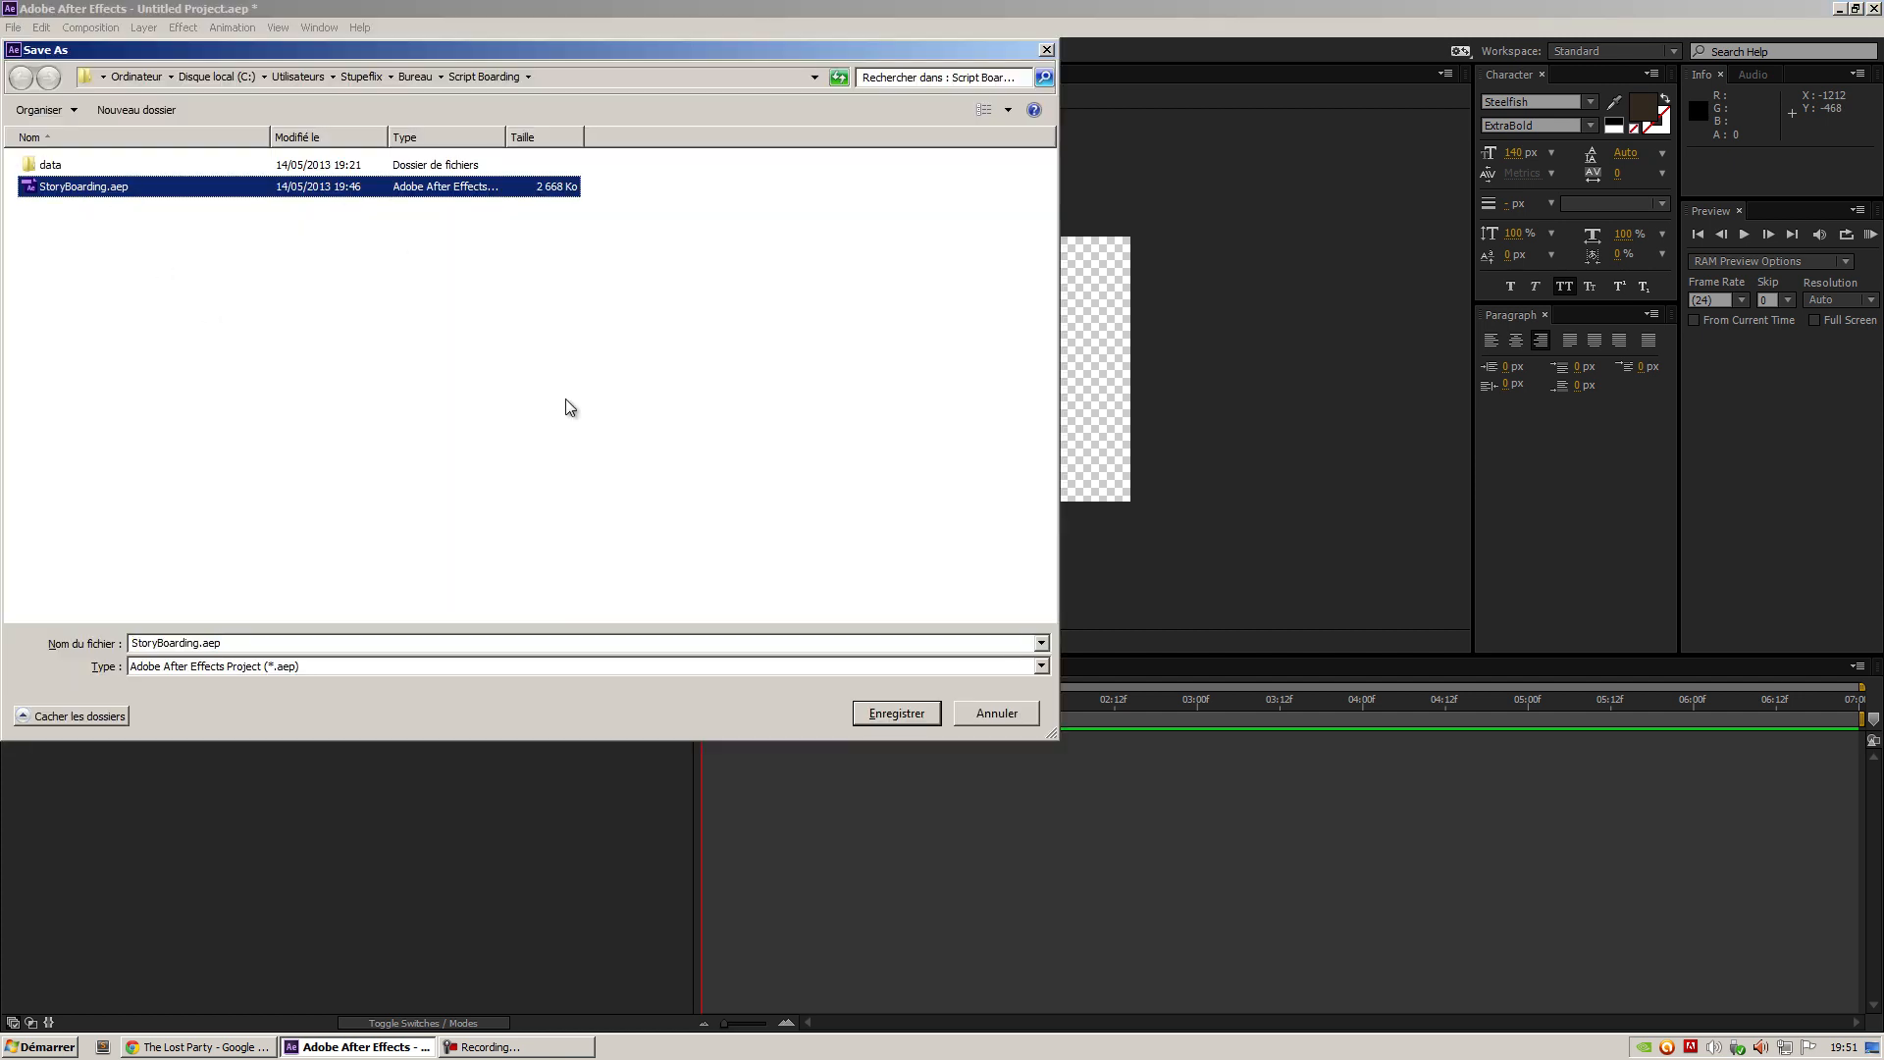
left_click(895, 712)
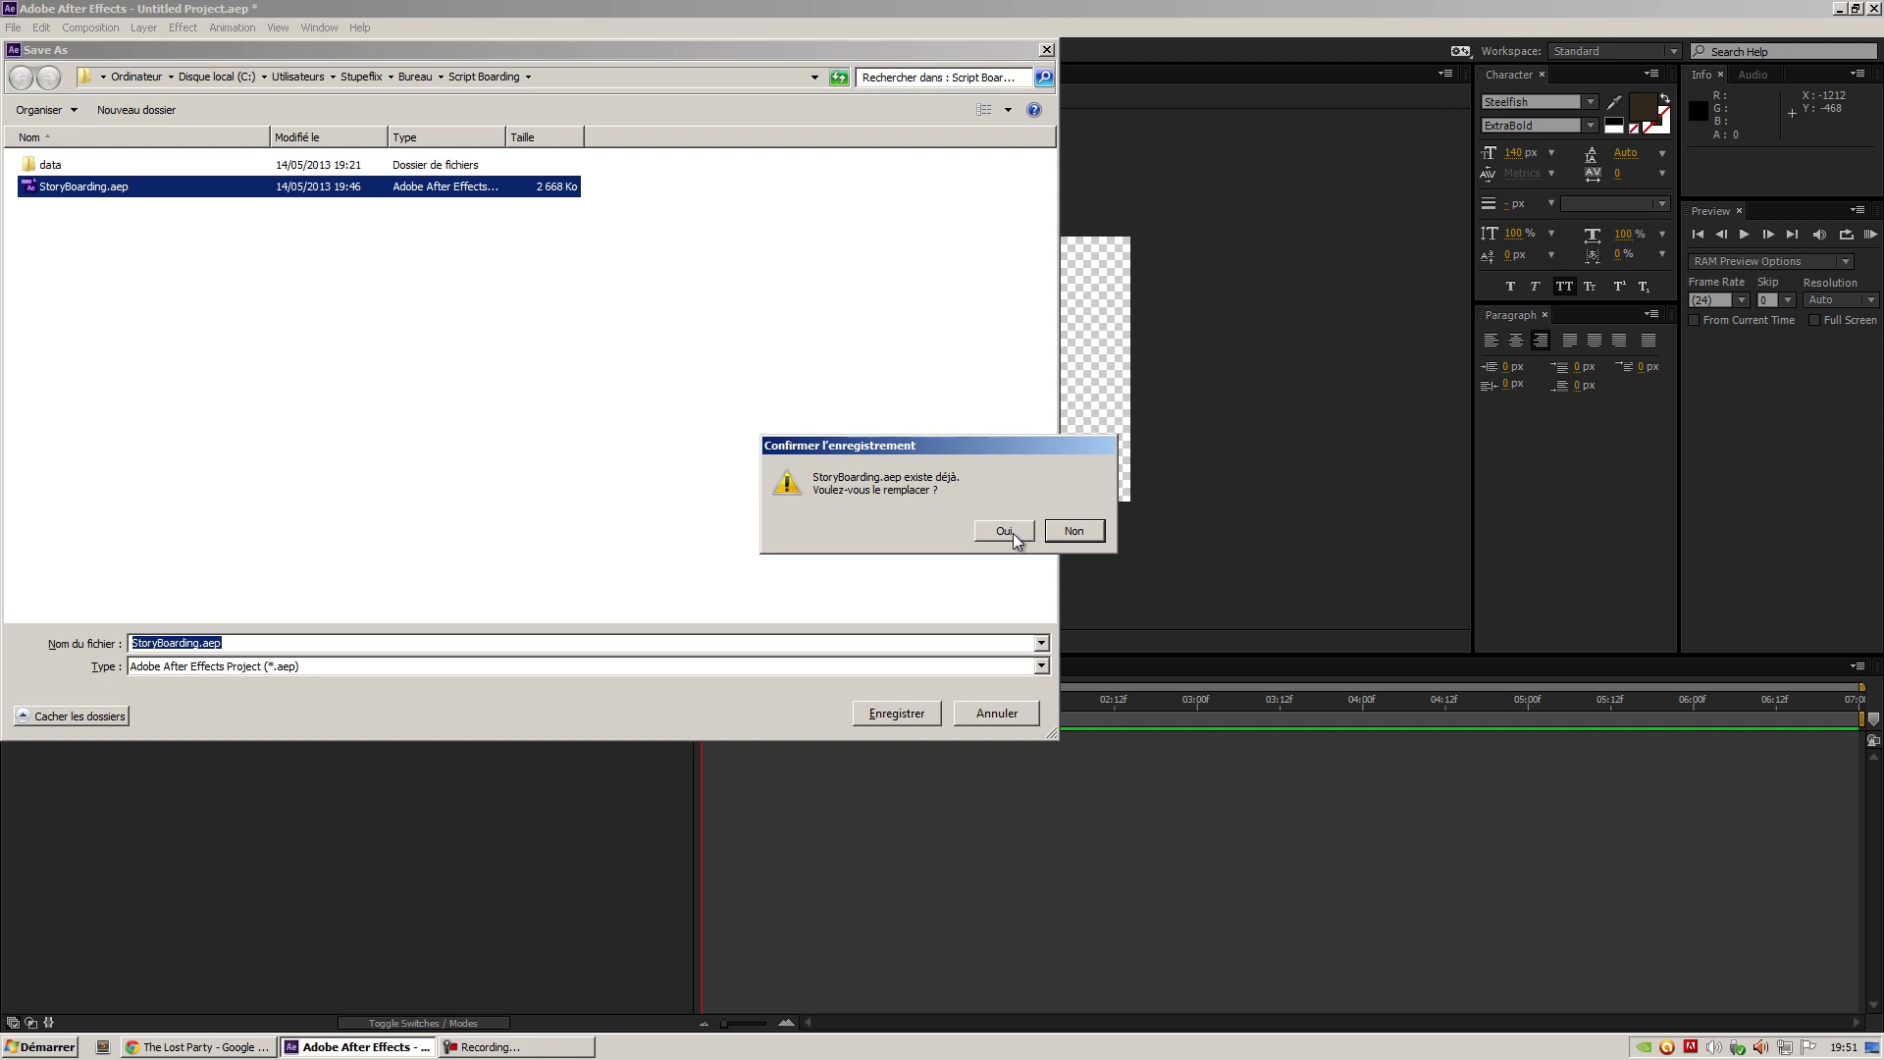
left_click(1002, 531)
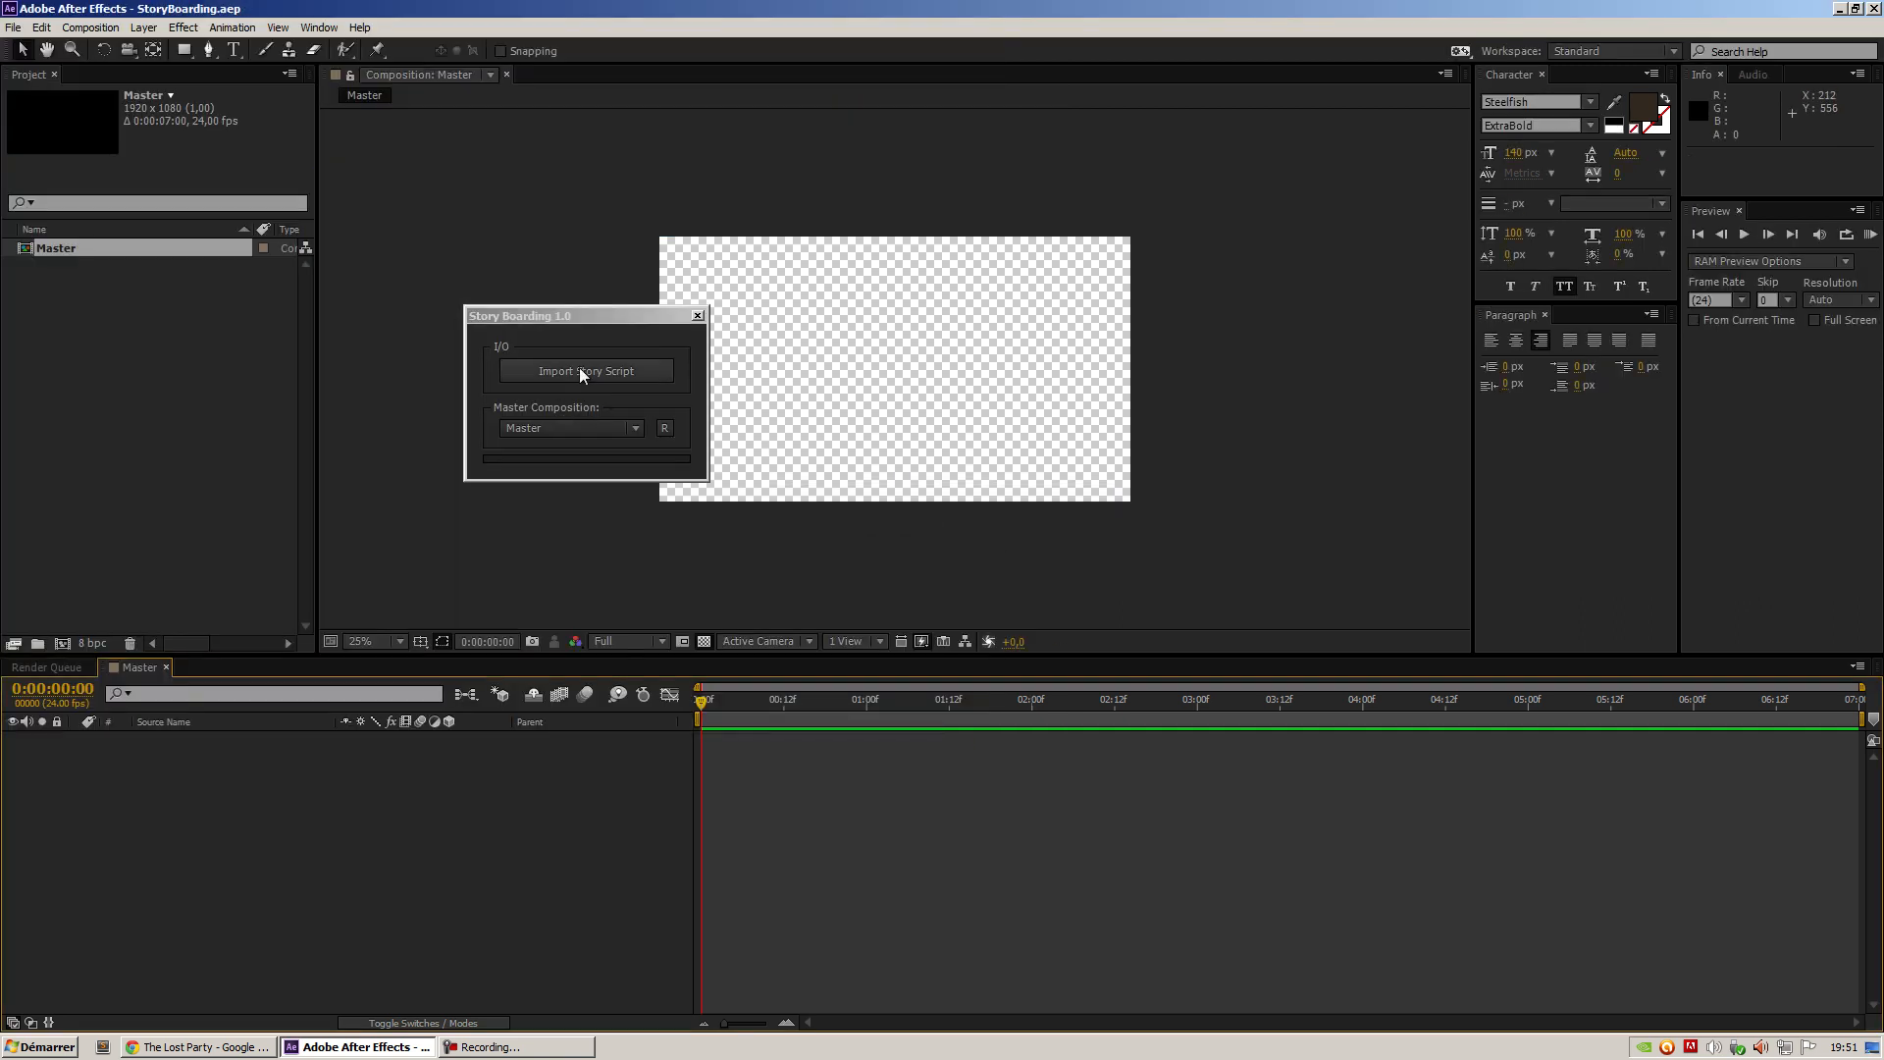
Import The Lost Party.astx through the Story Boarding panel and dismiss the success alert
left_click(584, 370)
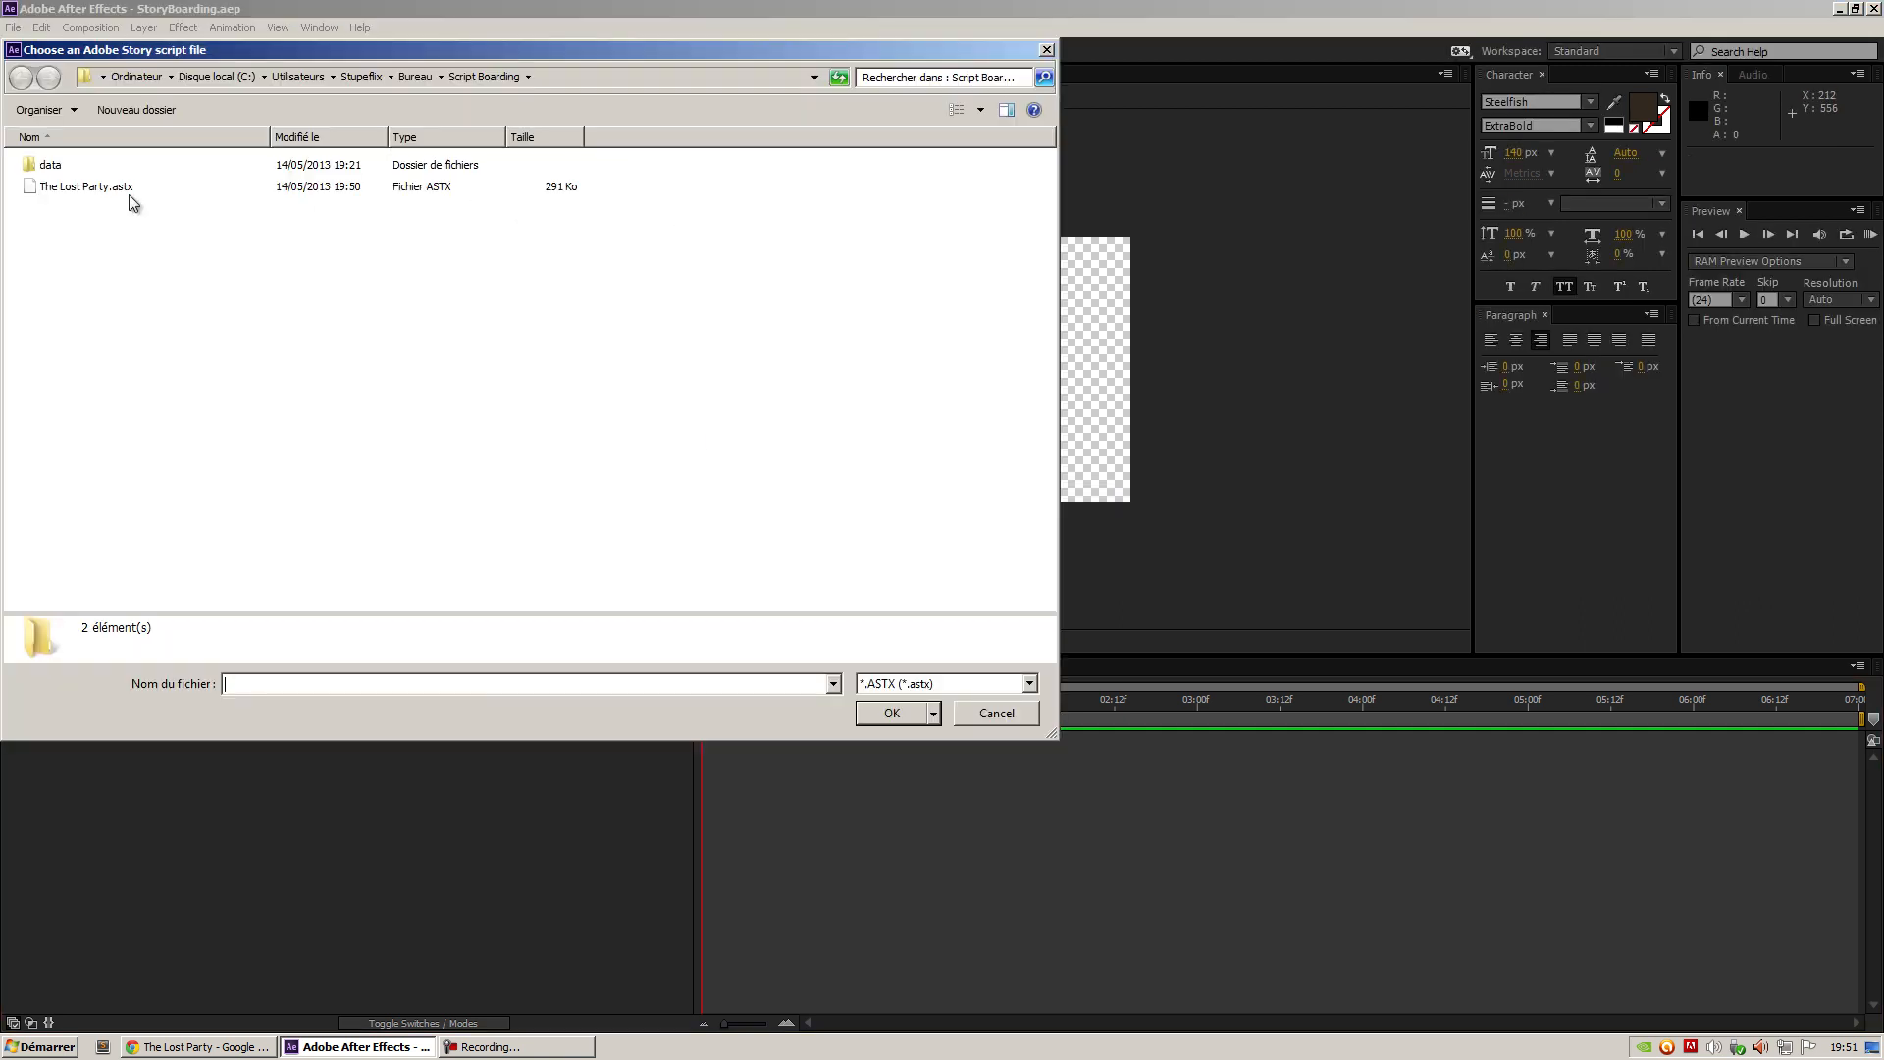
left_click(85, 187)
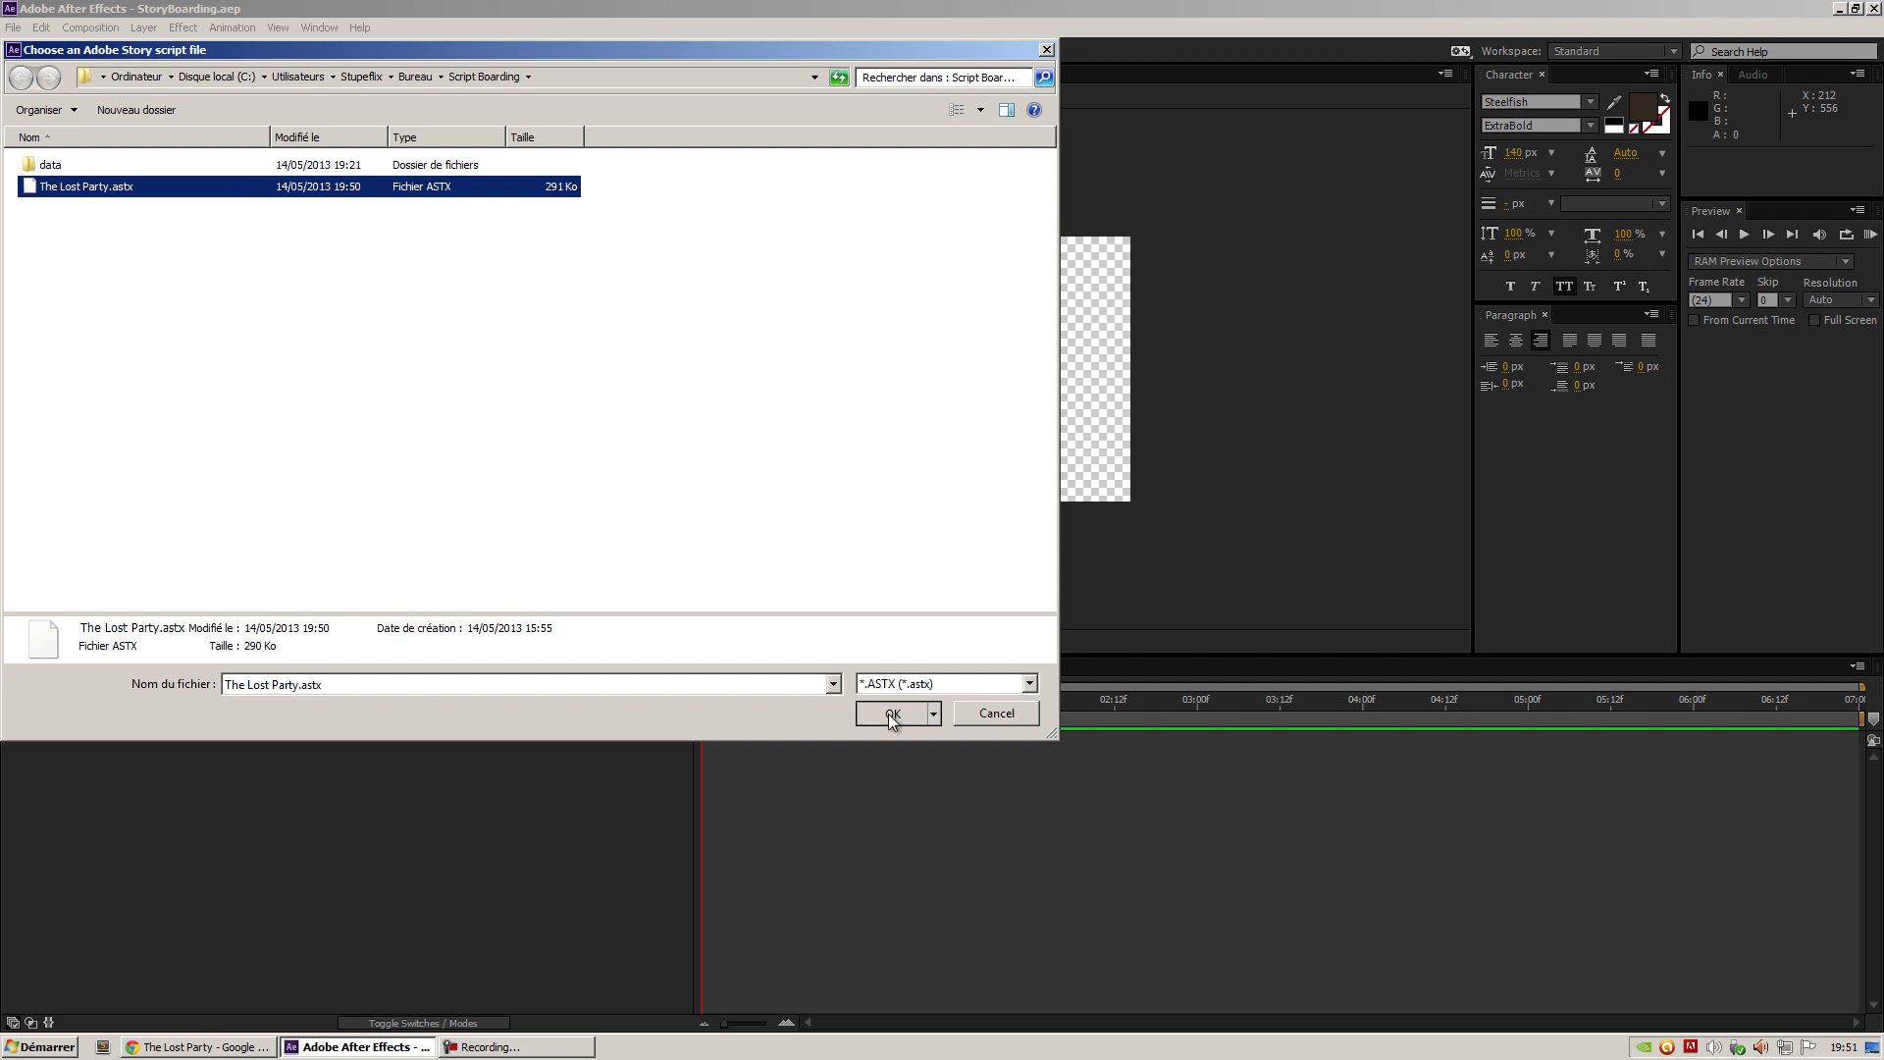
left_click(893, 712)
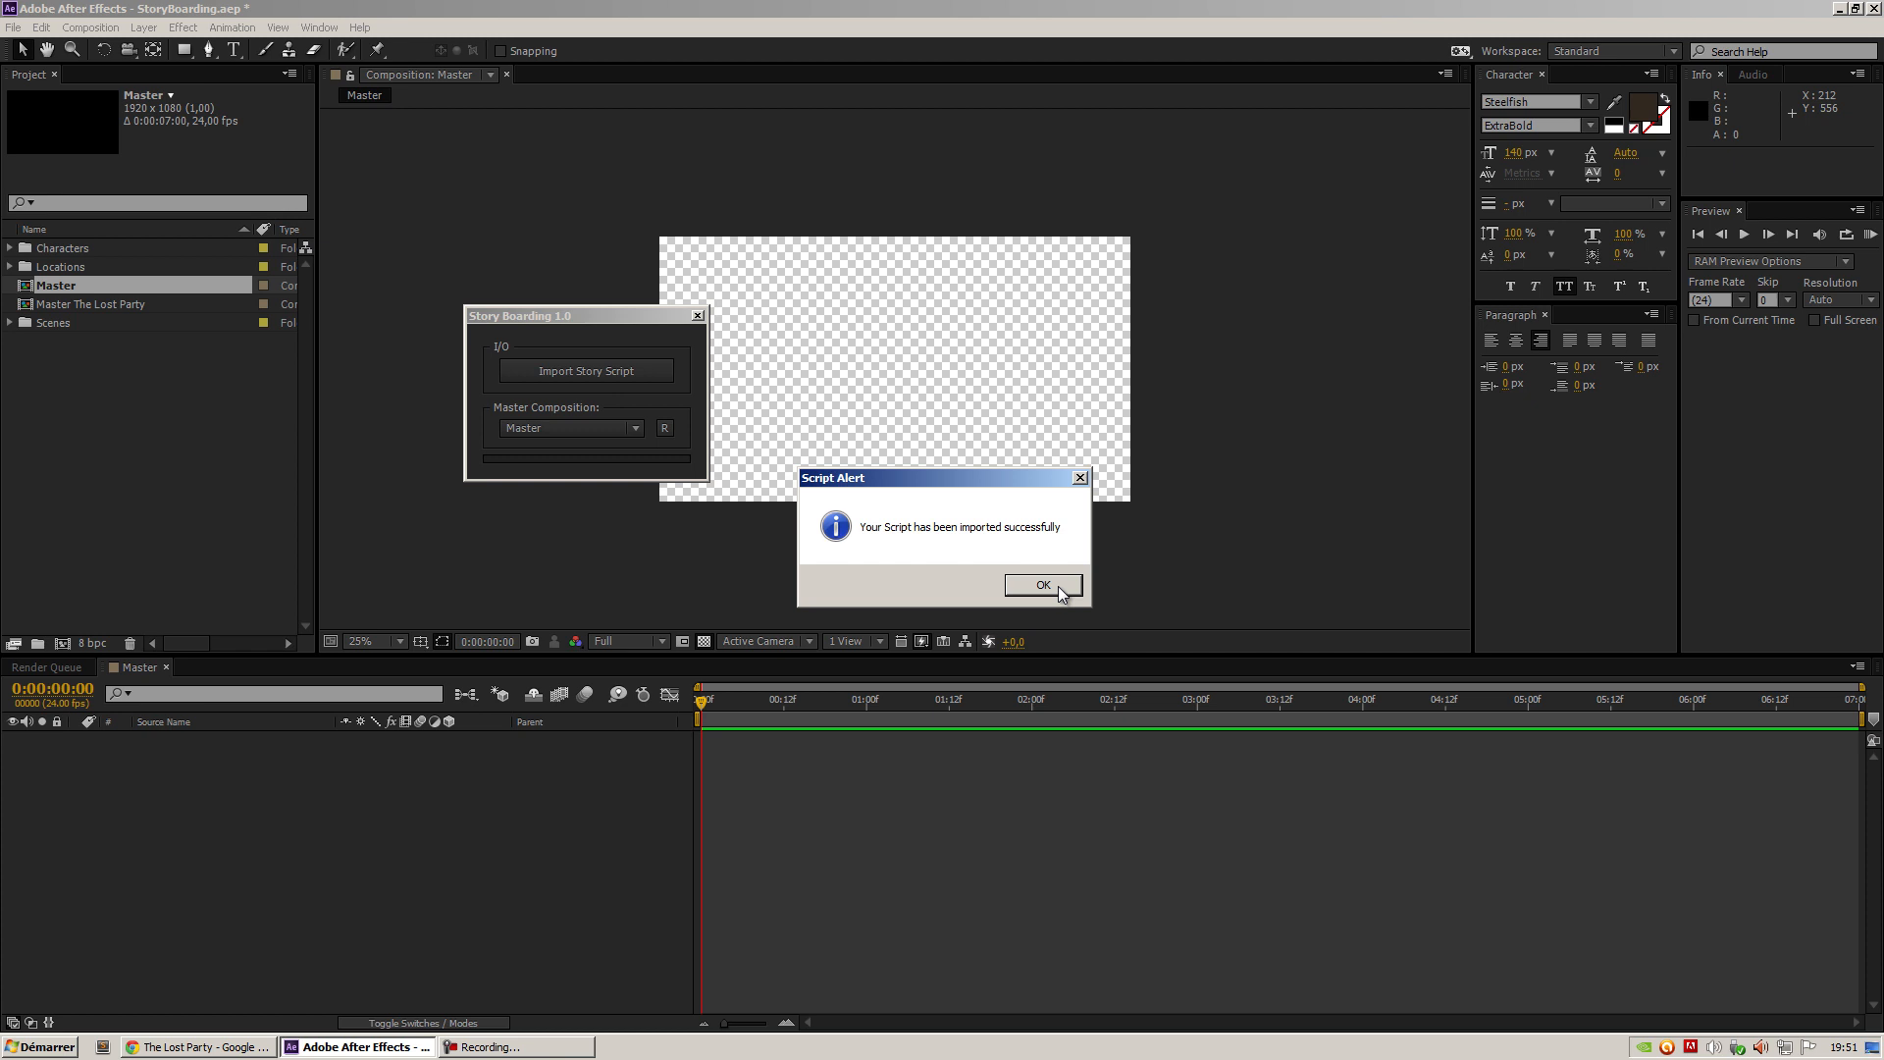
left_click(1040, 584)
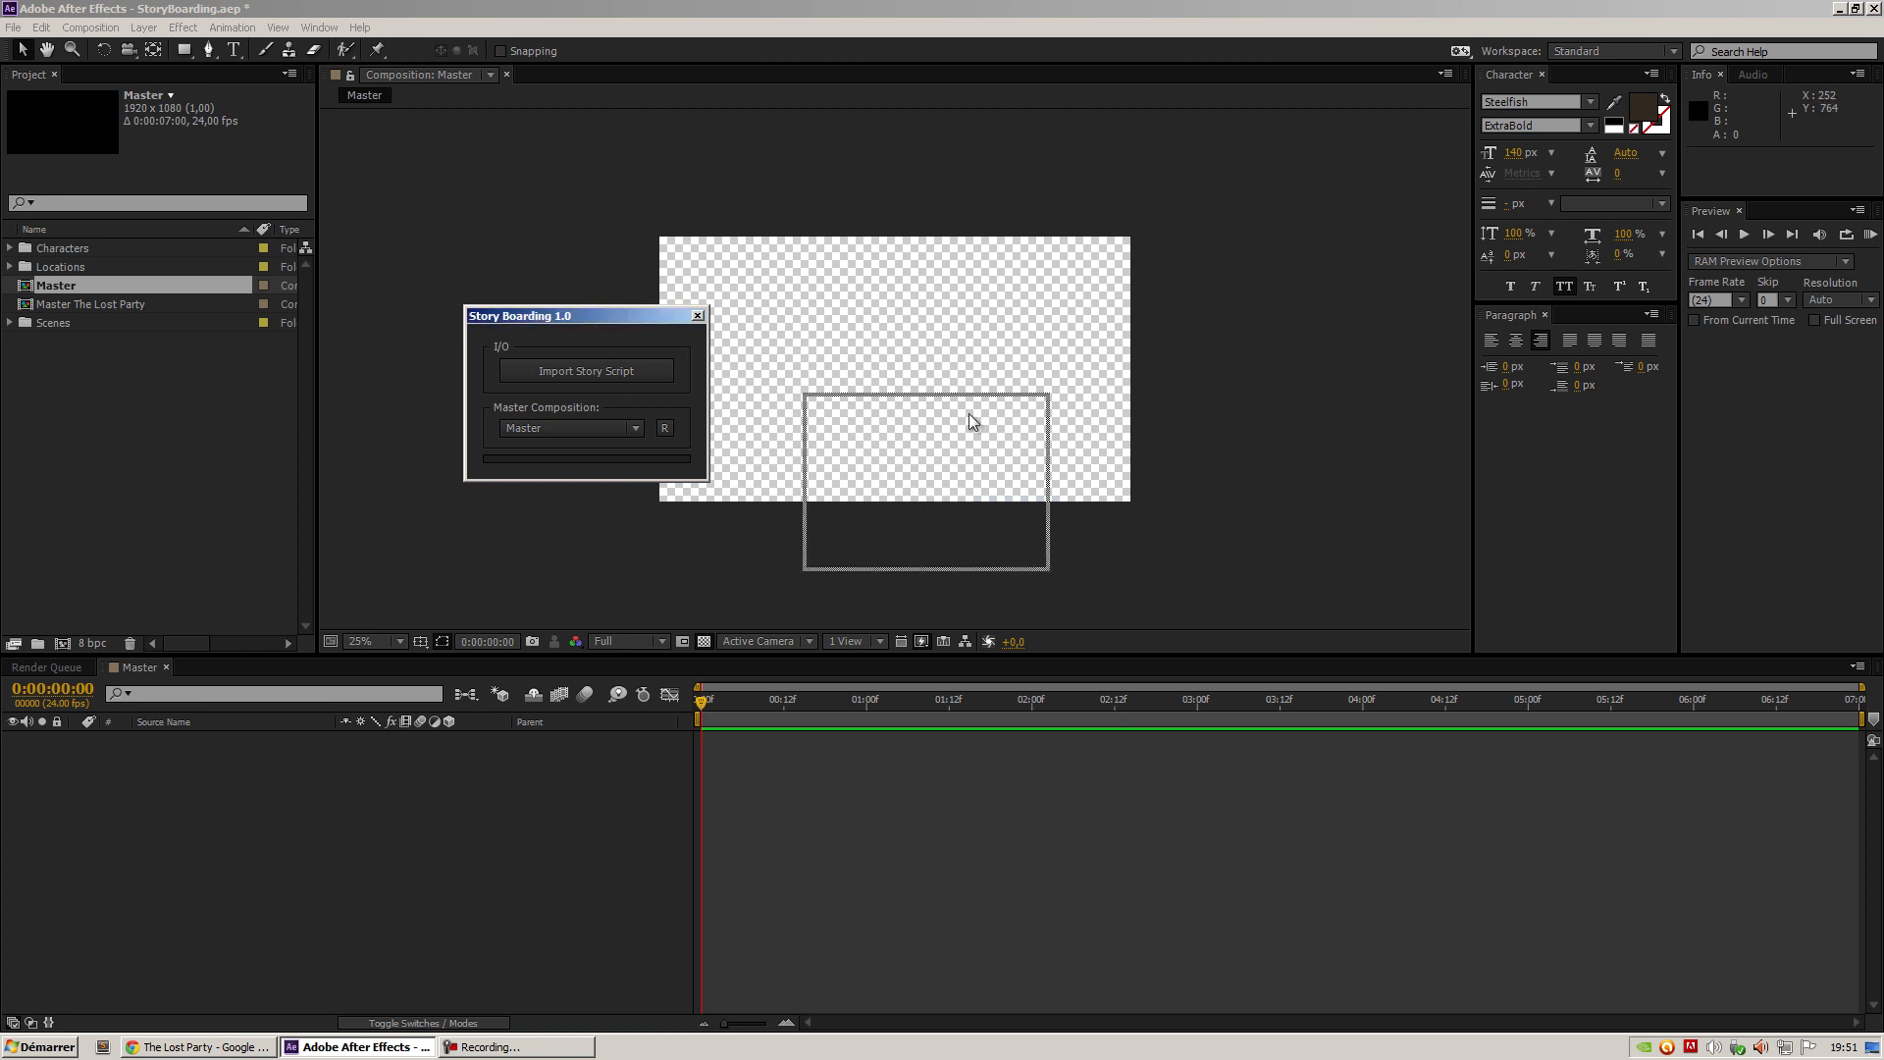
left_click_drag(521, 315, 1231, 341)
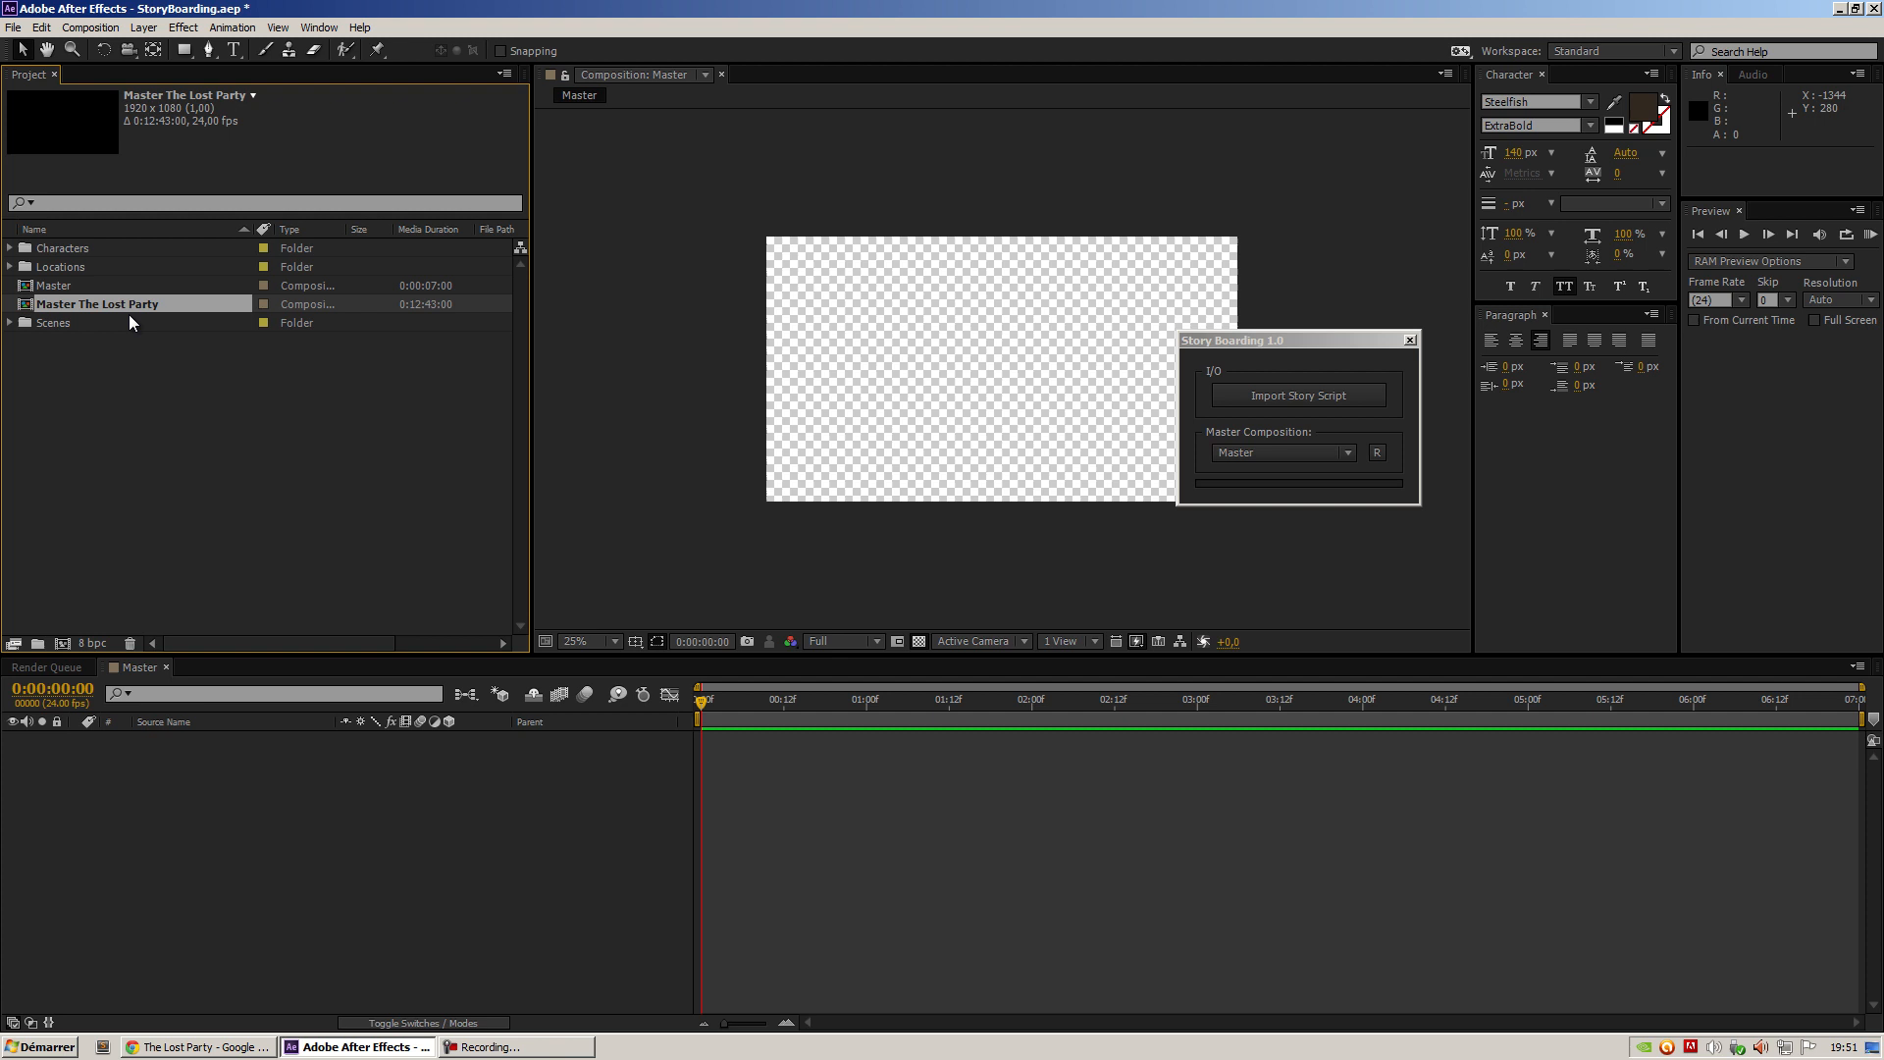
mouse_move(411, 316)
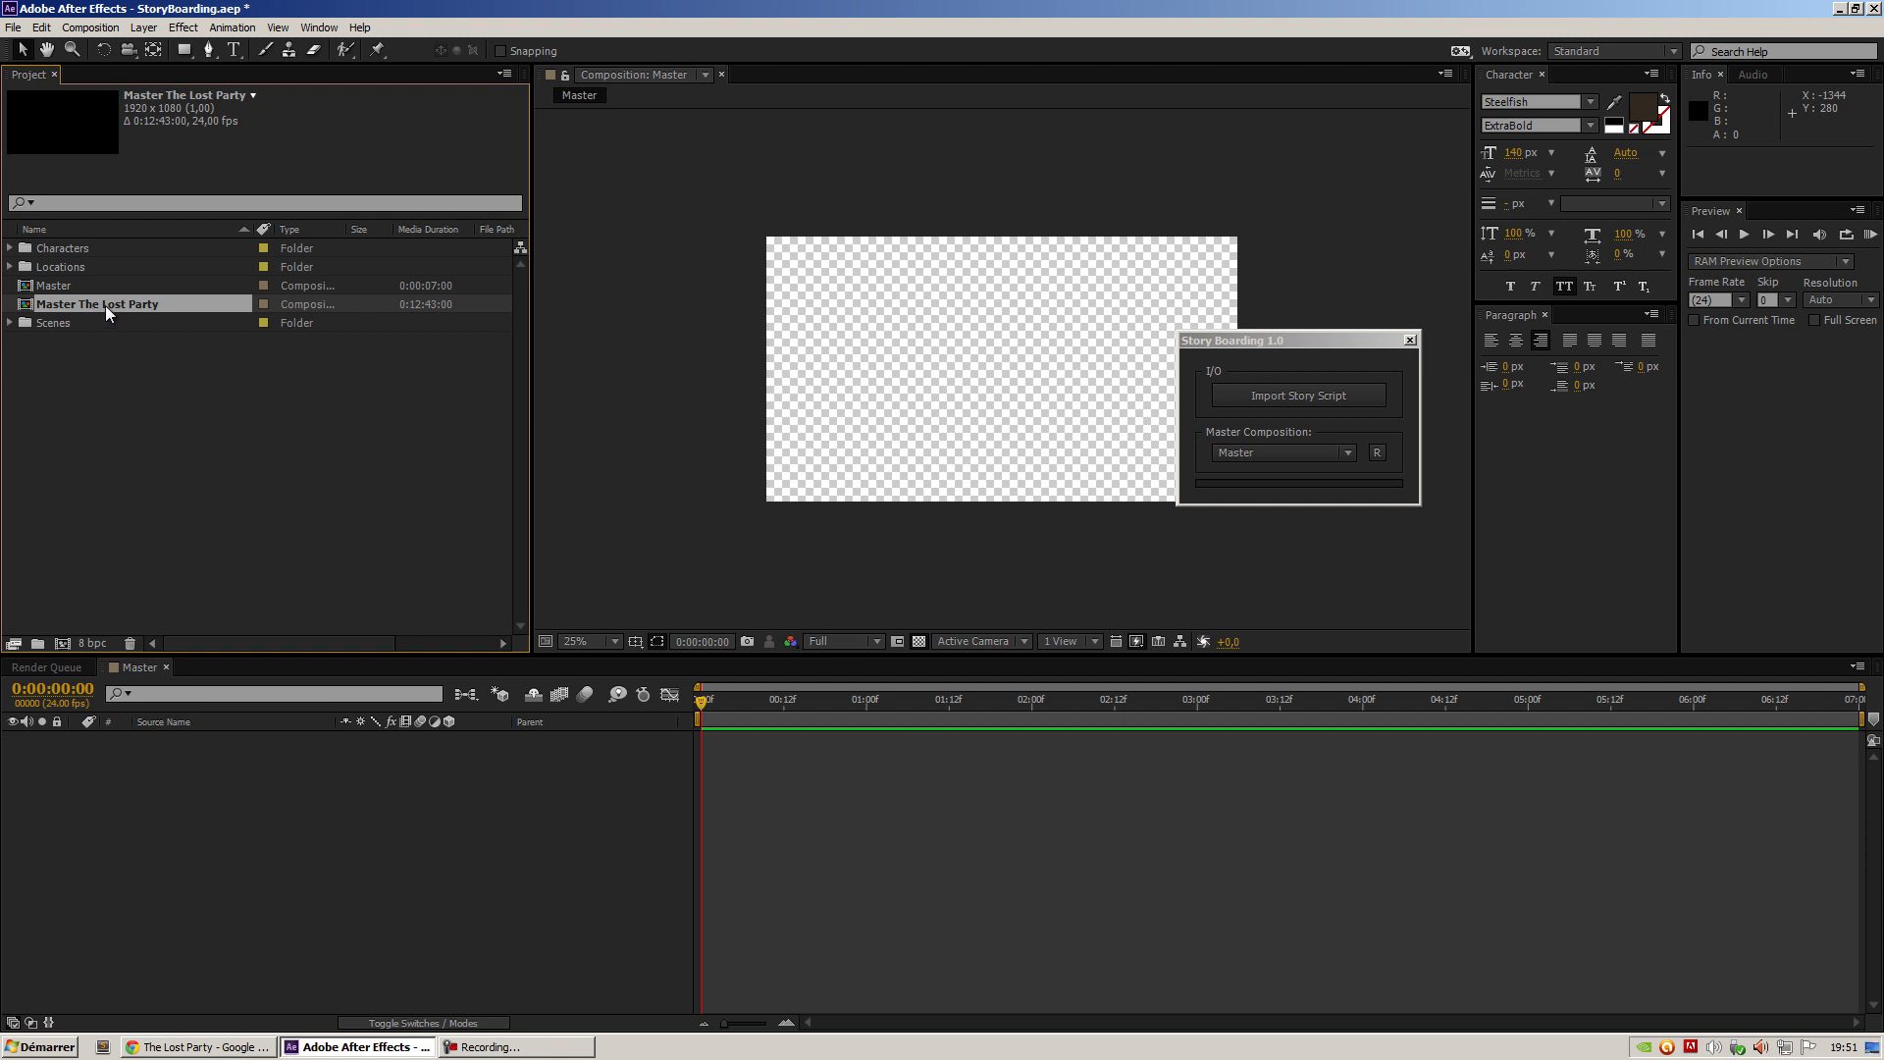
Open Master The Lost Party and select a living room scene layer in its timeline
double_click(96, 303)
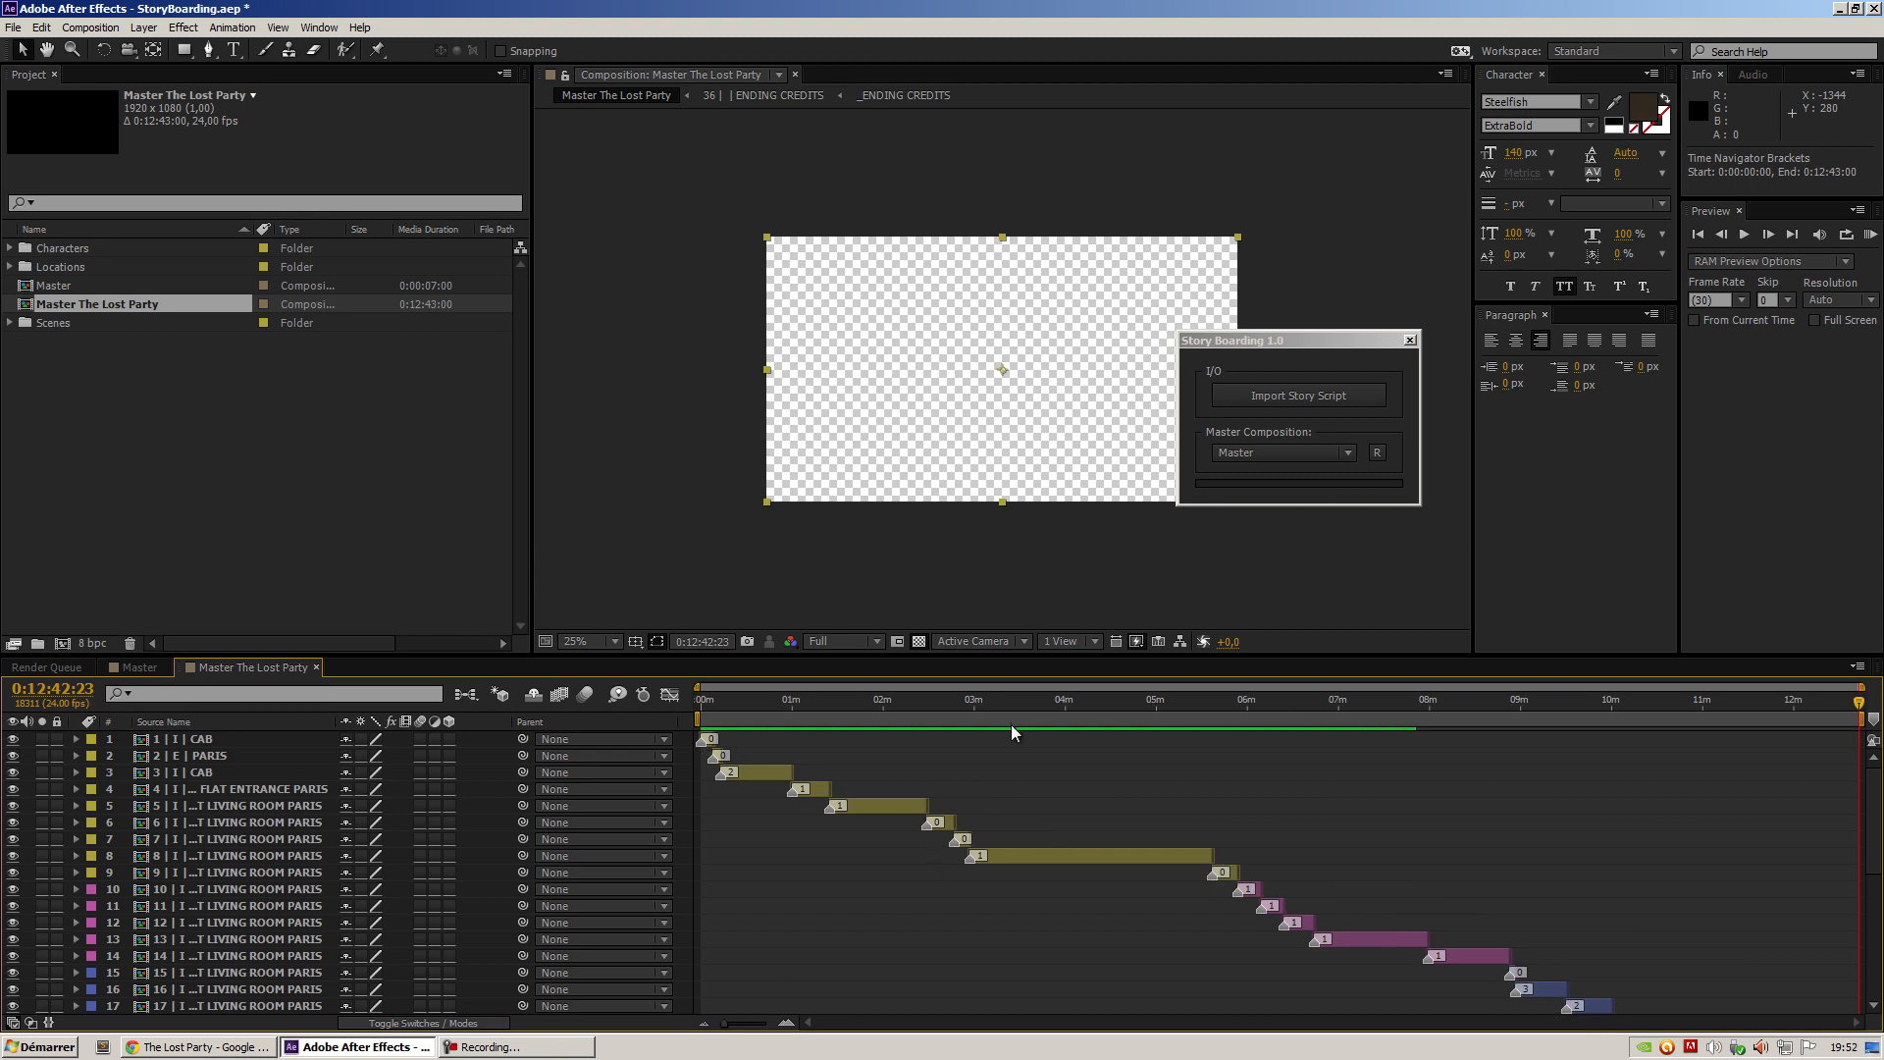
scroll("down", 3)
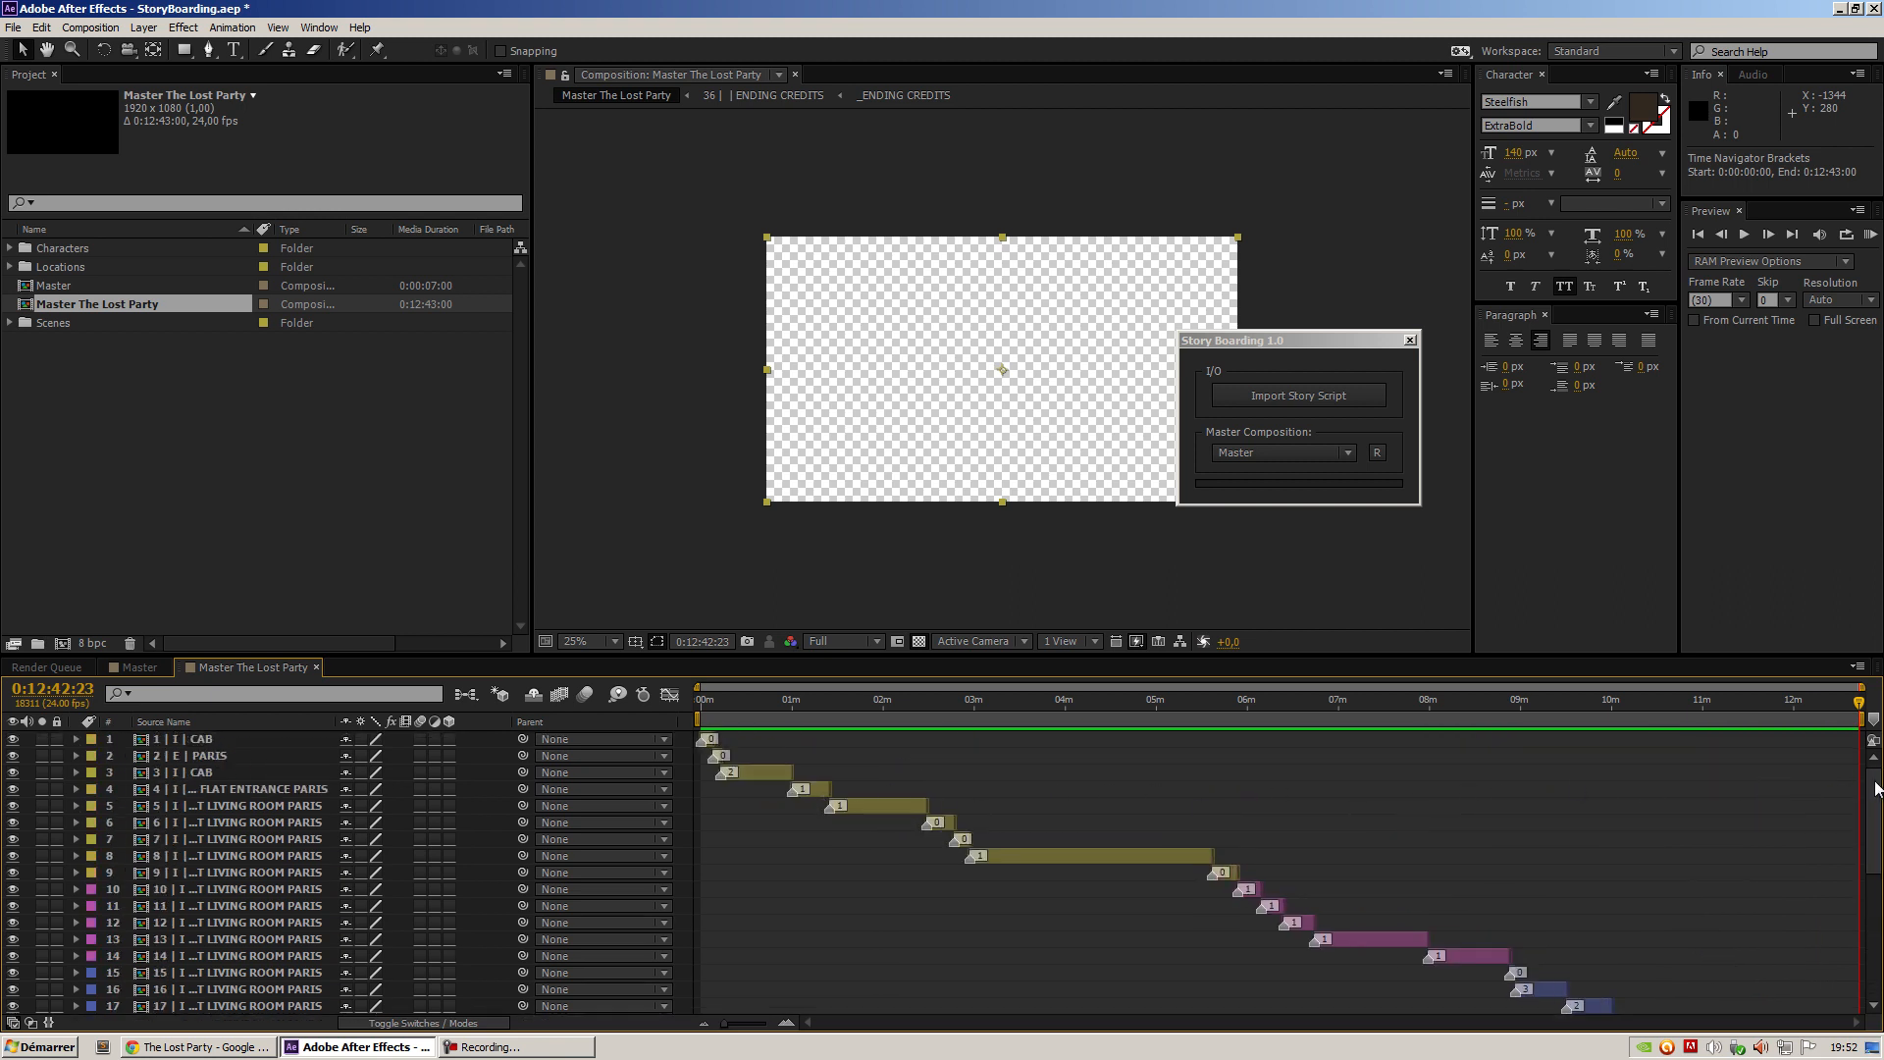
mouse_move(624, 661)
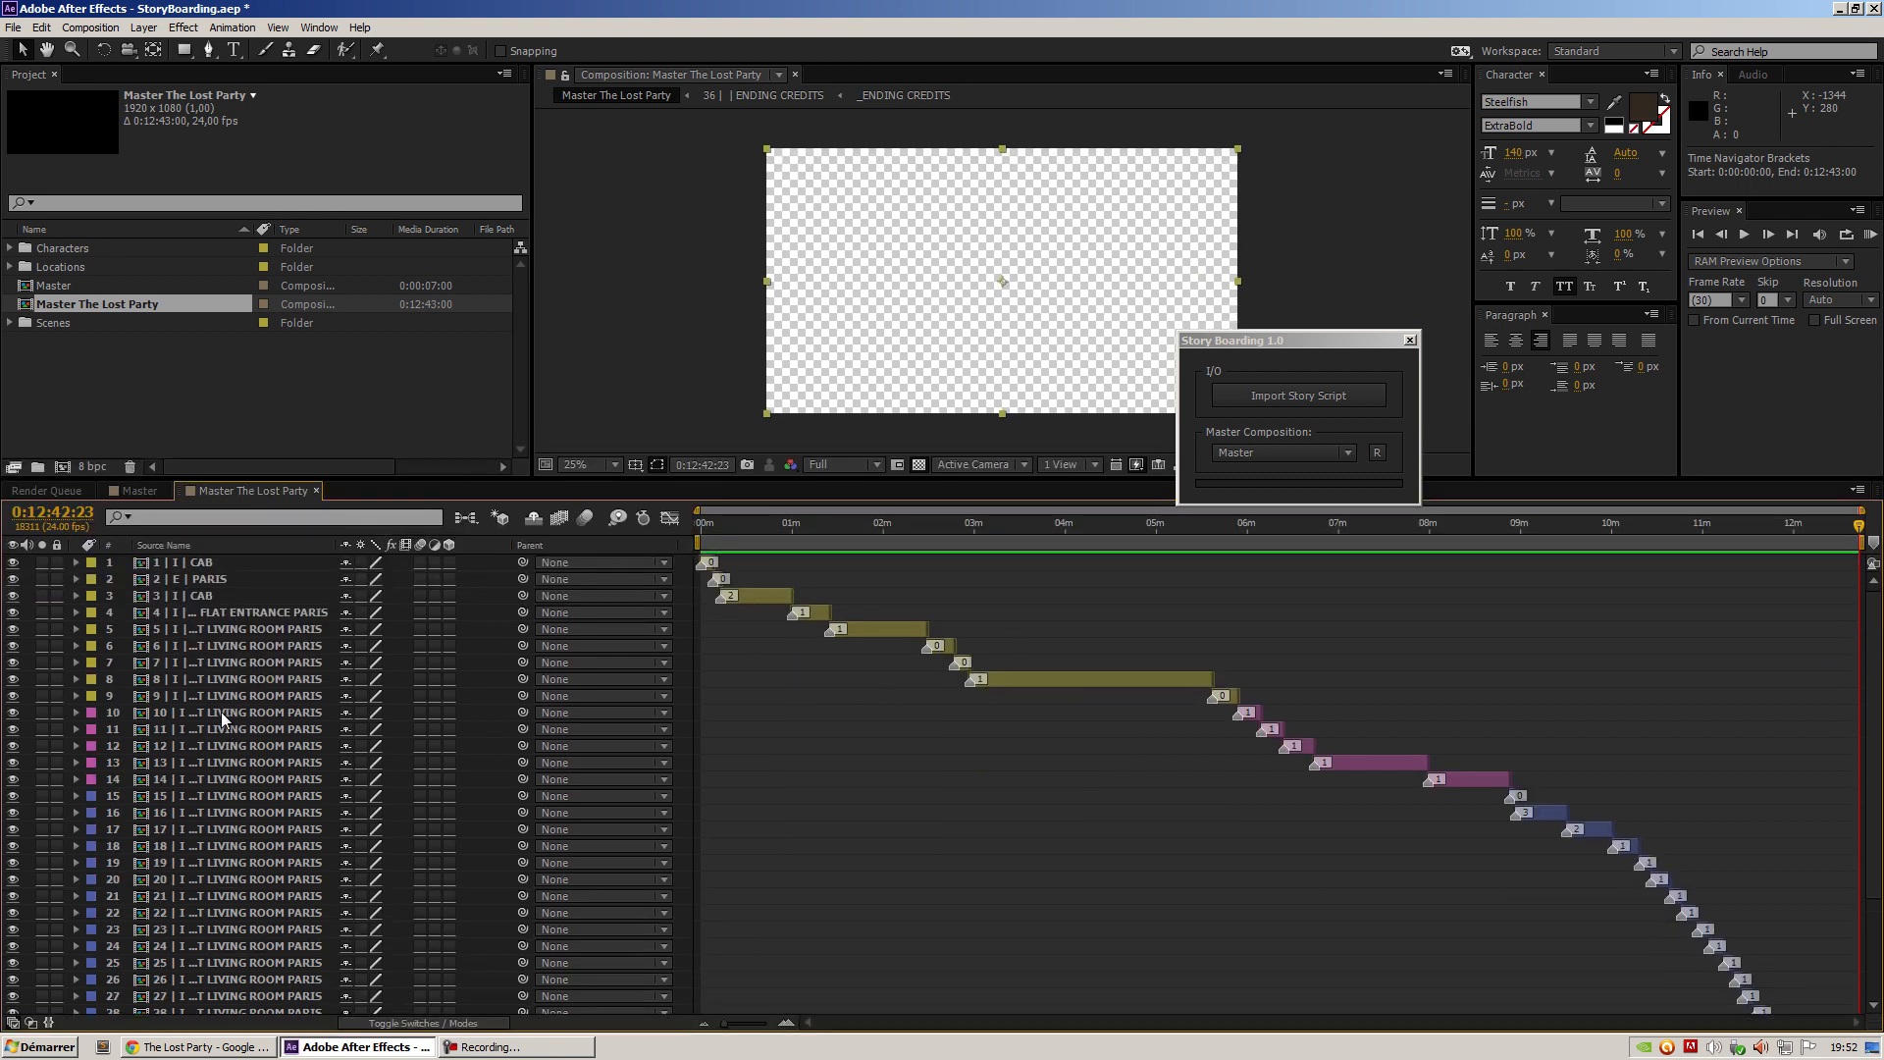
left_click(241, 796)
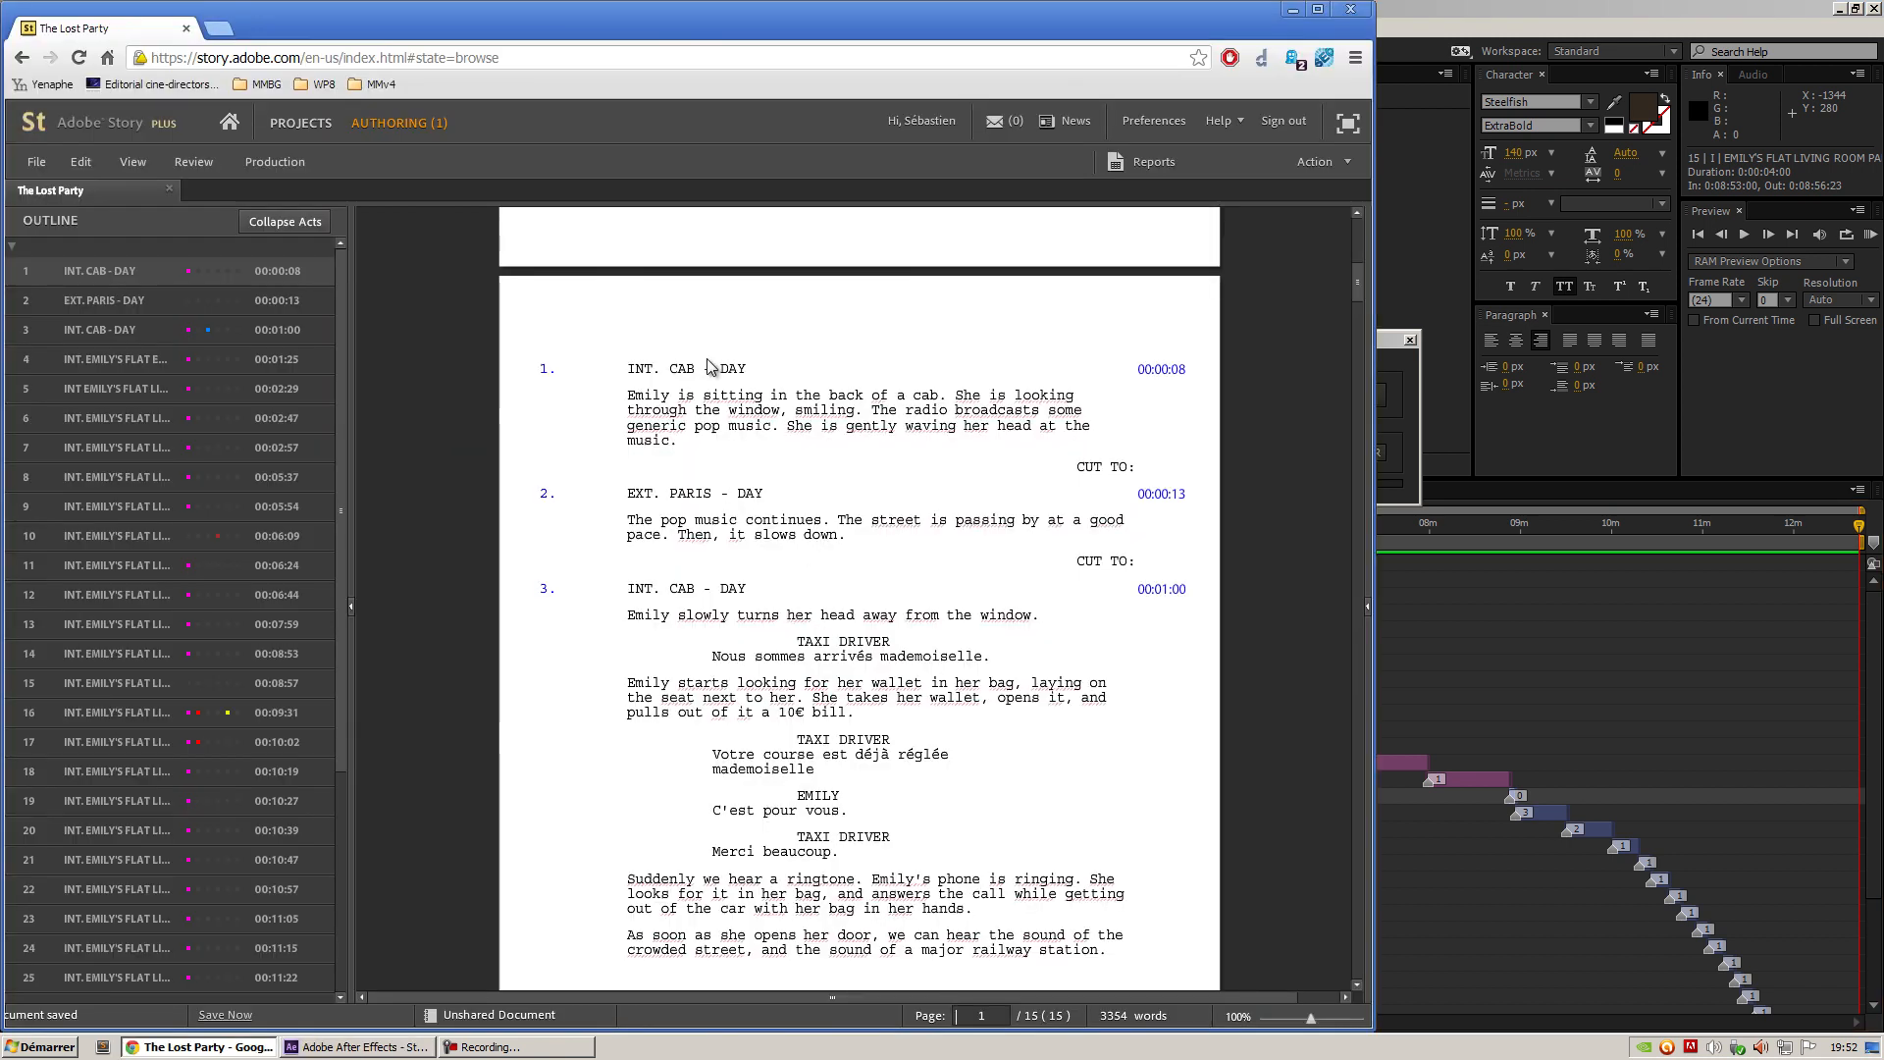
double_click(730, 369)
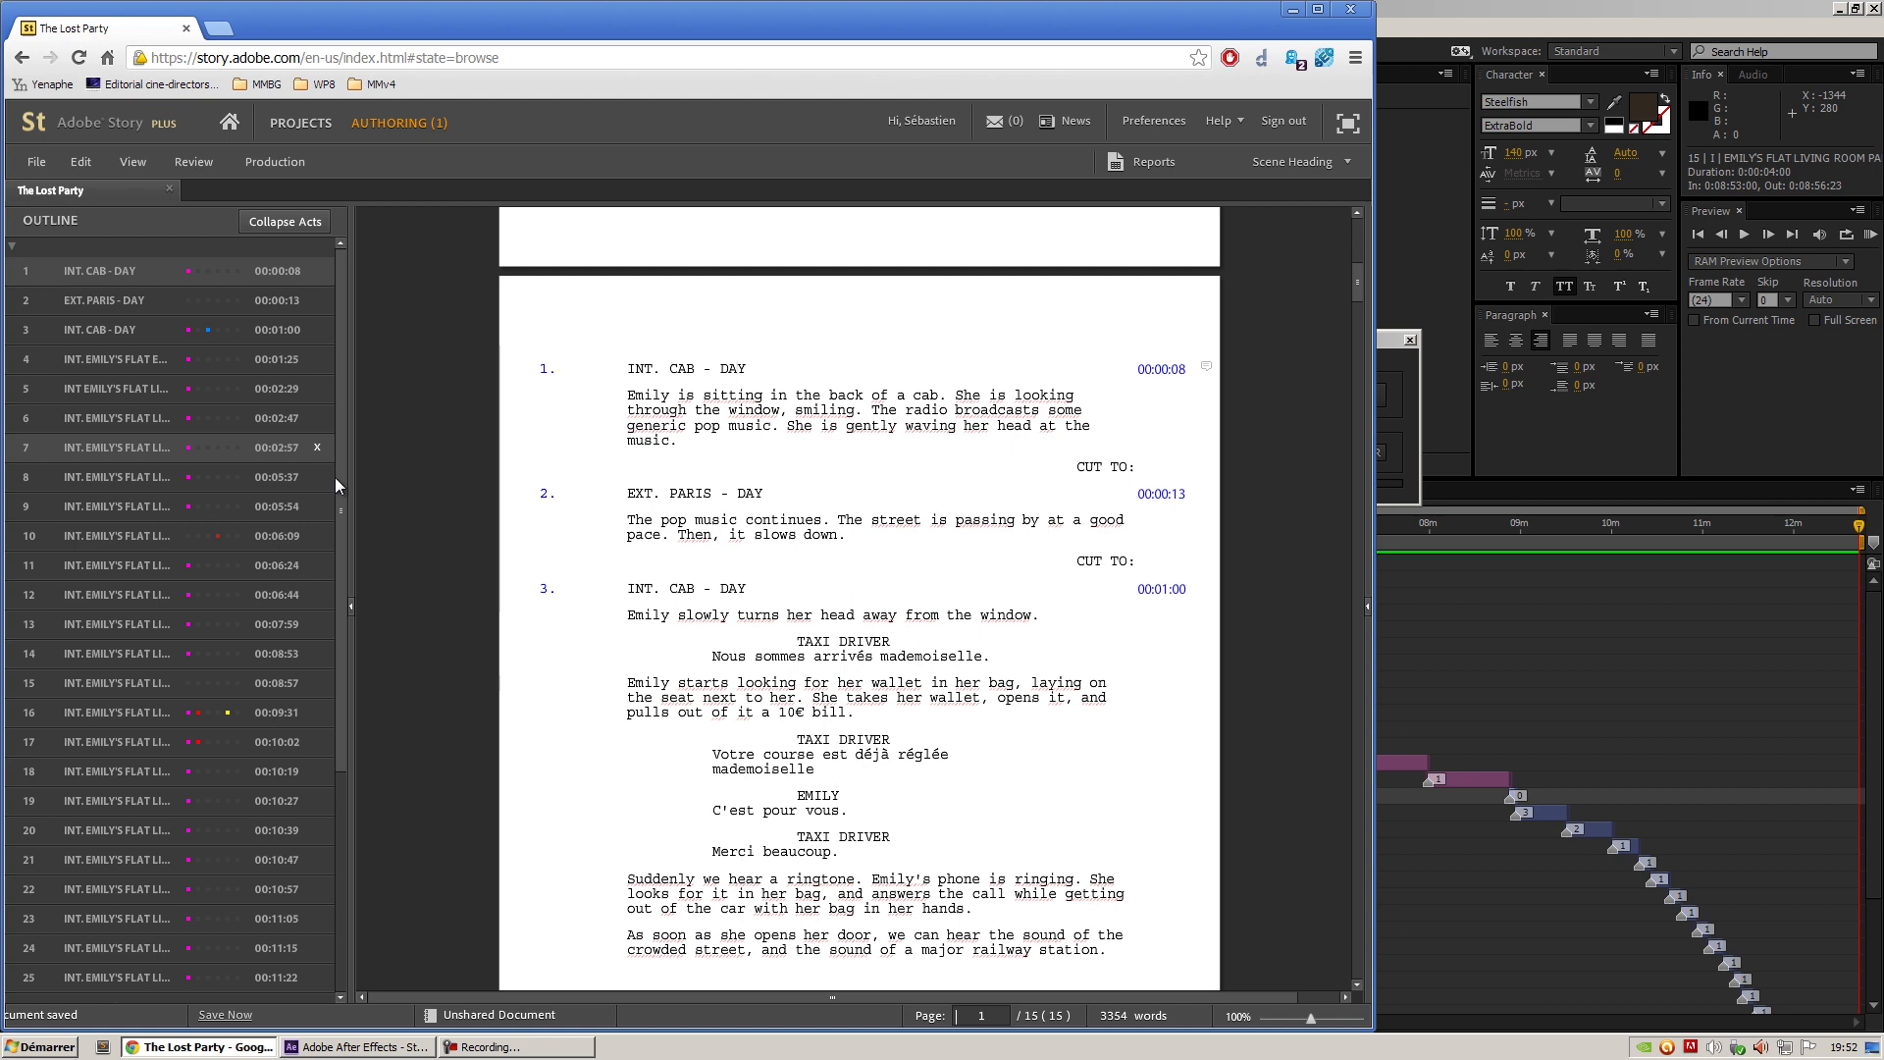
scroll("down", 3)
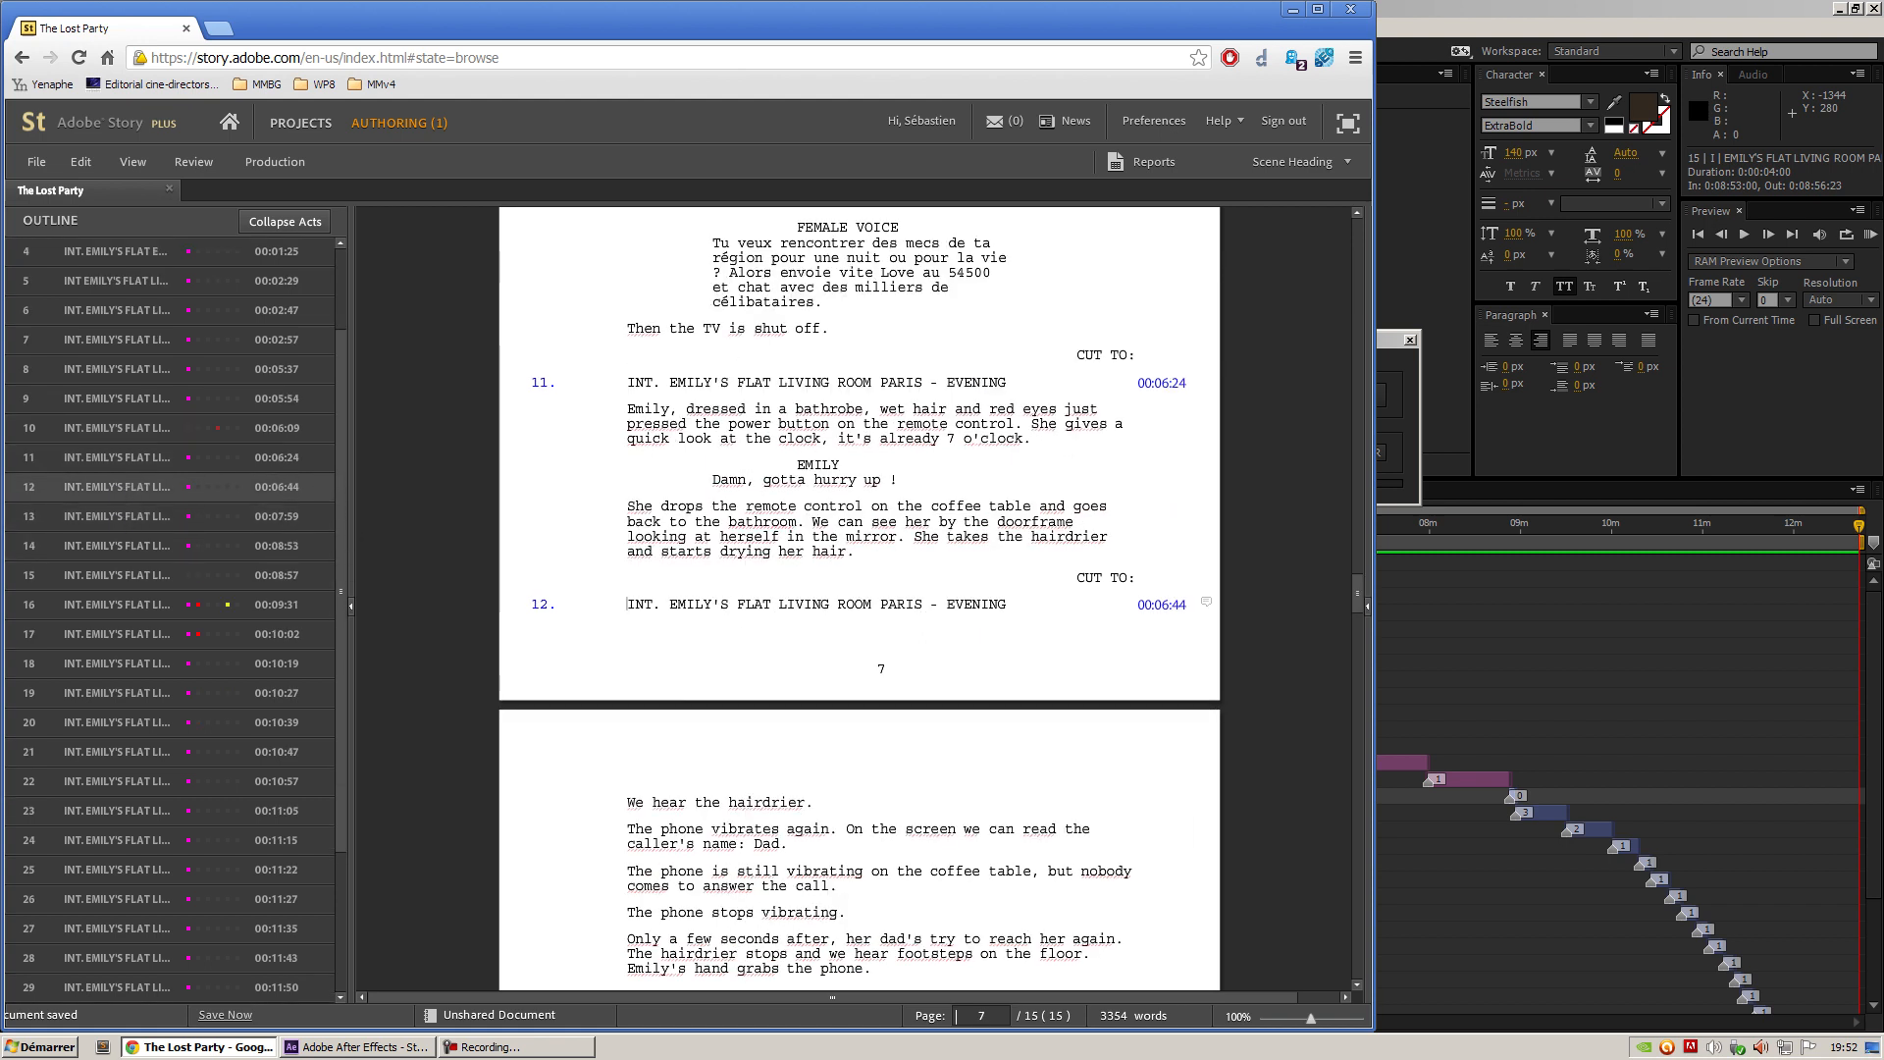
double_click(976, 382)
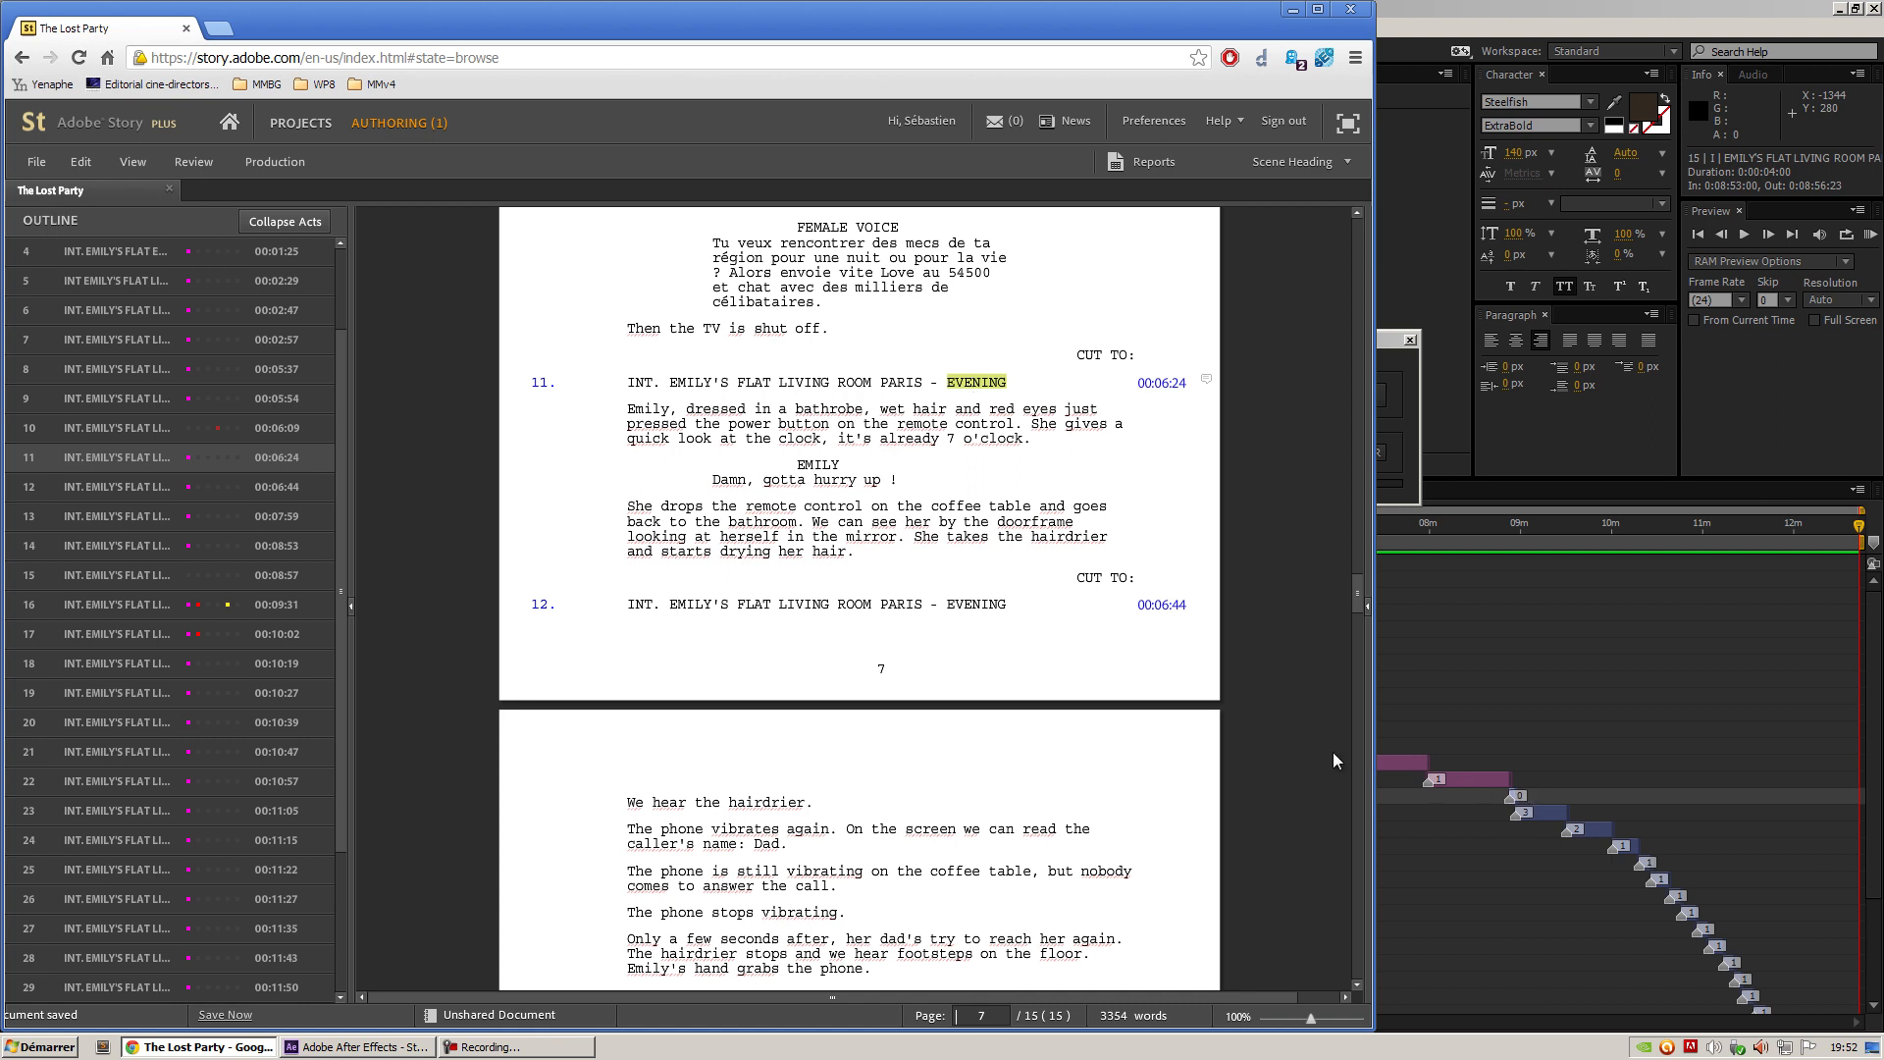
scroll("down", 3)
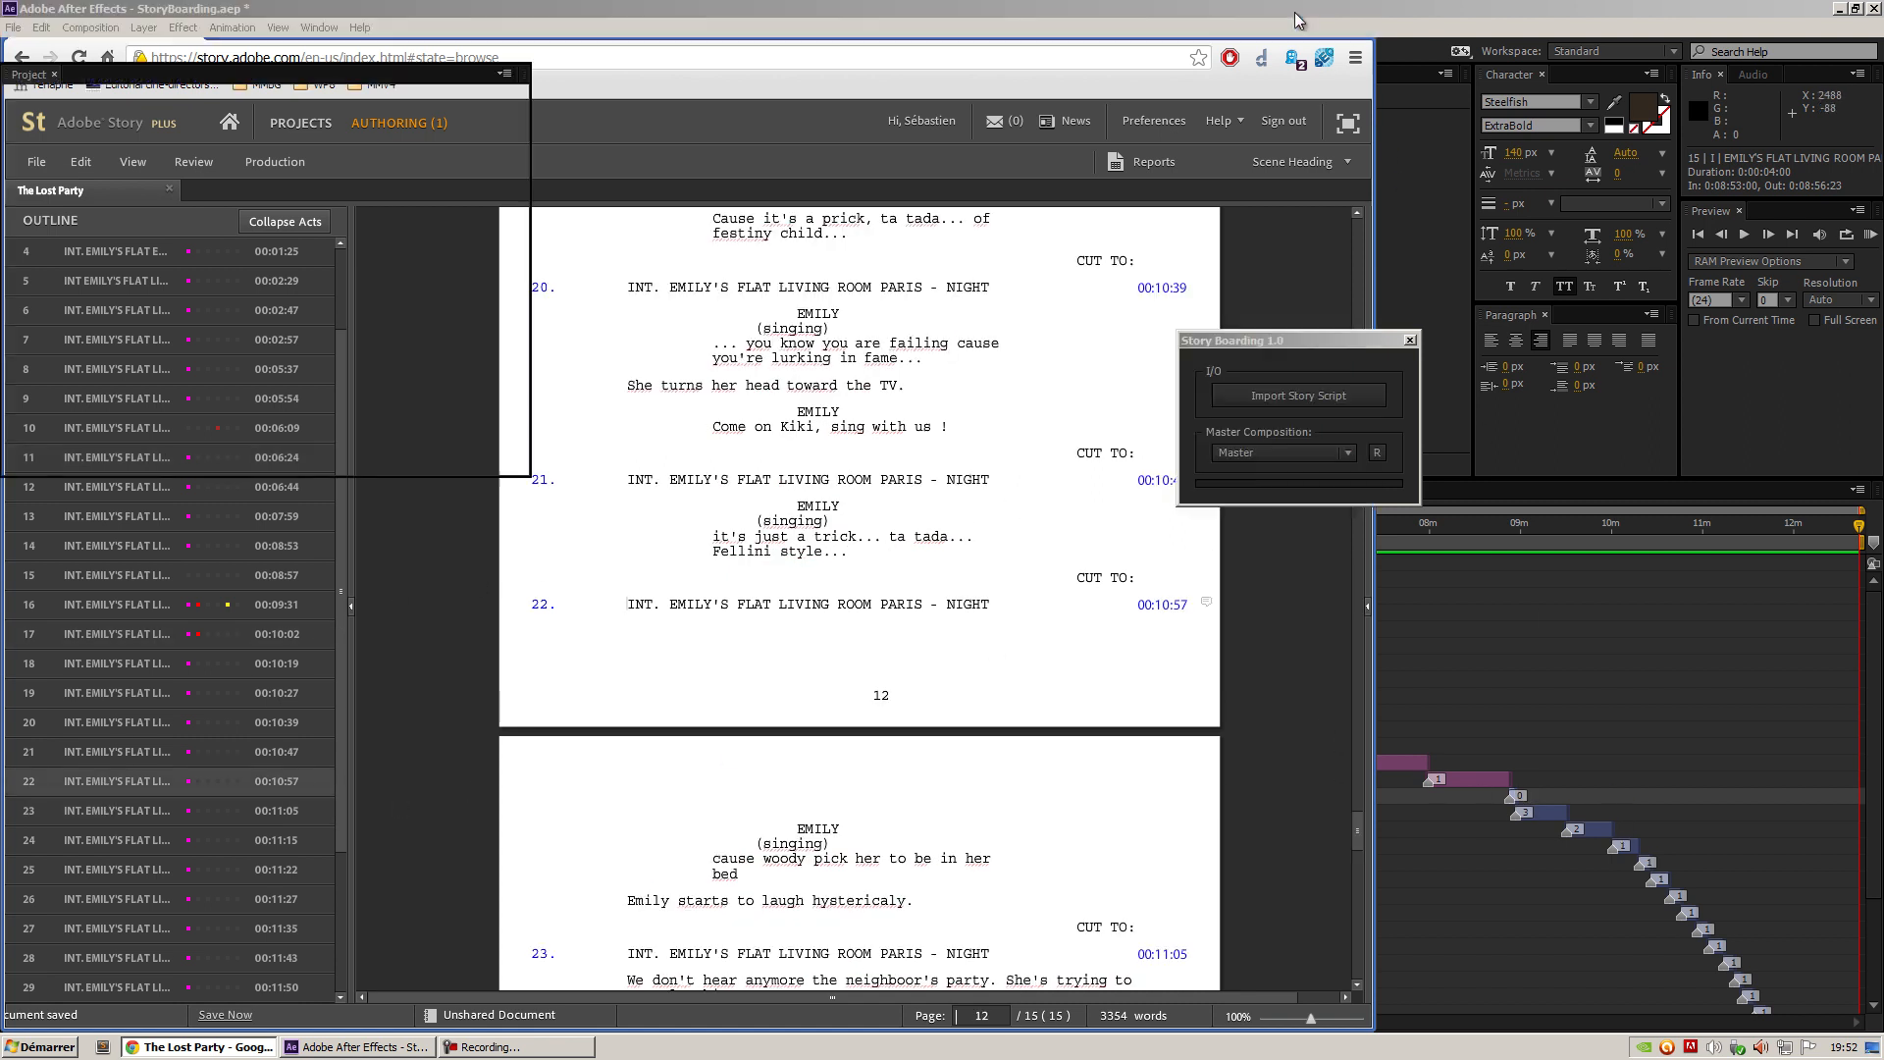
left_click(355, 1047)
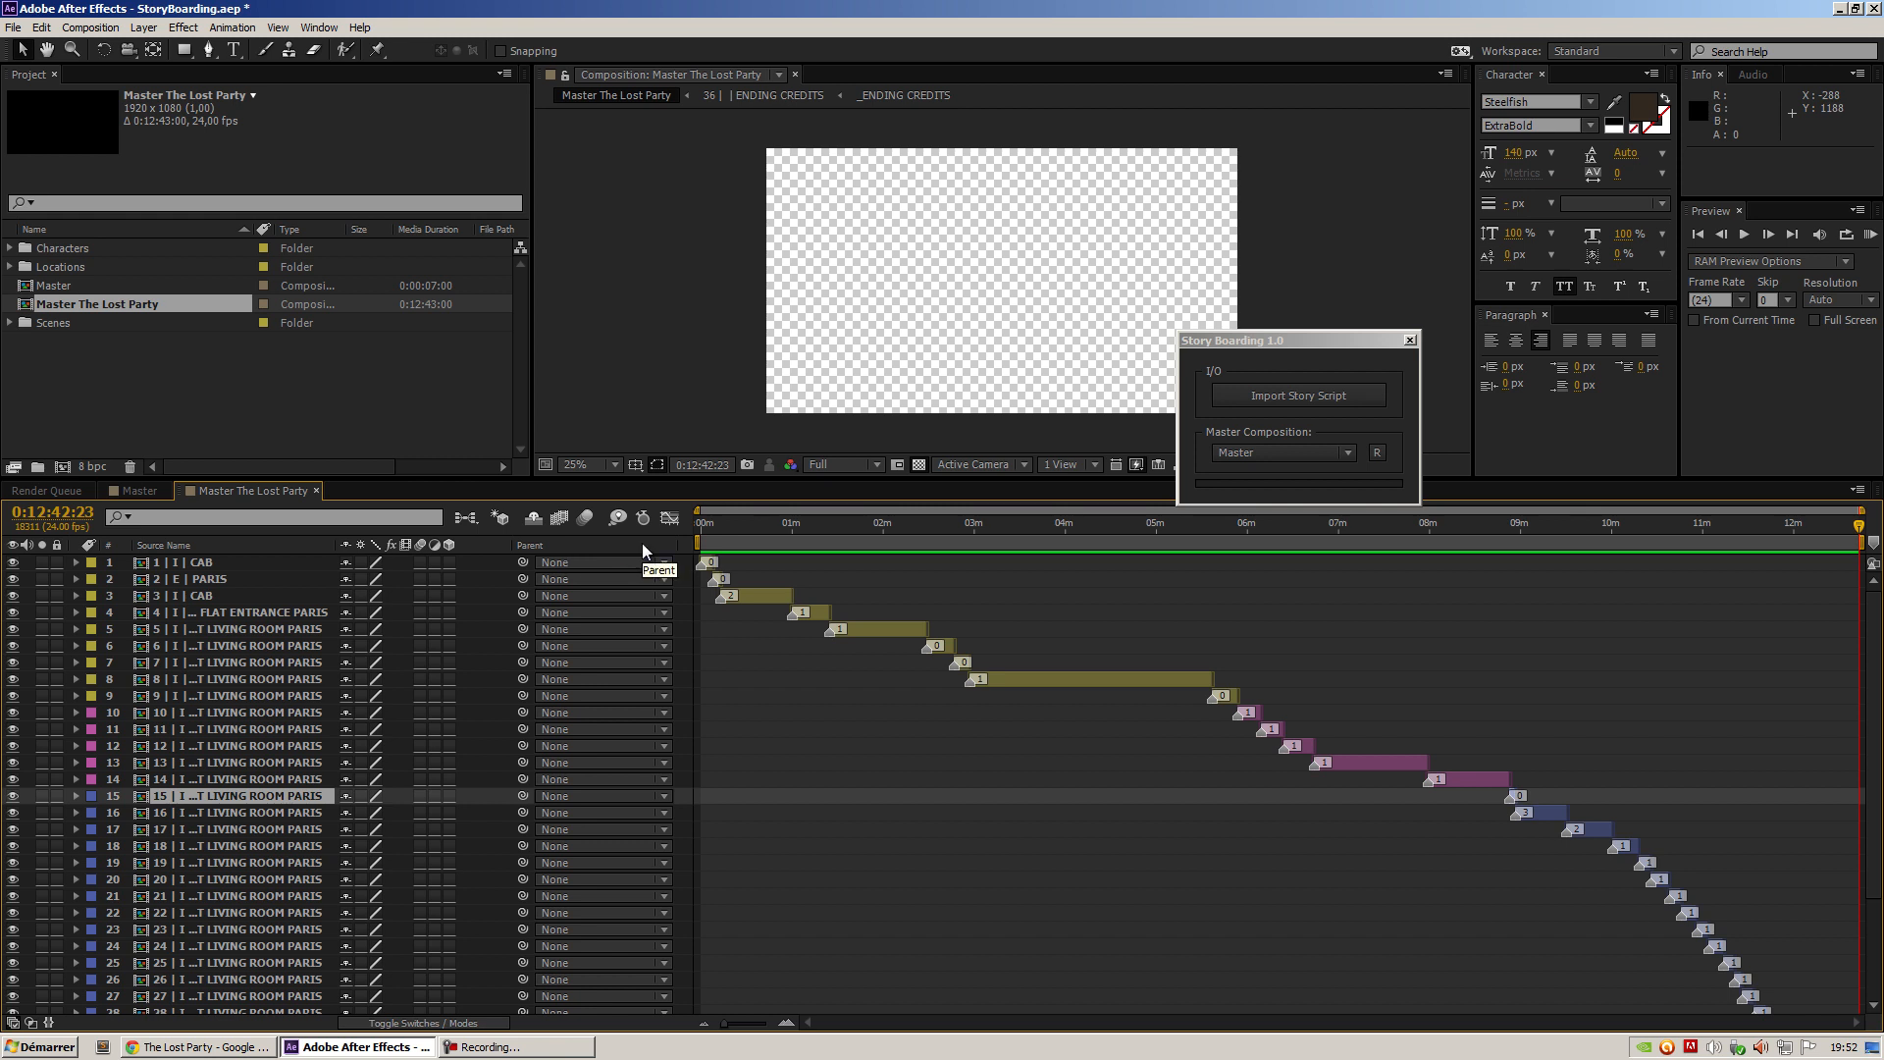
mouse_move(1355, 727)
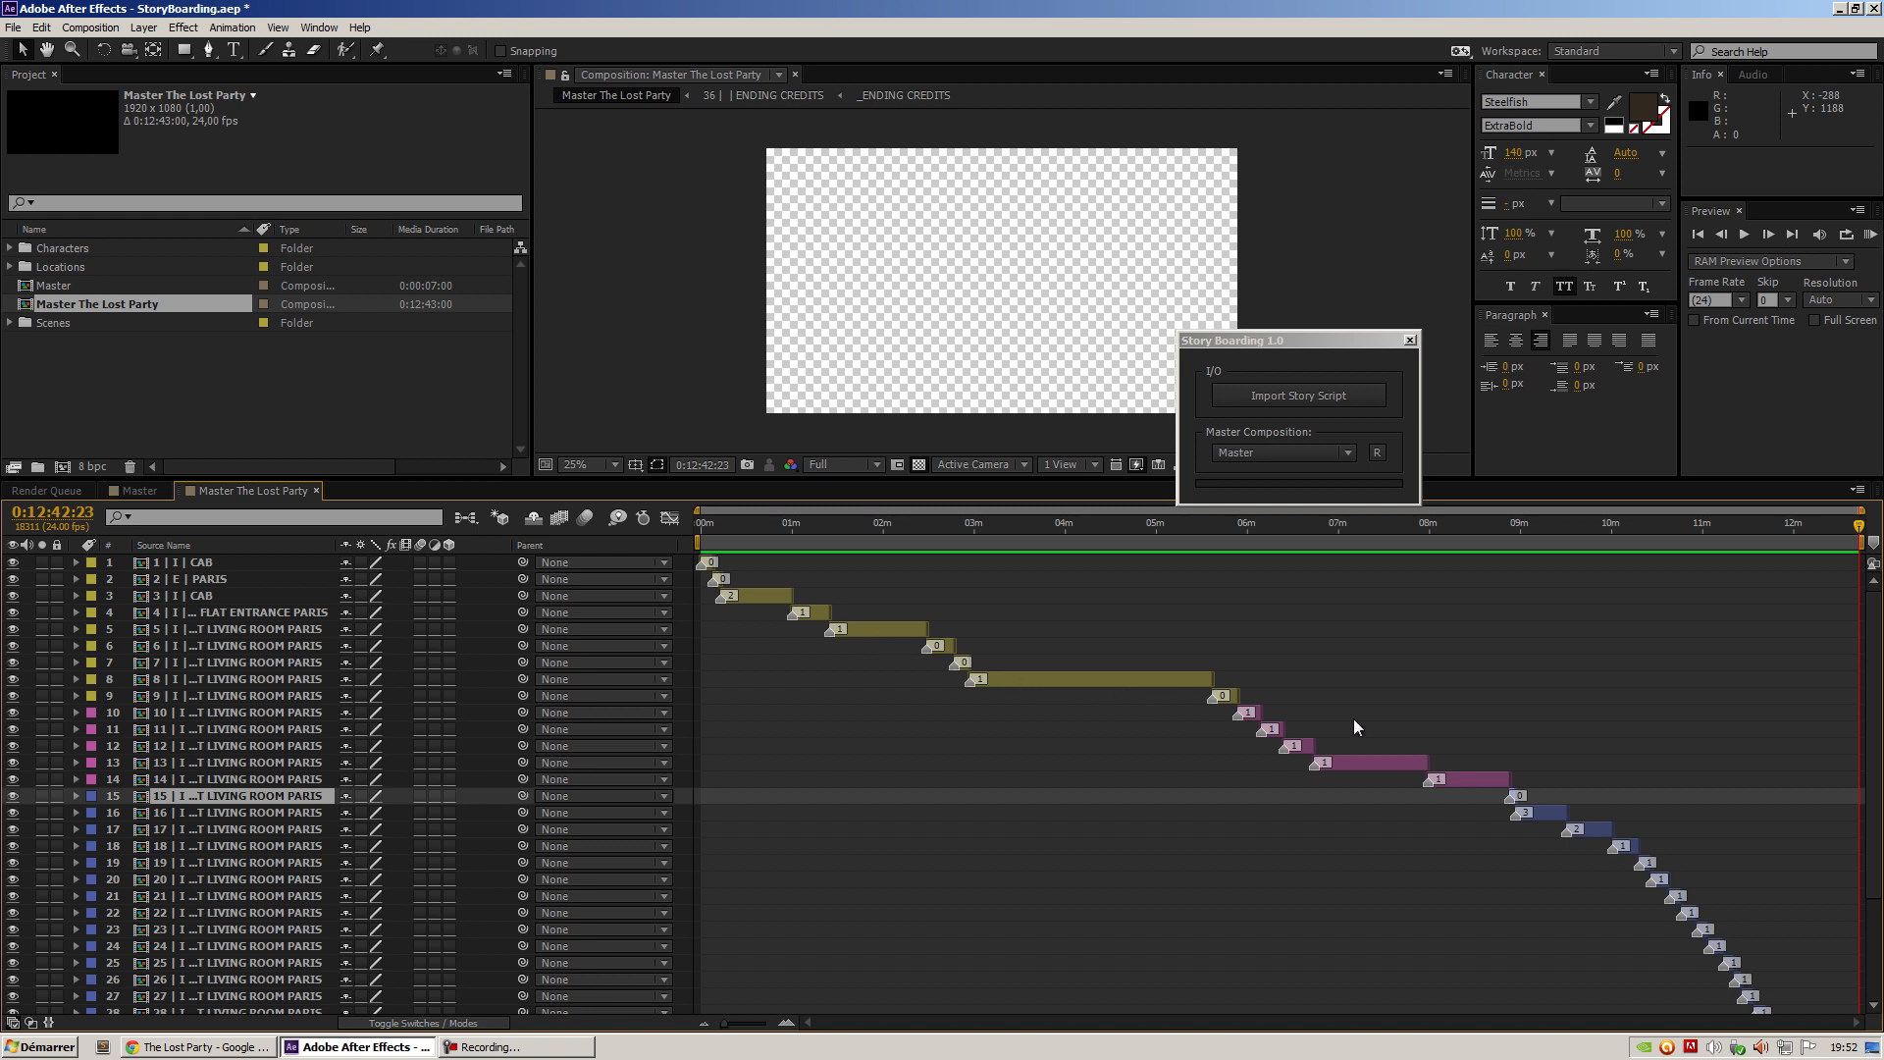
mouse_move(702, 615)
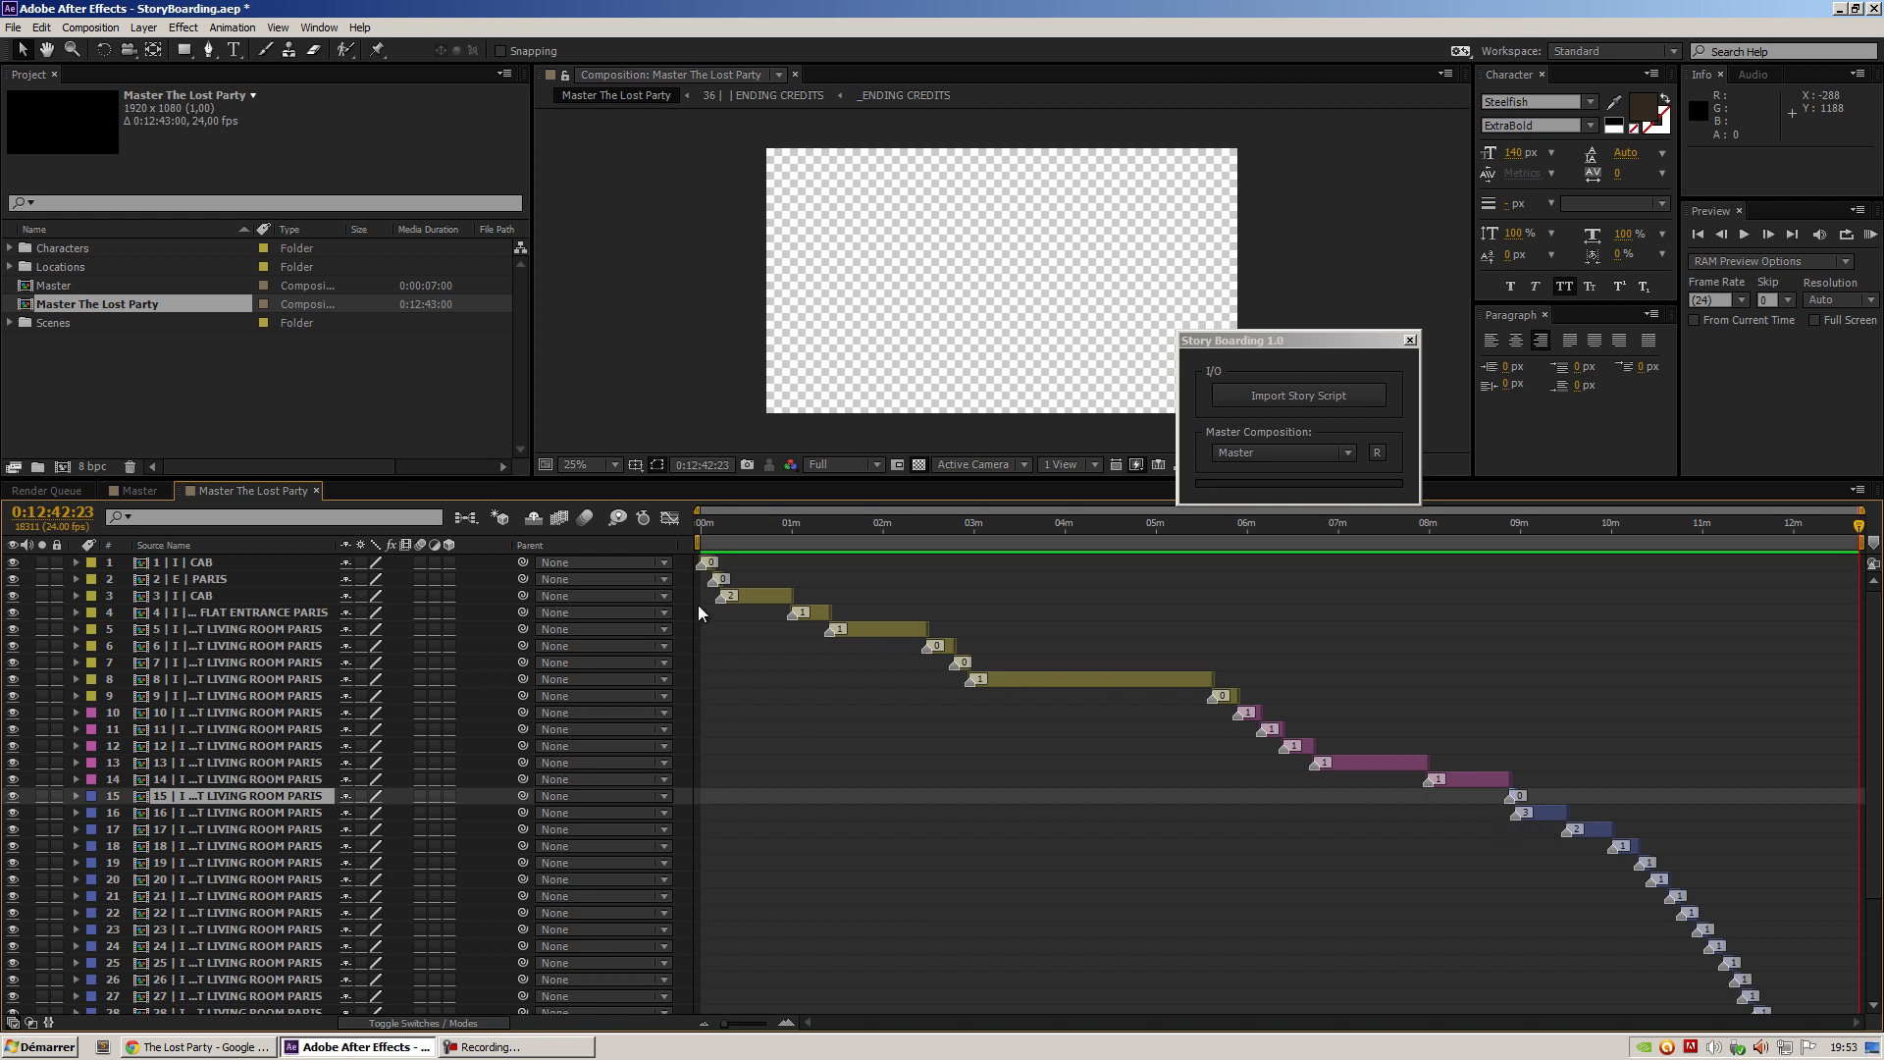
mouse_move(1341, 743)
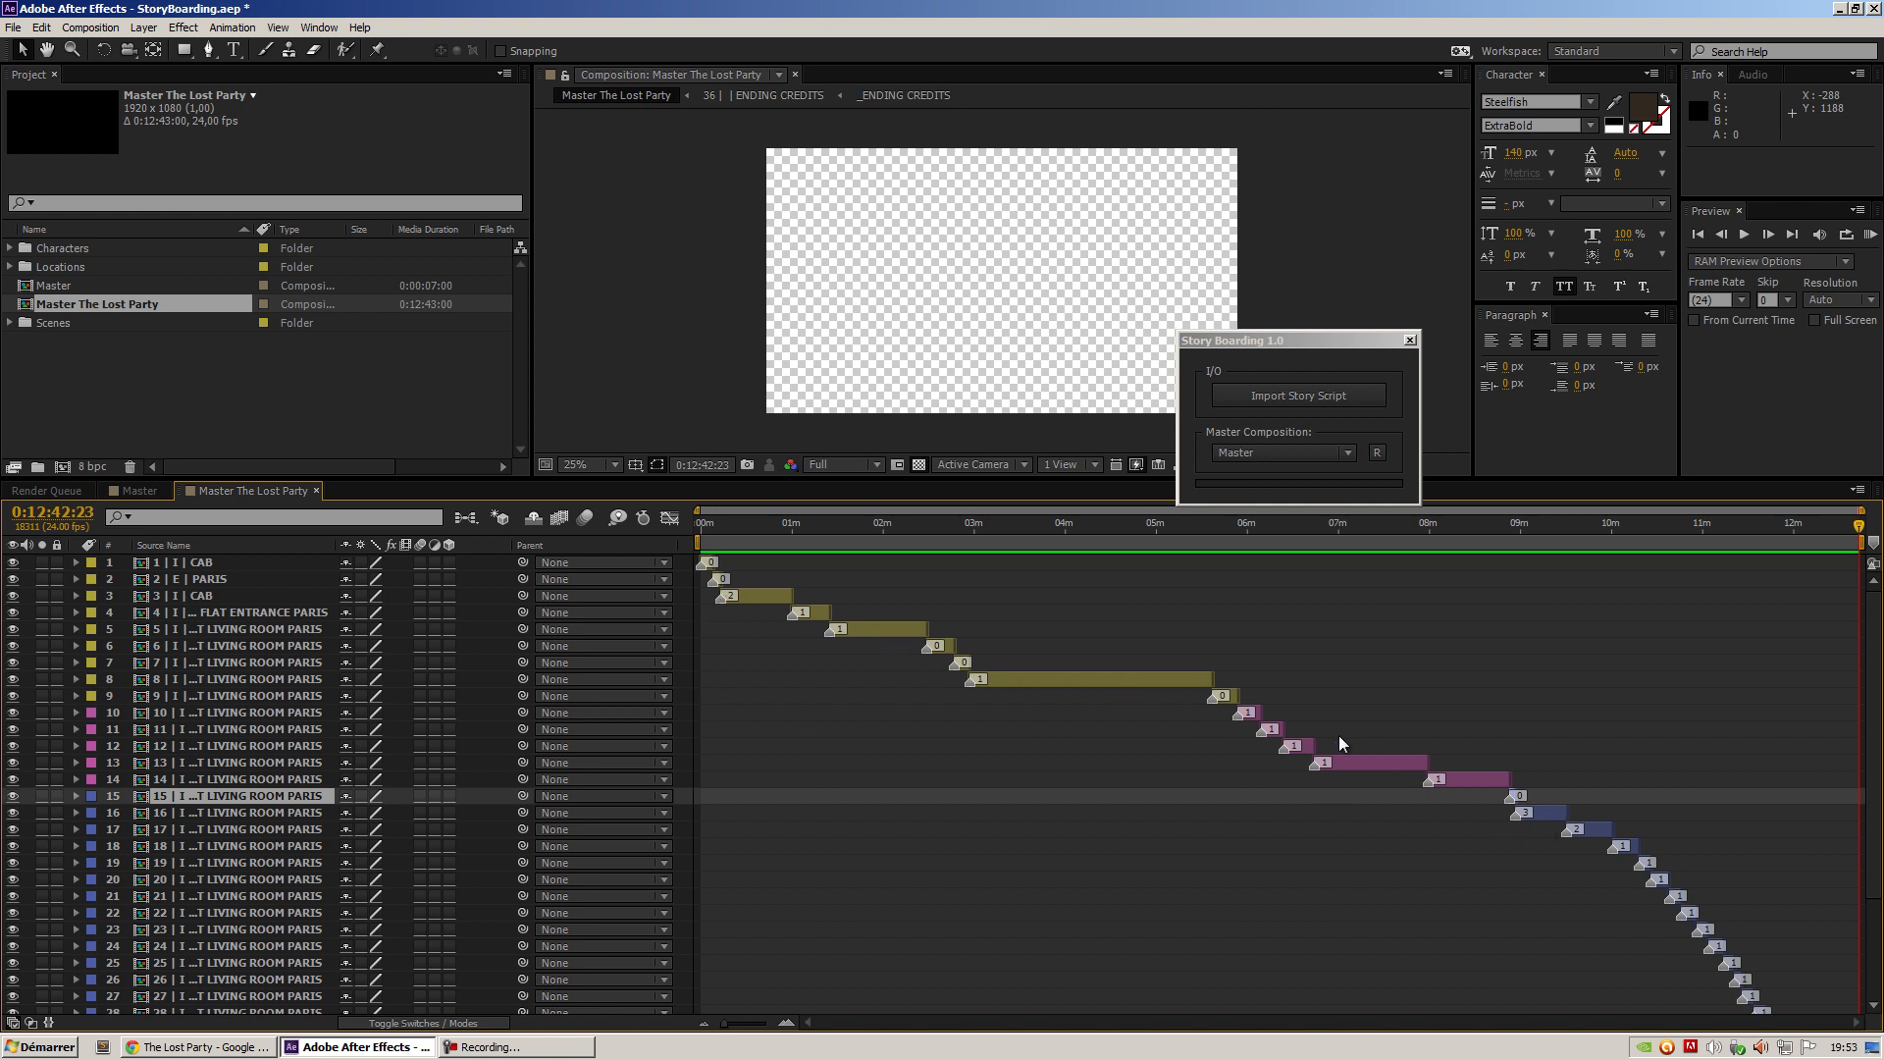
Select scene 16, move the playhead to its start, and open its precomposition
left_click(240, 811)
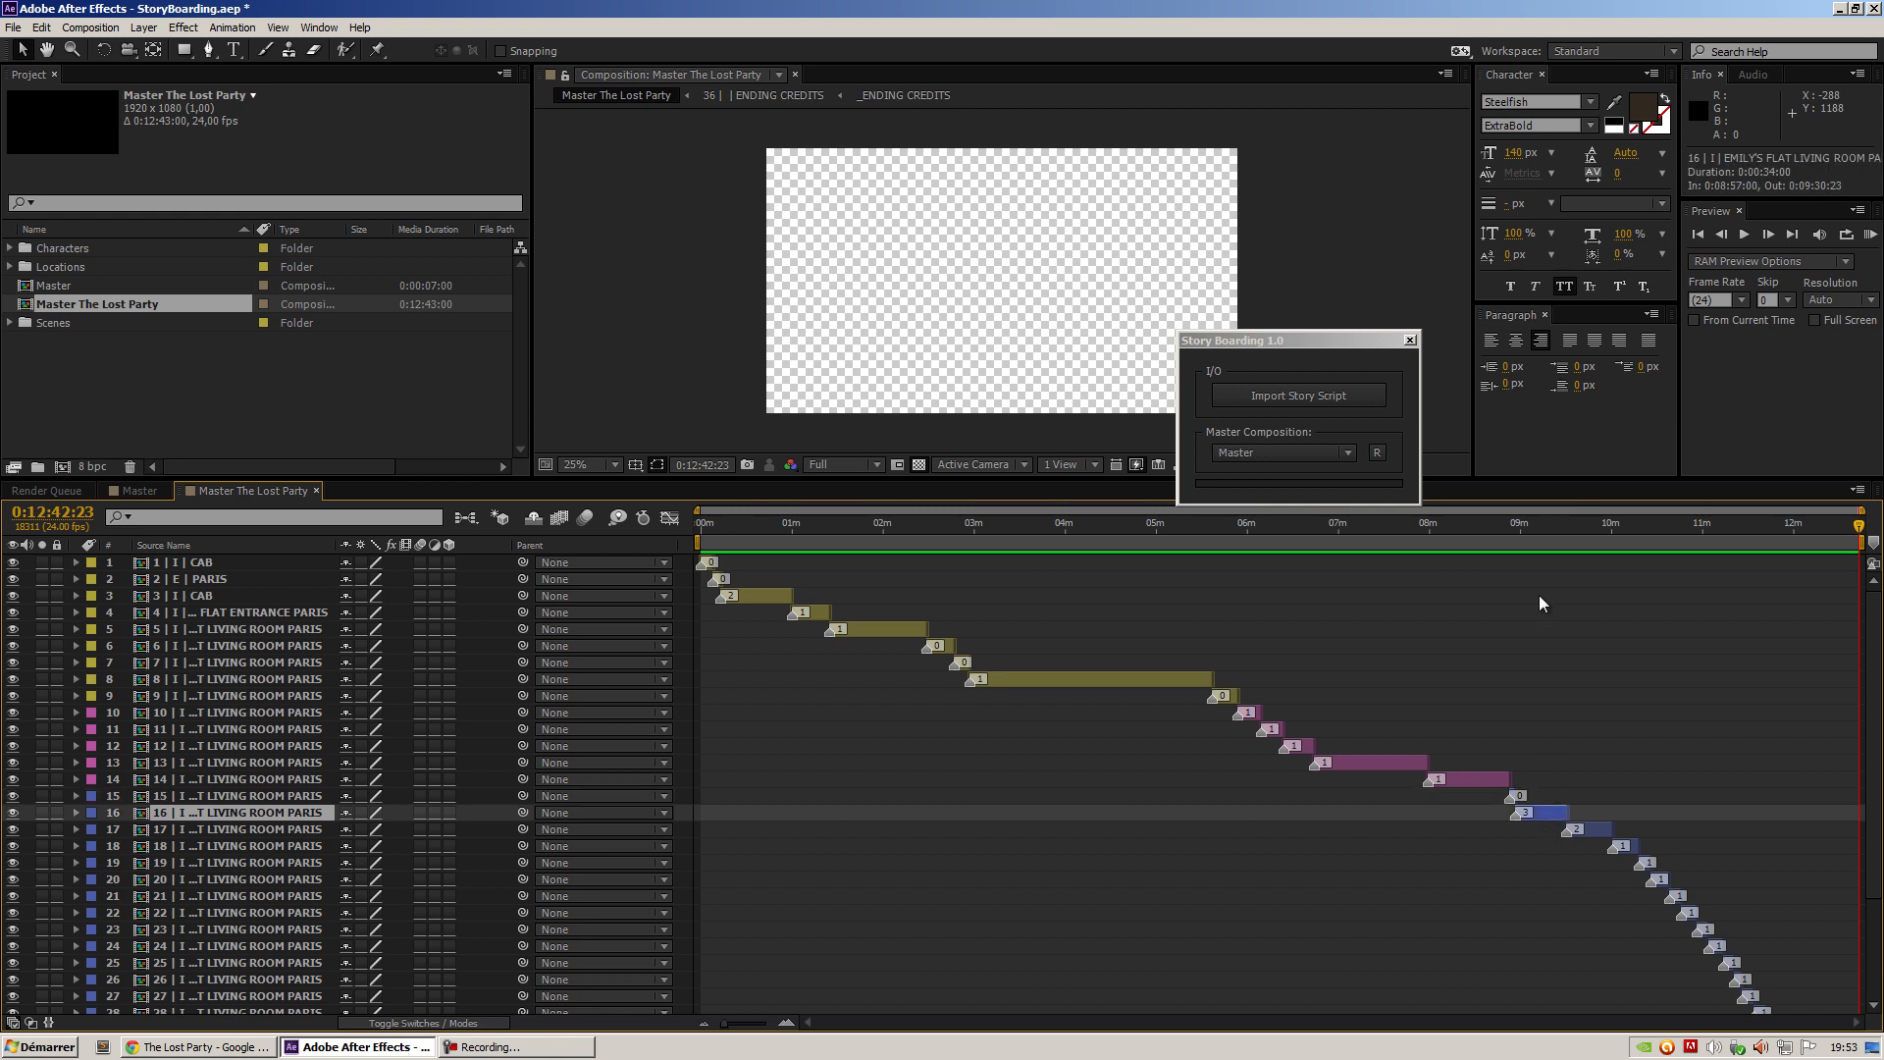
left_click(1520, 538)
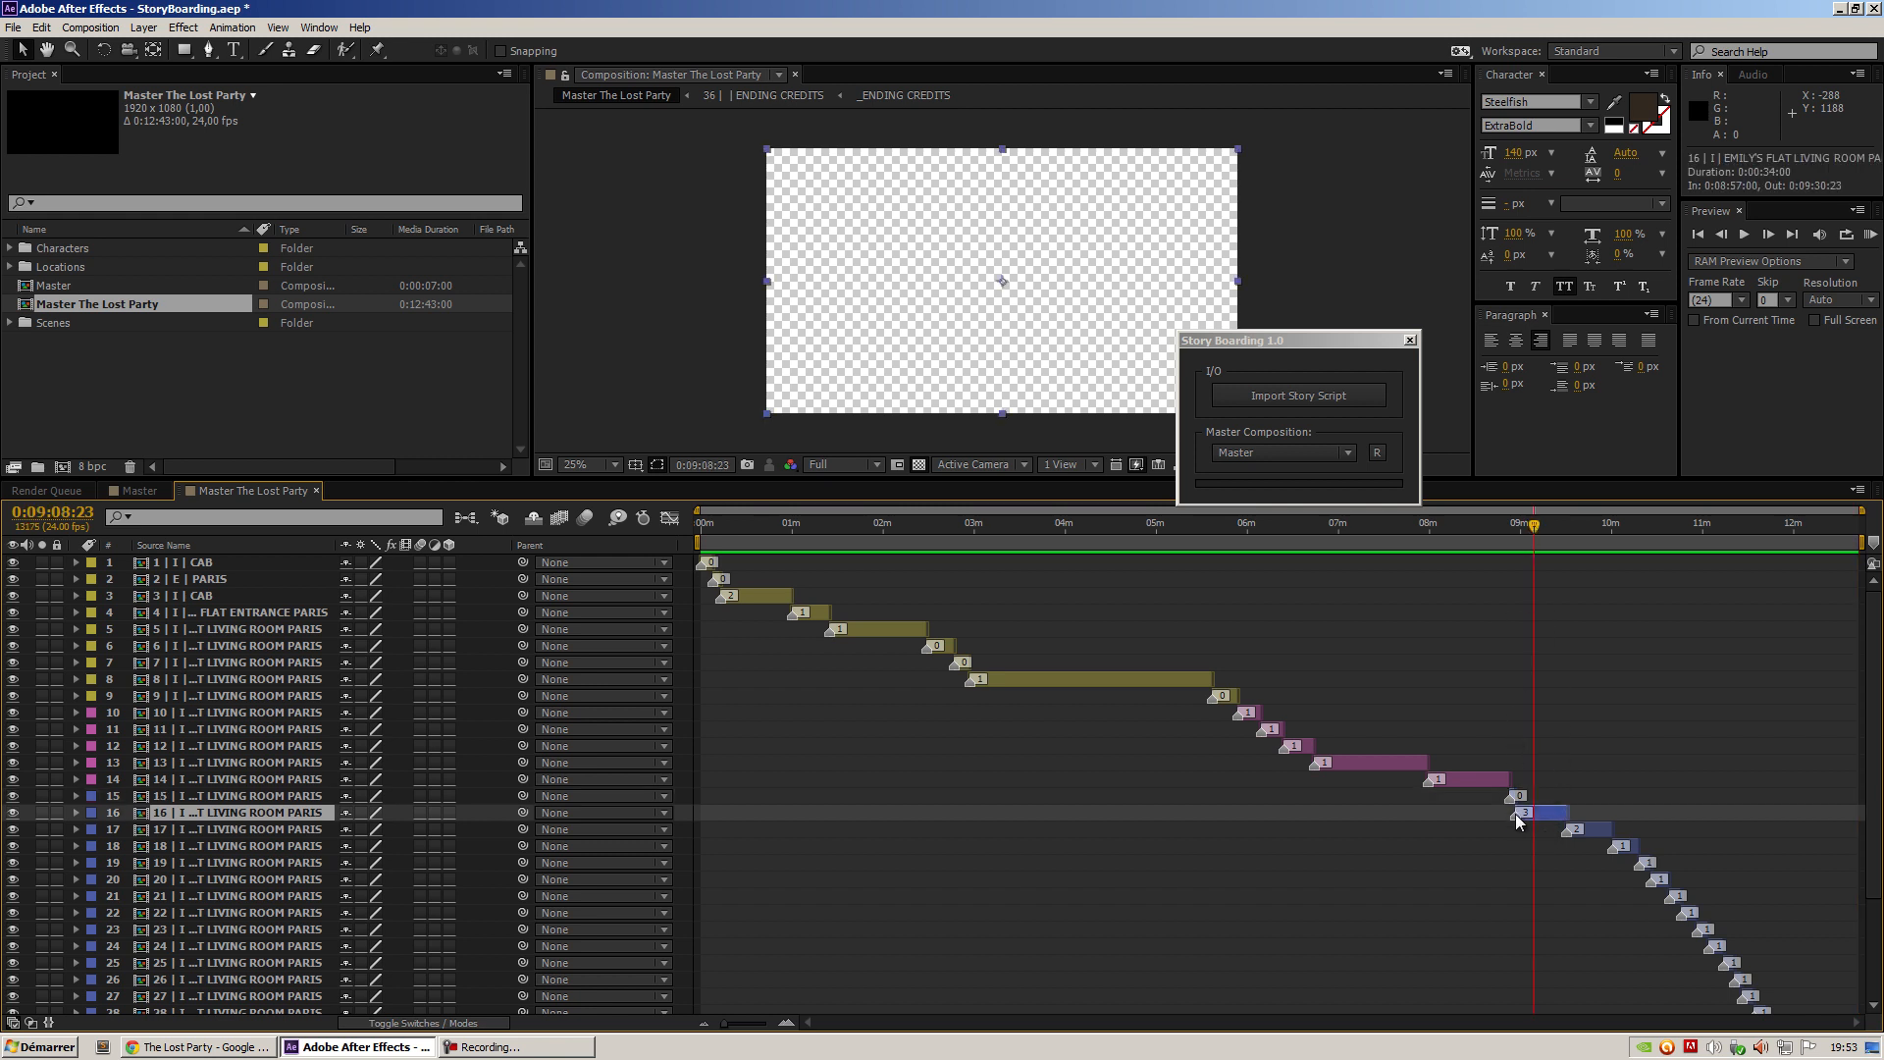
double_click(237, 813)
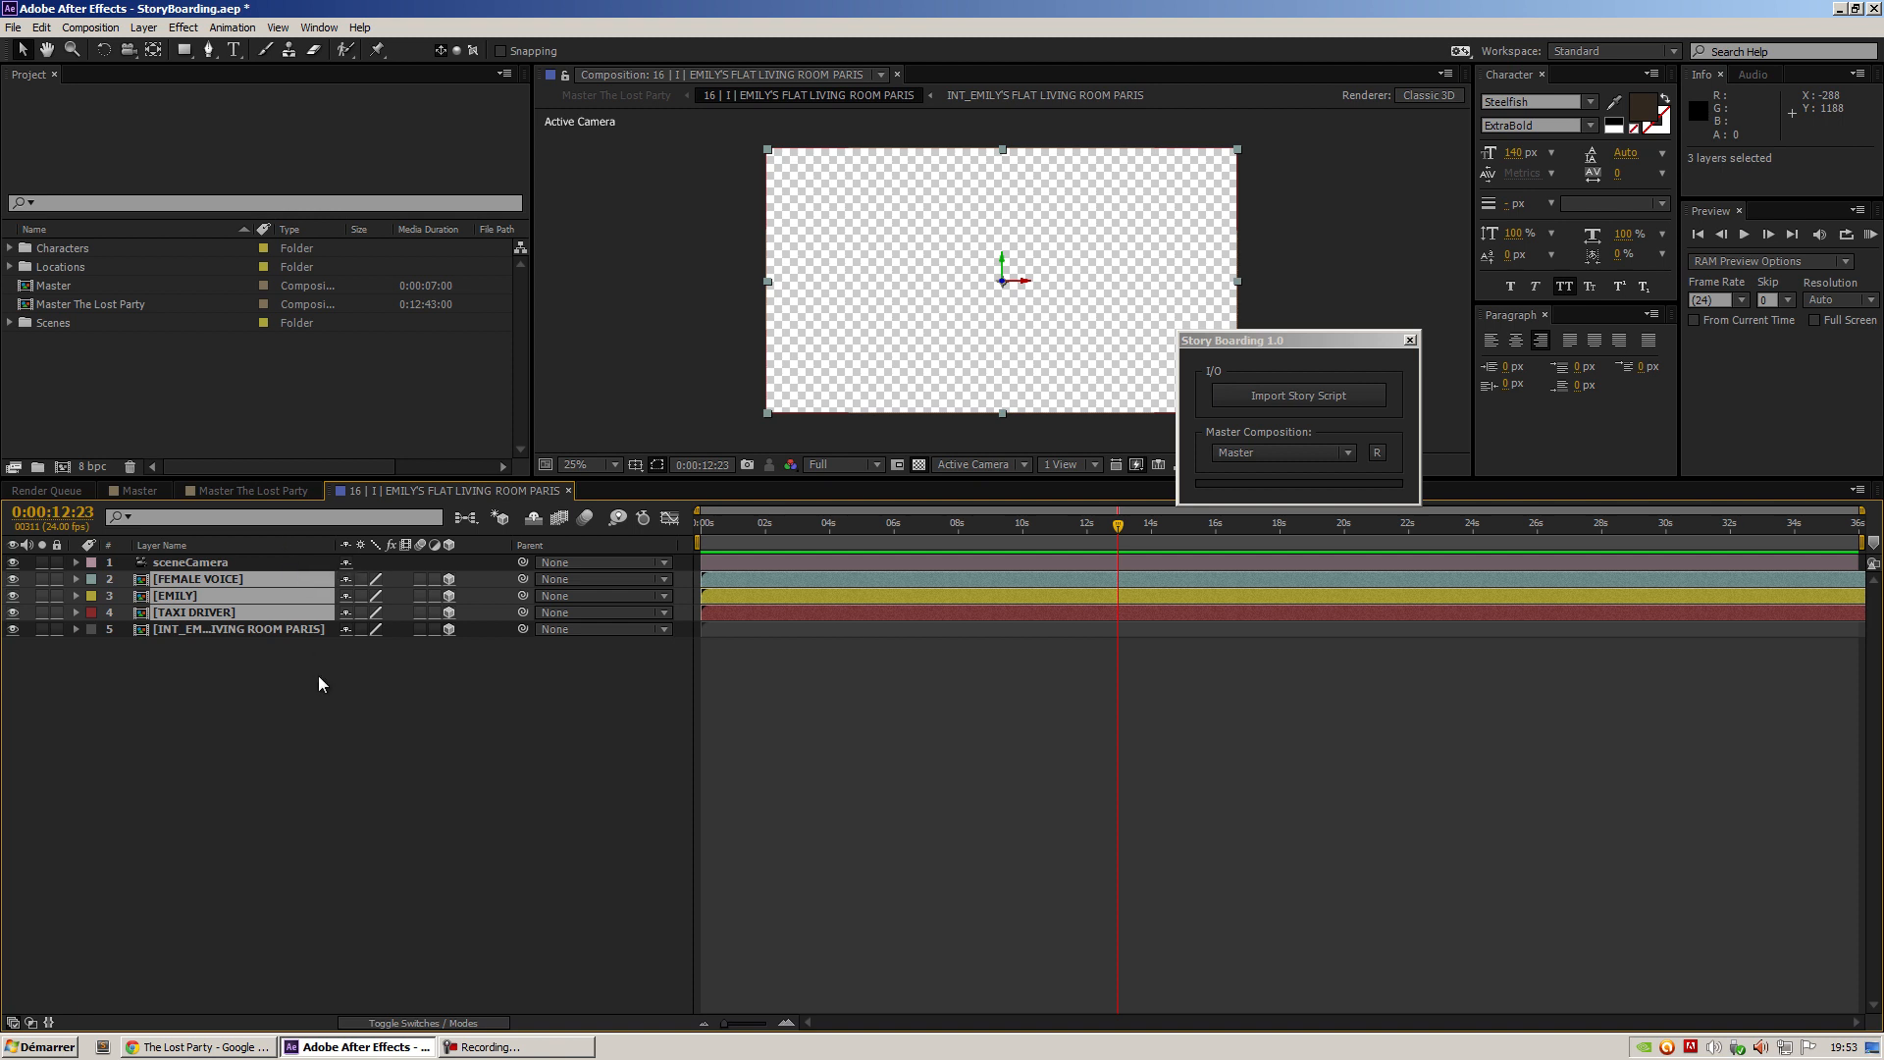
left_click(321, 683)
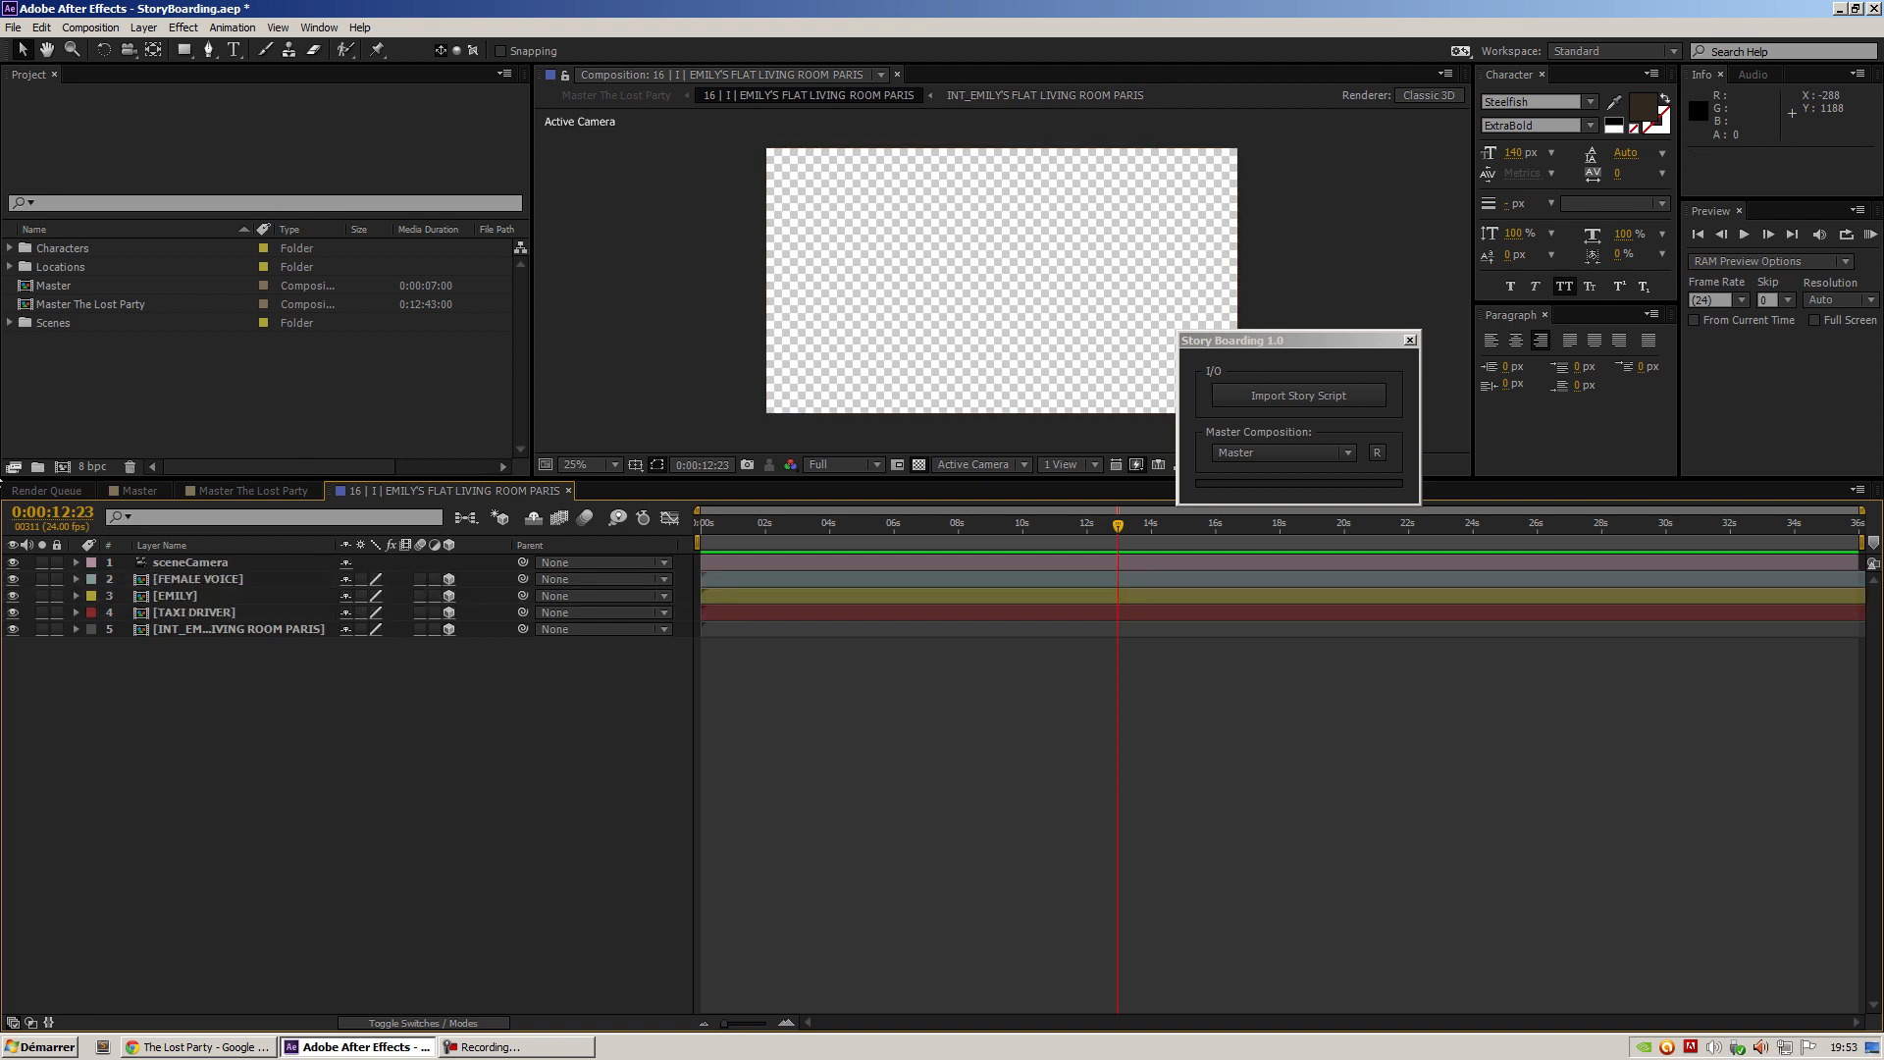
left_click(247, 491)
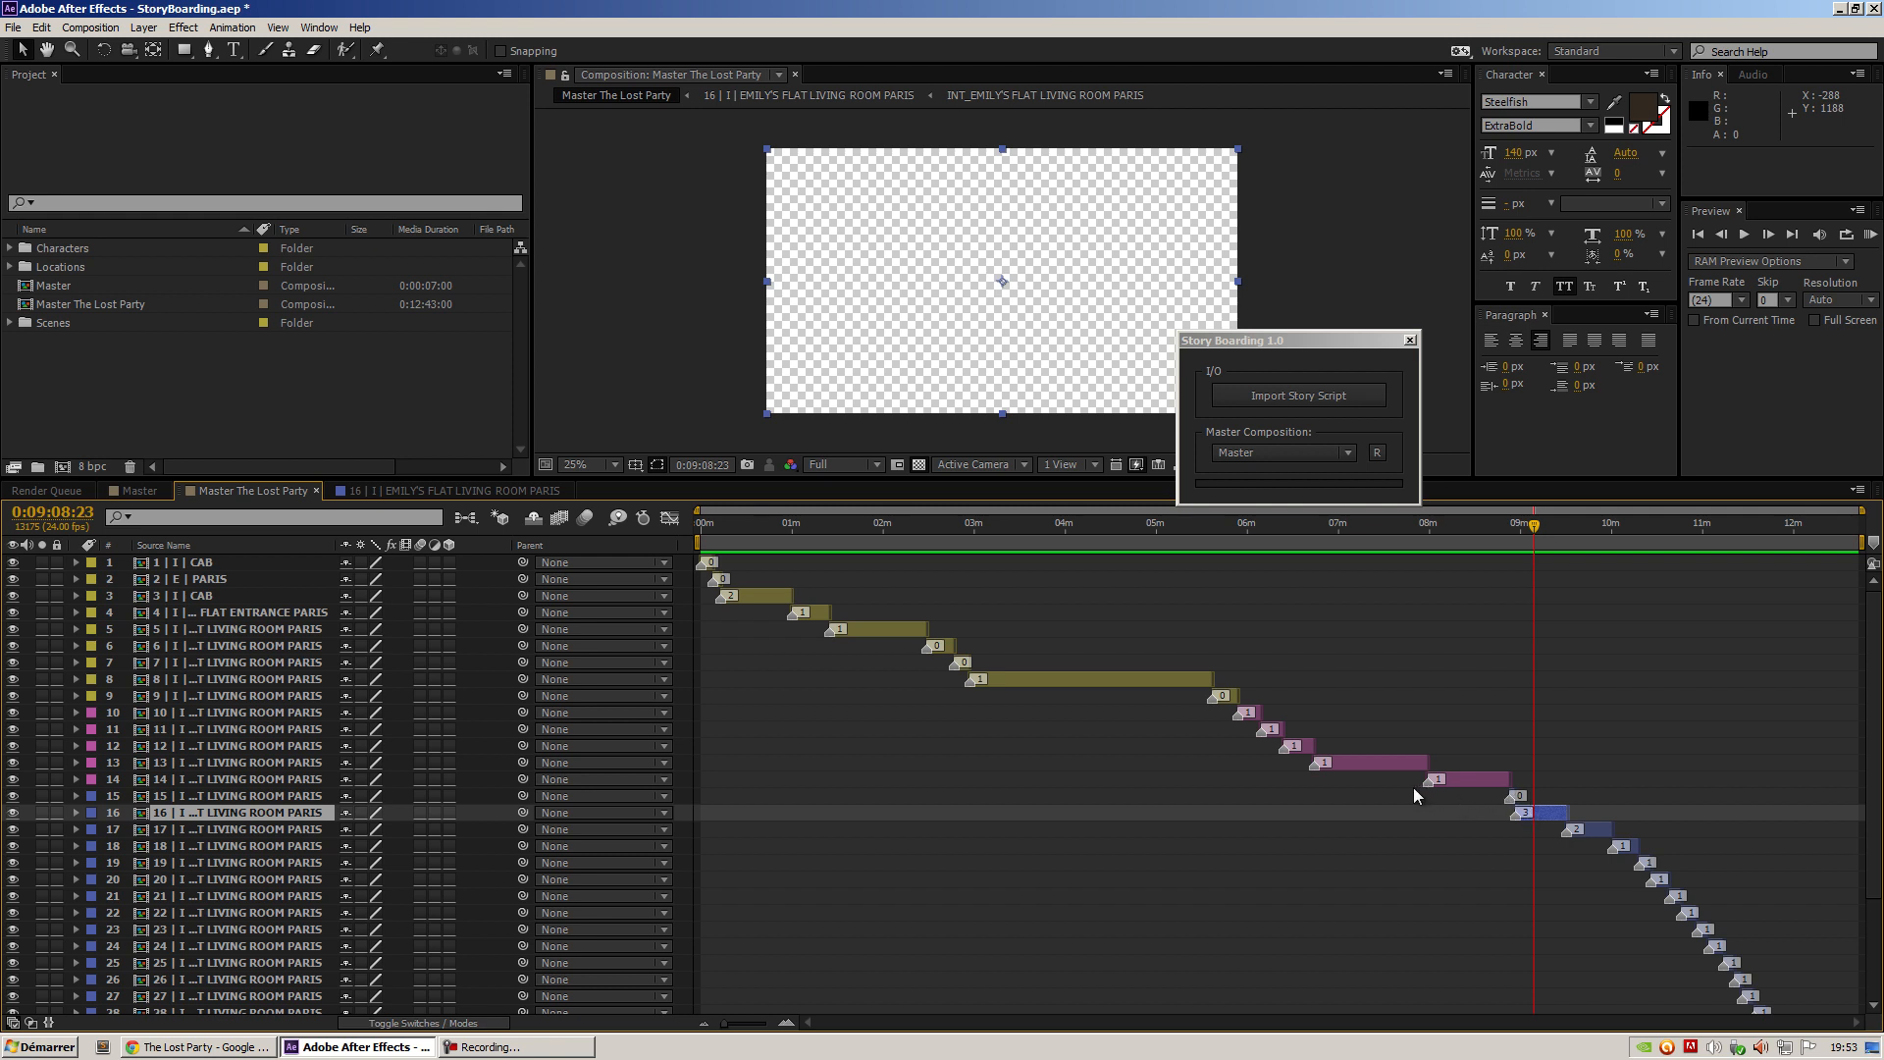
mouse_move(1210, 705)
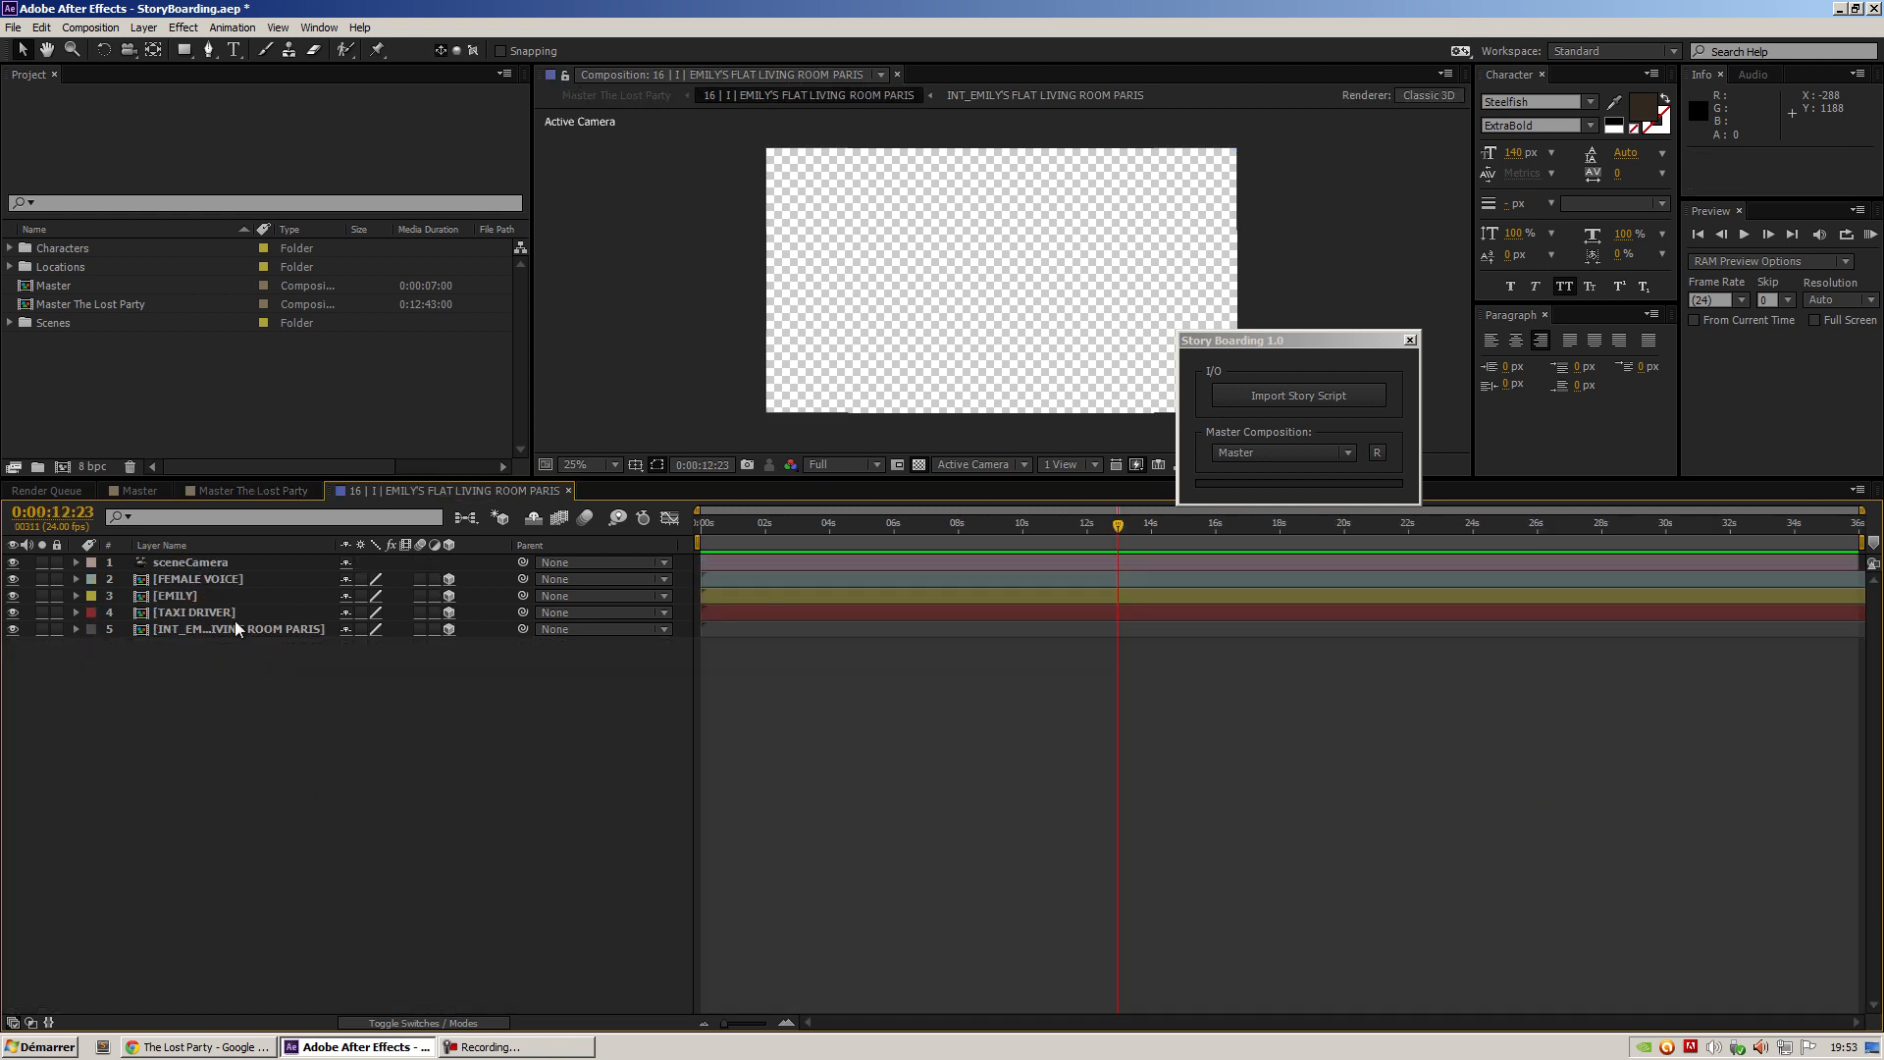
left_click(193, 578)
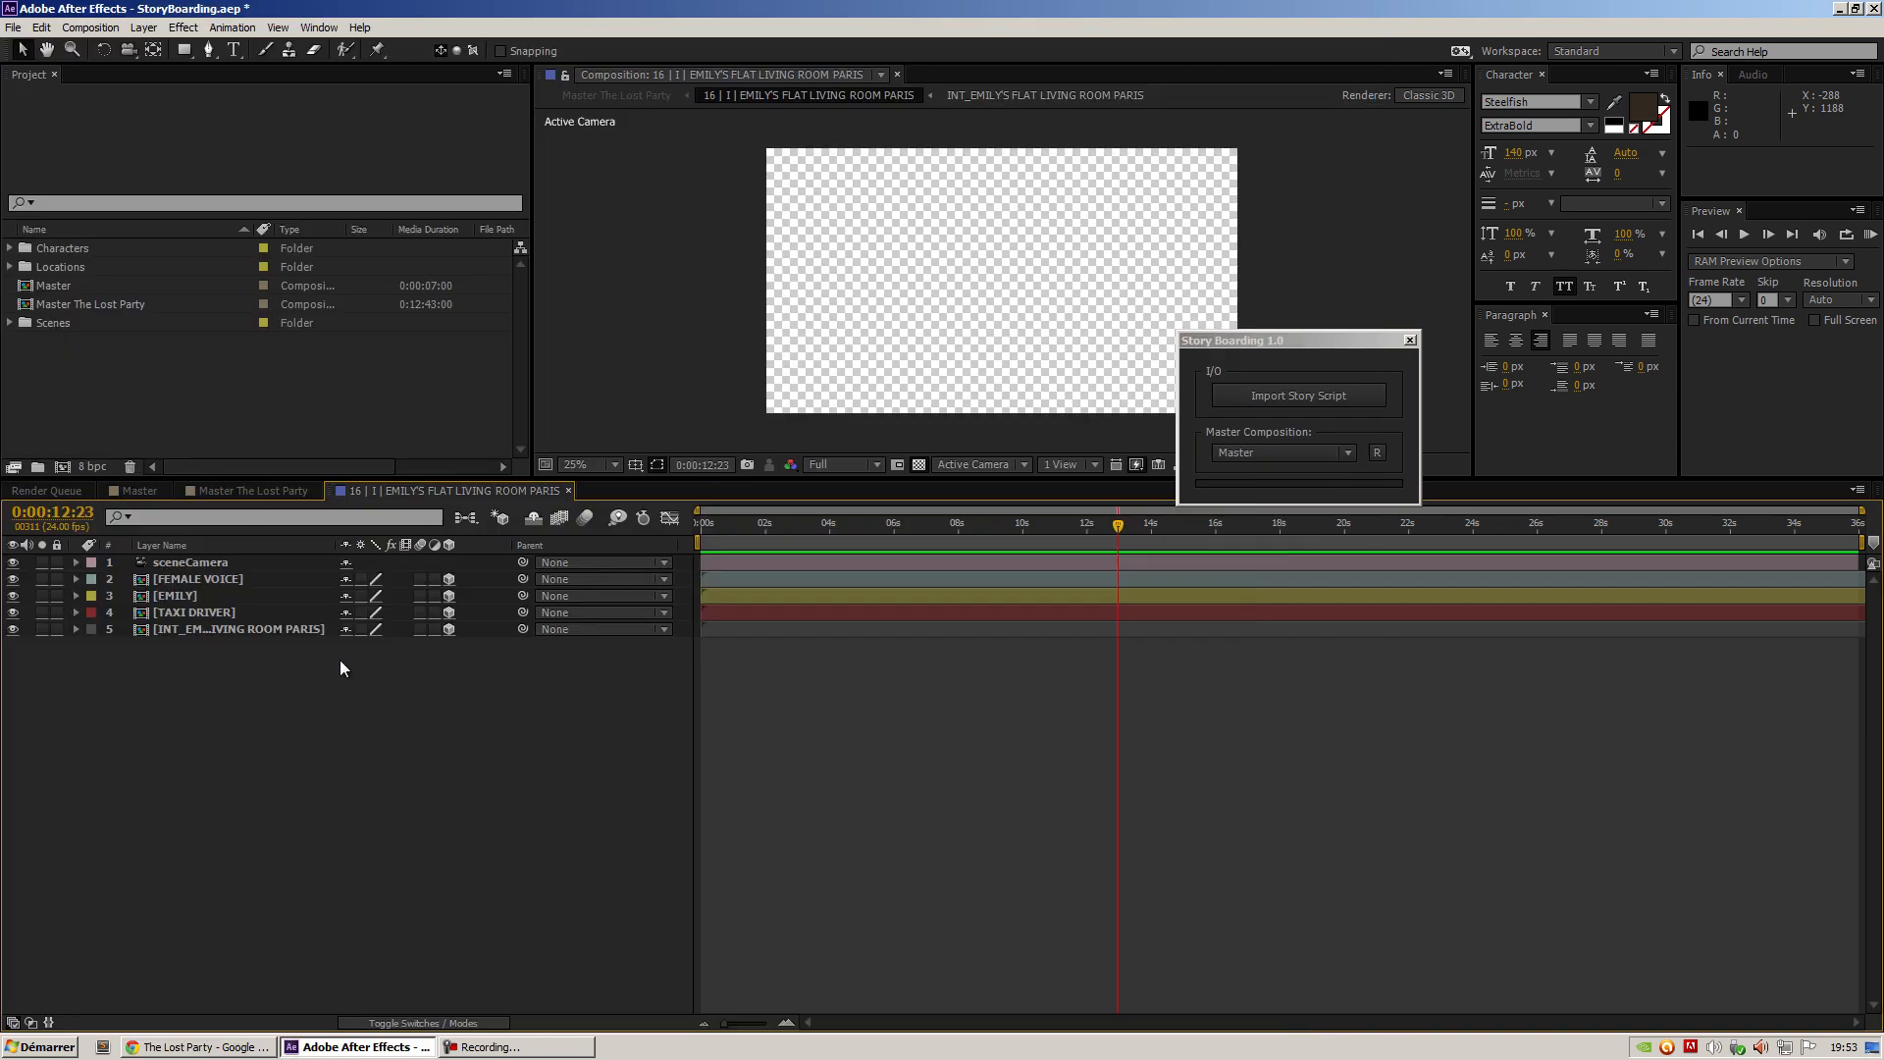
mouse_move(296, 372)
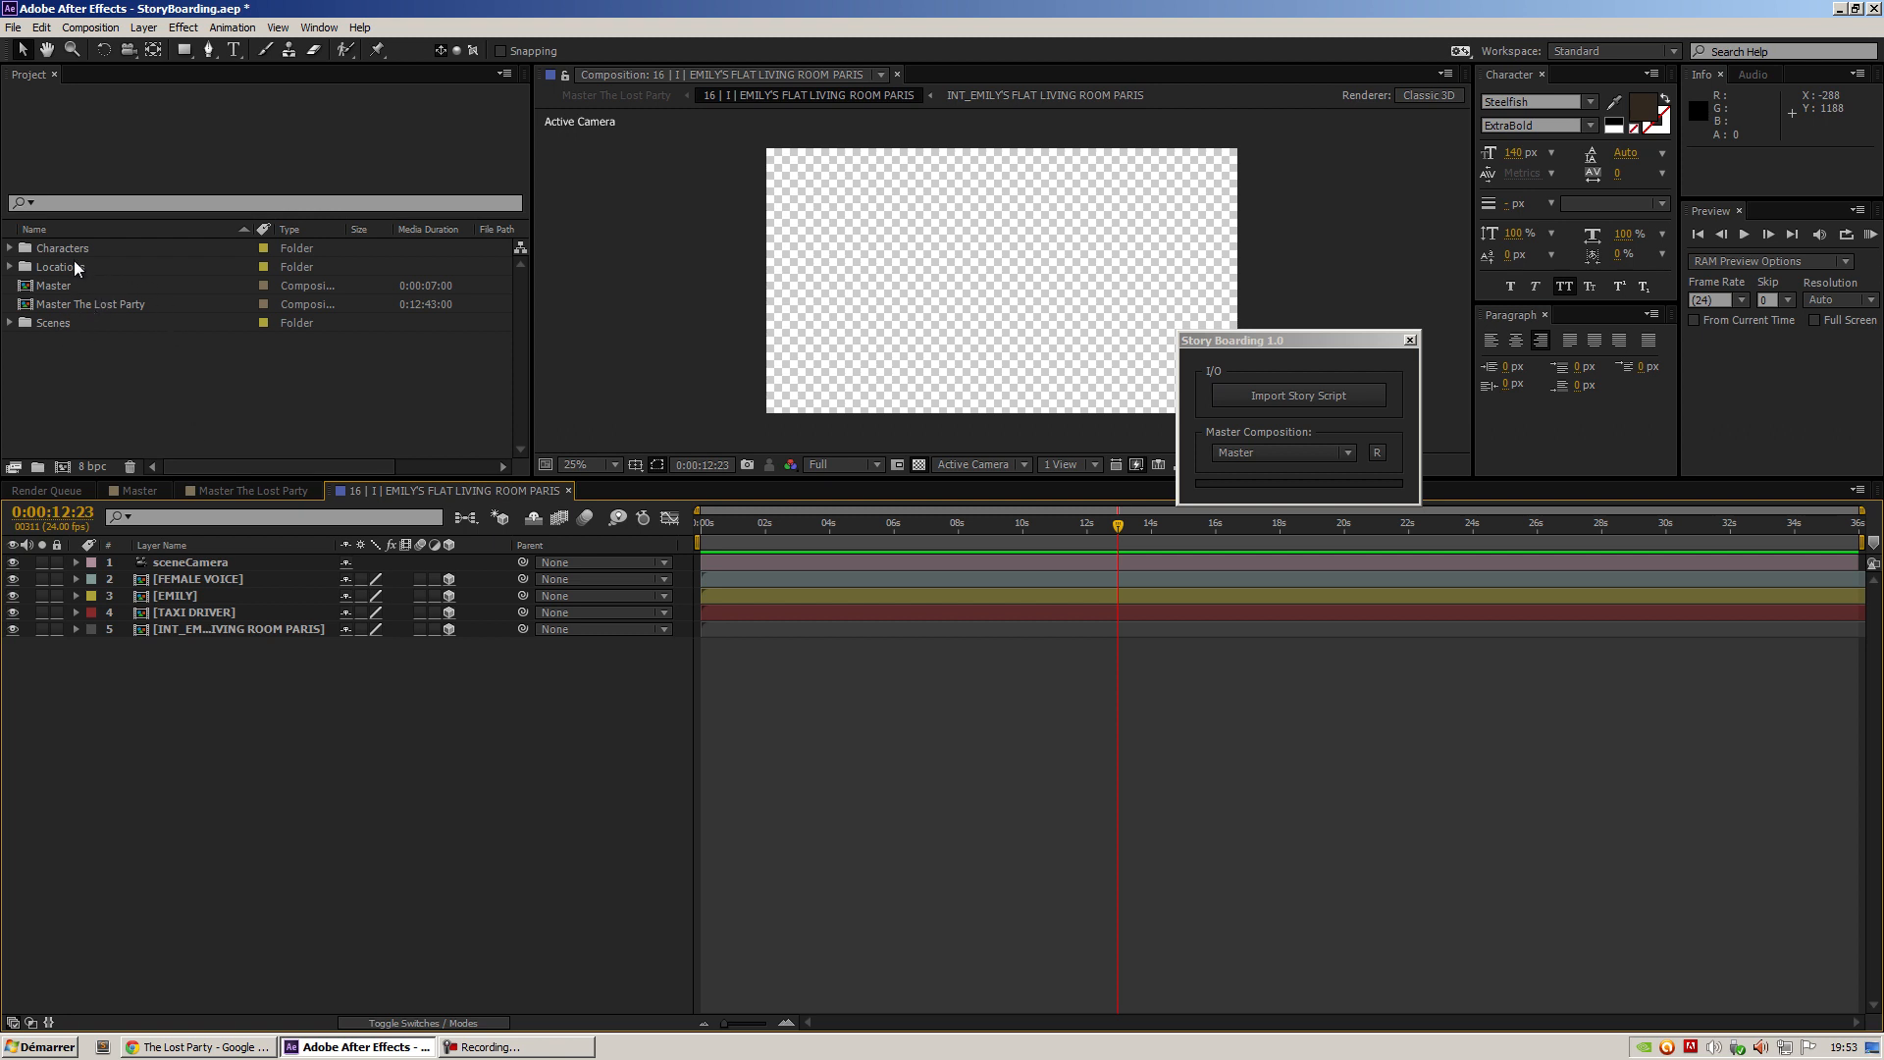
Expand the Characters folder and inspect the EMILY, FRANCOIS and TAXI DRIVER compositions
left_click(63, 247)
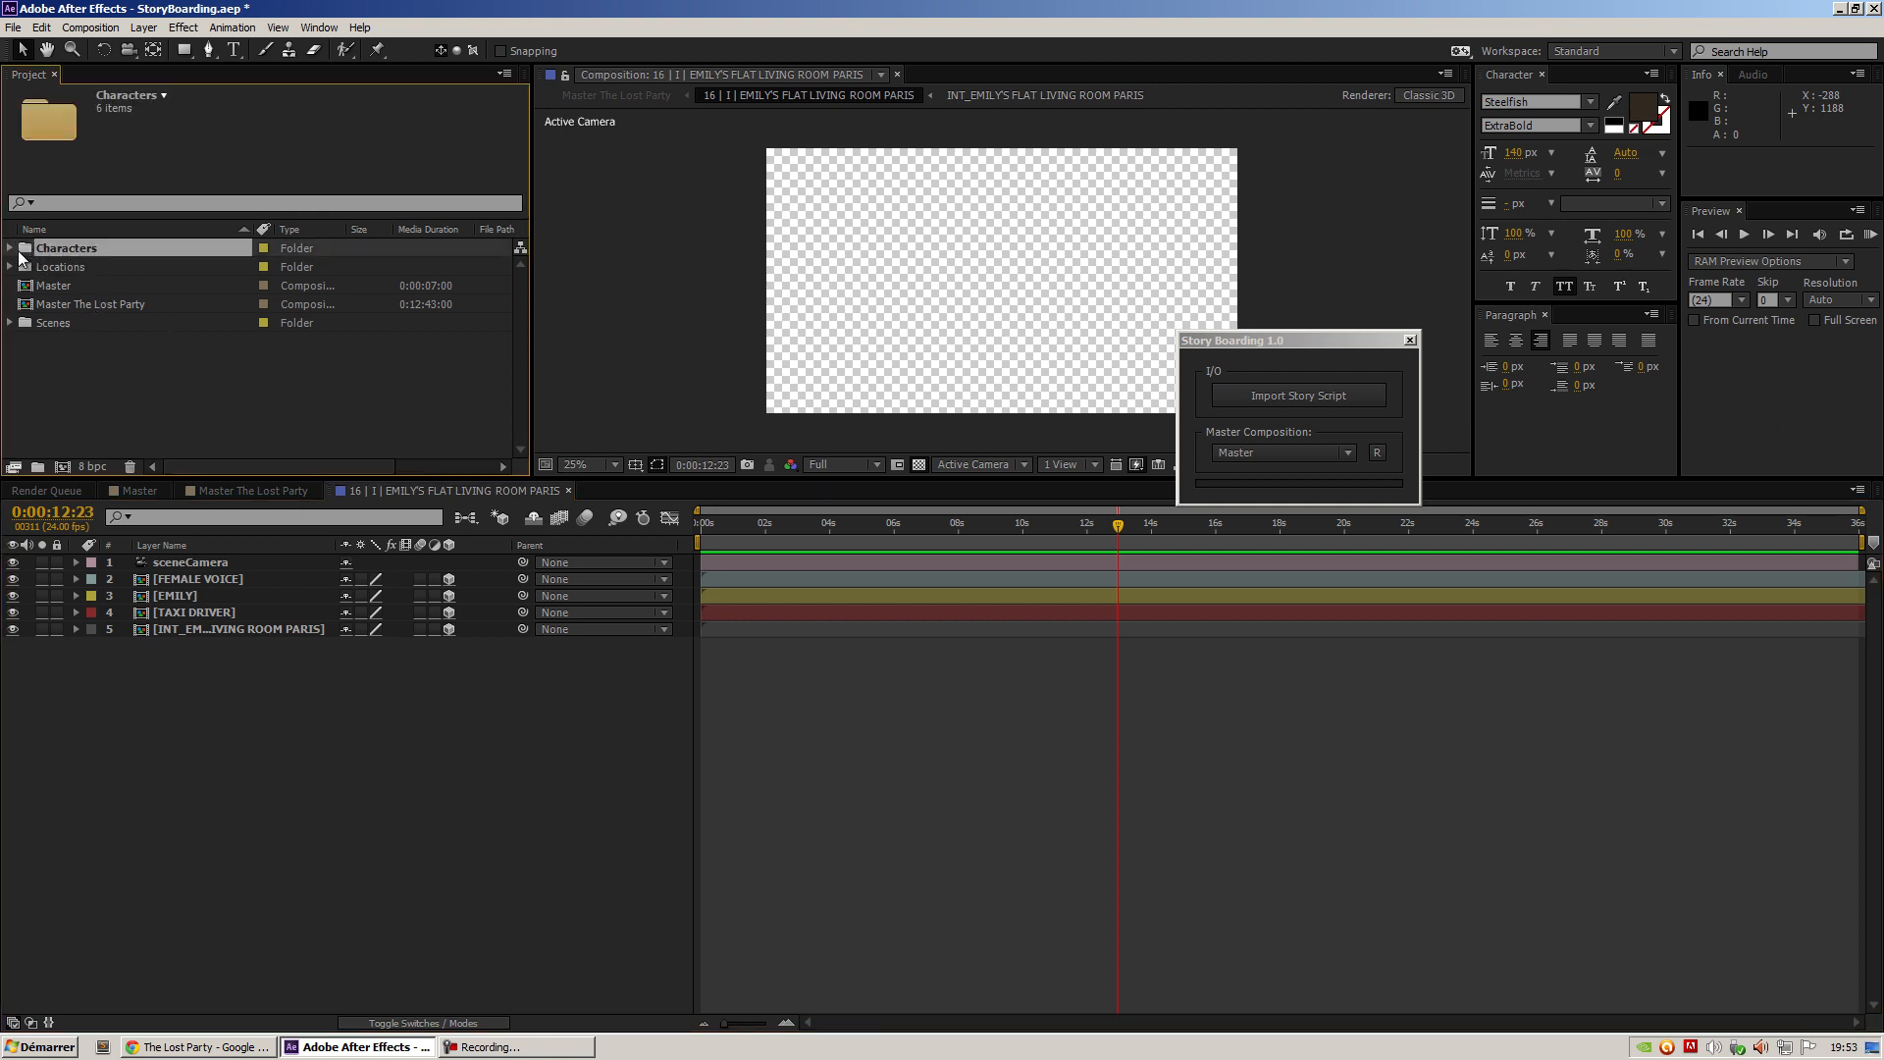
left_click(11, 247)
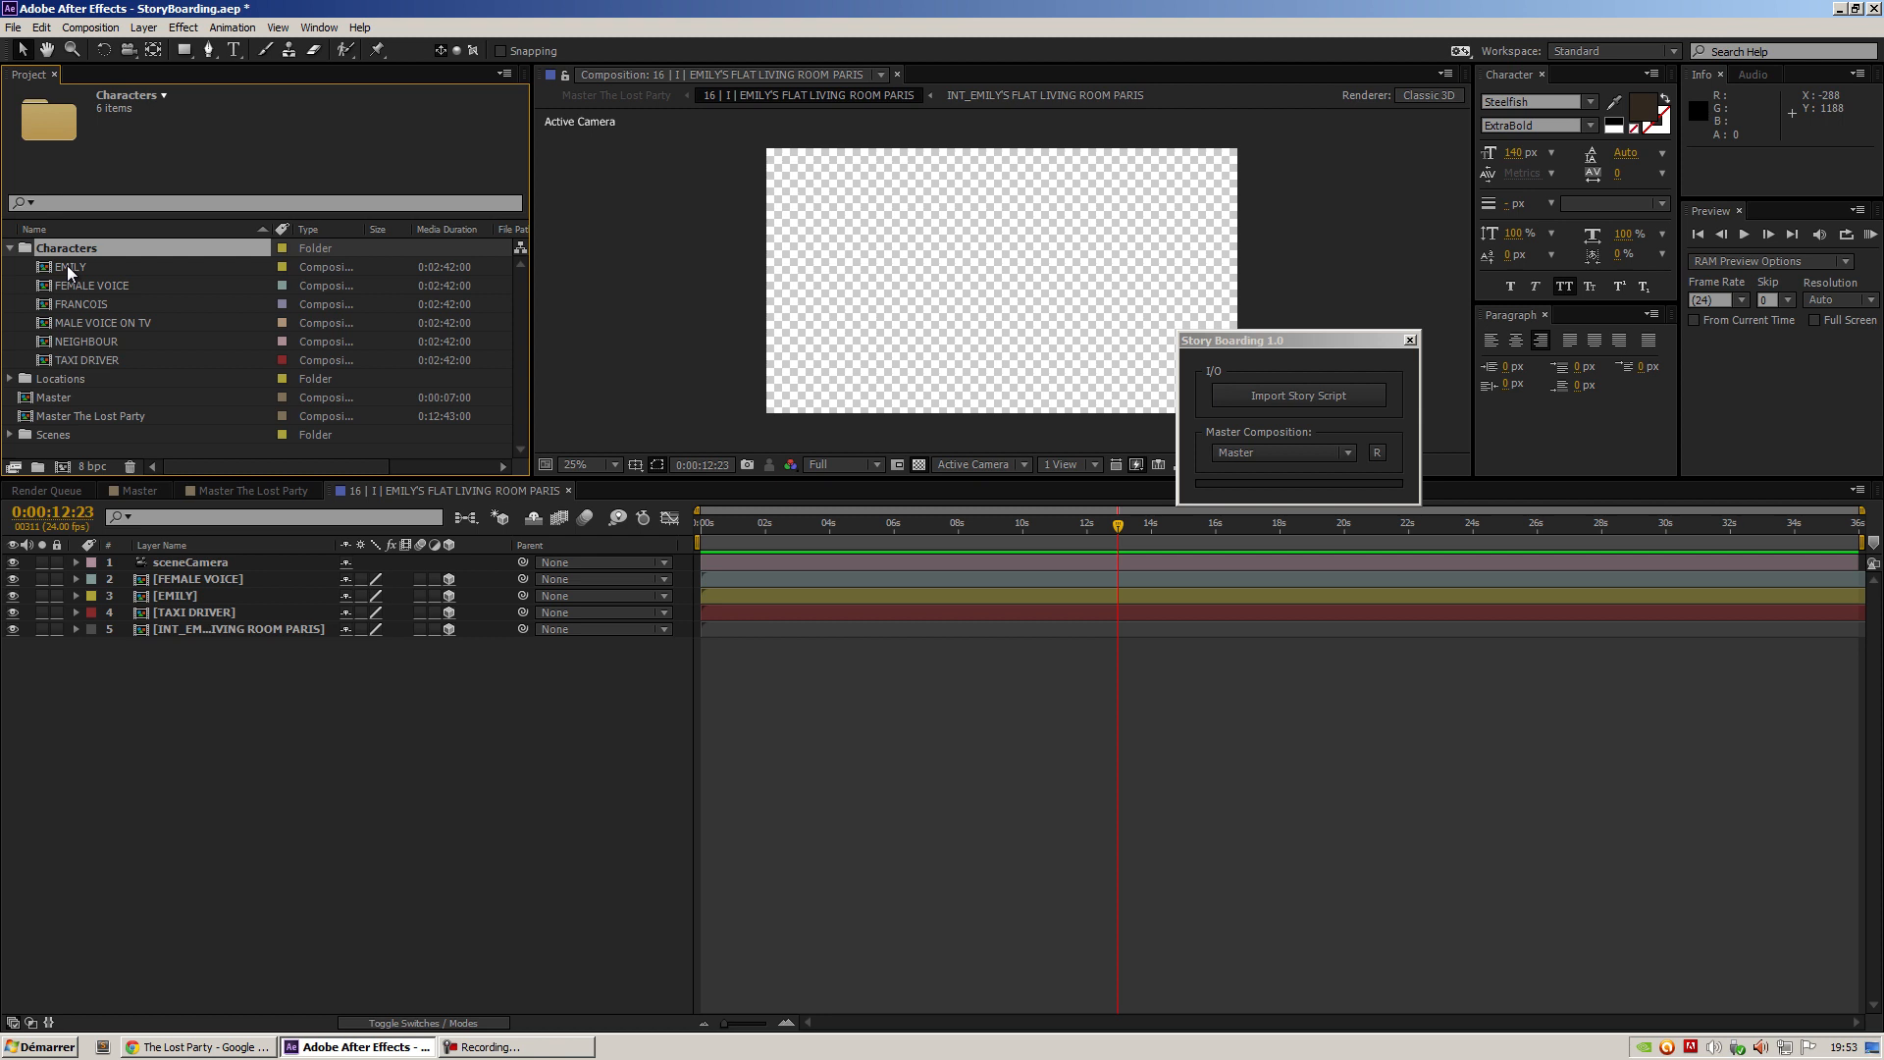
left_click(69, 266)
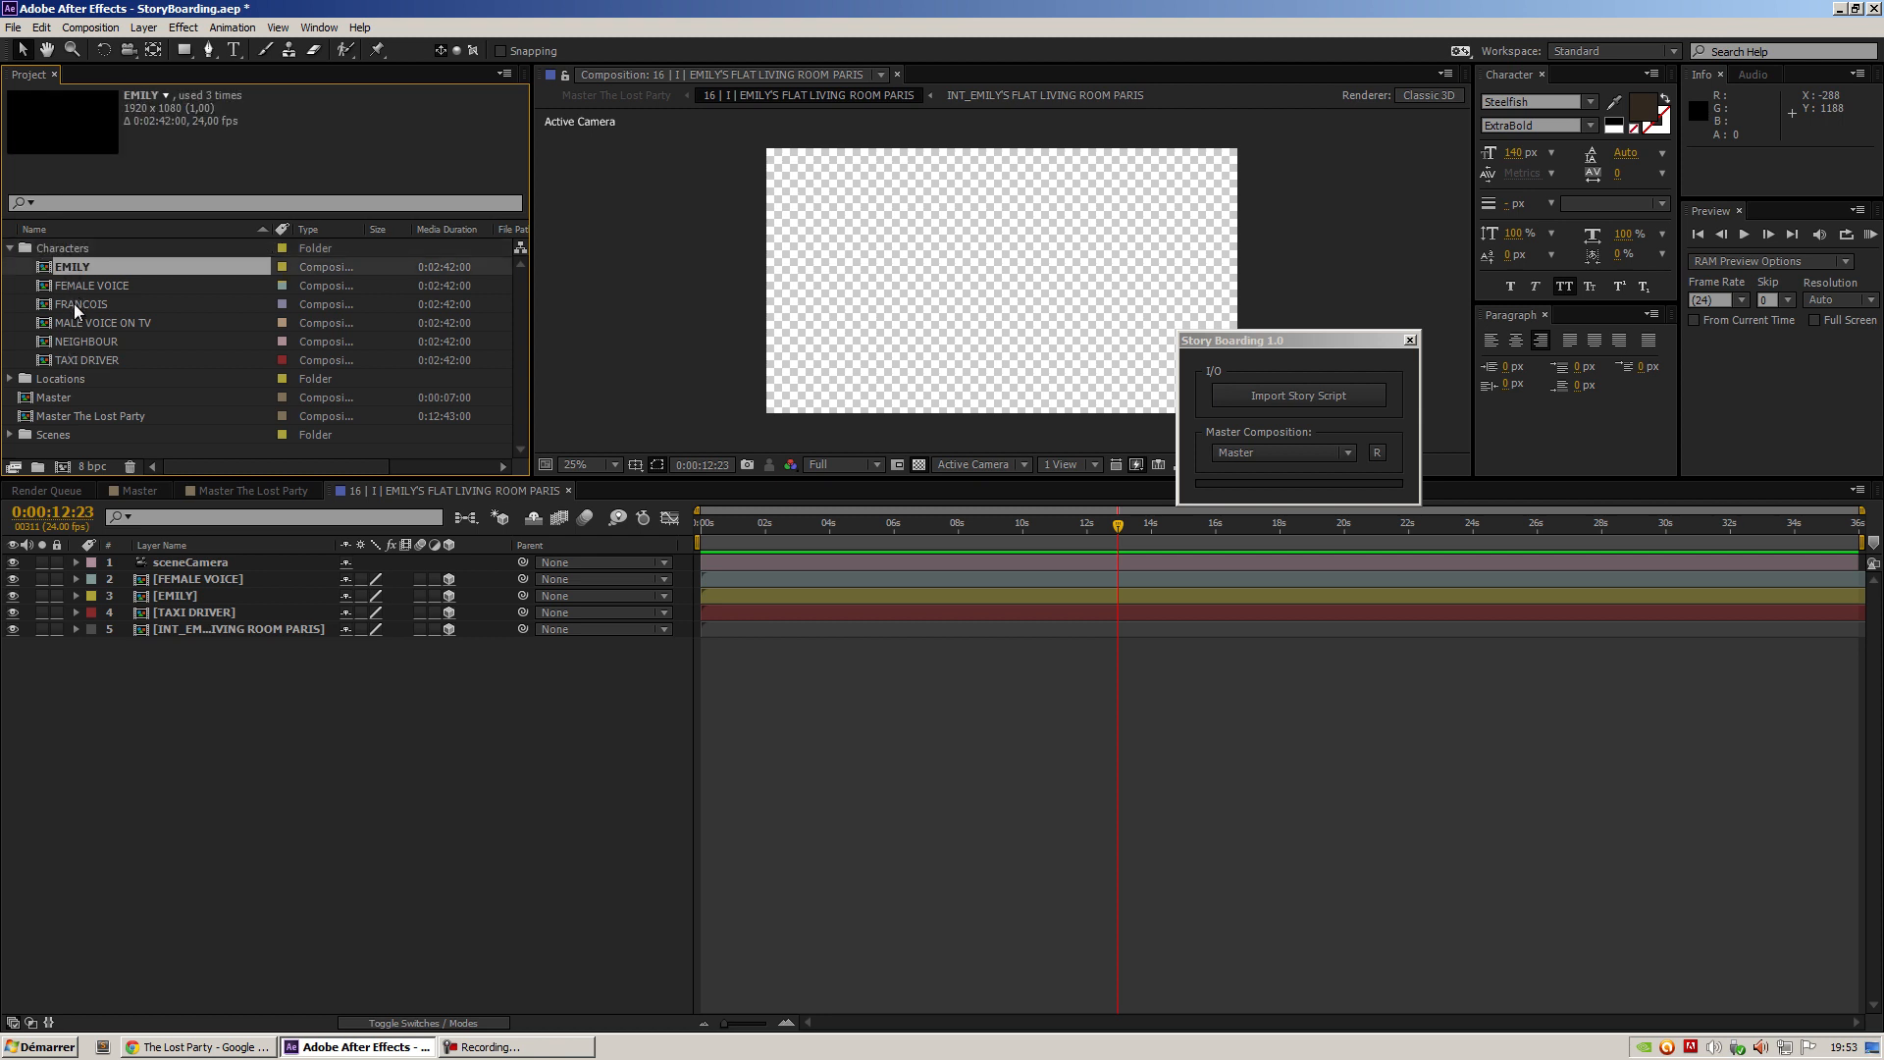
left_click(82, 303)
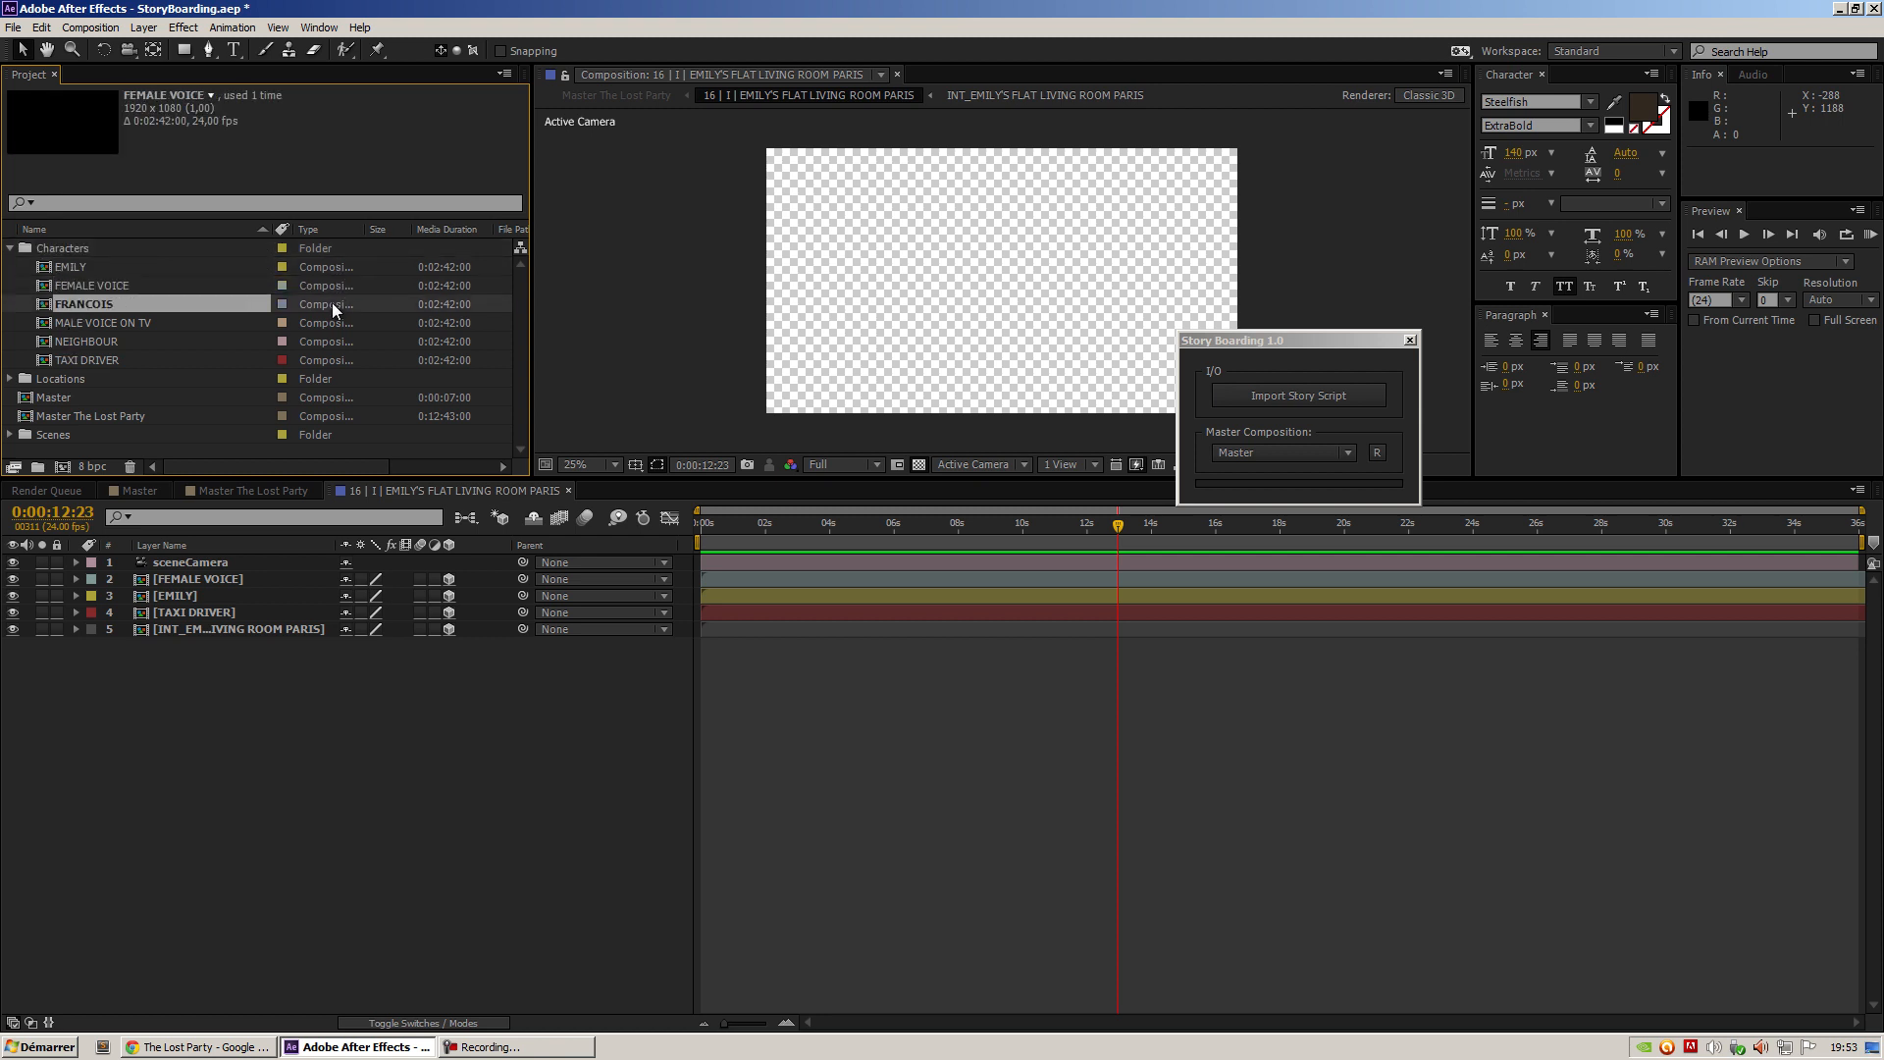
left_click(90, 359)
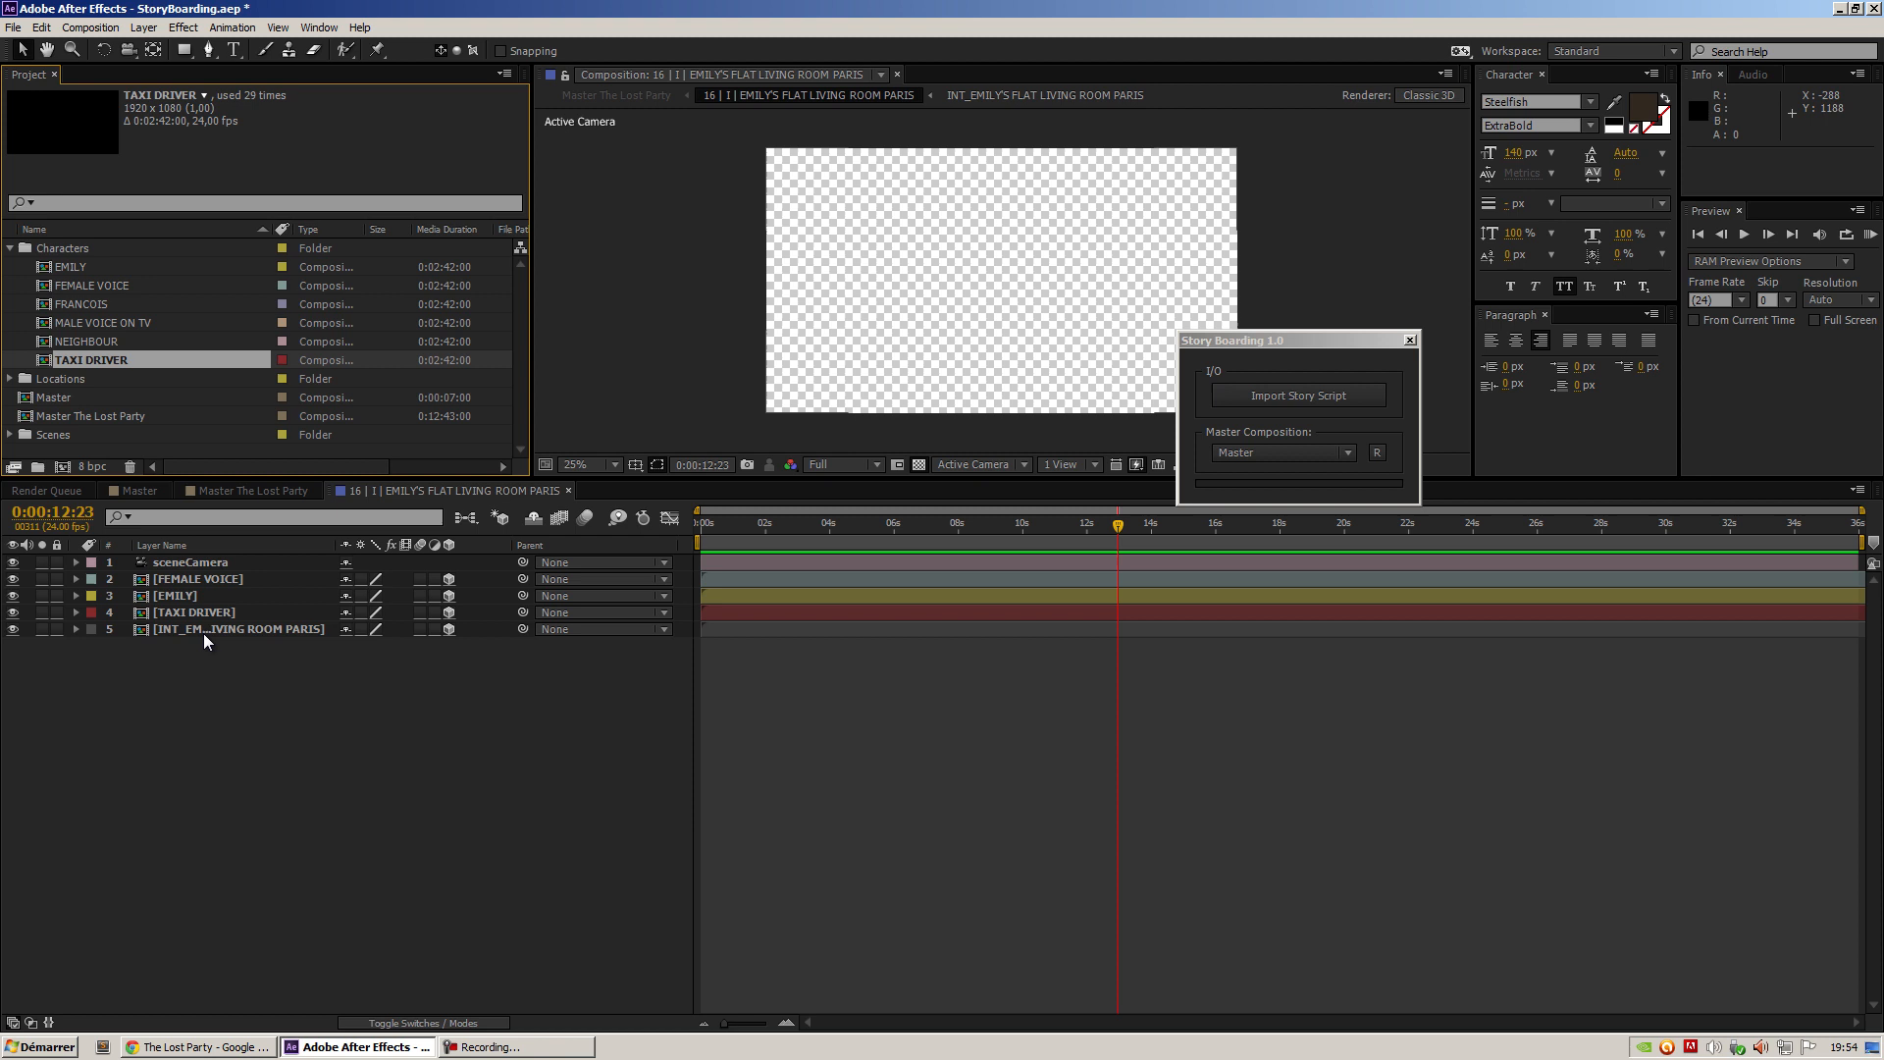
mouse_move(226, 491)
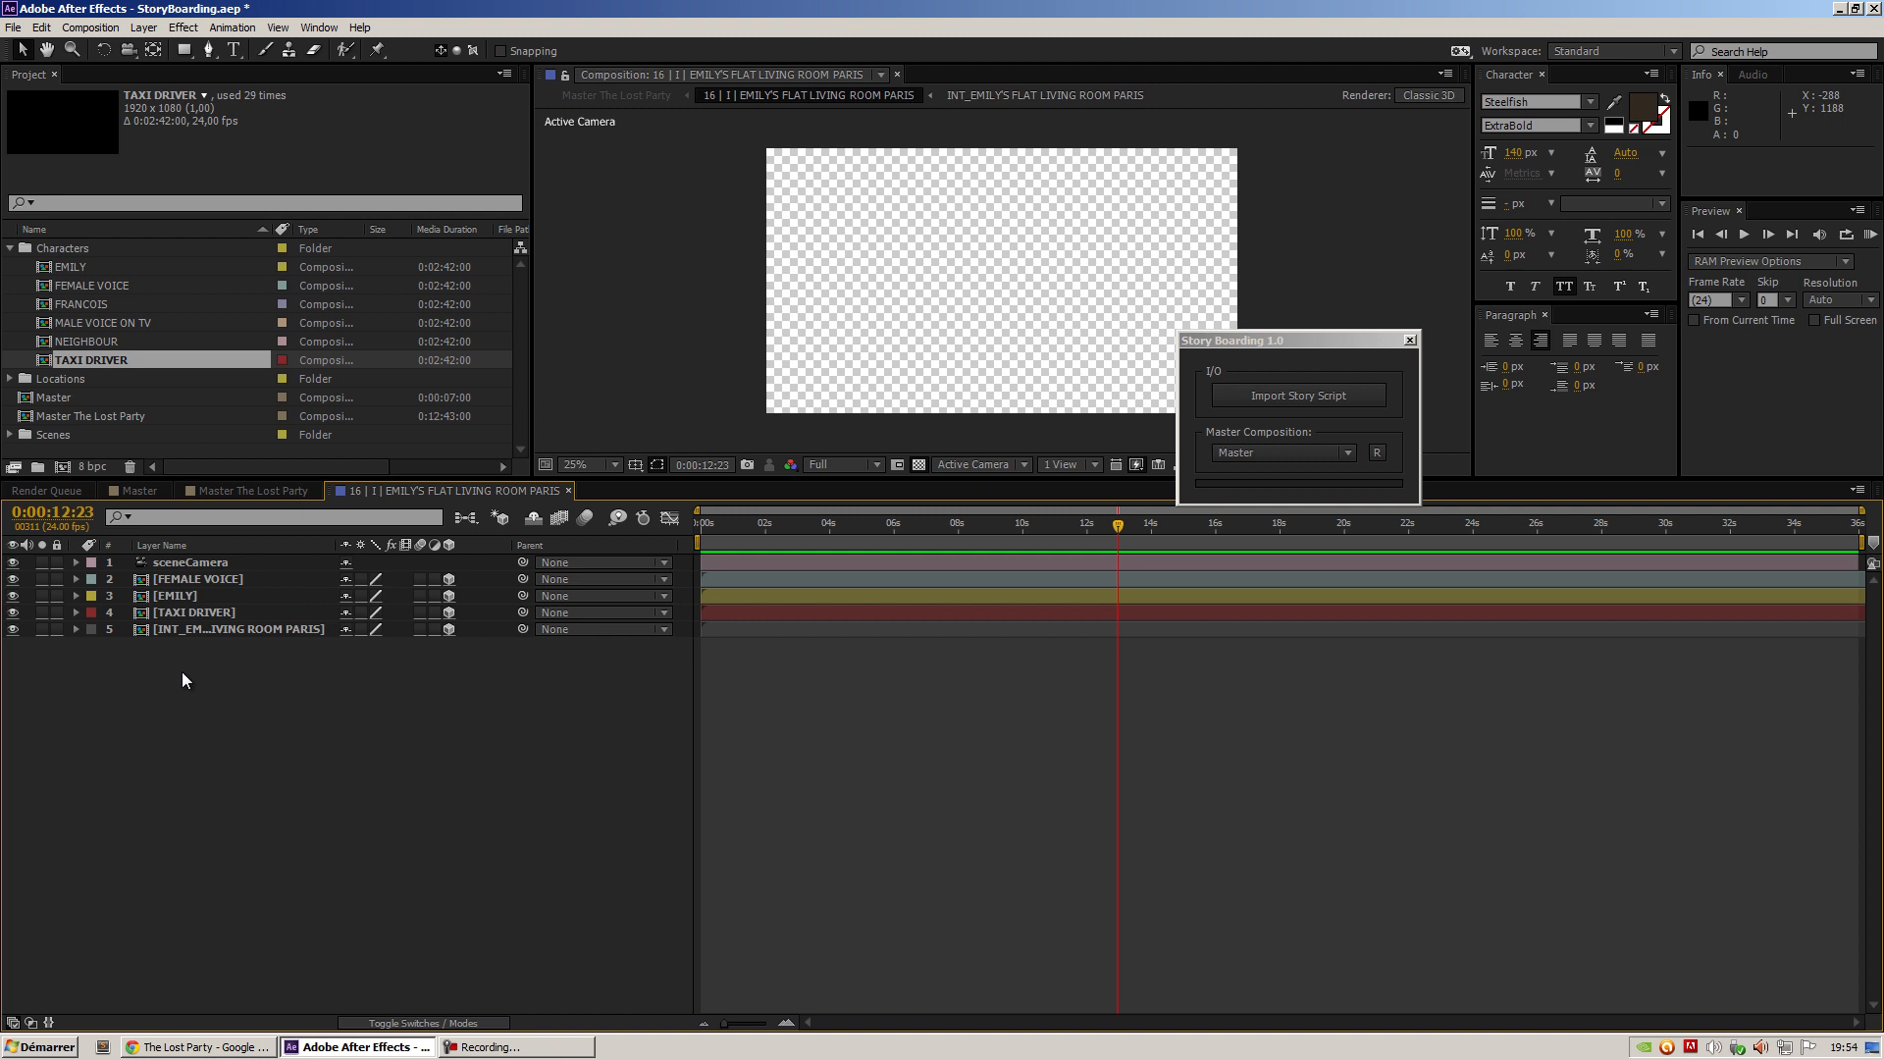
mouse_move(235, 502)
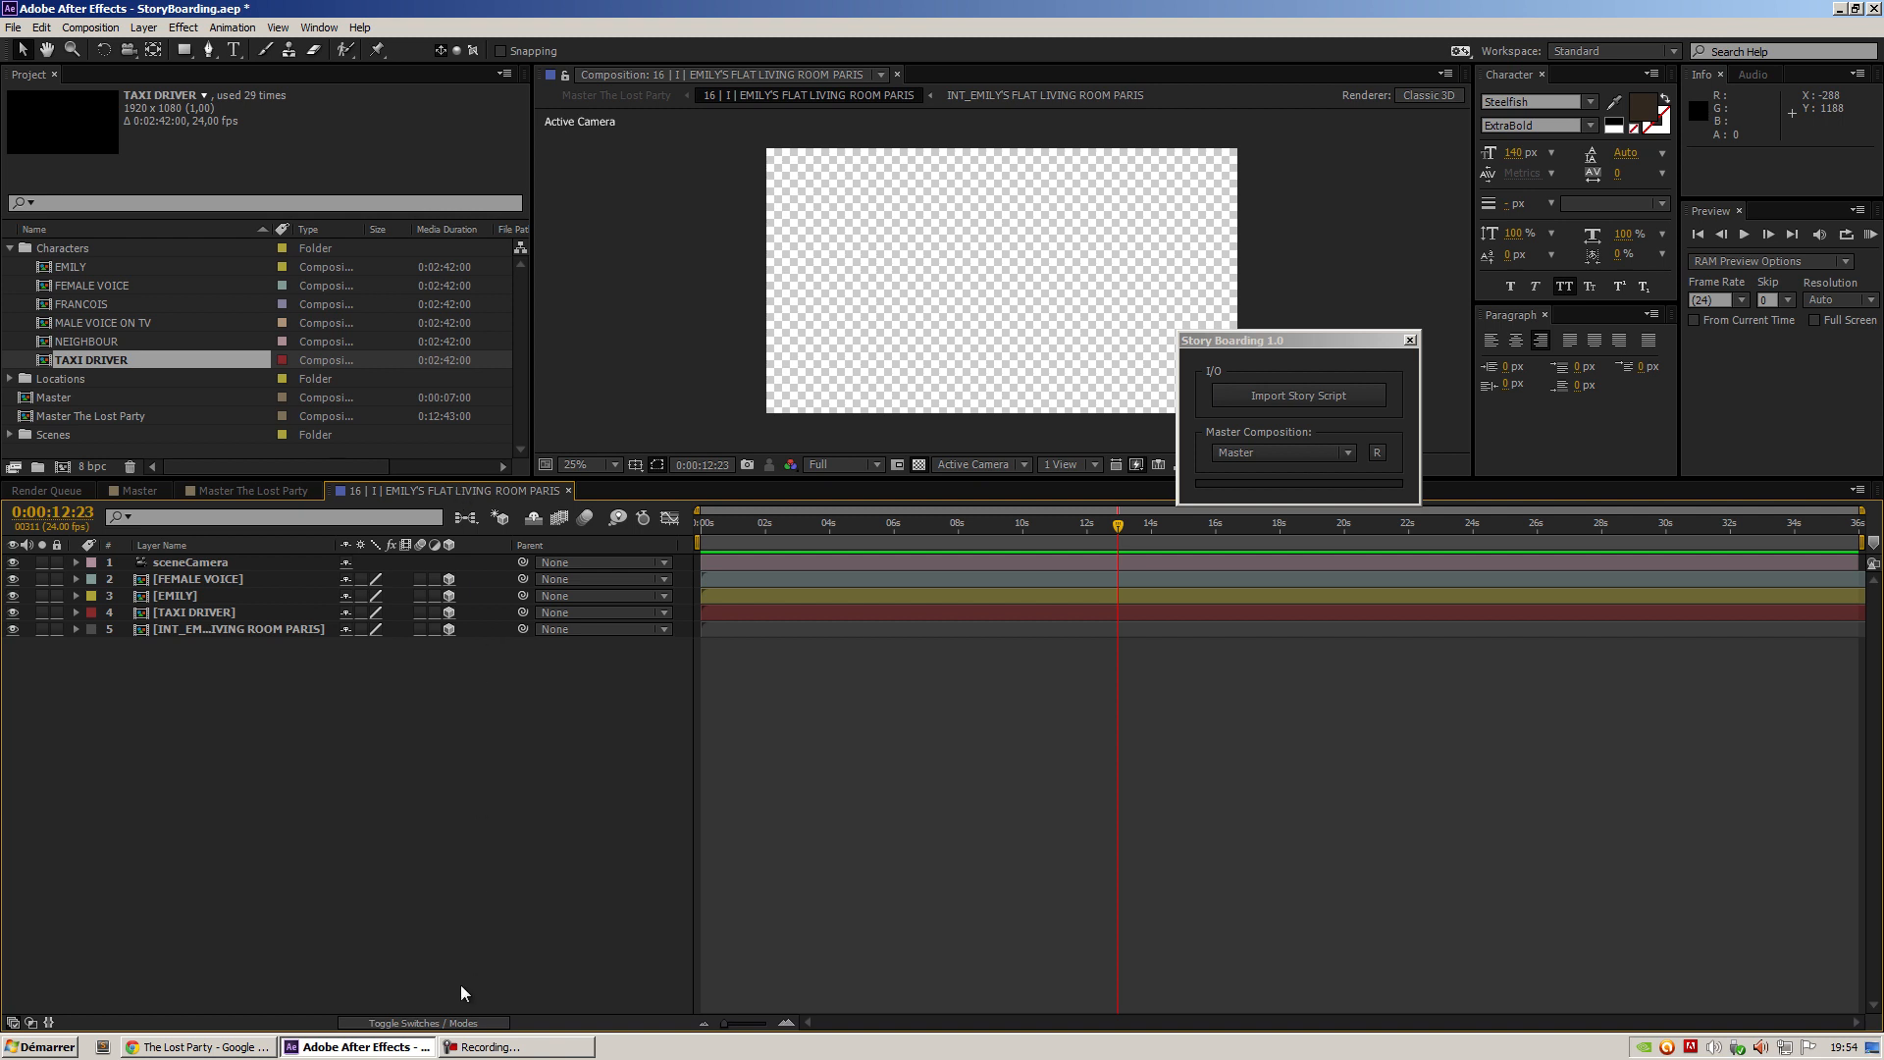
left_click(422, 1022)
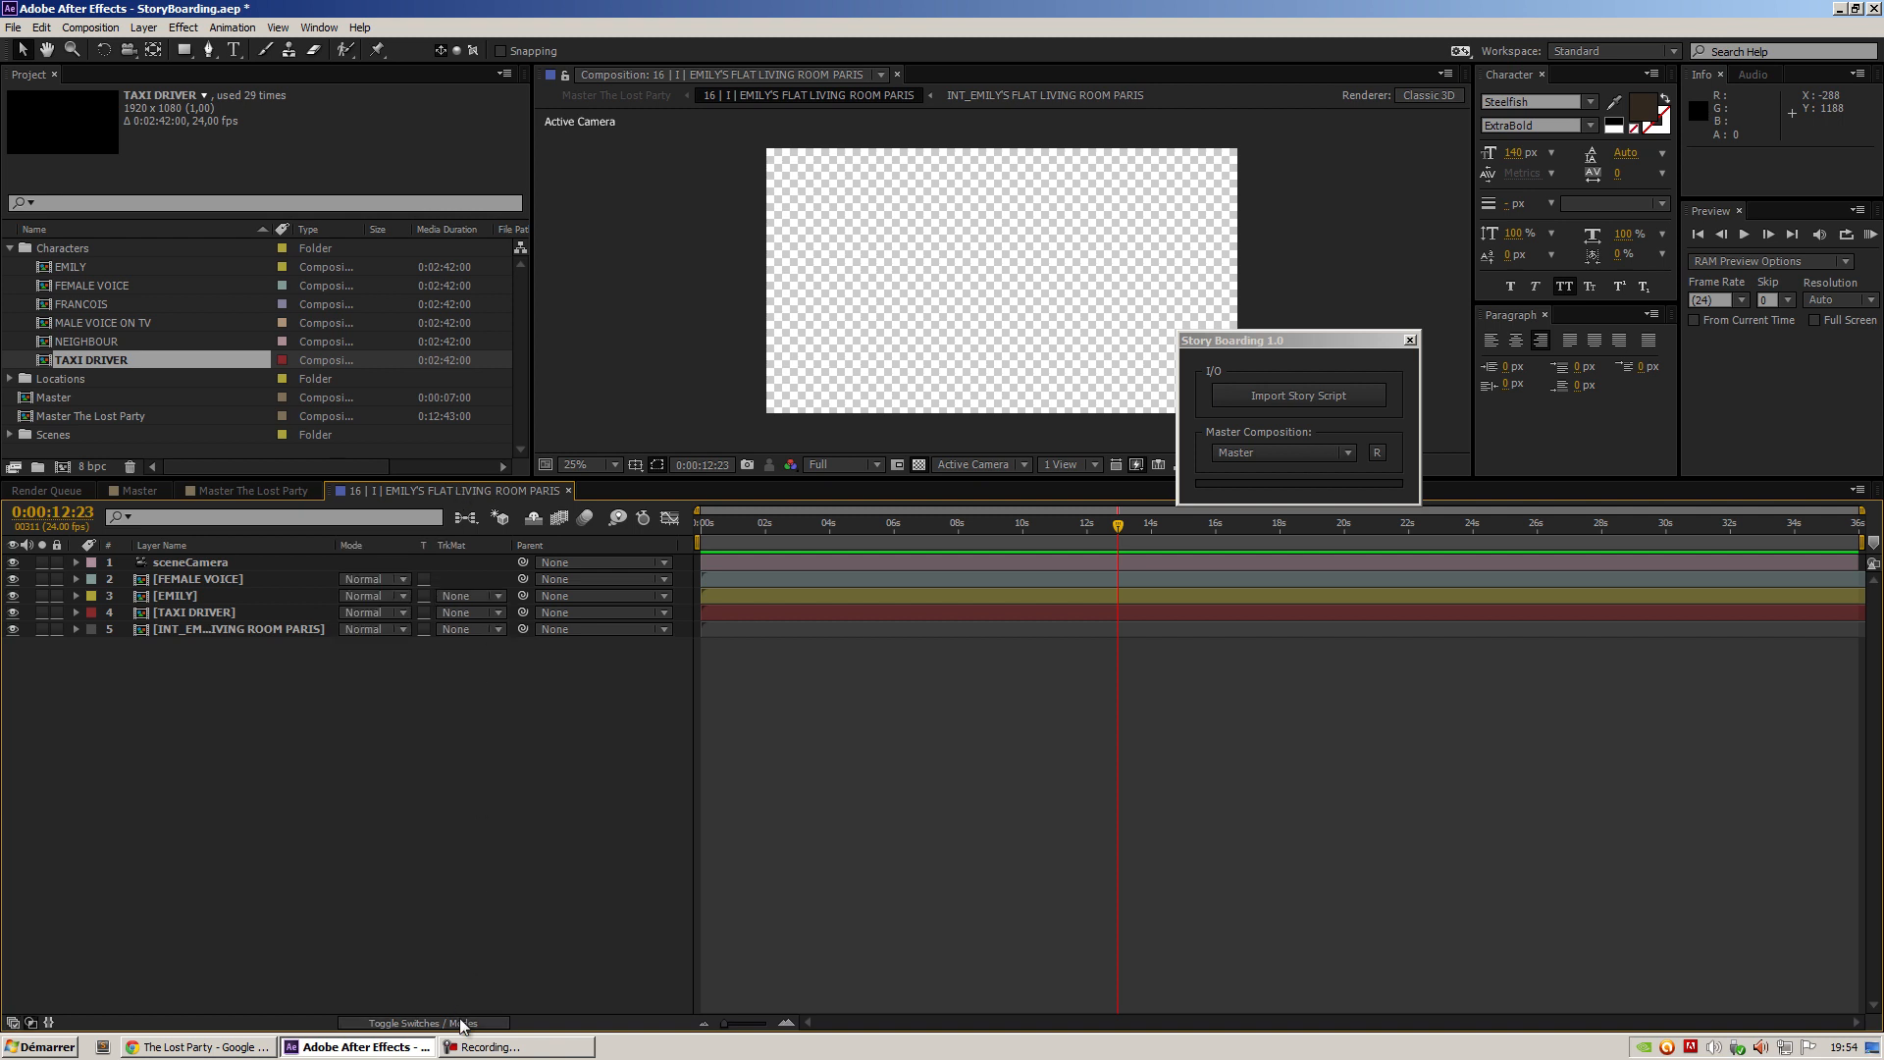
left_click(419, 1022)
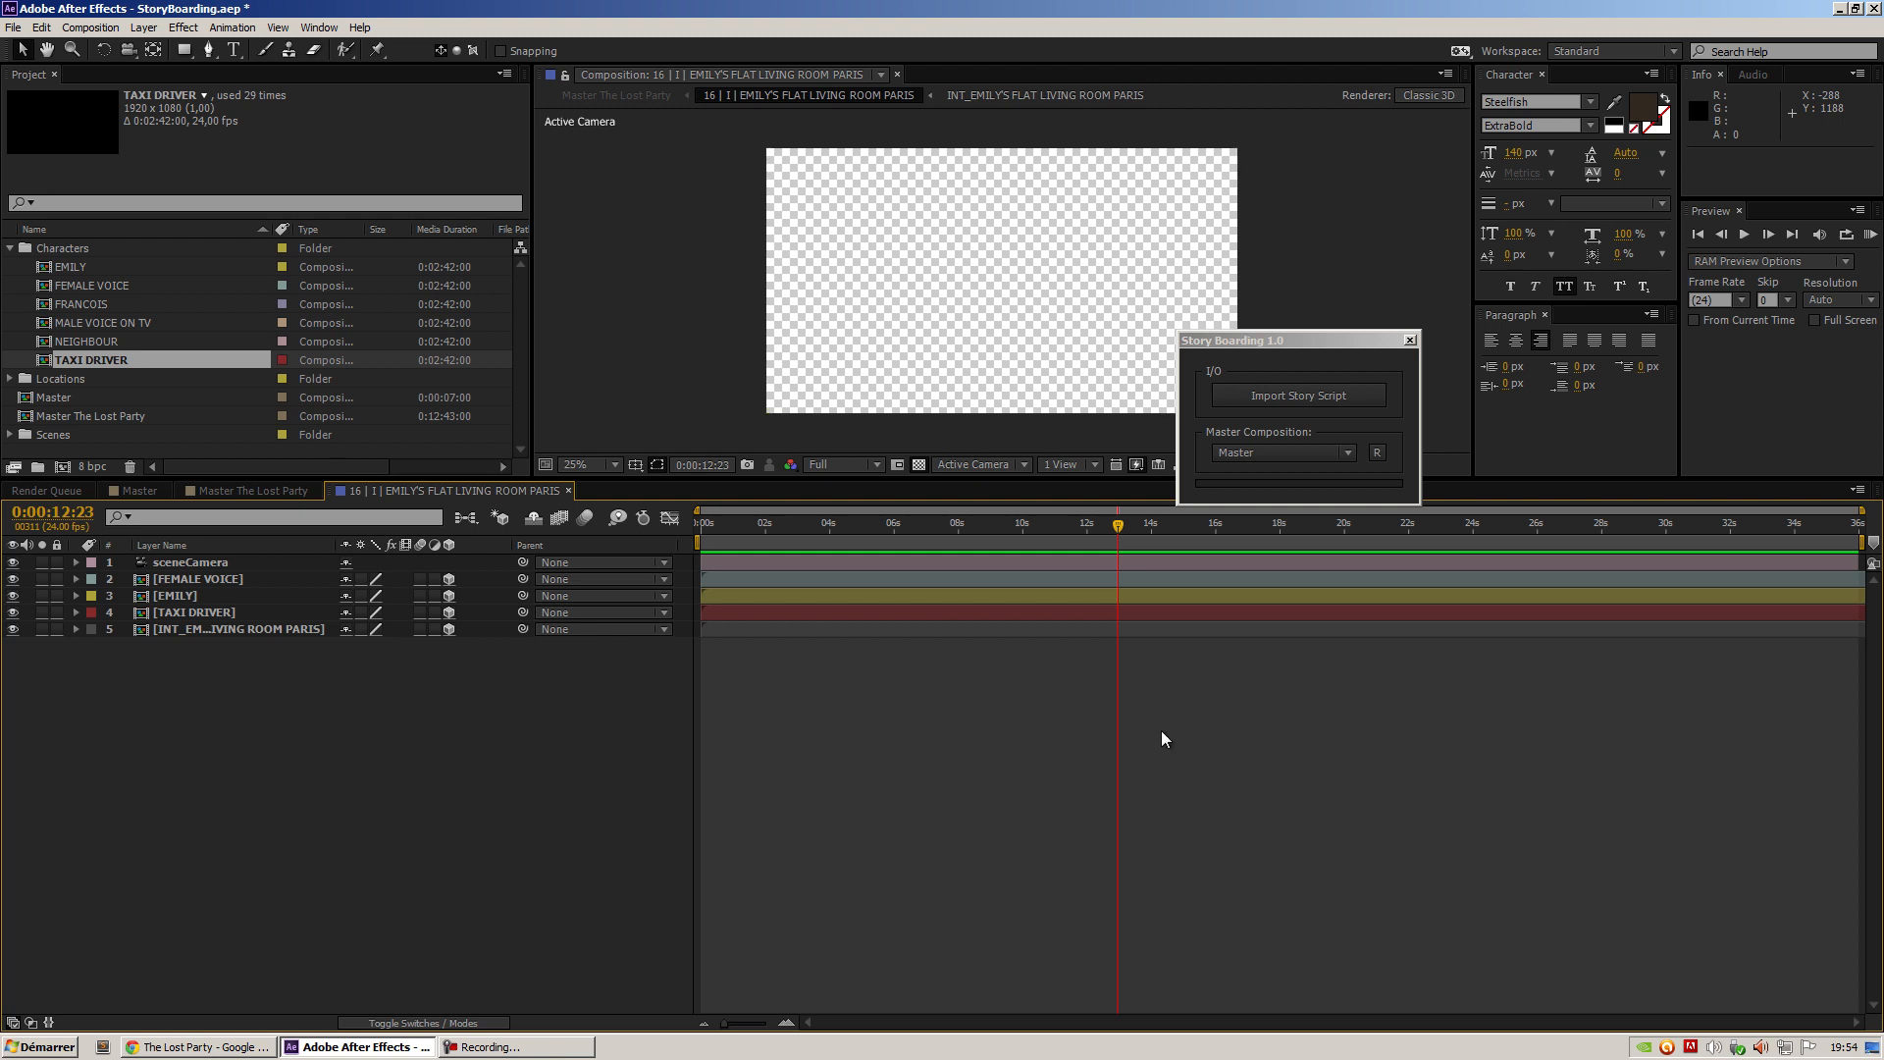
mouse_move(229, 594)
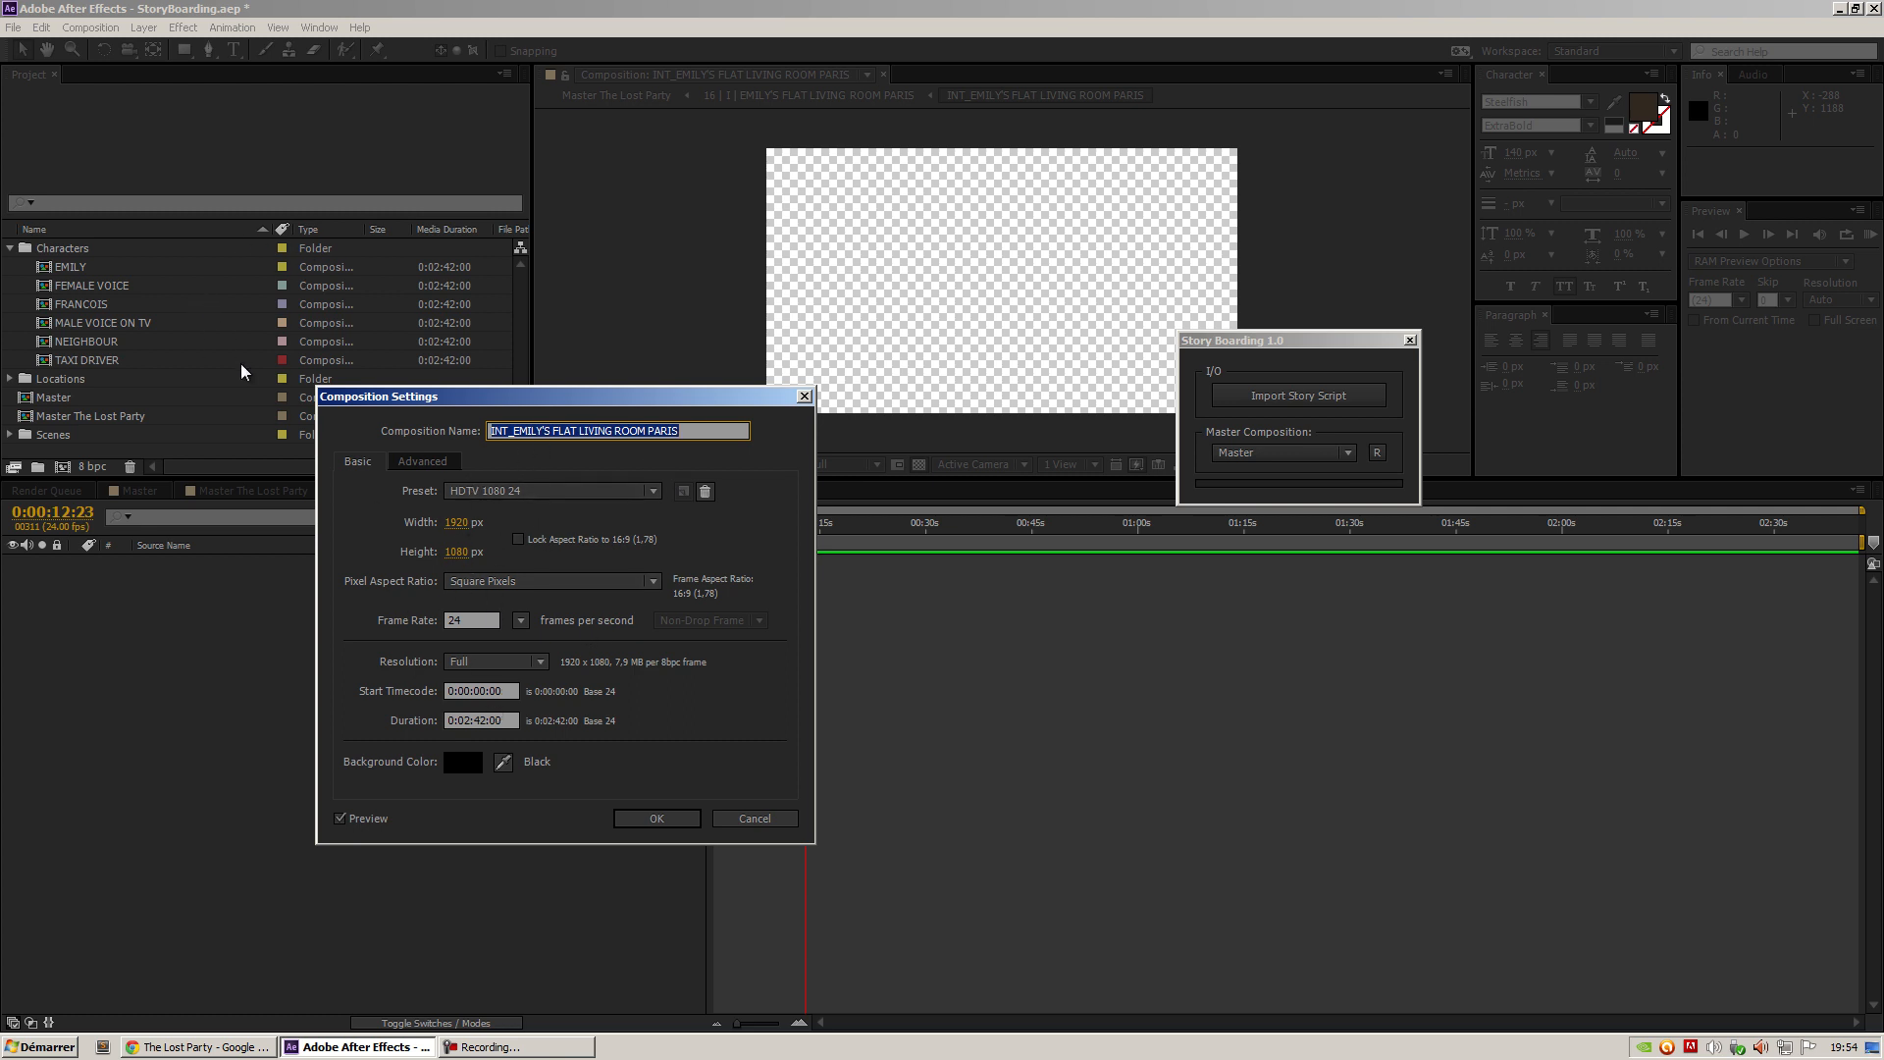
left_click(656, 818)
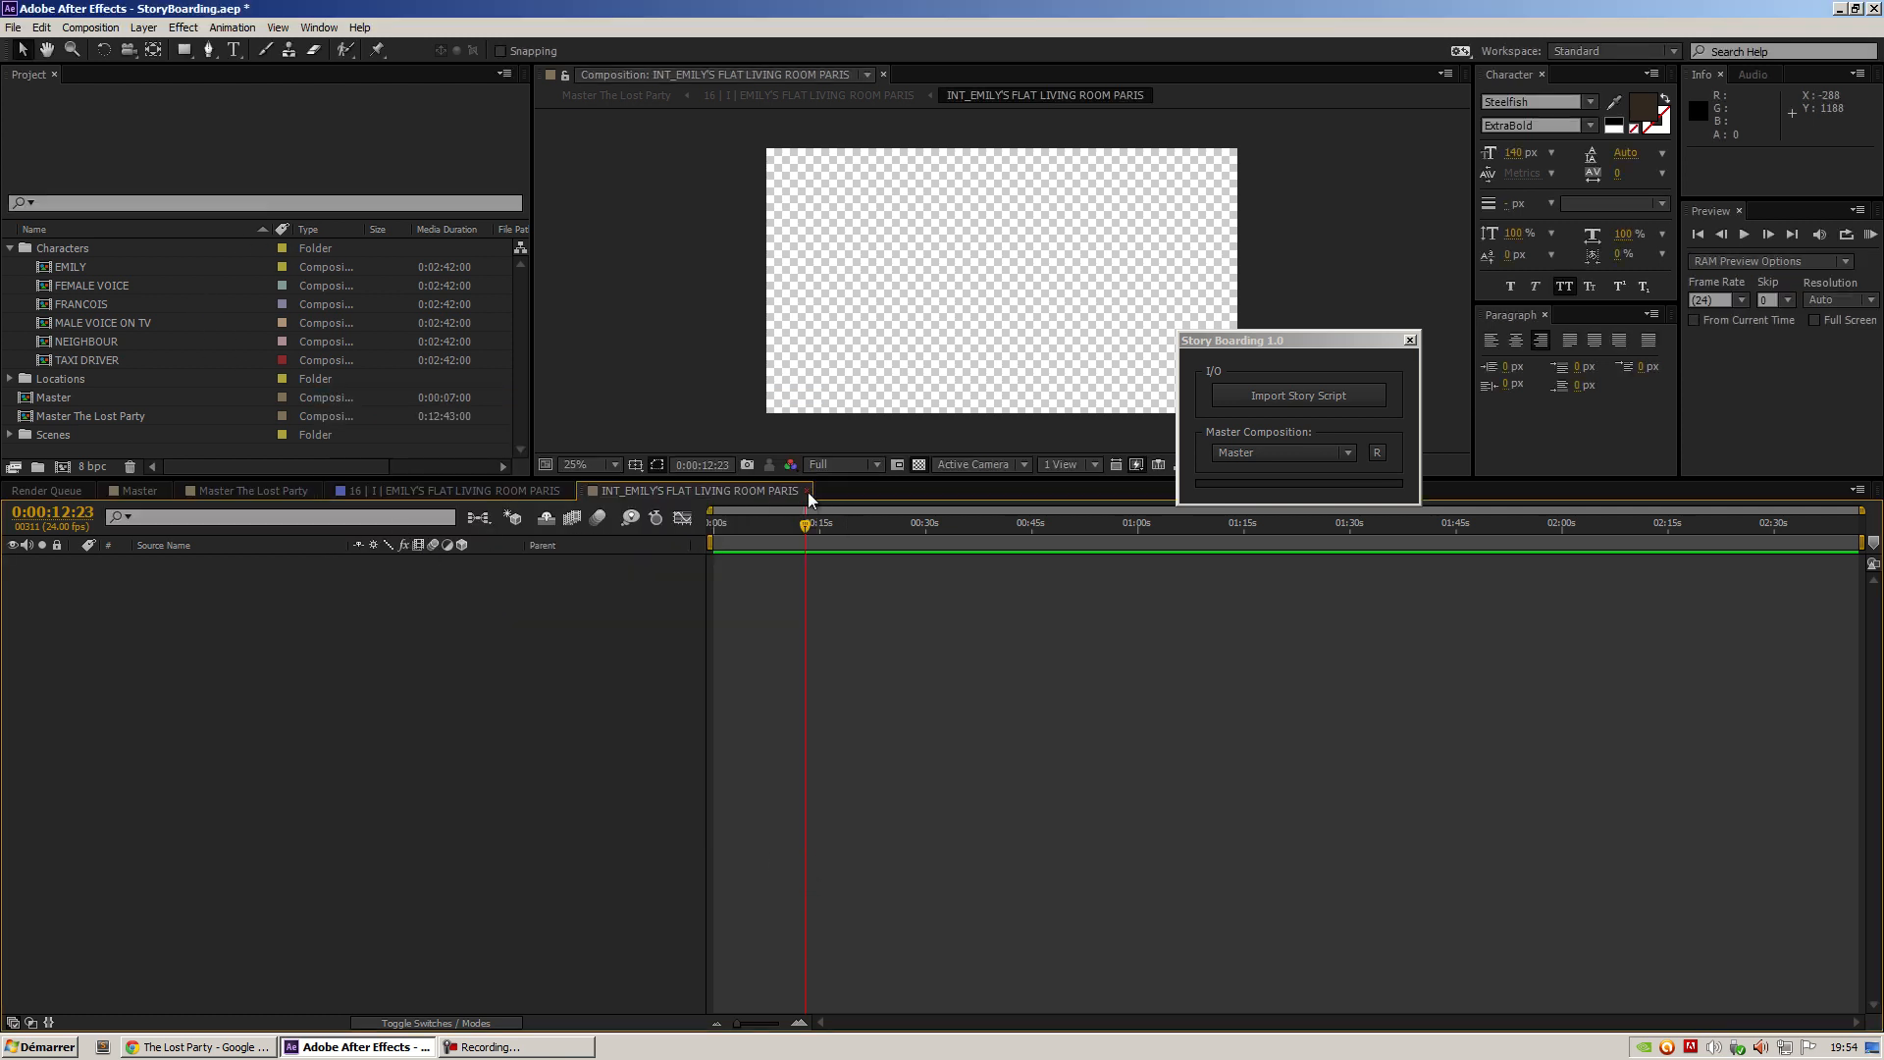
left_click(442, 489)
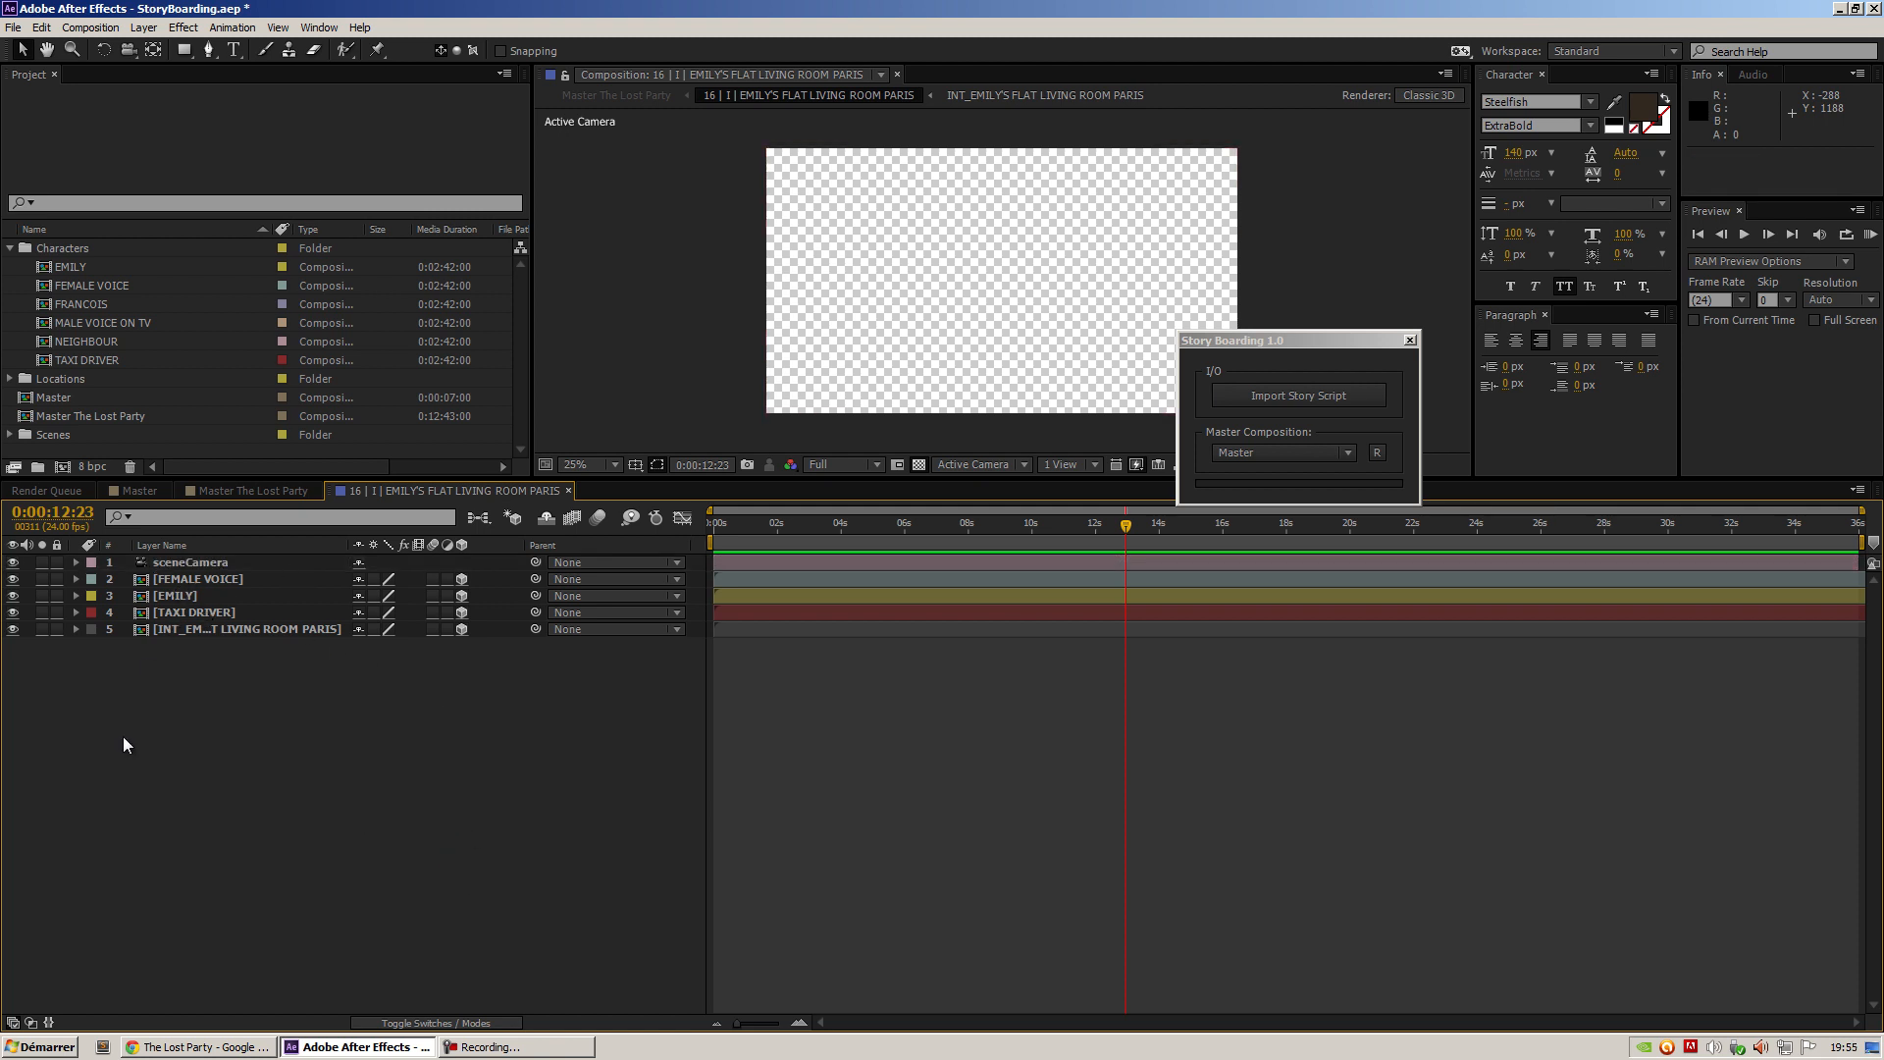
mouse_move(562, 501)
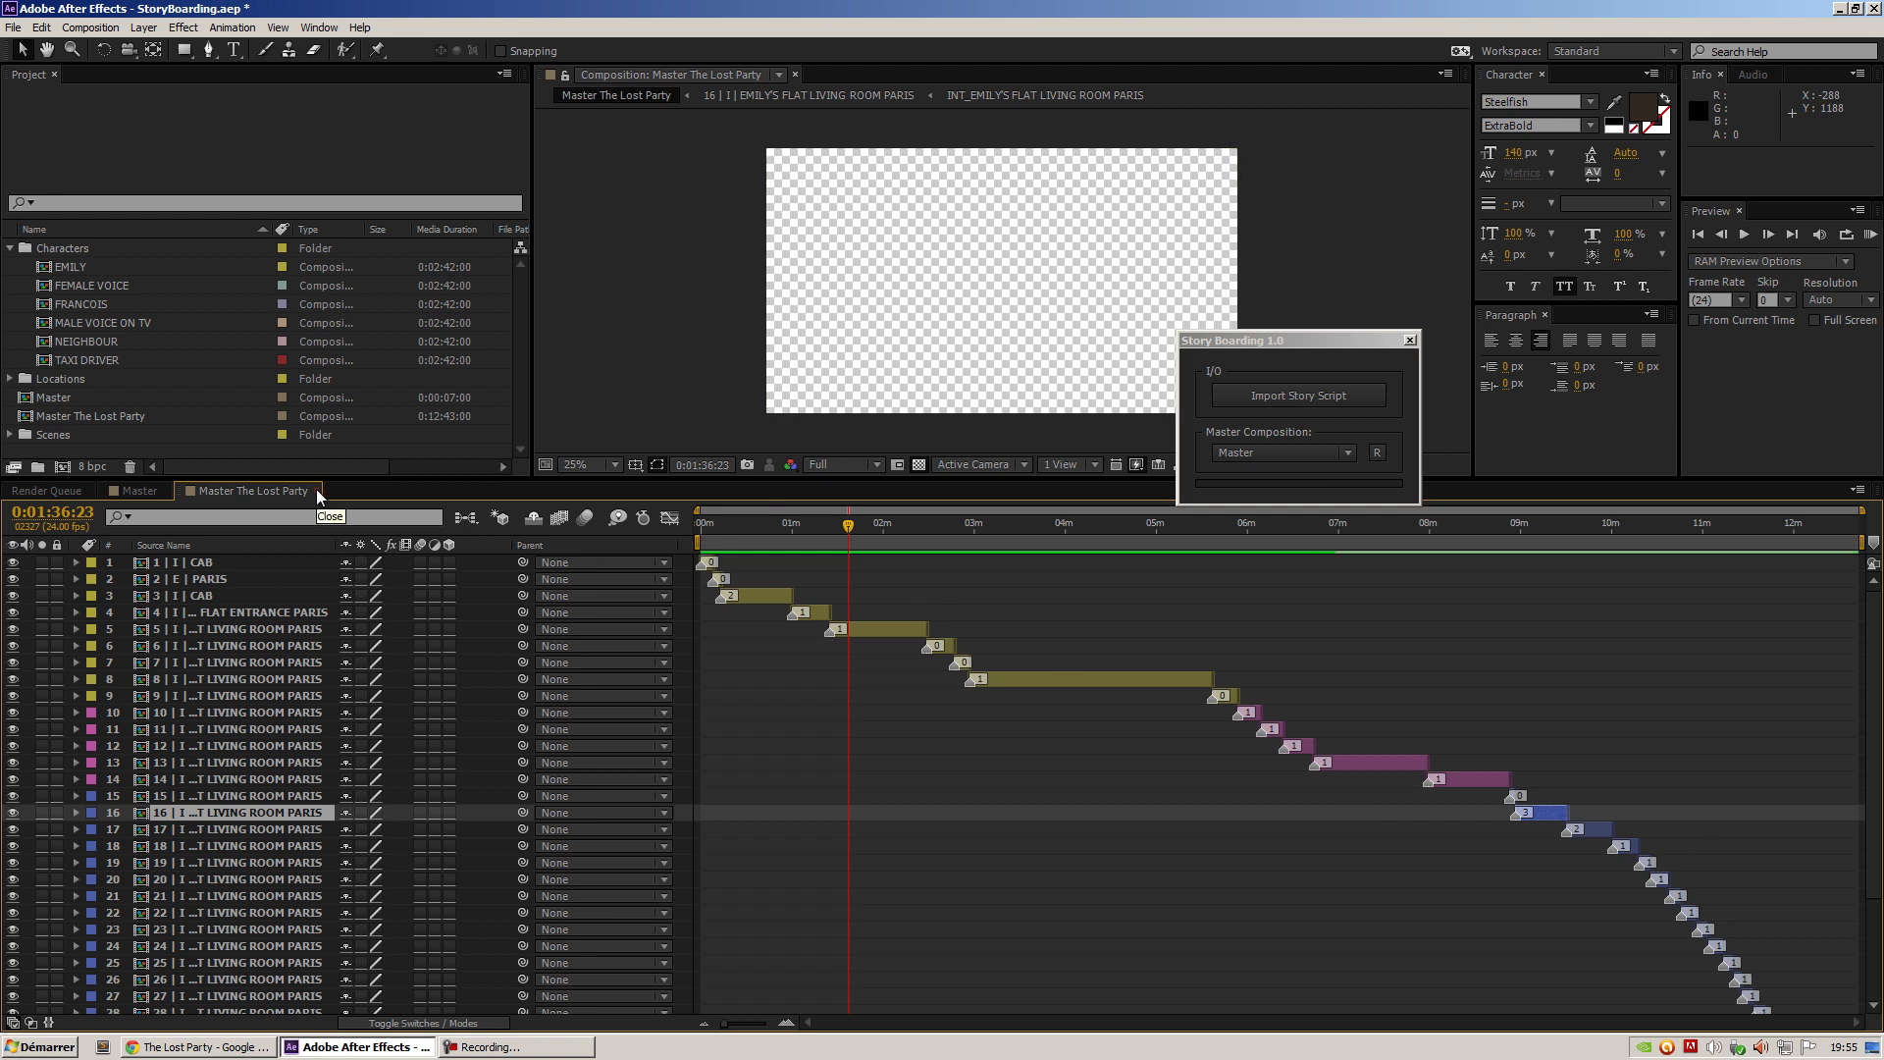
Close scene 16, select the living room location, and add a new Untitled 1 folder
left_click(135, 491)
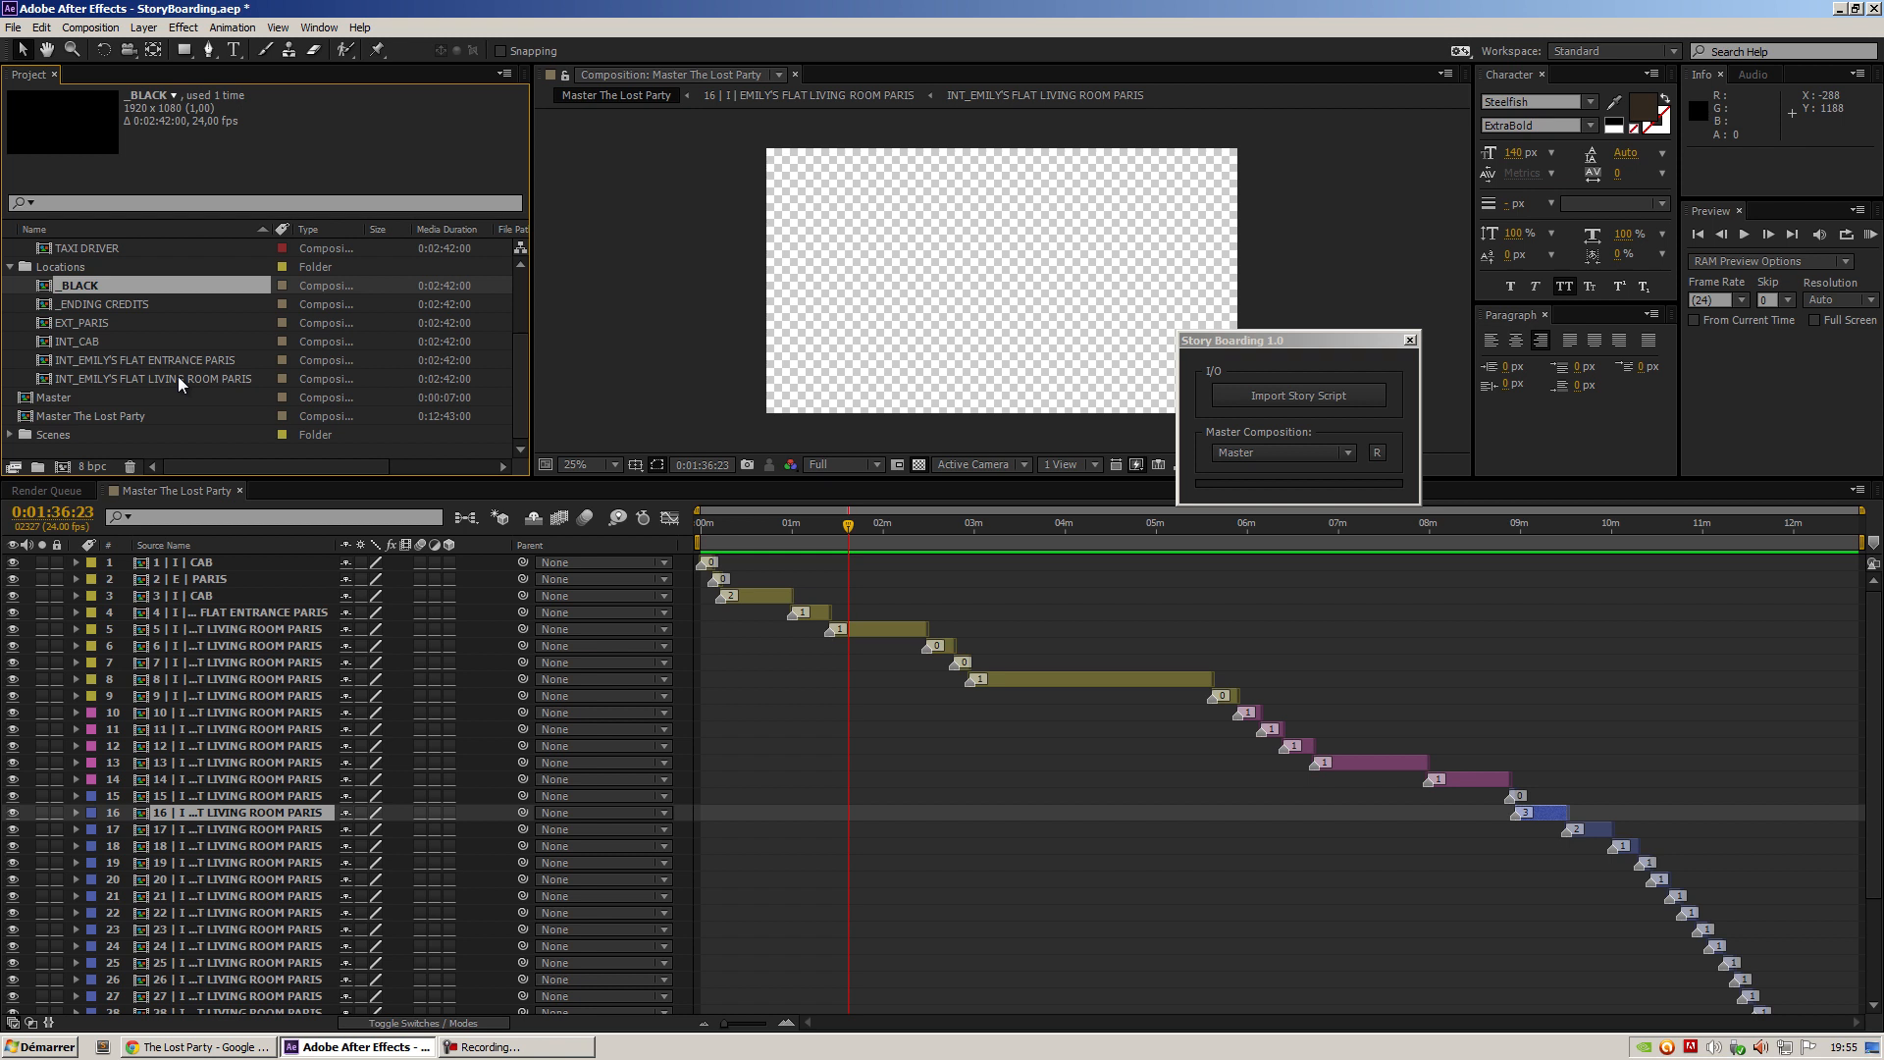
mouse_move(177, 384)
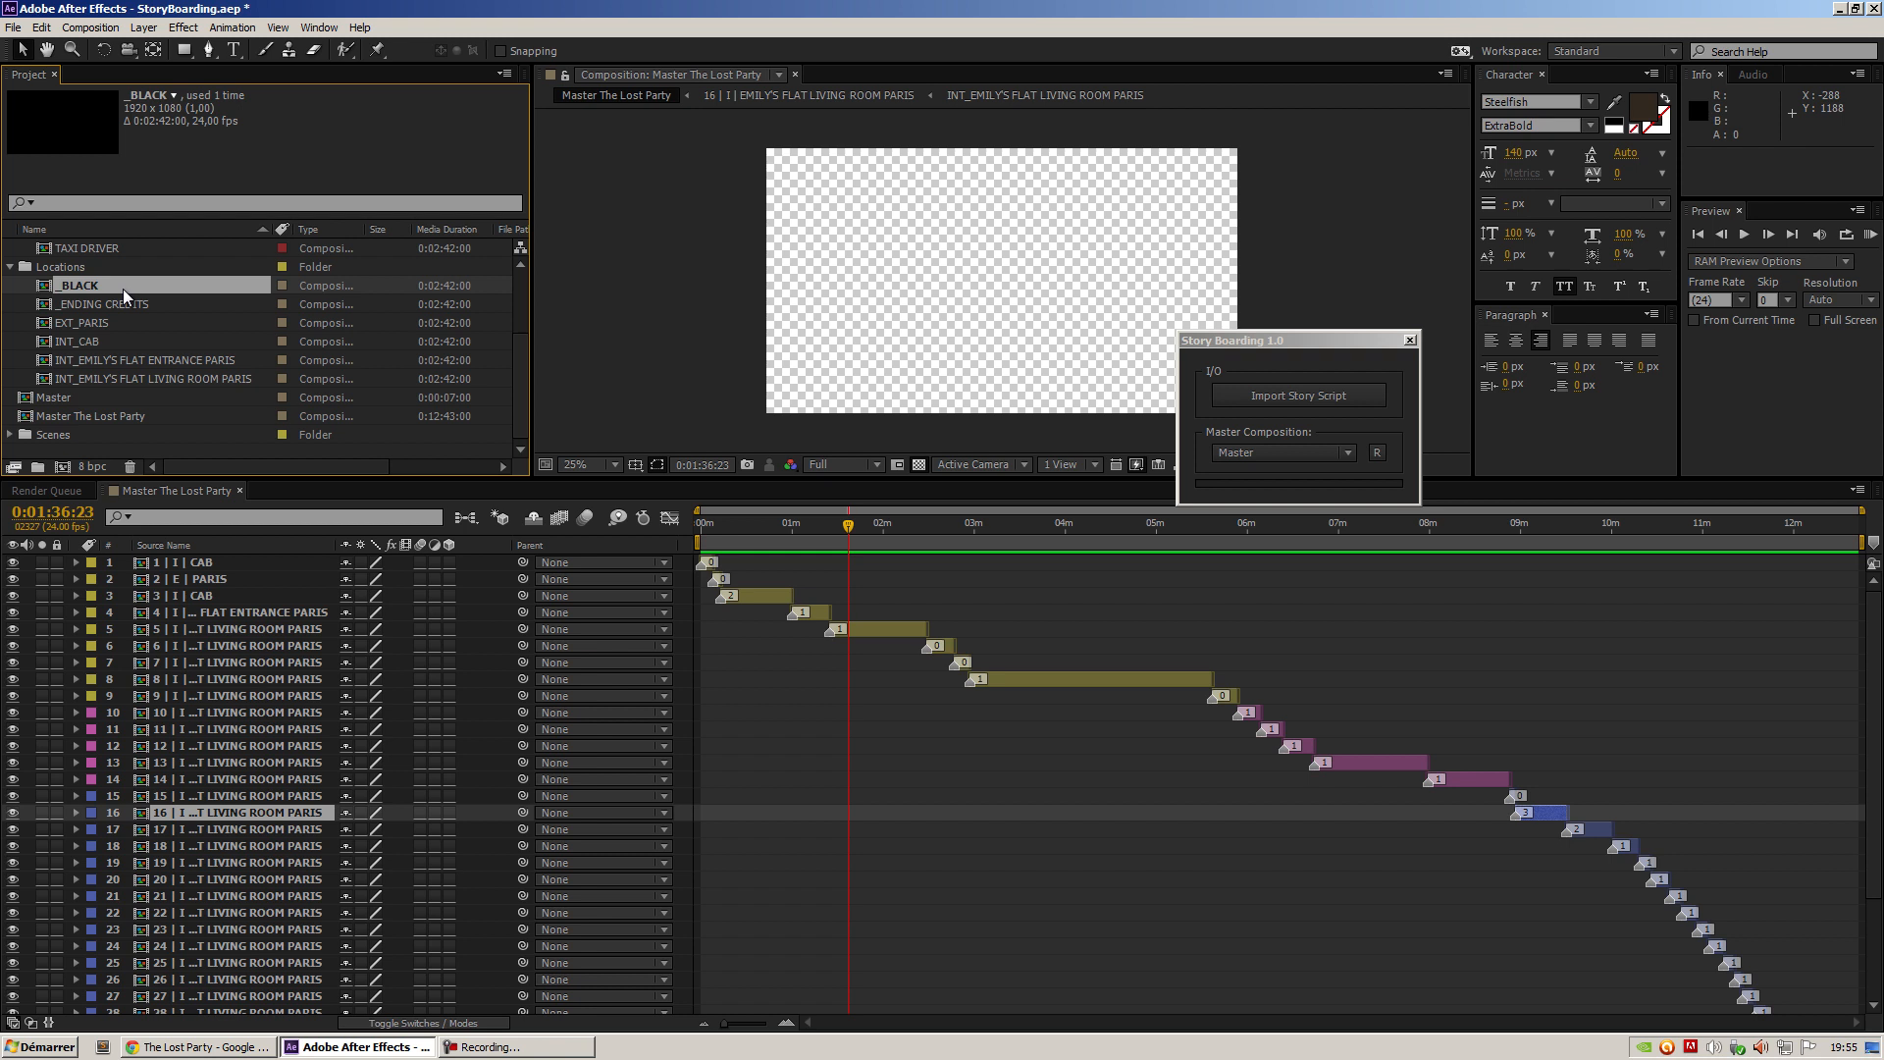
mouse_move(118, 366)
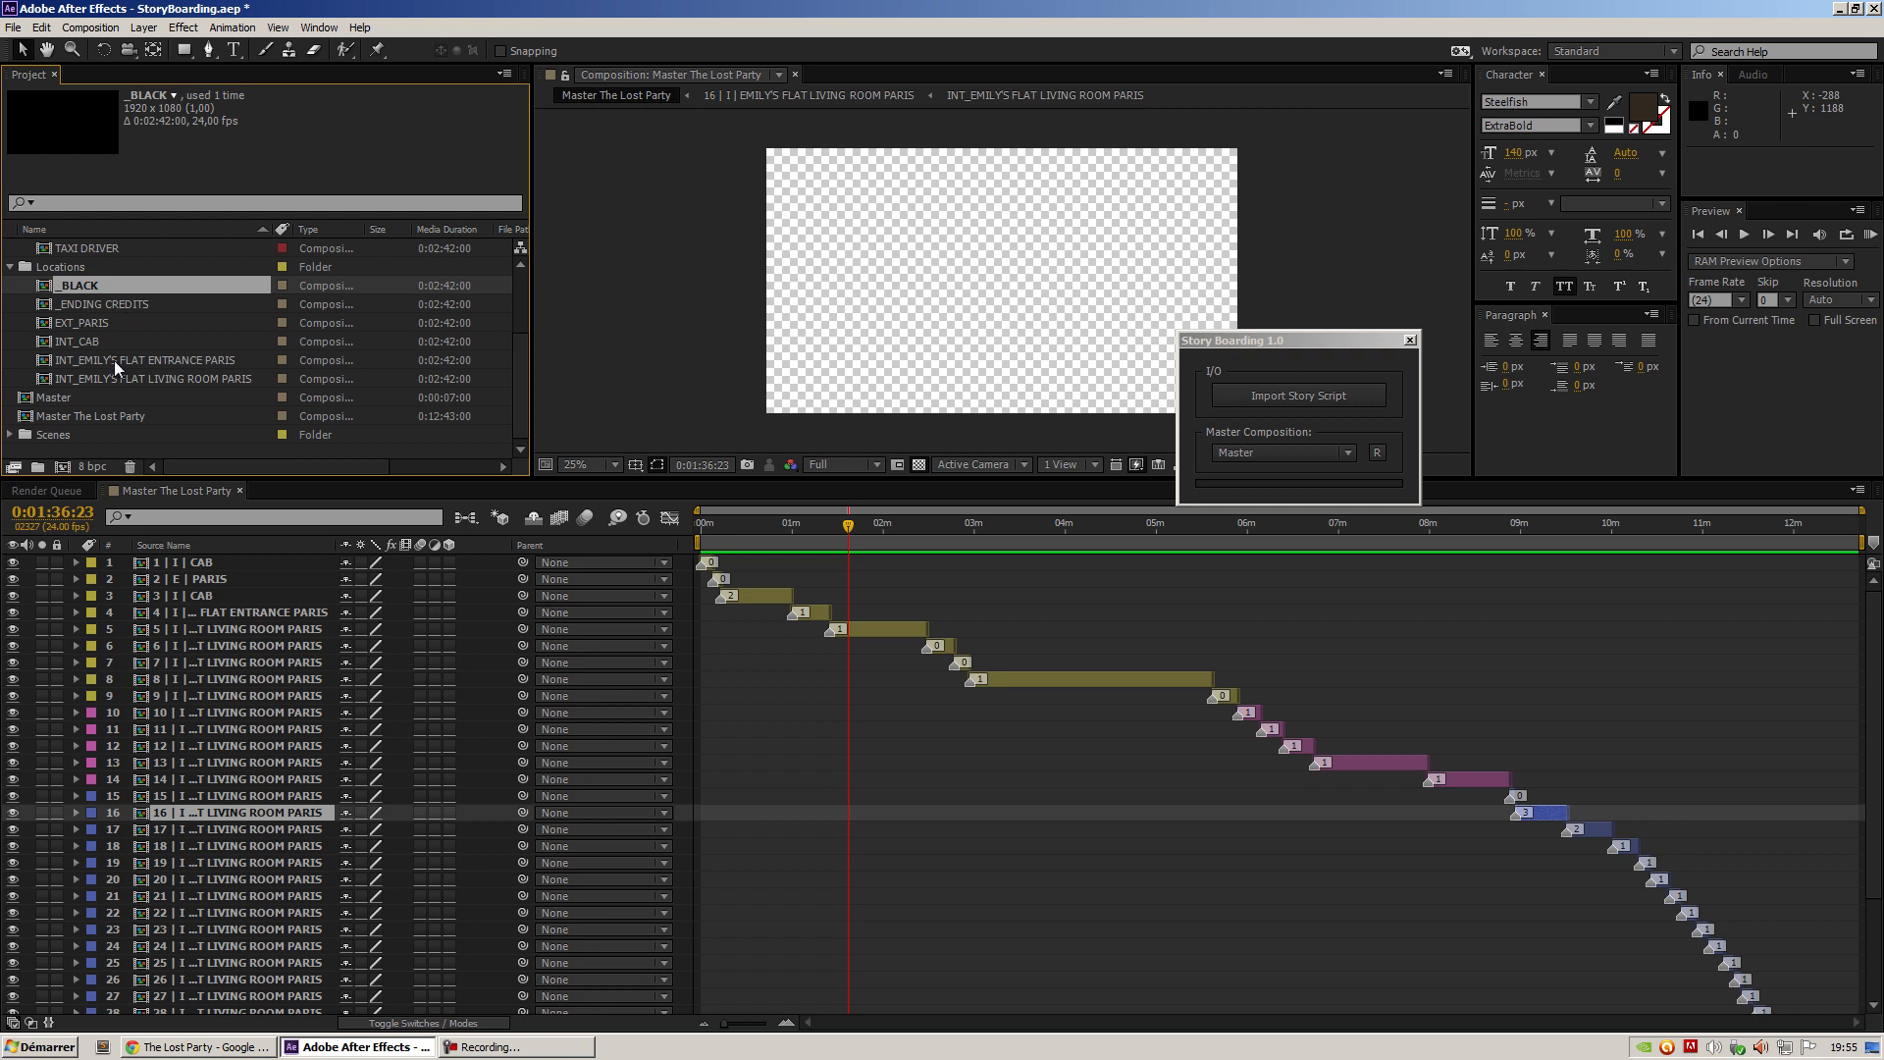
left_click(154, 377)
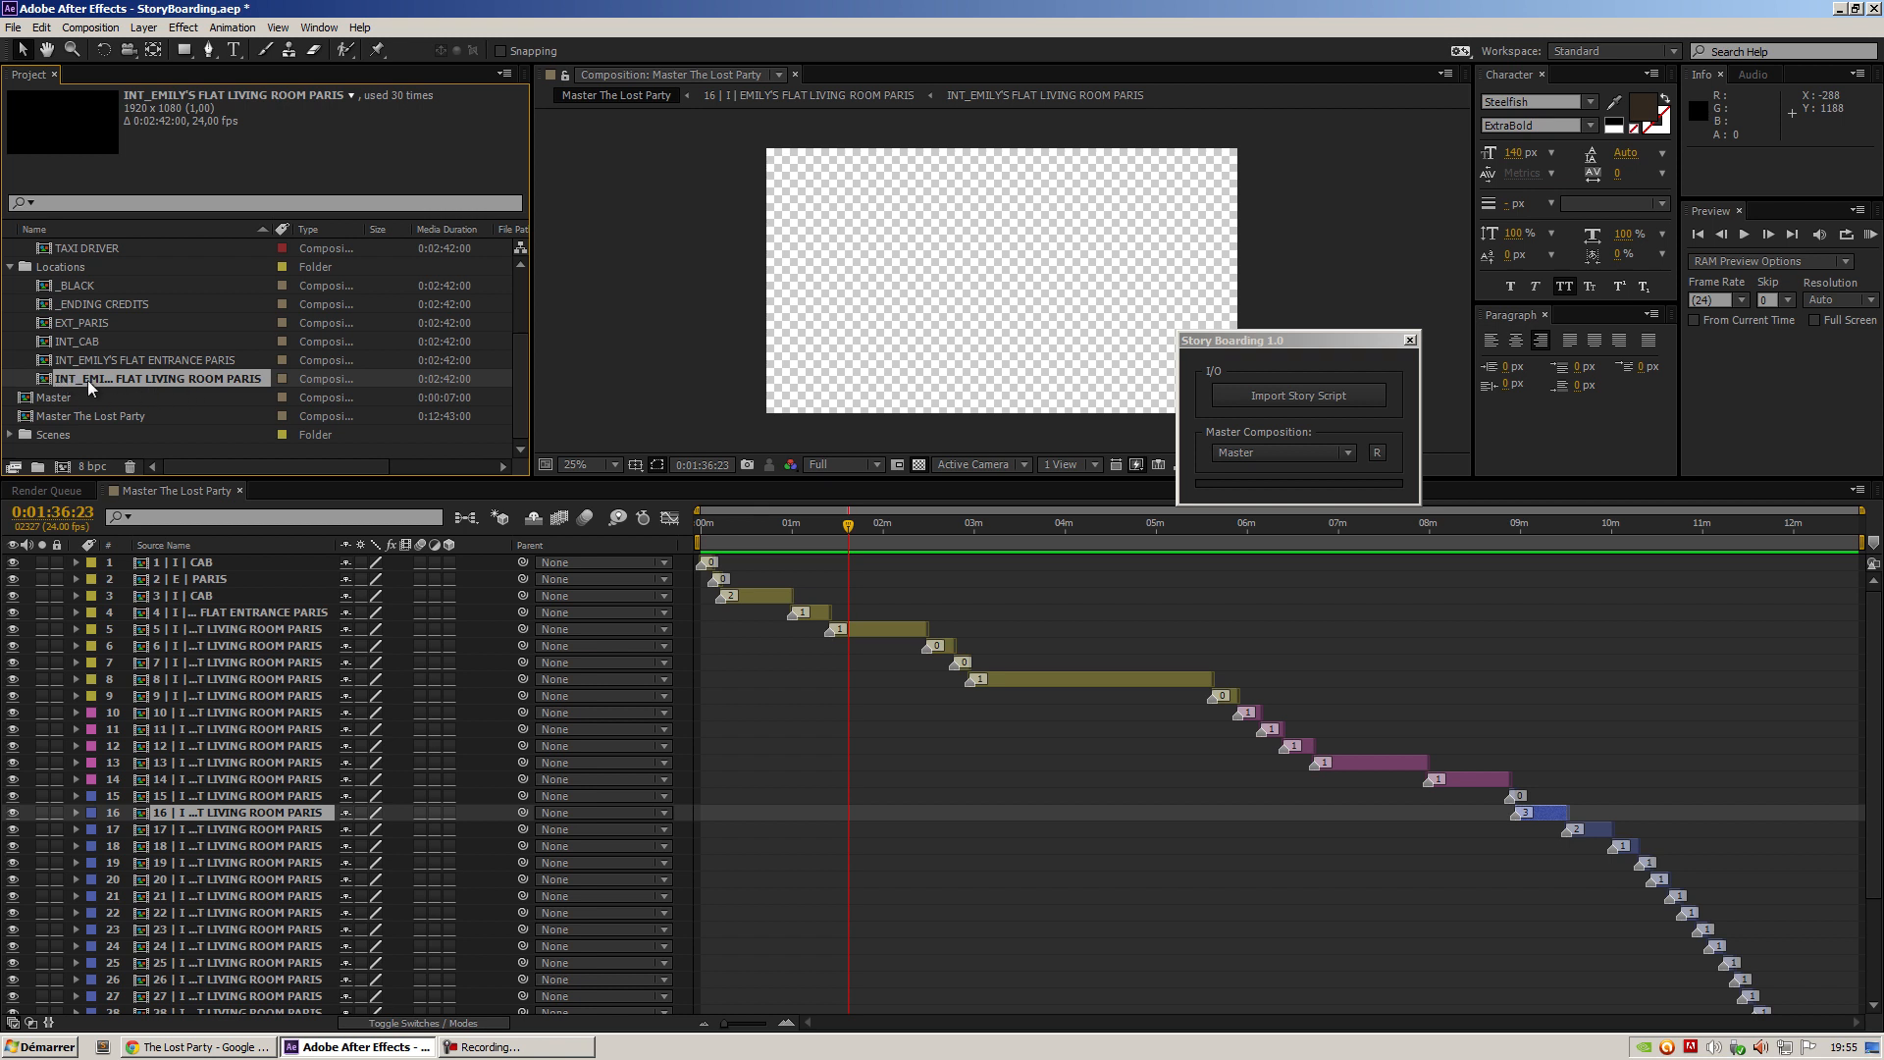
mouse_move(187, 387)
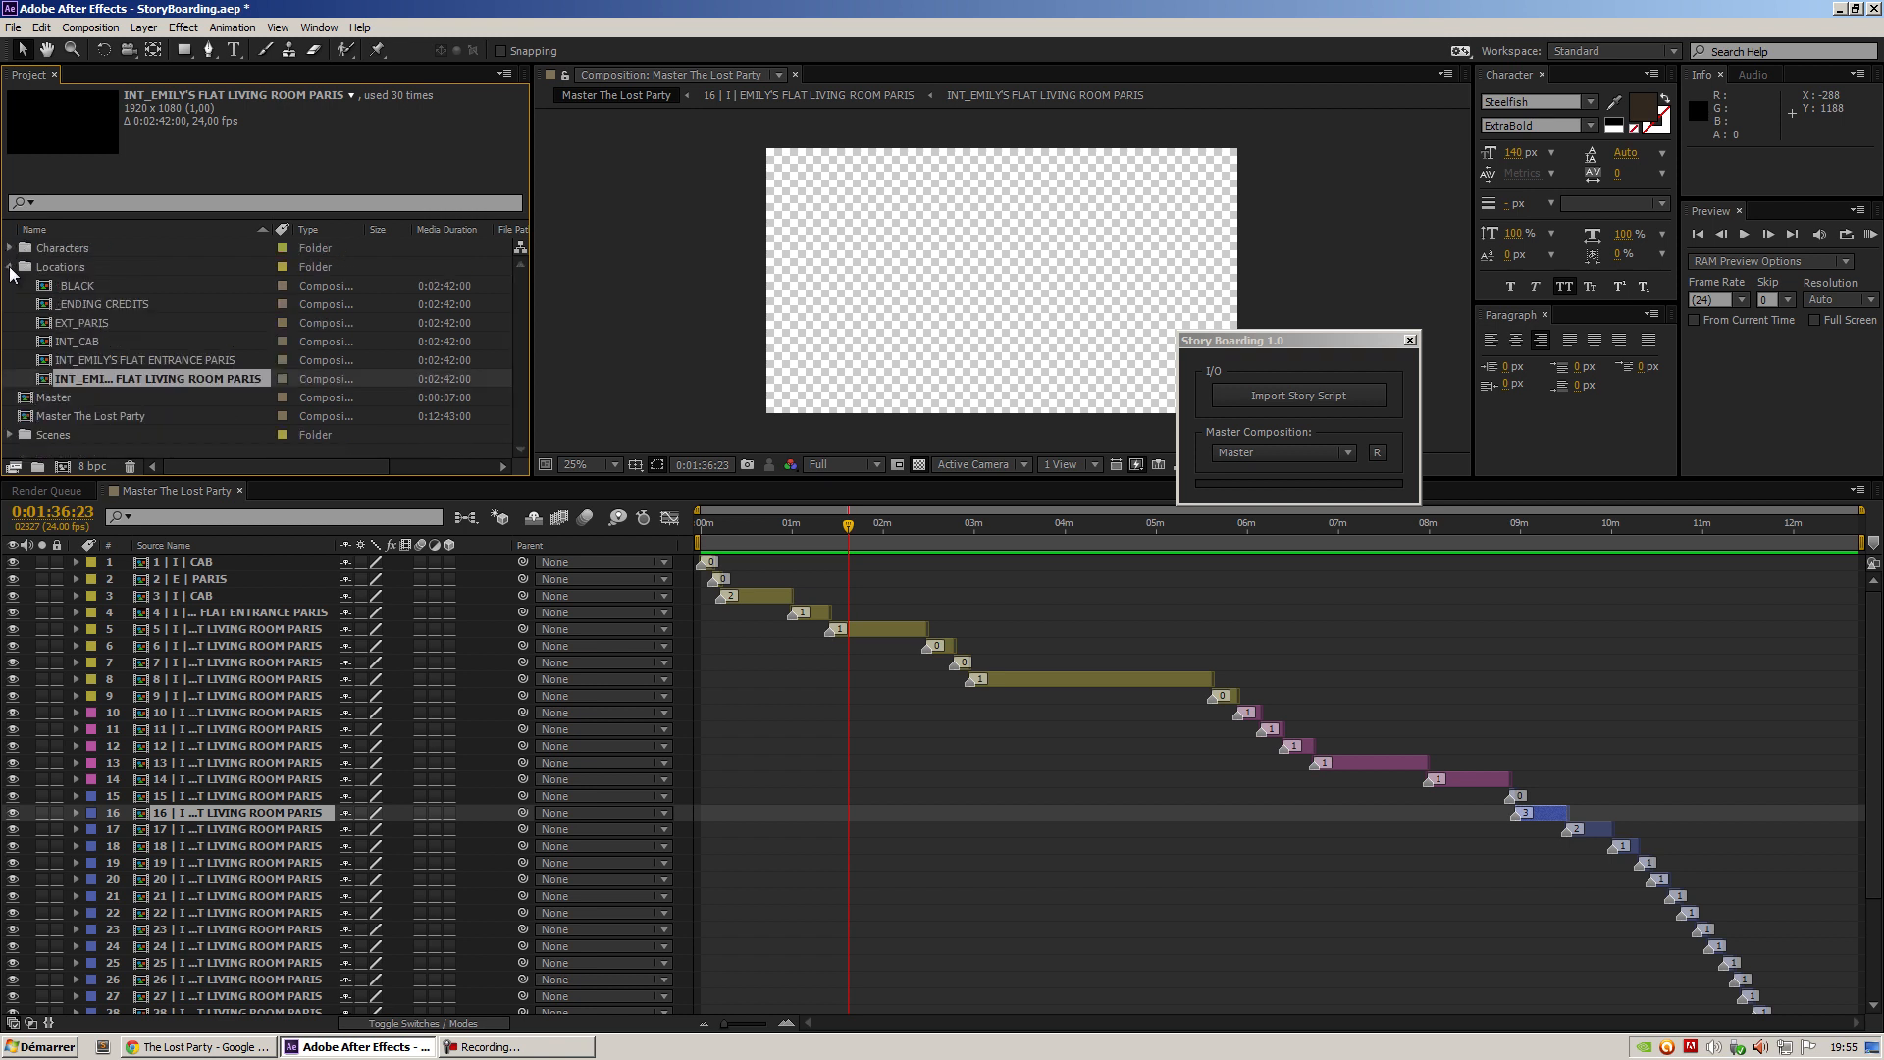
left_click(9, 266)
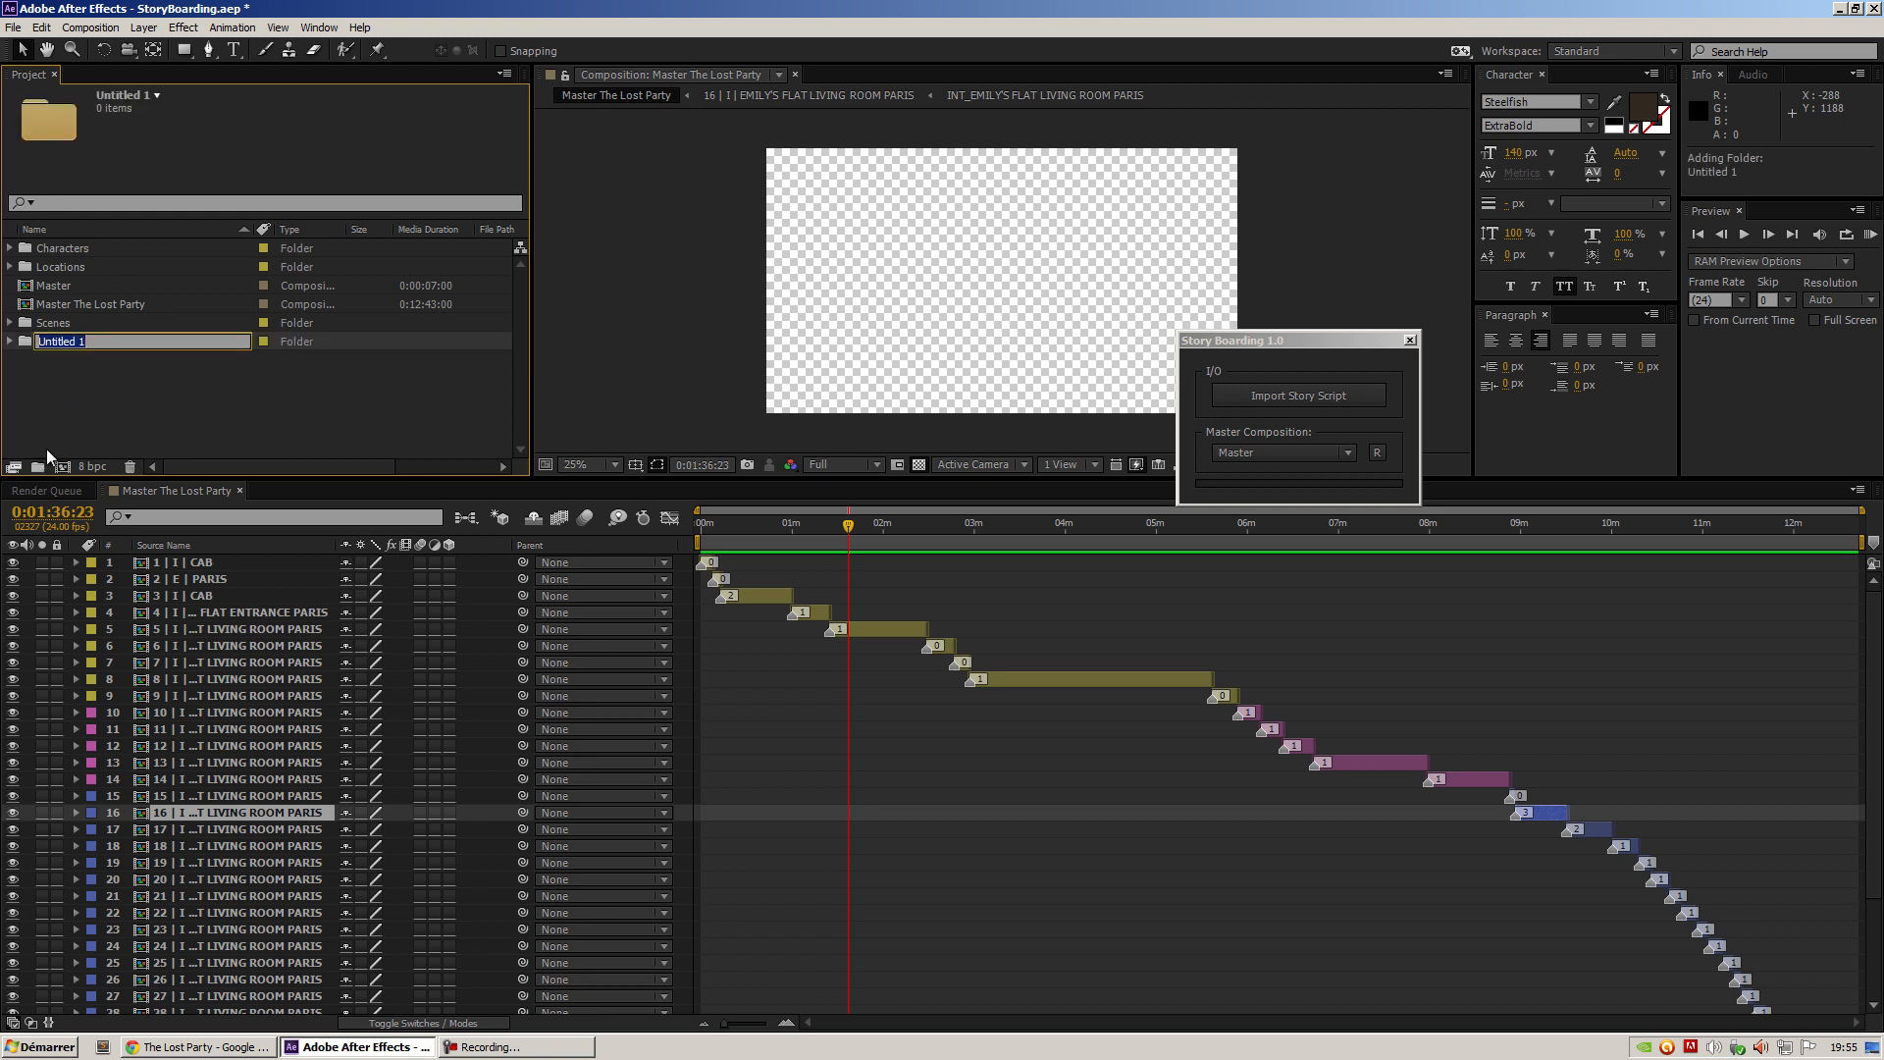
Name the folder 'Drawings' and import emilyLivingRoom.png and Paris.png into it
type("Drawings")
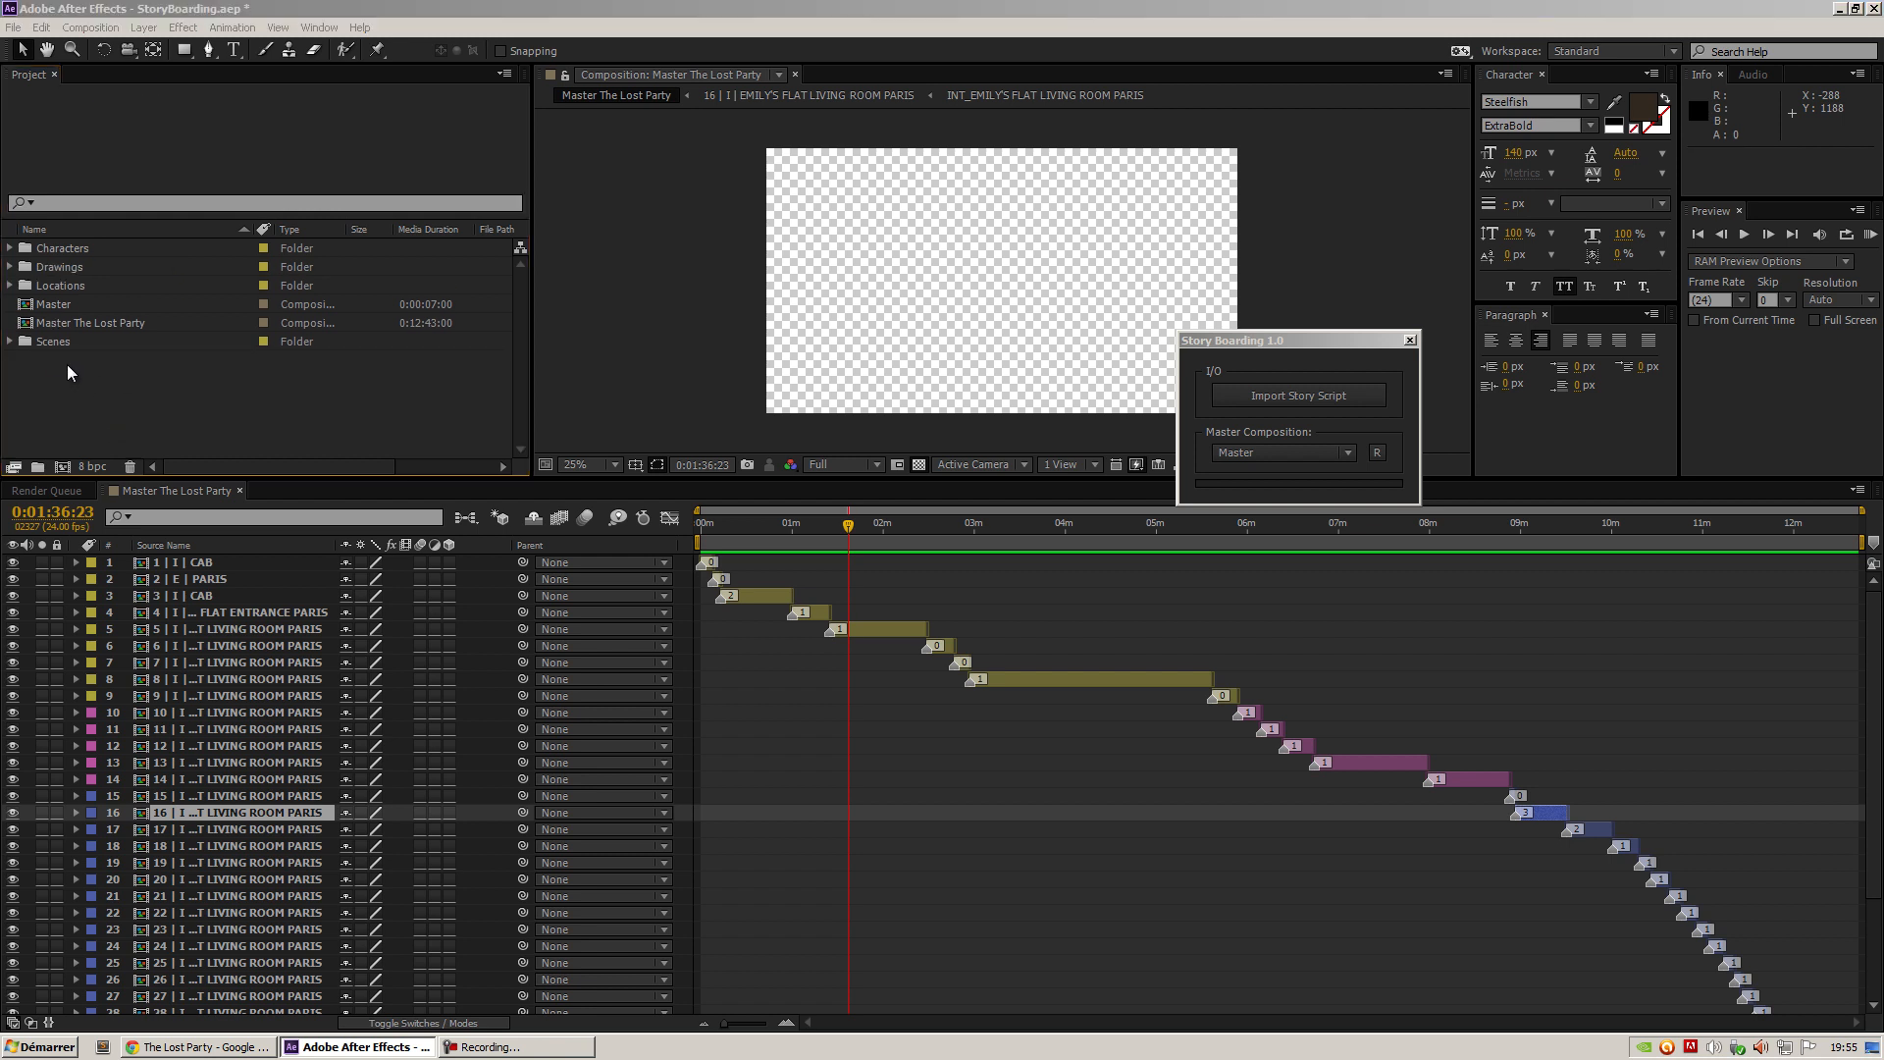
left_click(1296, 395)
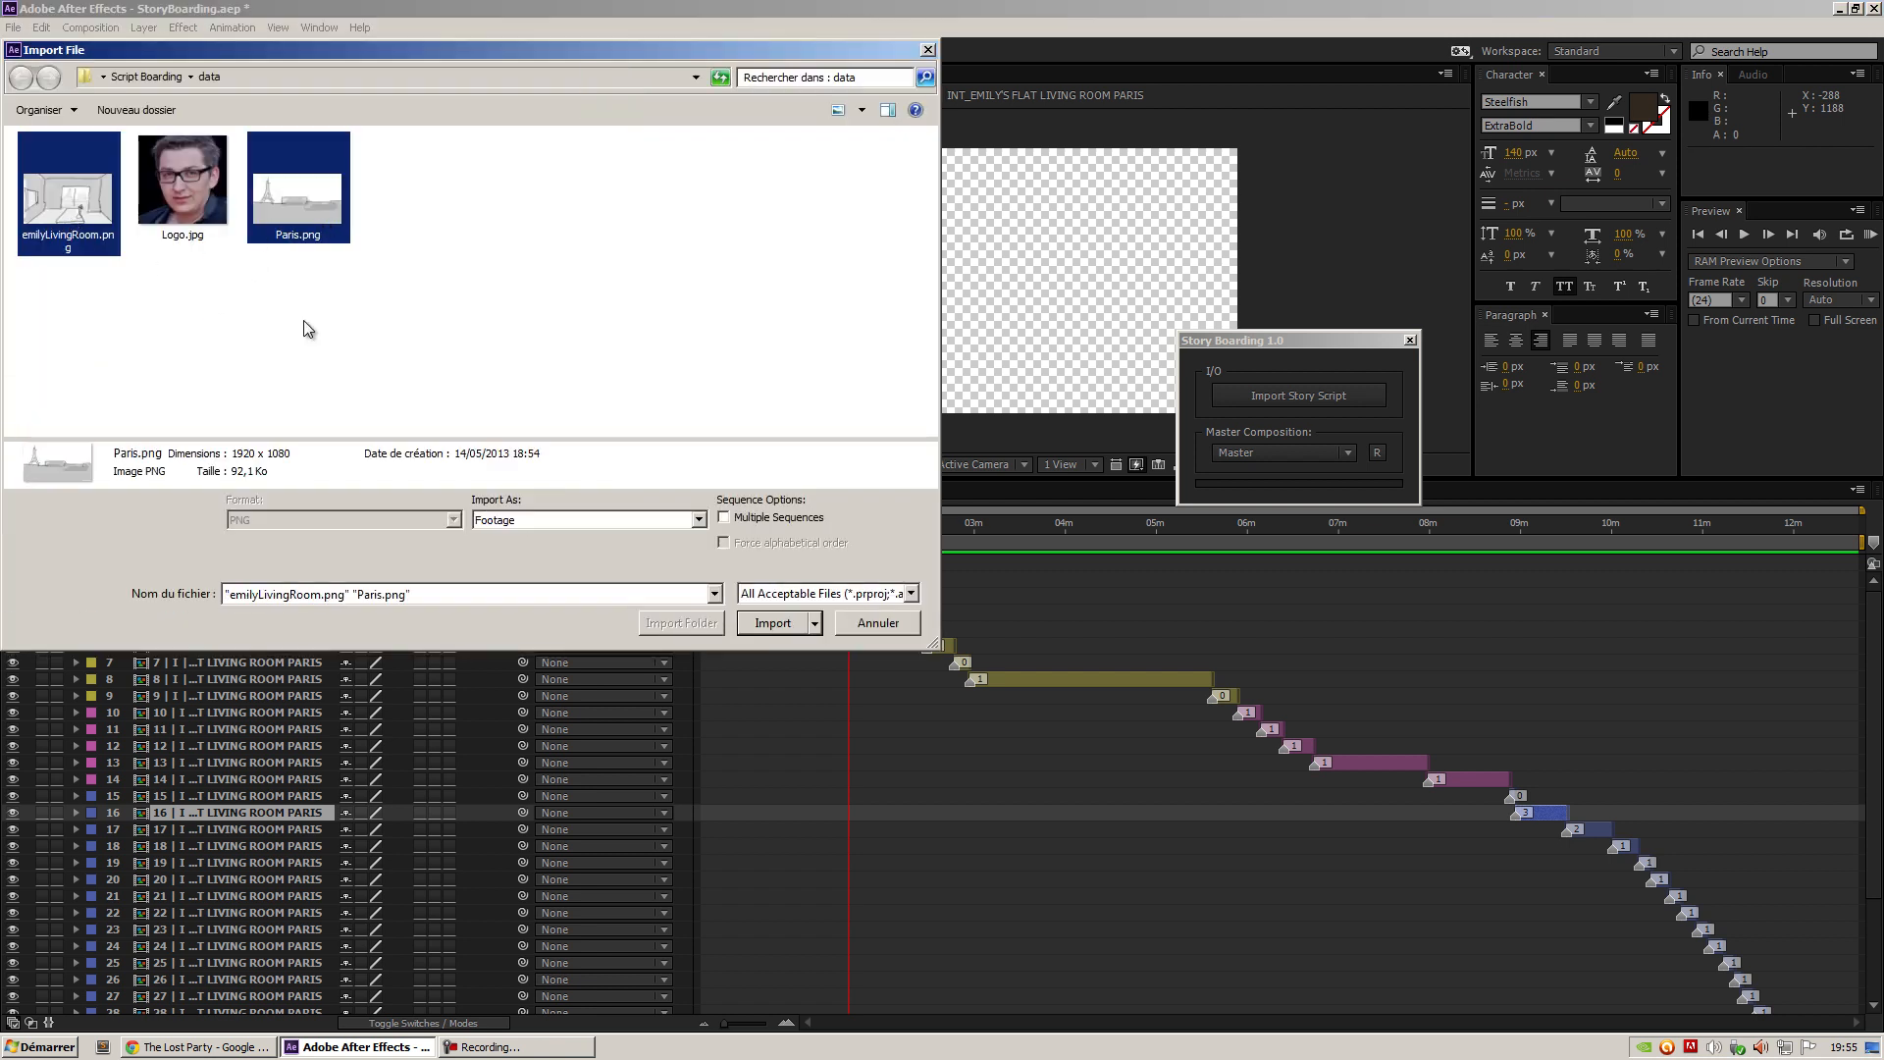
left_click(772, 622)
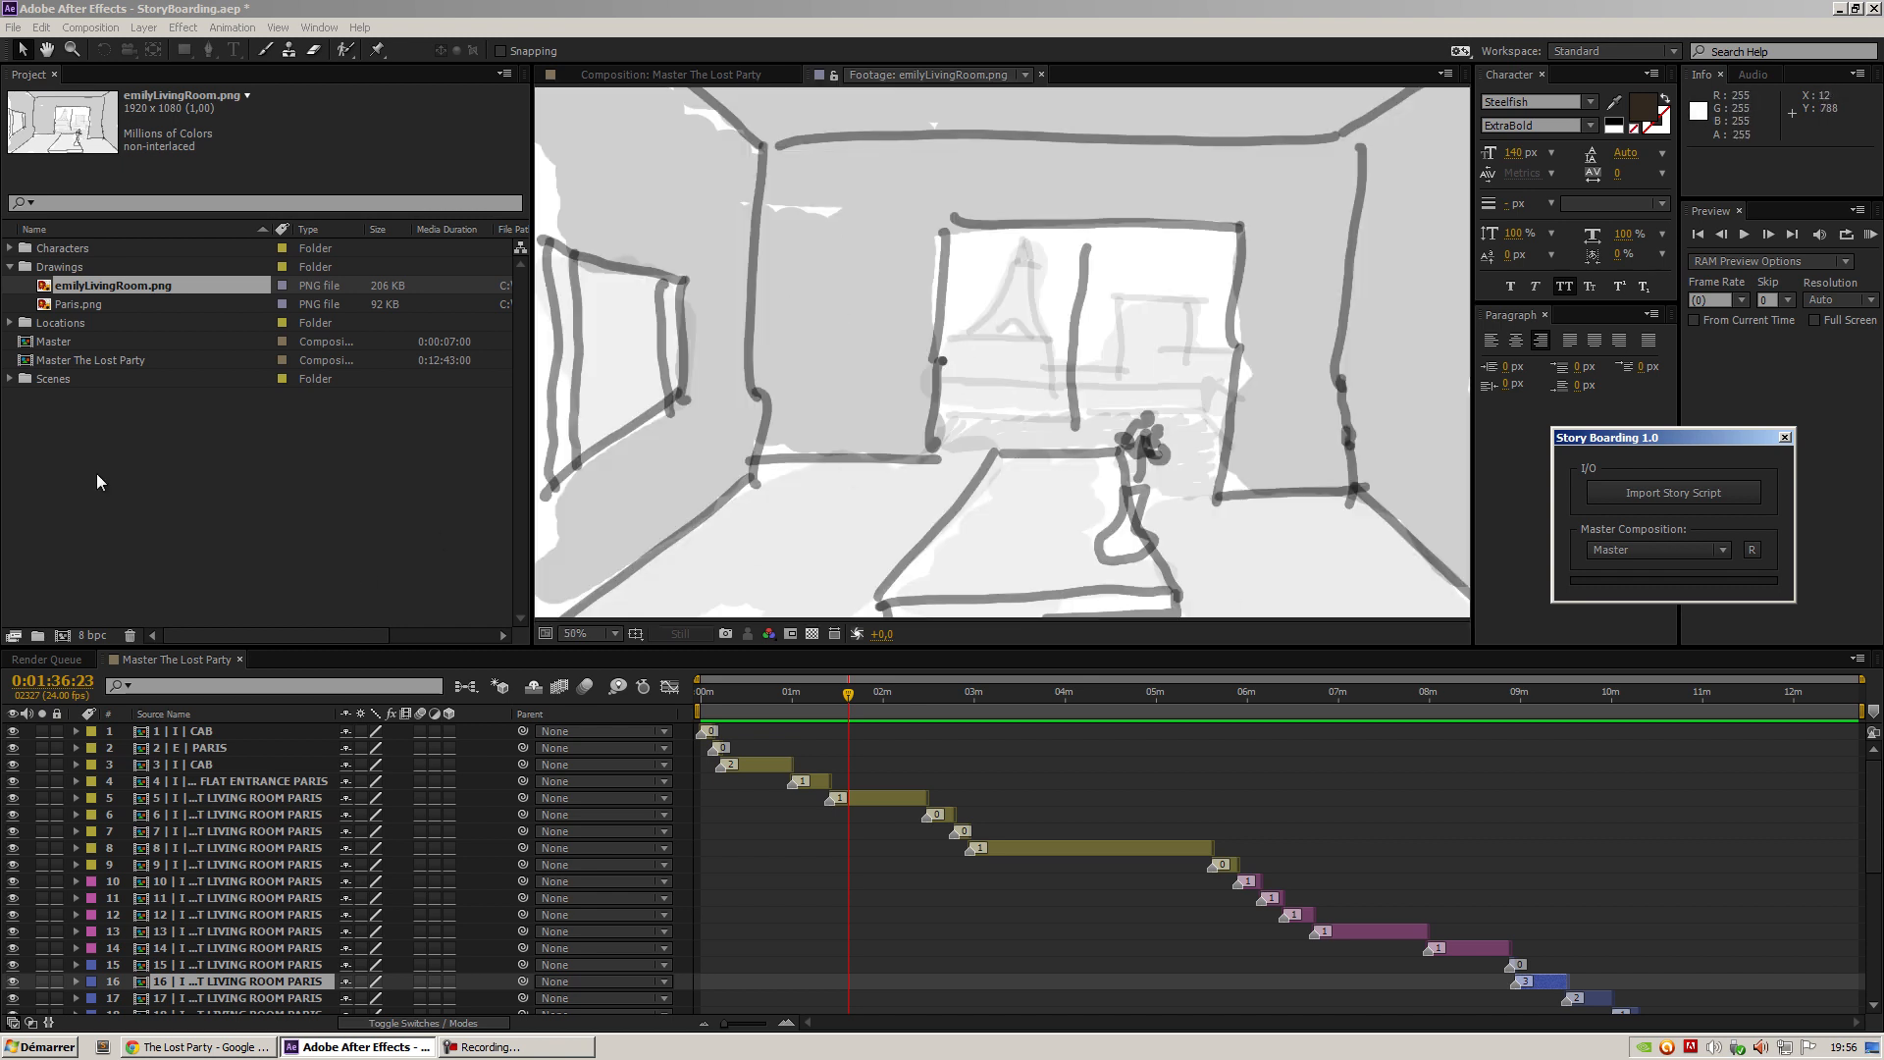
View Paris.png fitted in the Footage panel, then expand the Locations folder
left_click(79, 304)
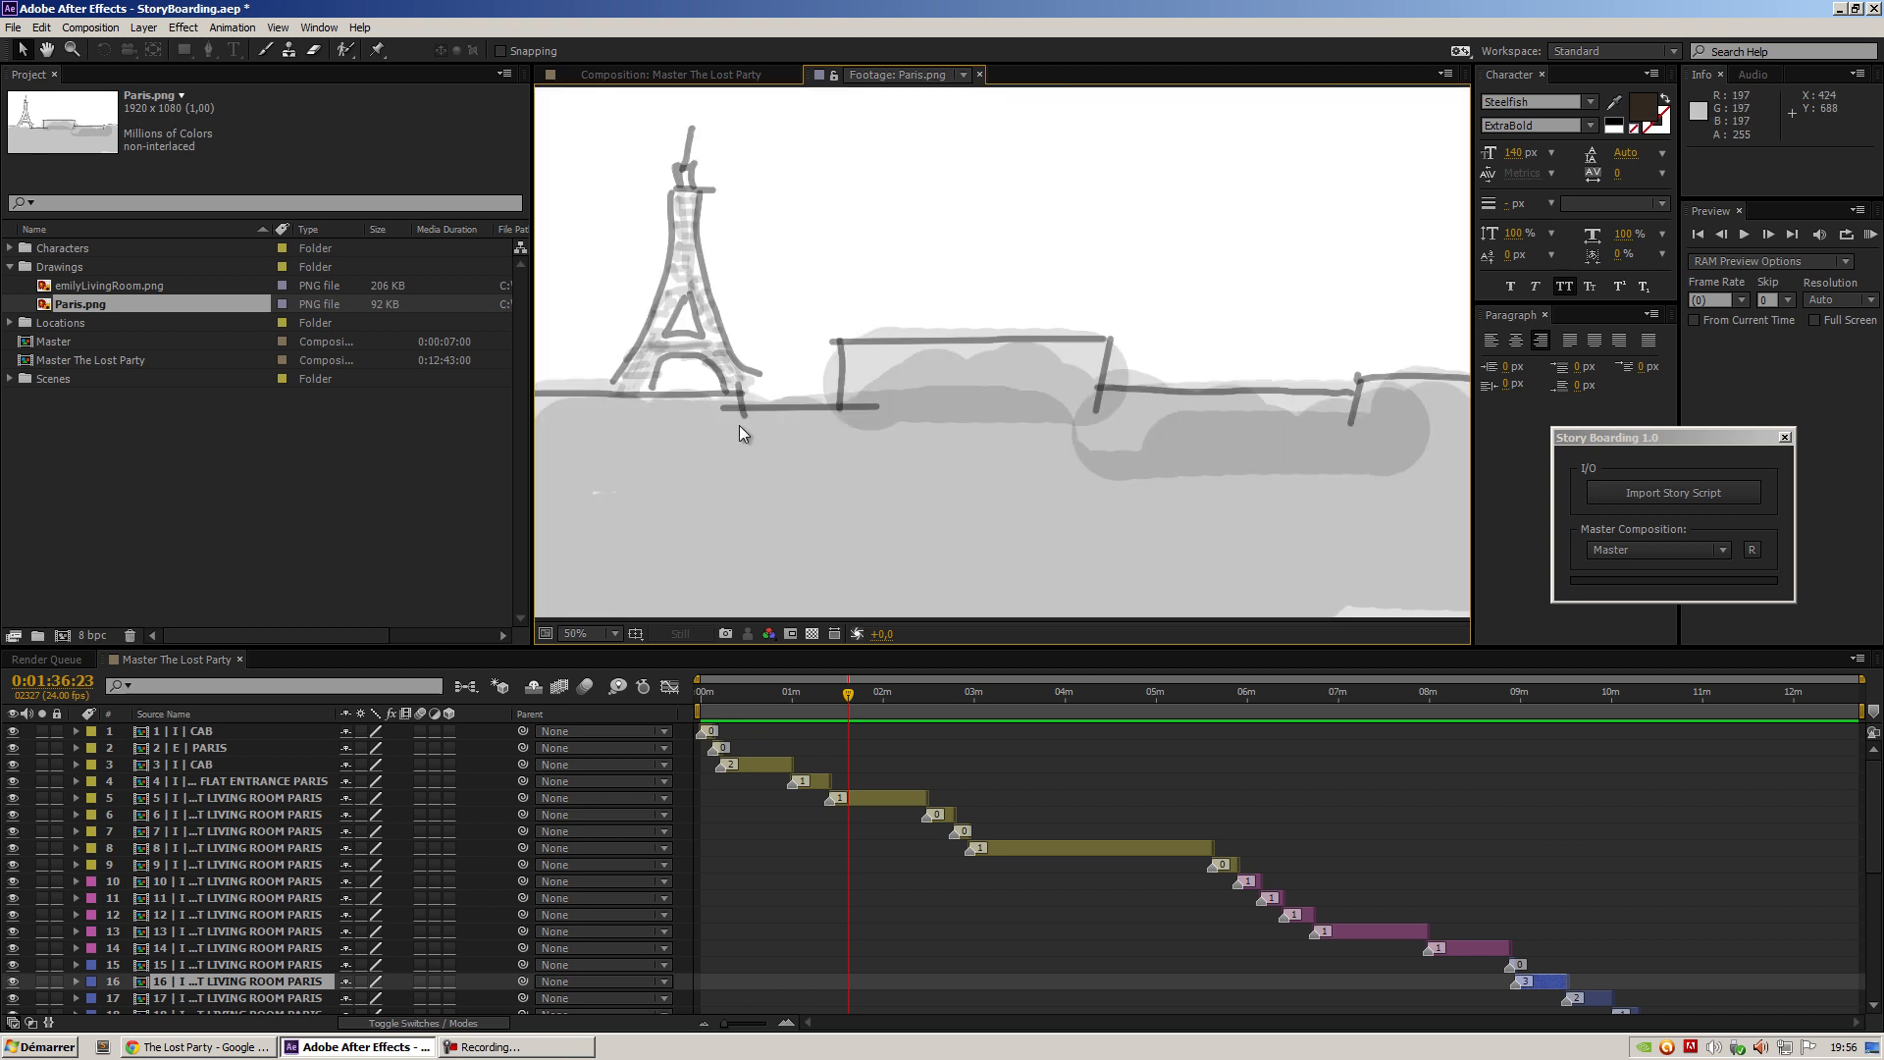
mouse_move(691, 443)
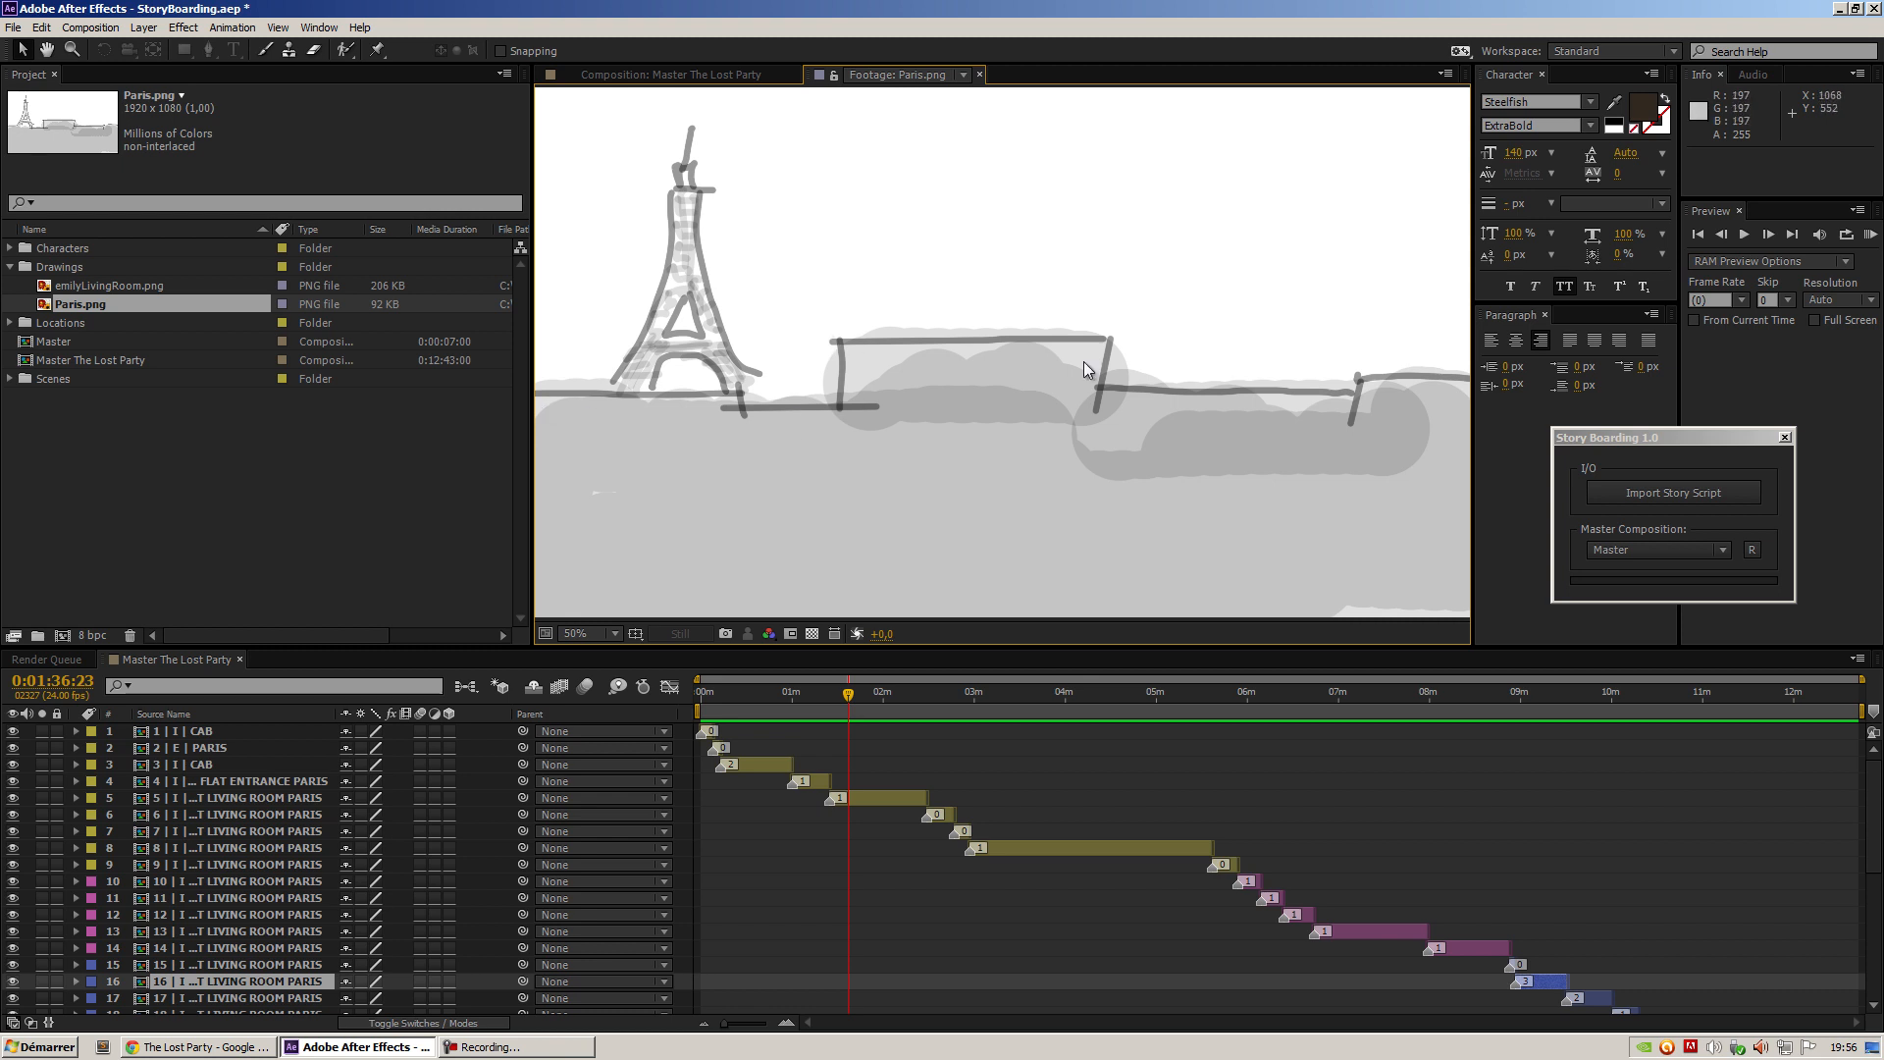
left_click(603, 633)
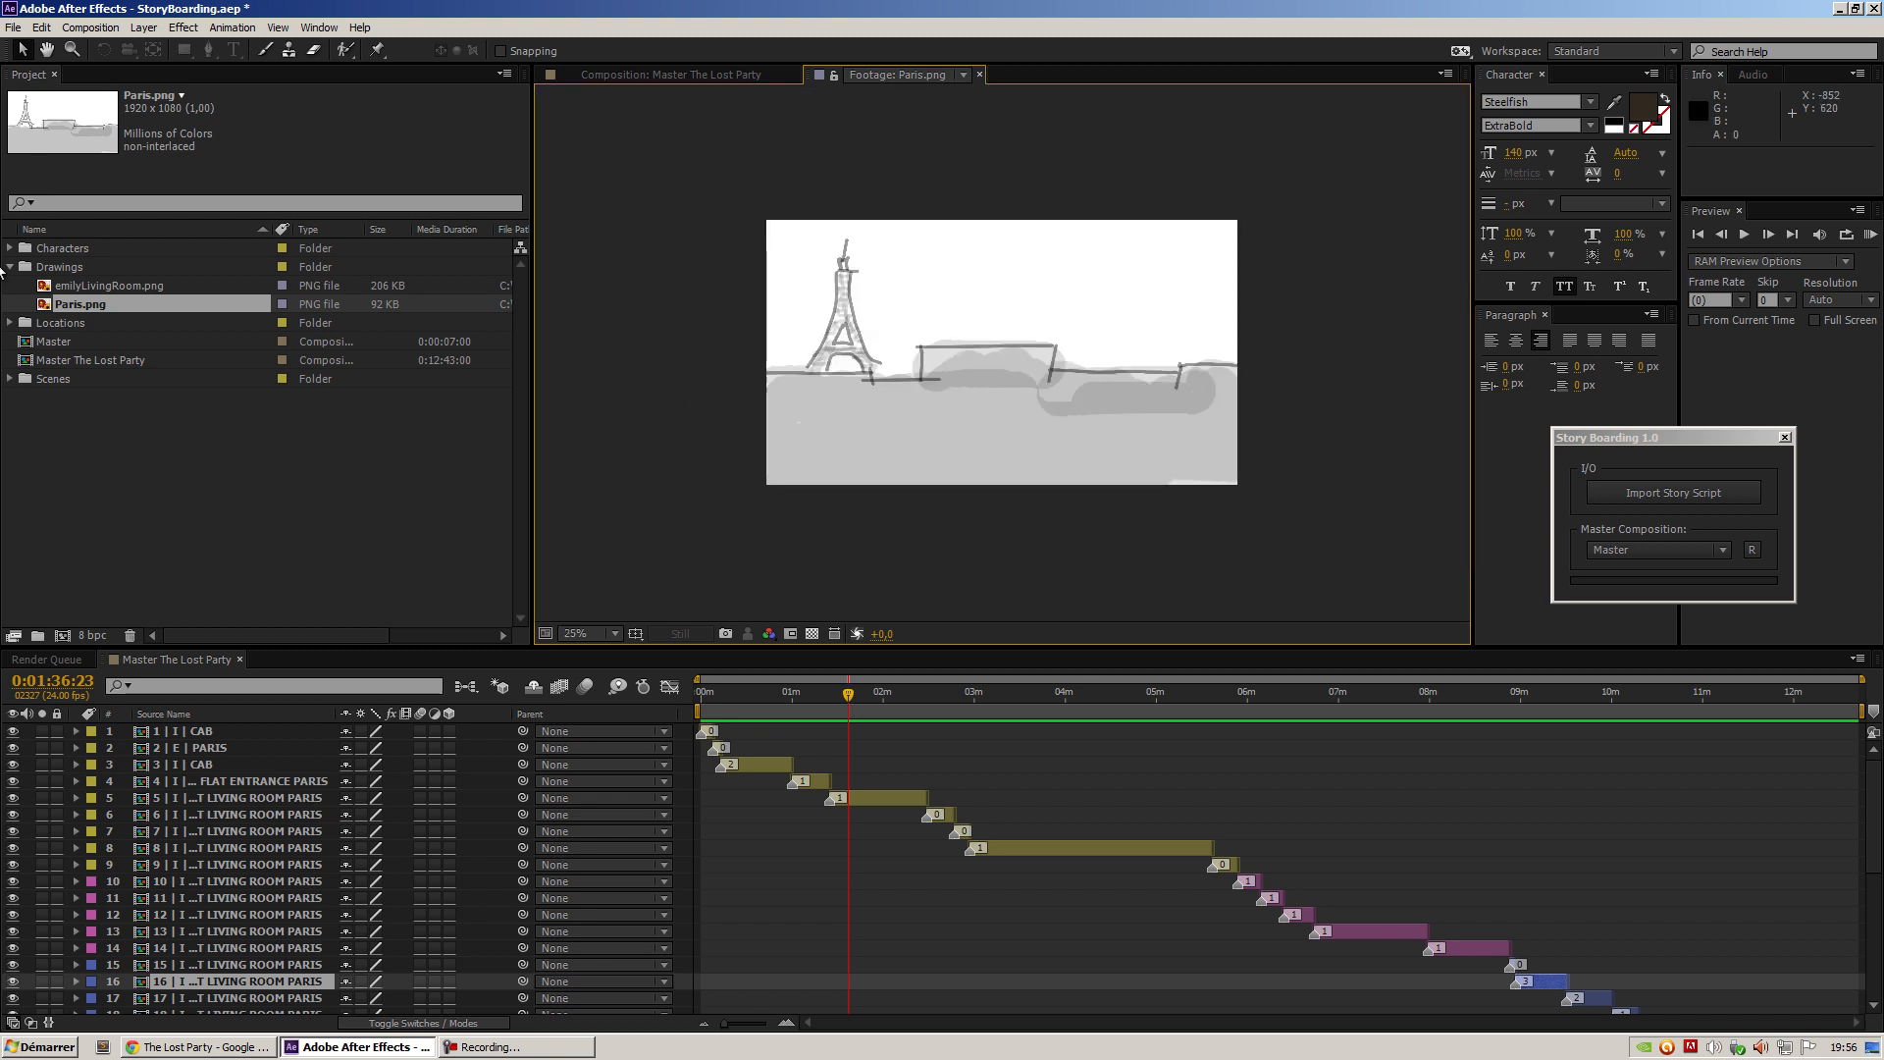
left_click(11, 321)
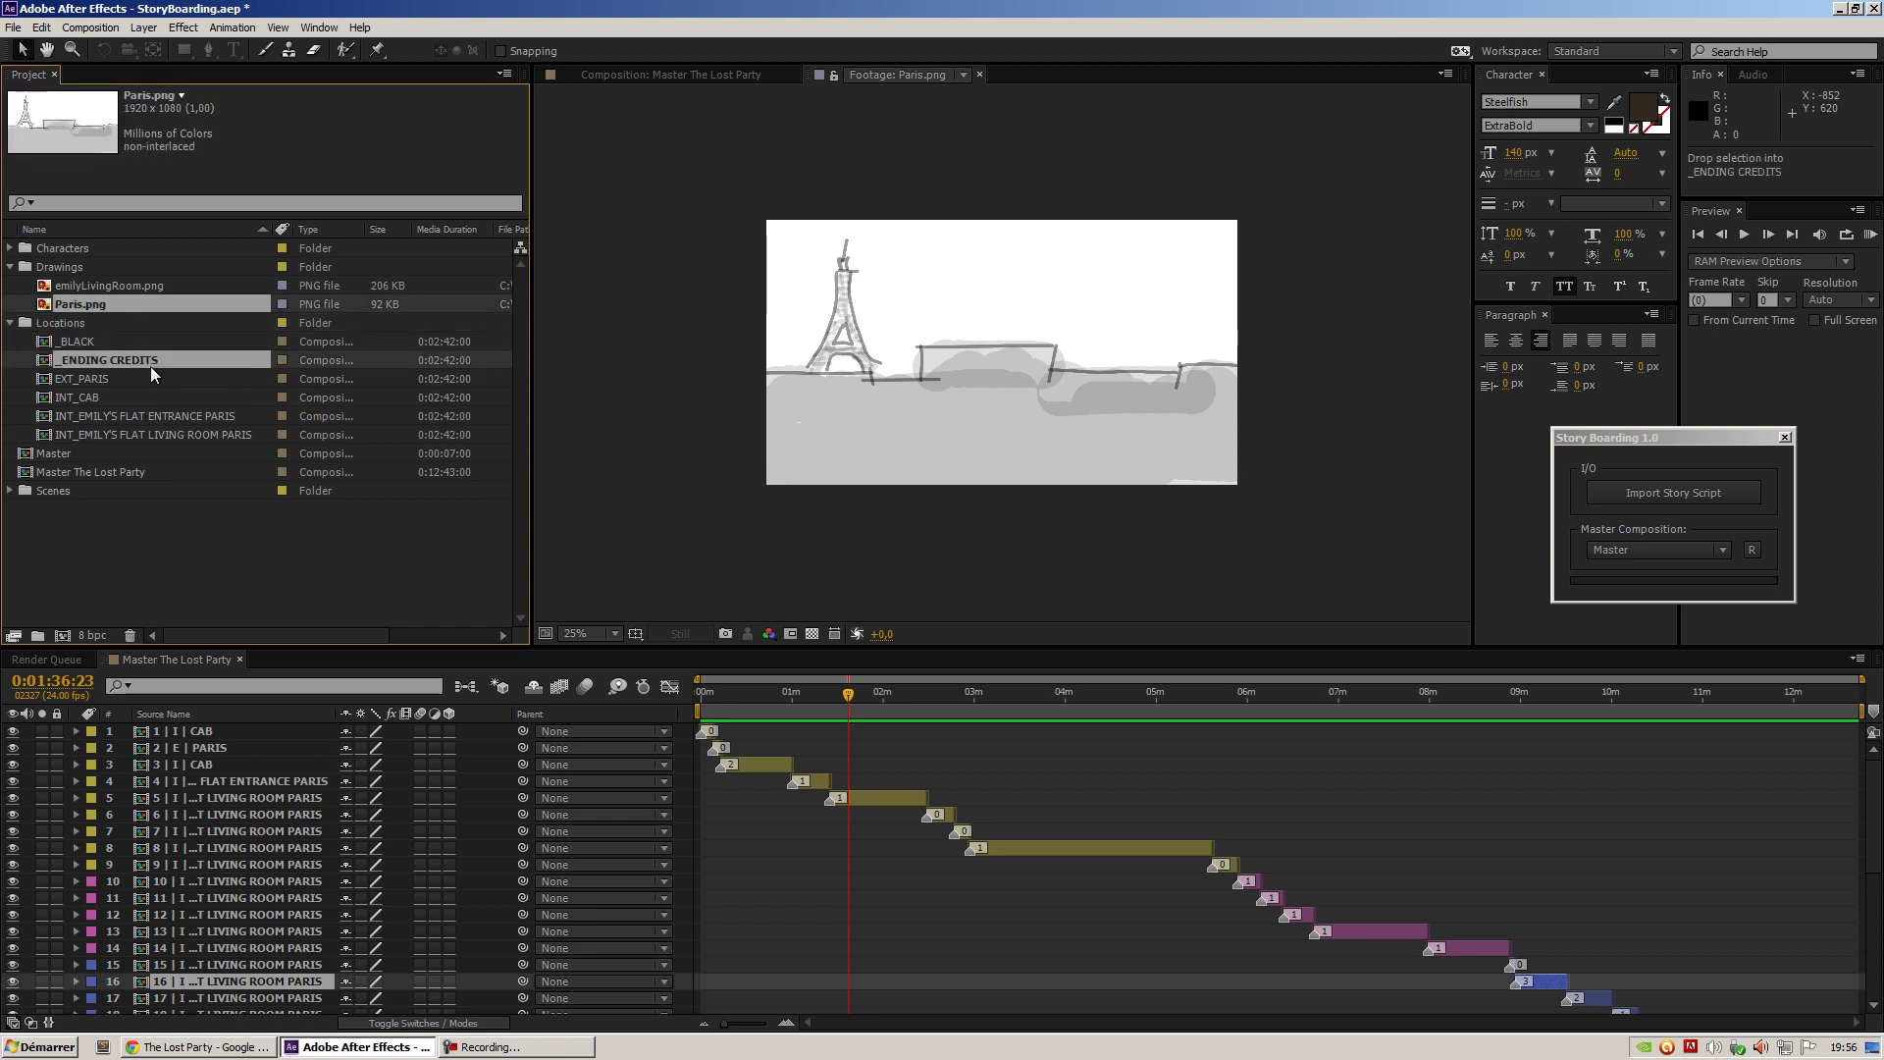
Put Paris.png in EXT_PARIS and emilyLivingRoom.png in the living room location, checking both
double_click(81, 379)
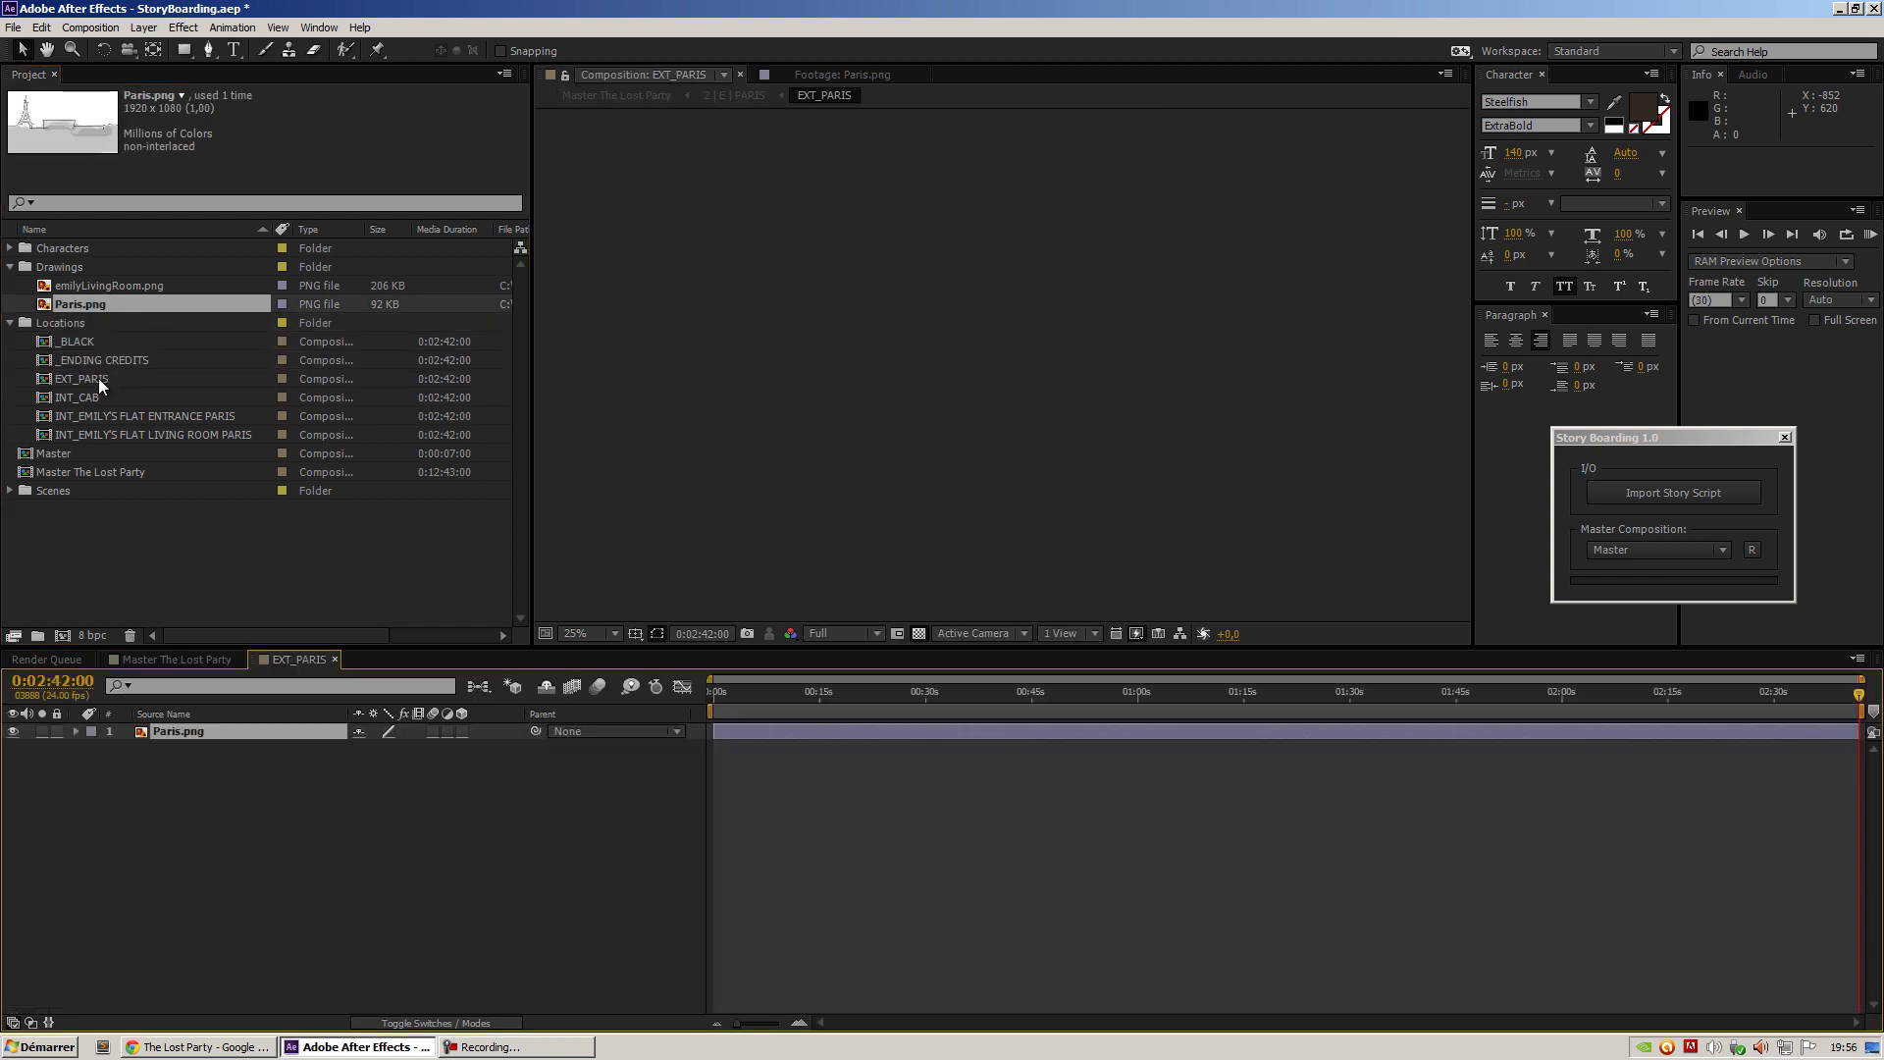
left_click(79, 379)
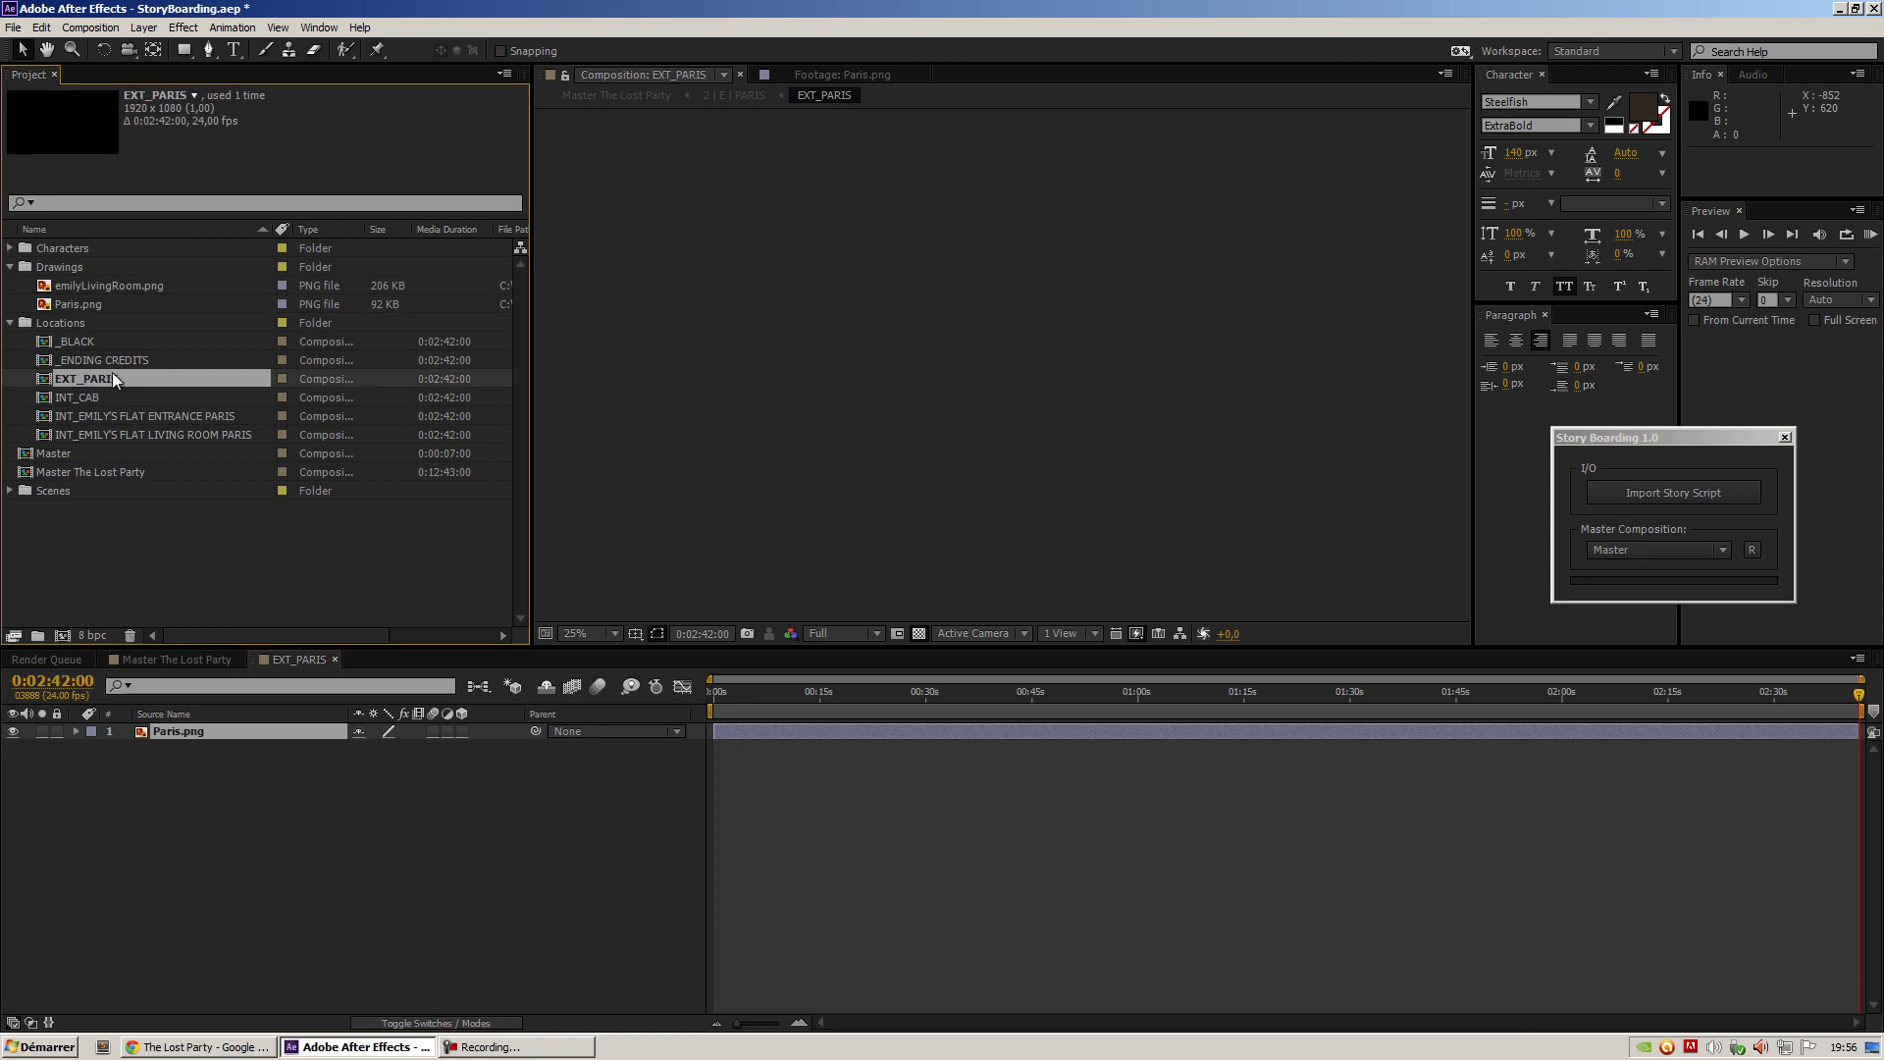
left_click(108, 284)
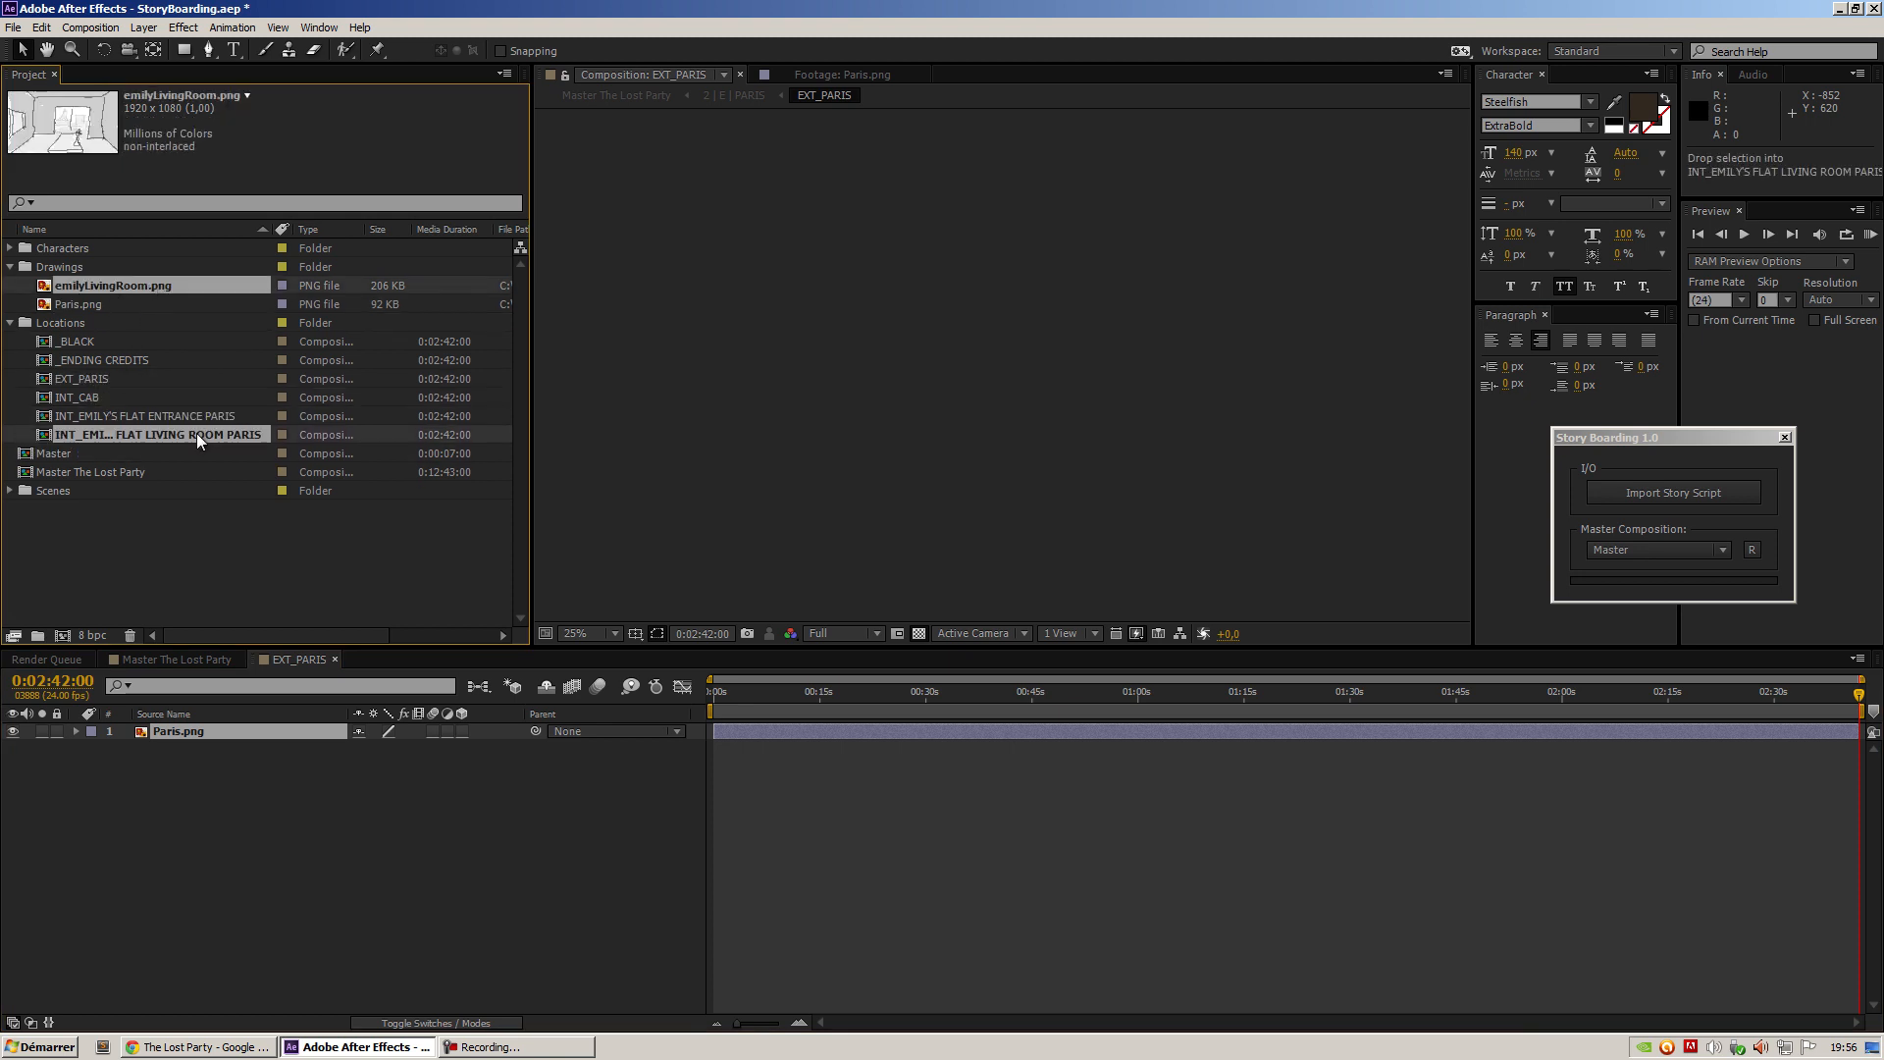
double_click(156, 434)
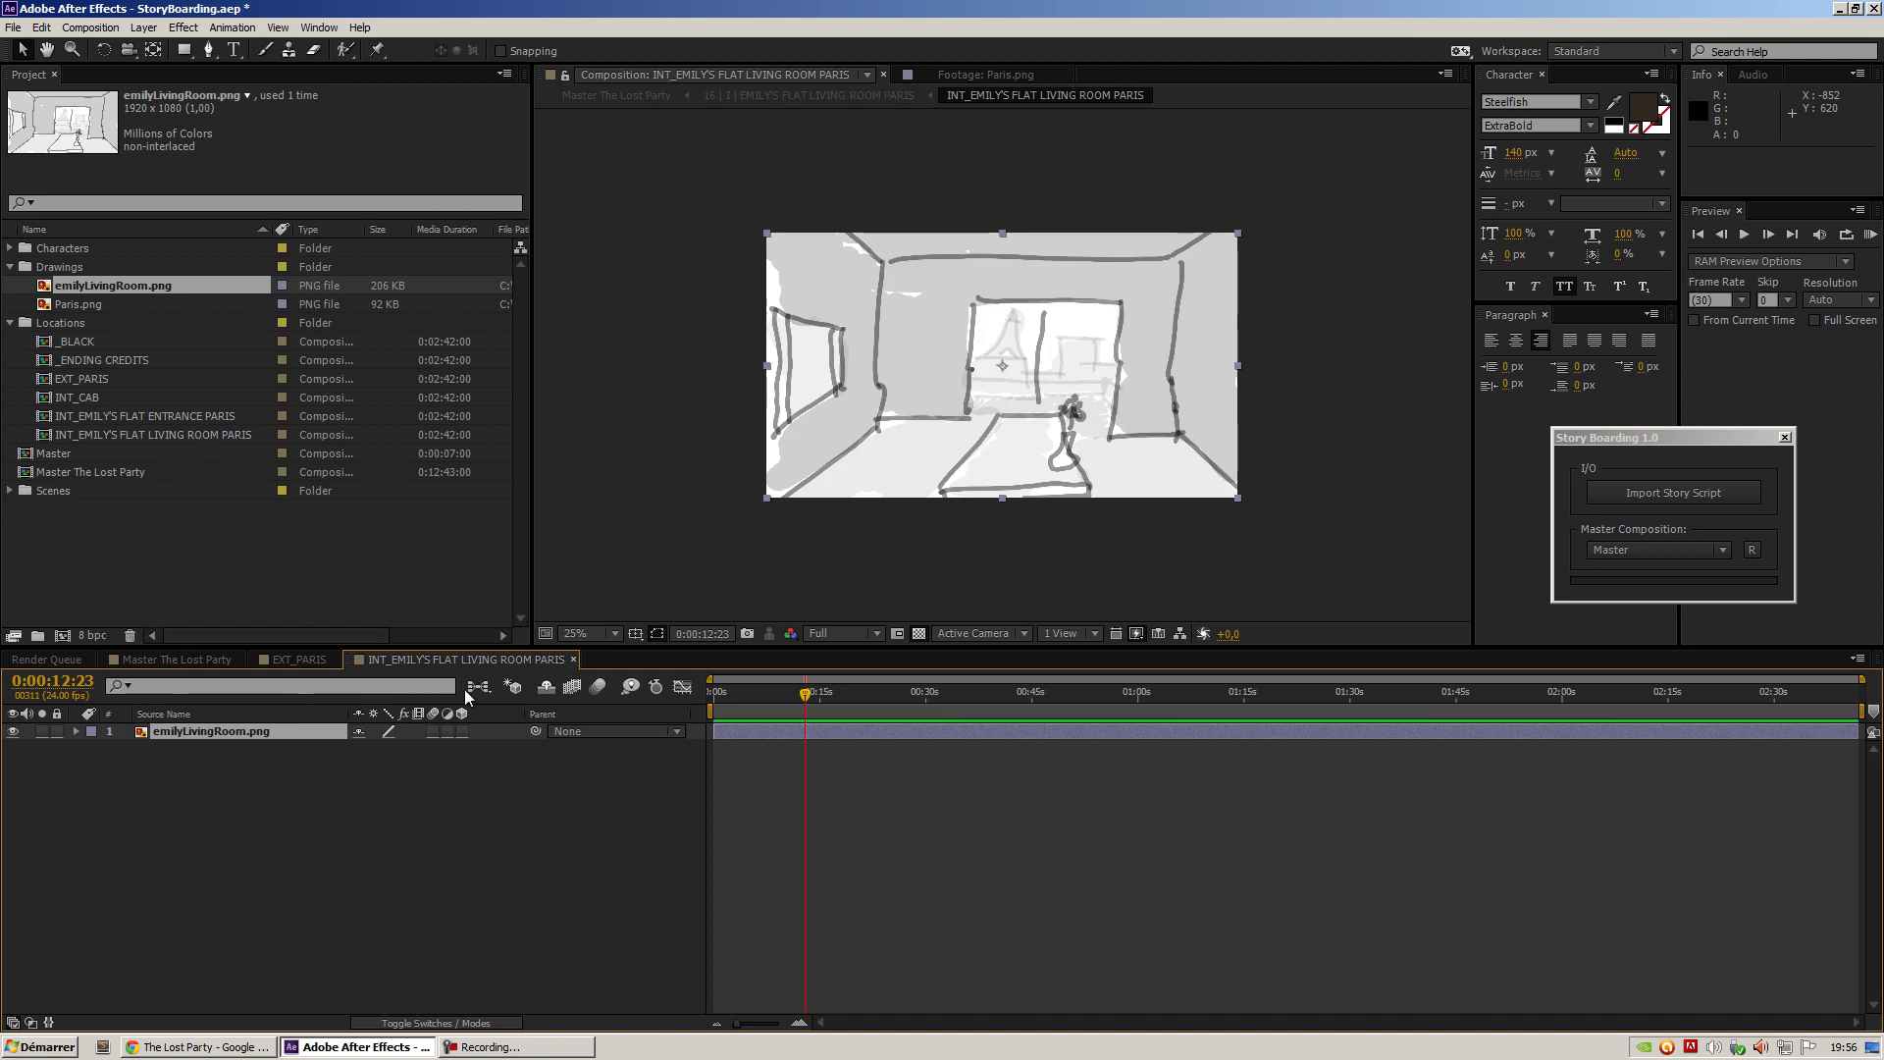
left_click(298, 658)
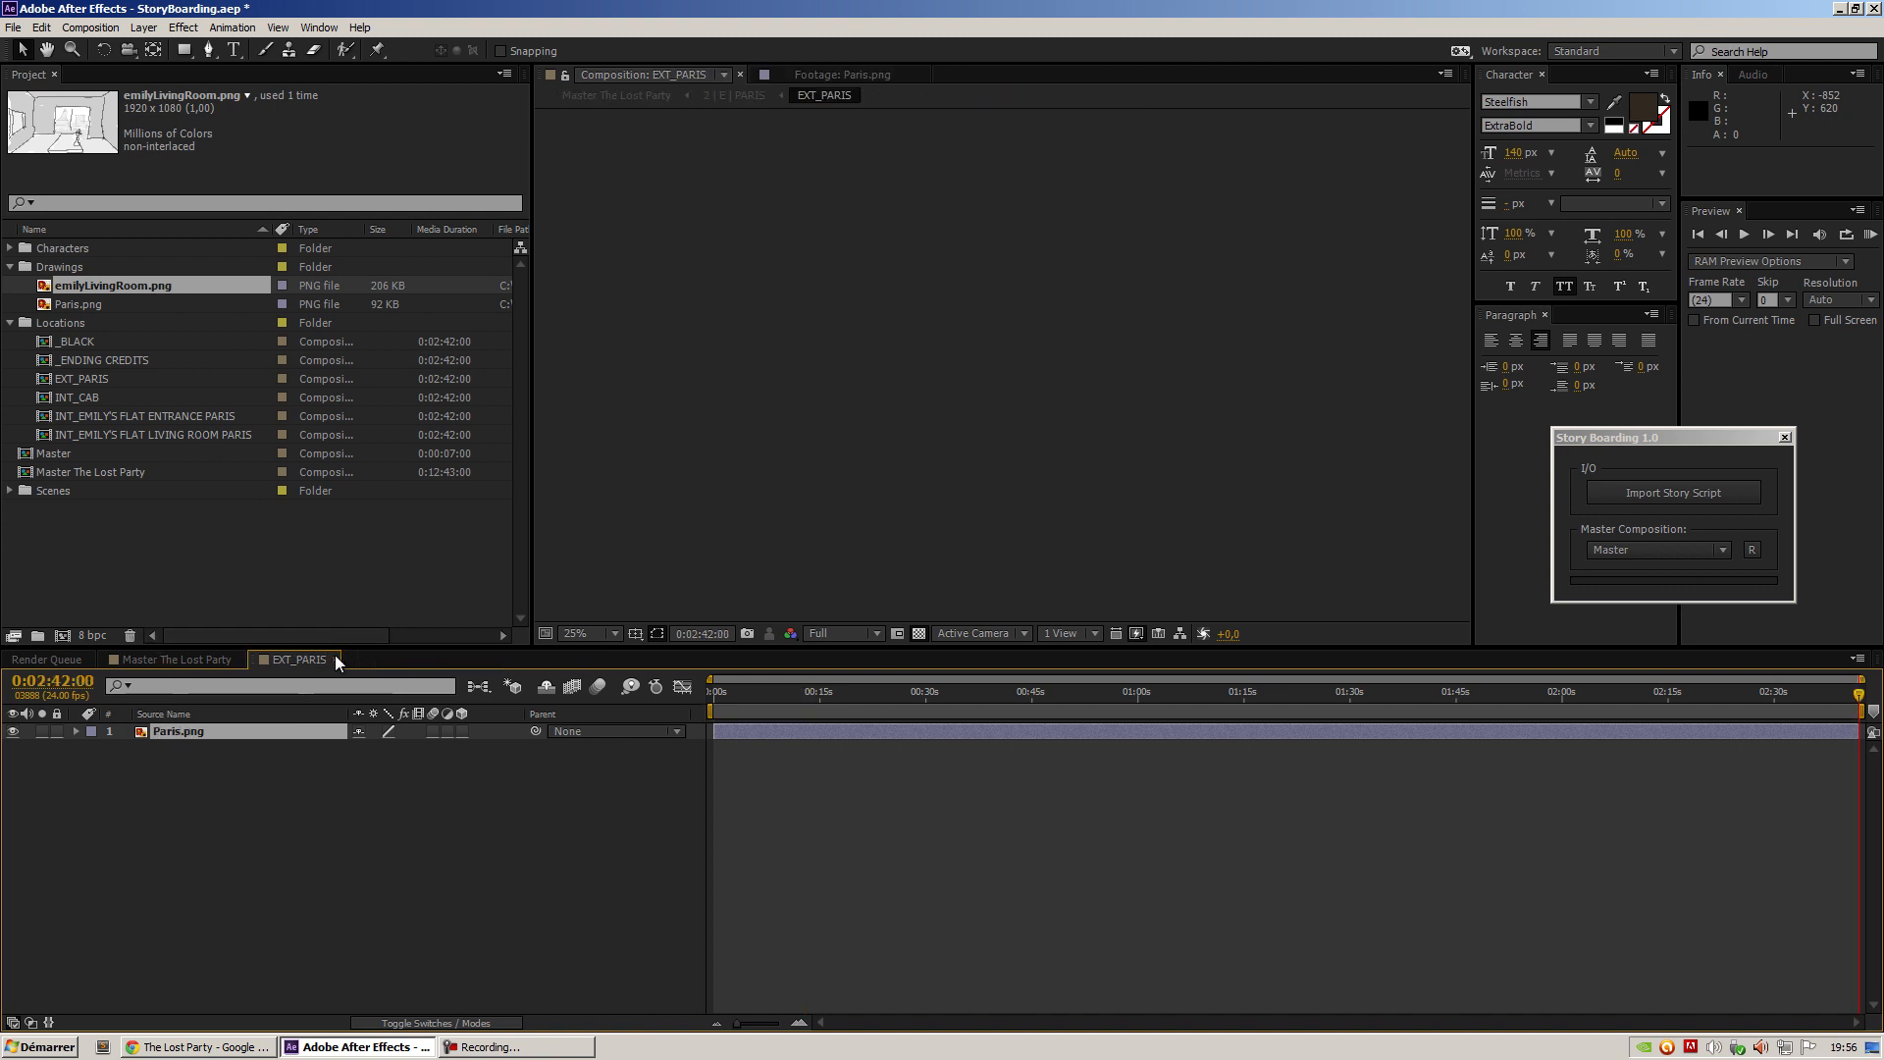
left_click(178, 659)
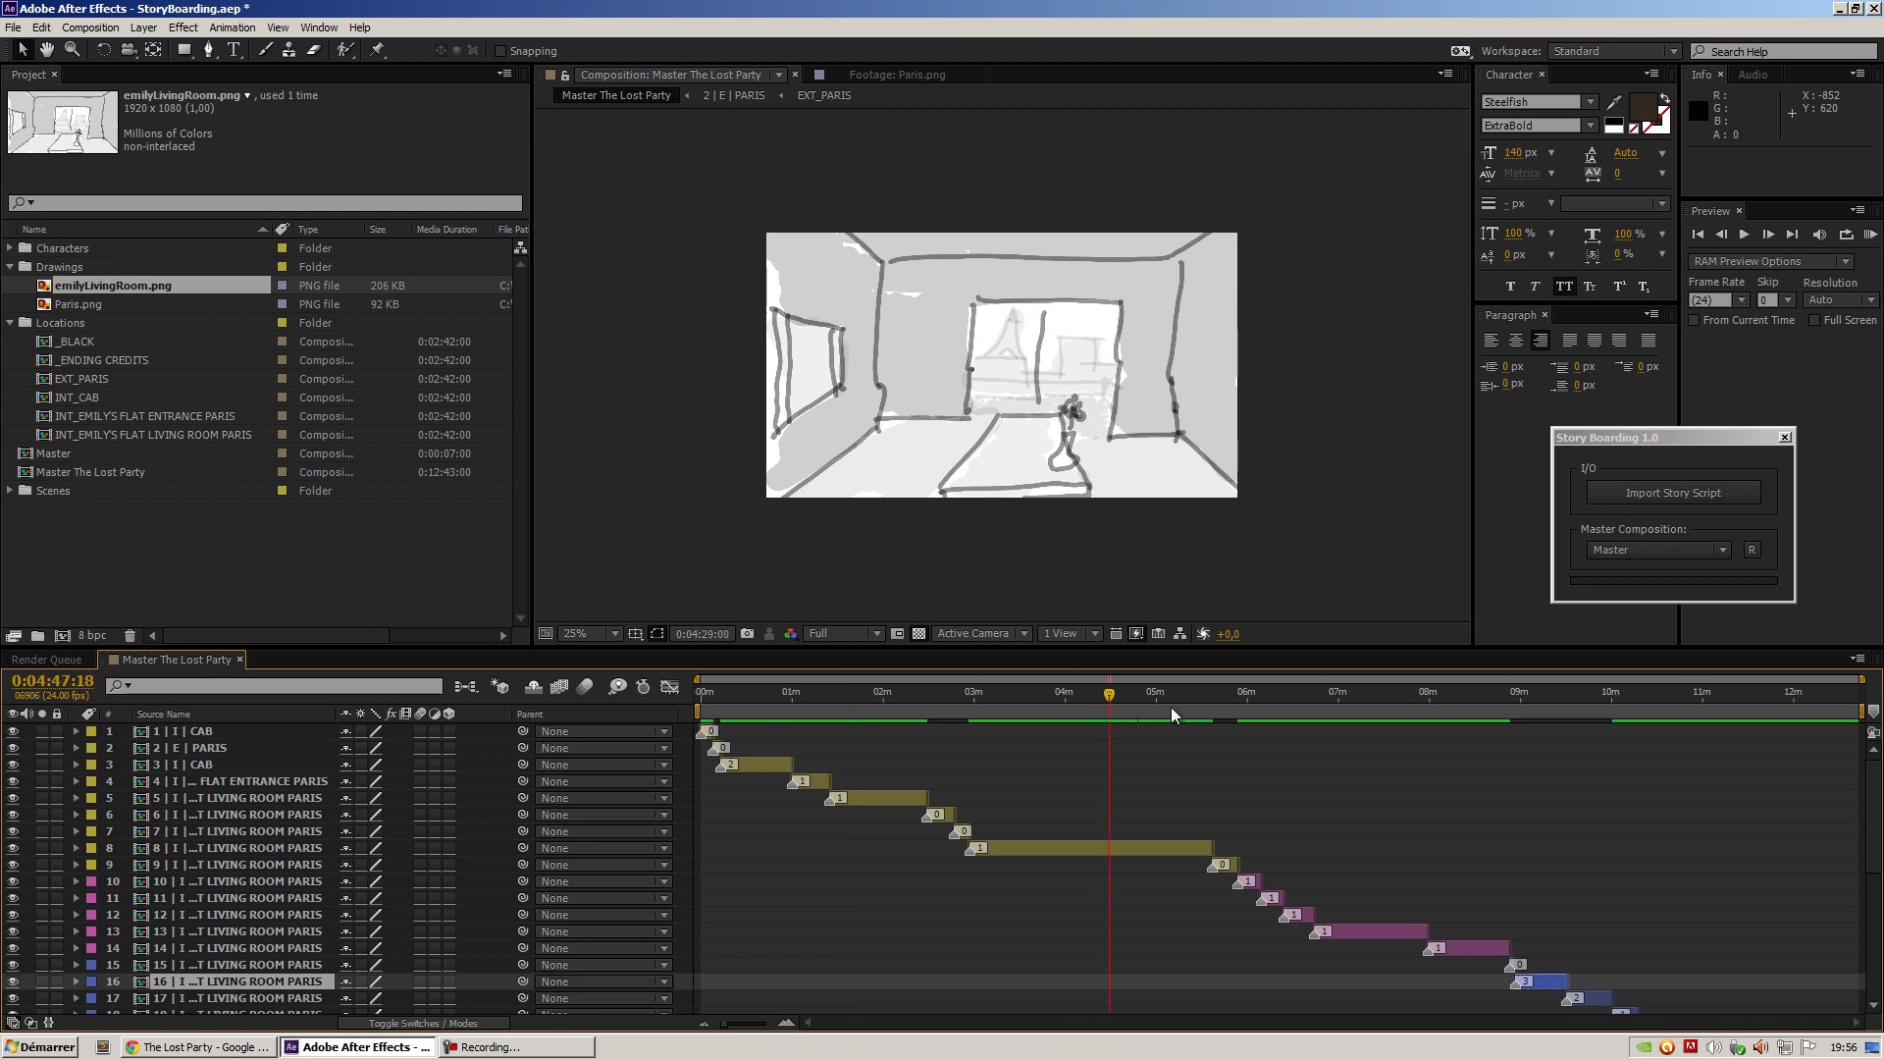
left_click(1743, 690)
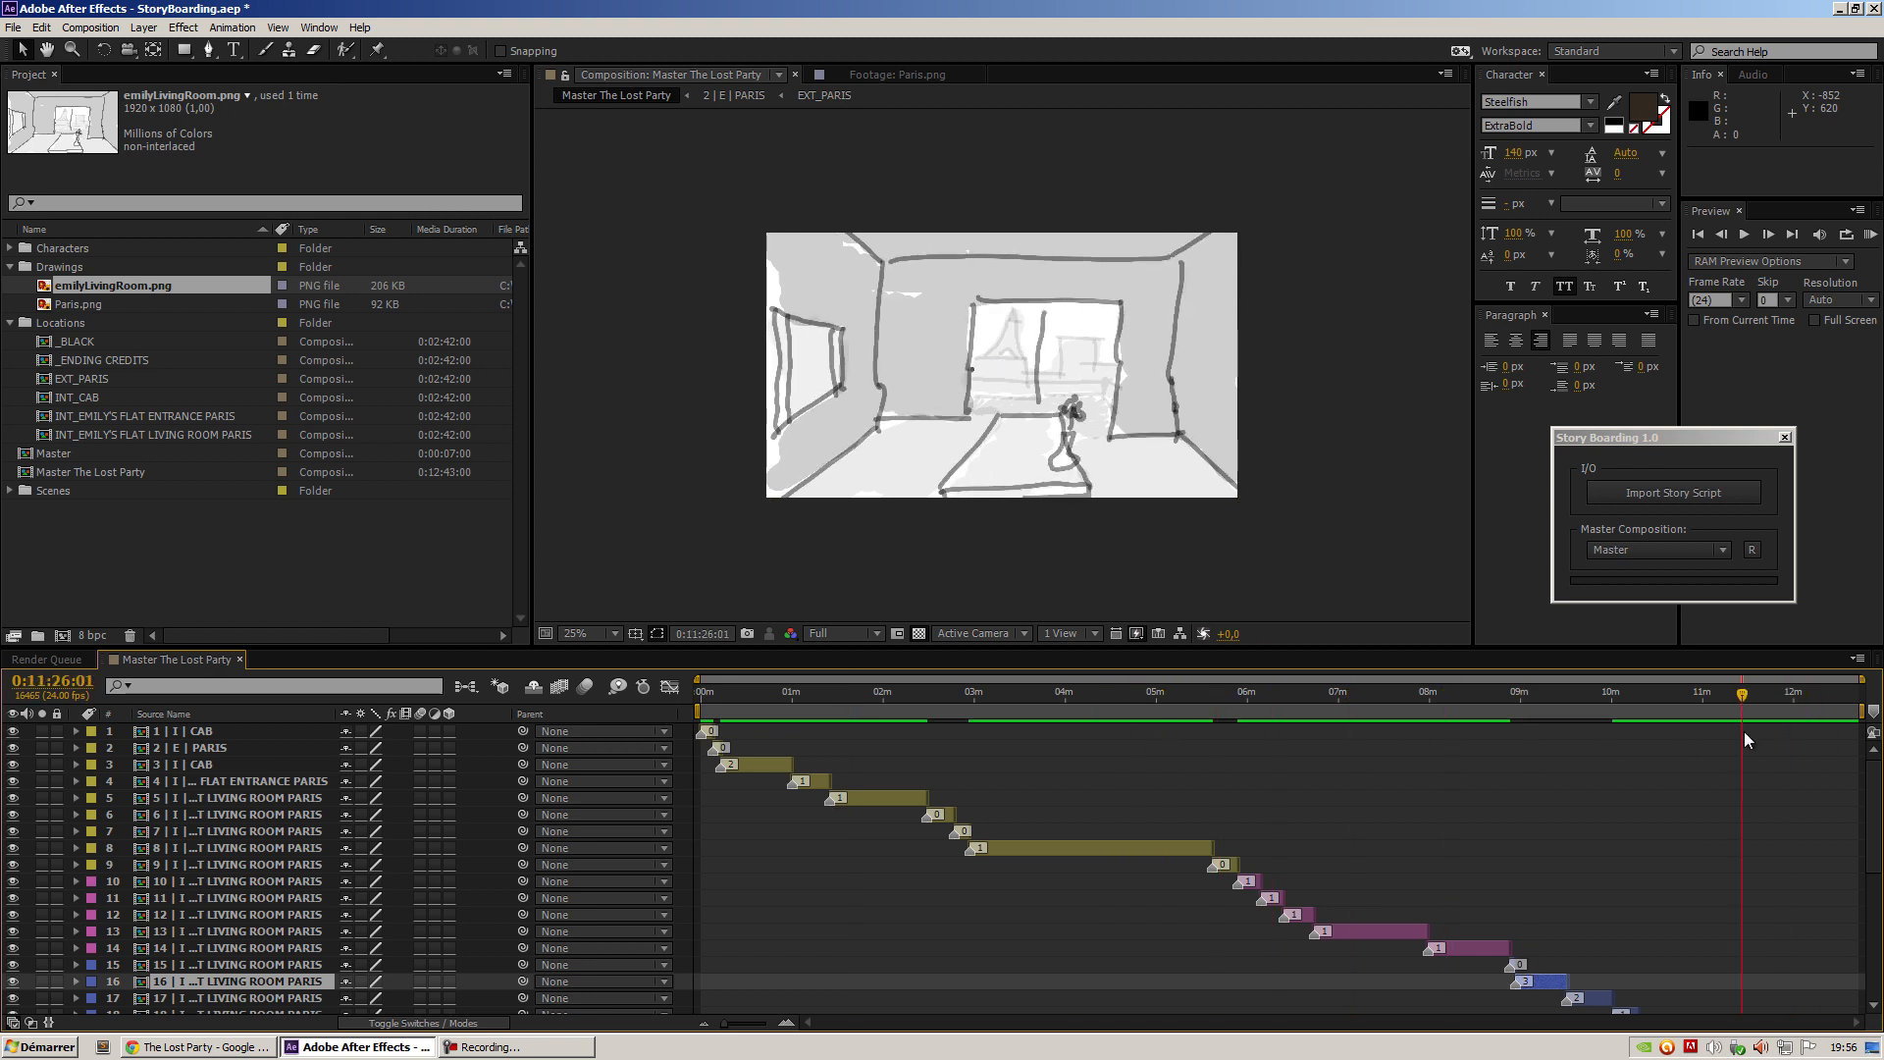
mouse_move(160, 492)
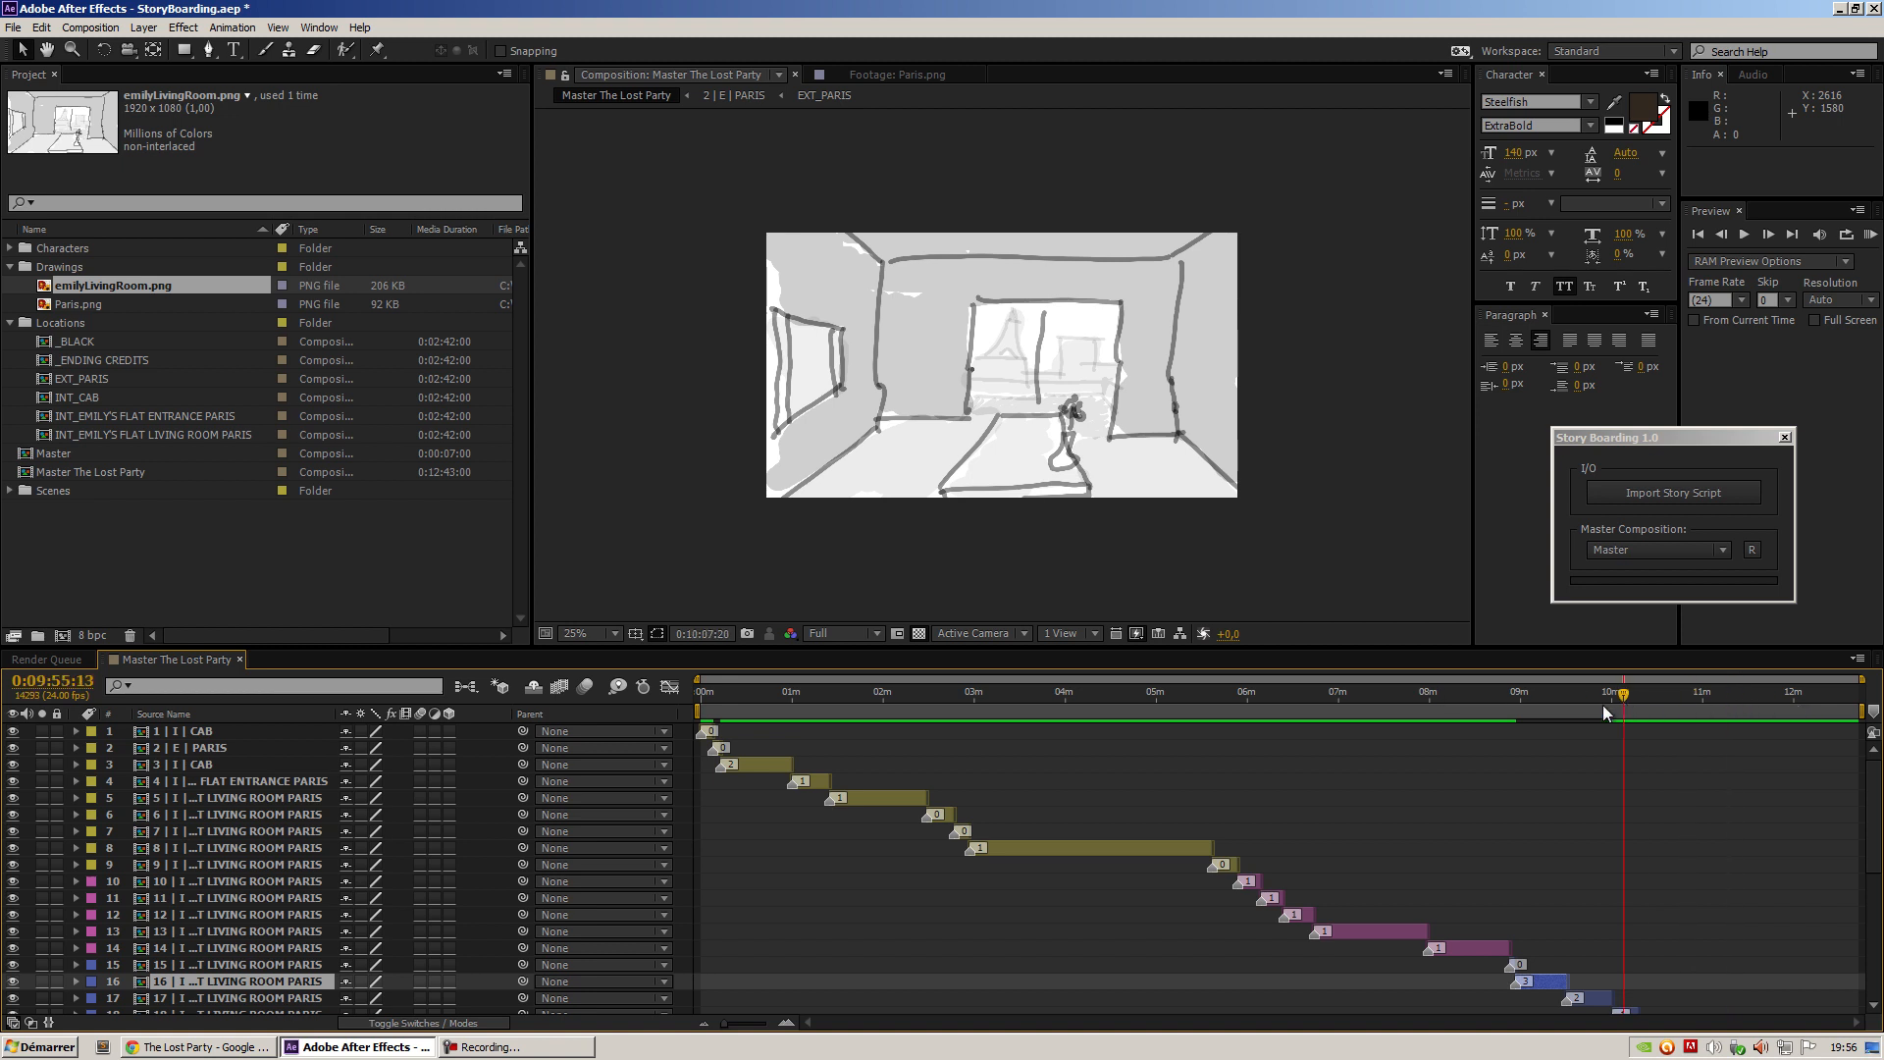
left_click(1072, 699)
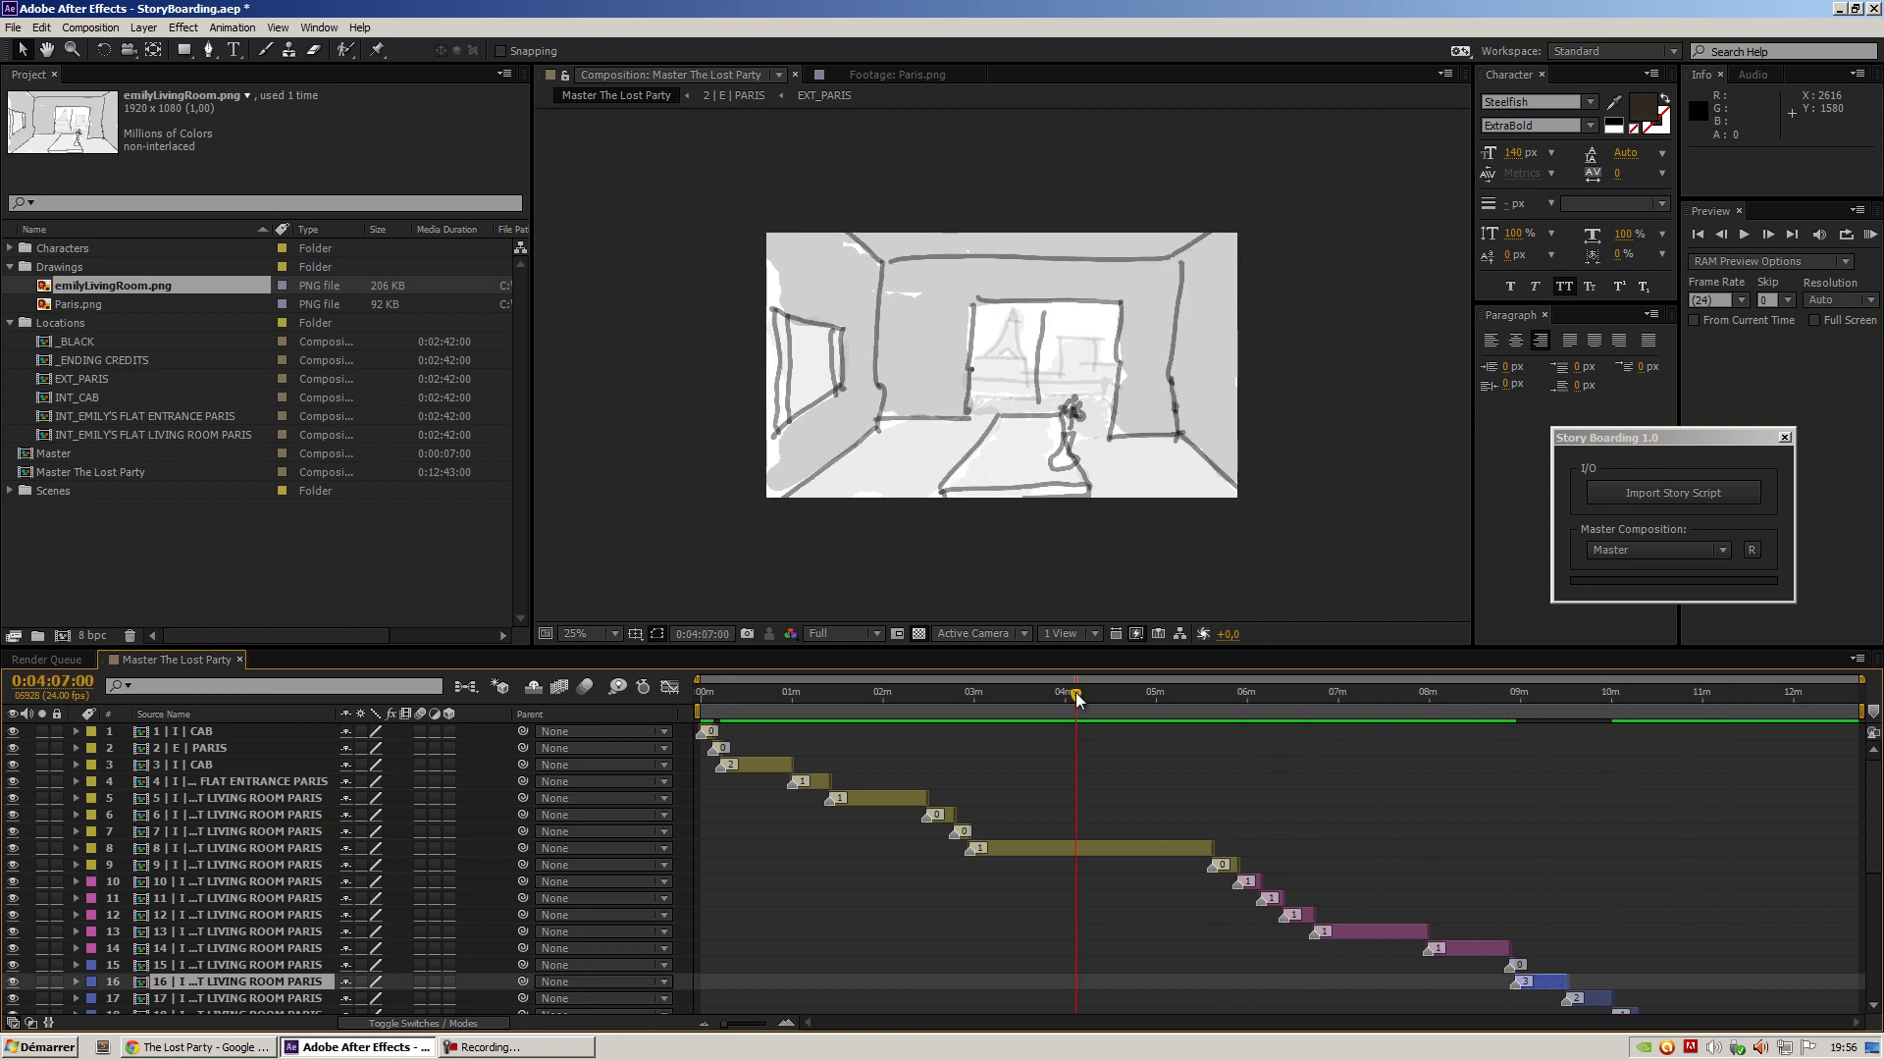
left_click(868, 691)
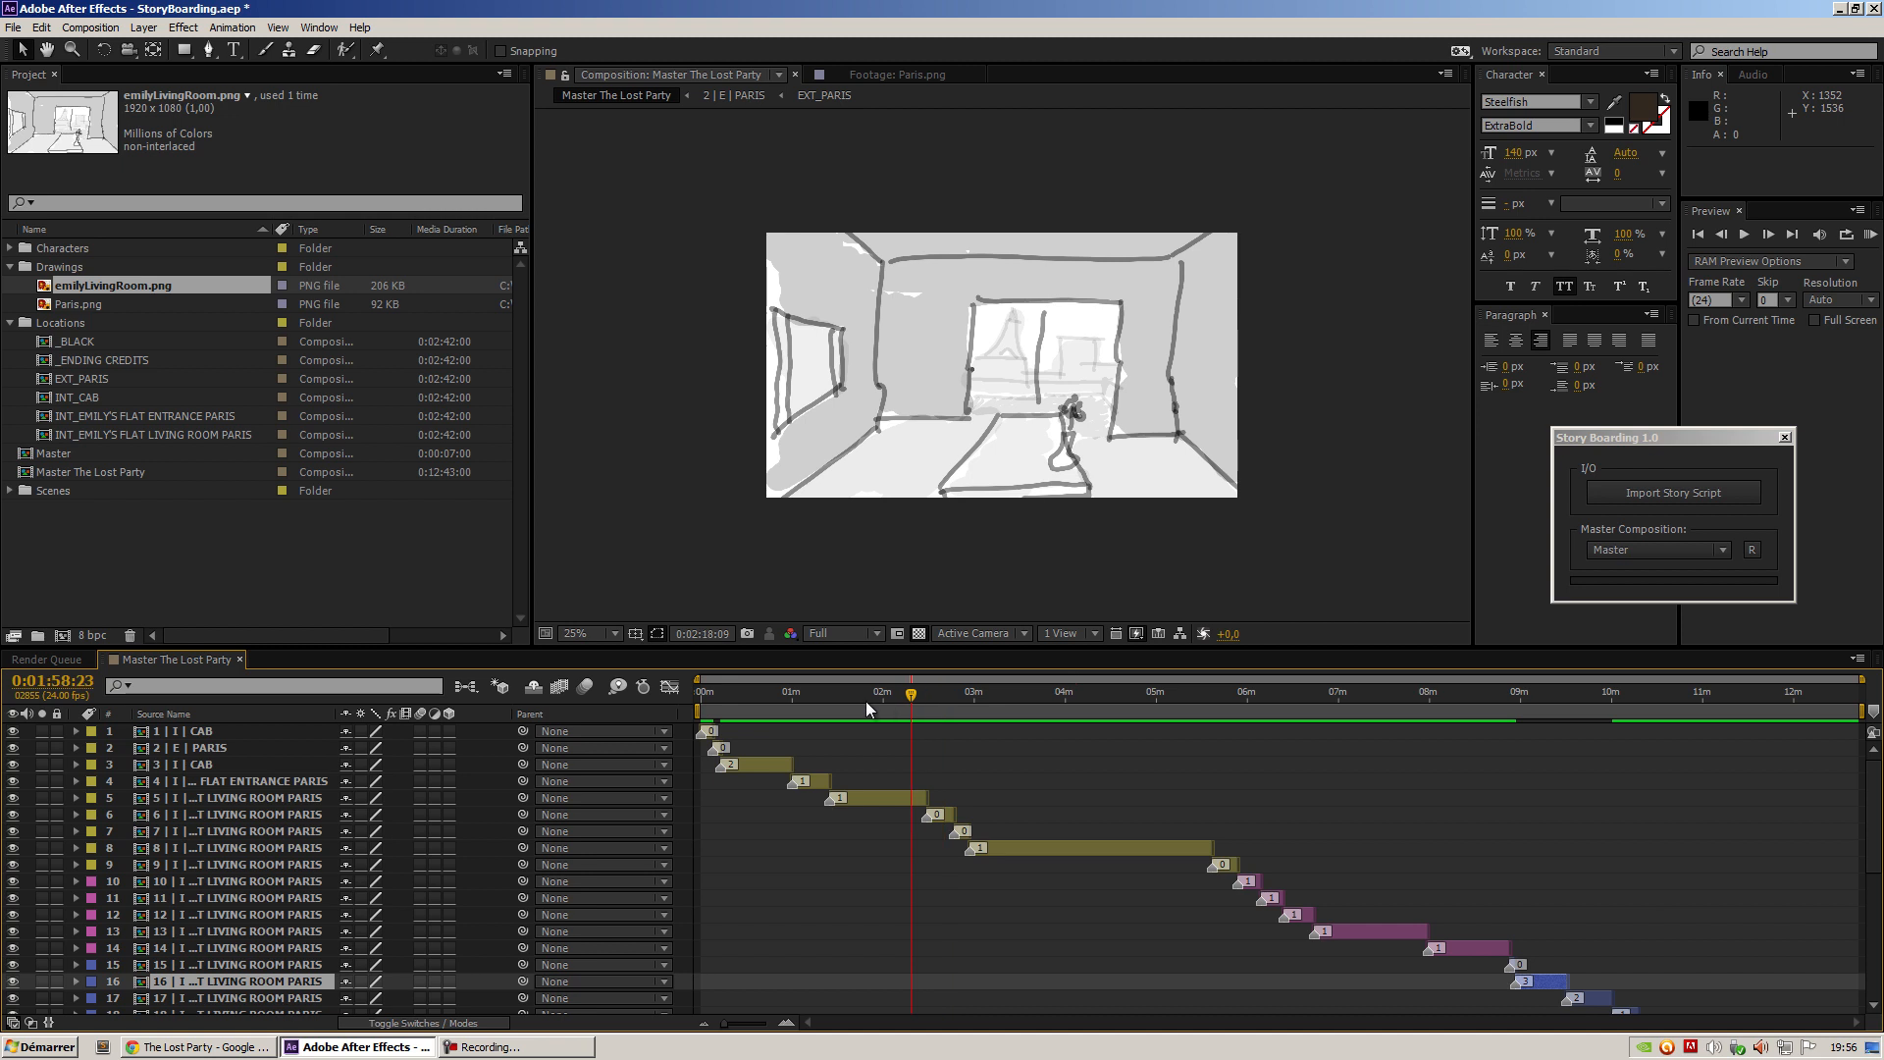
left_click(712, 691)
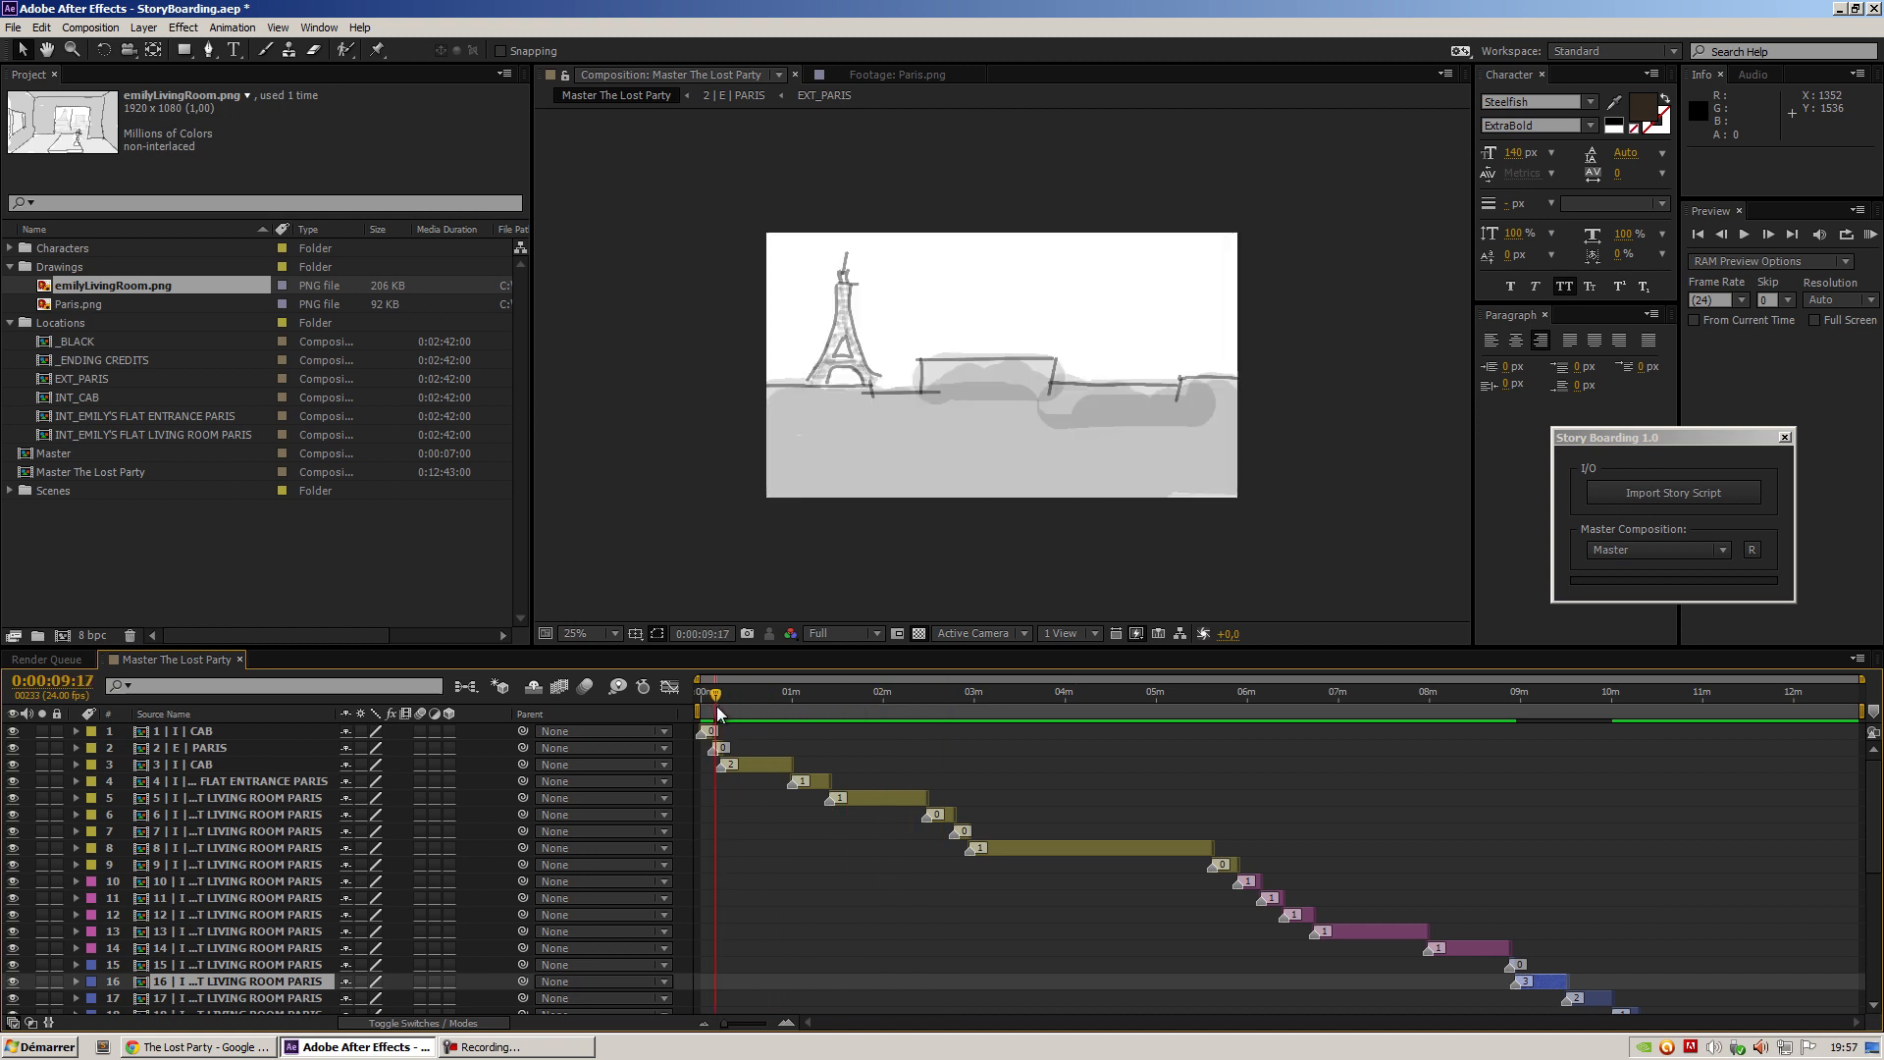
left_click(210, 748)
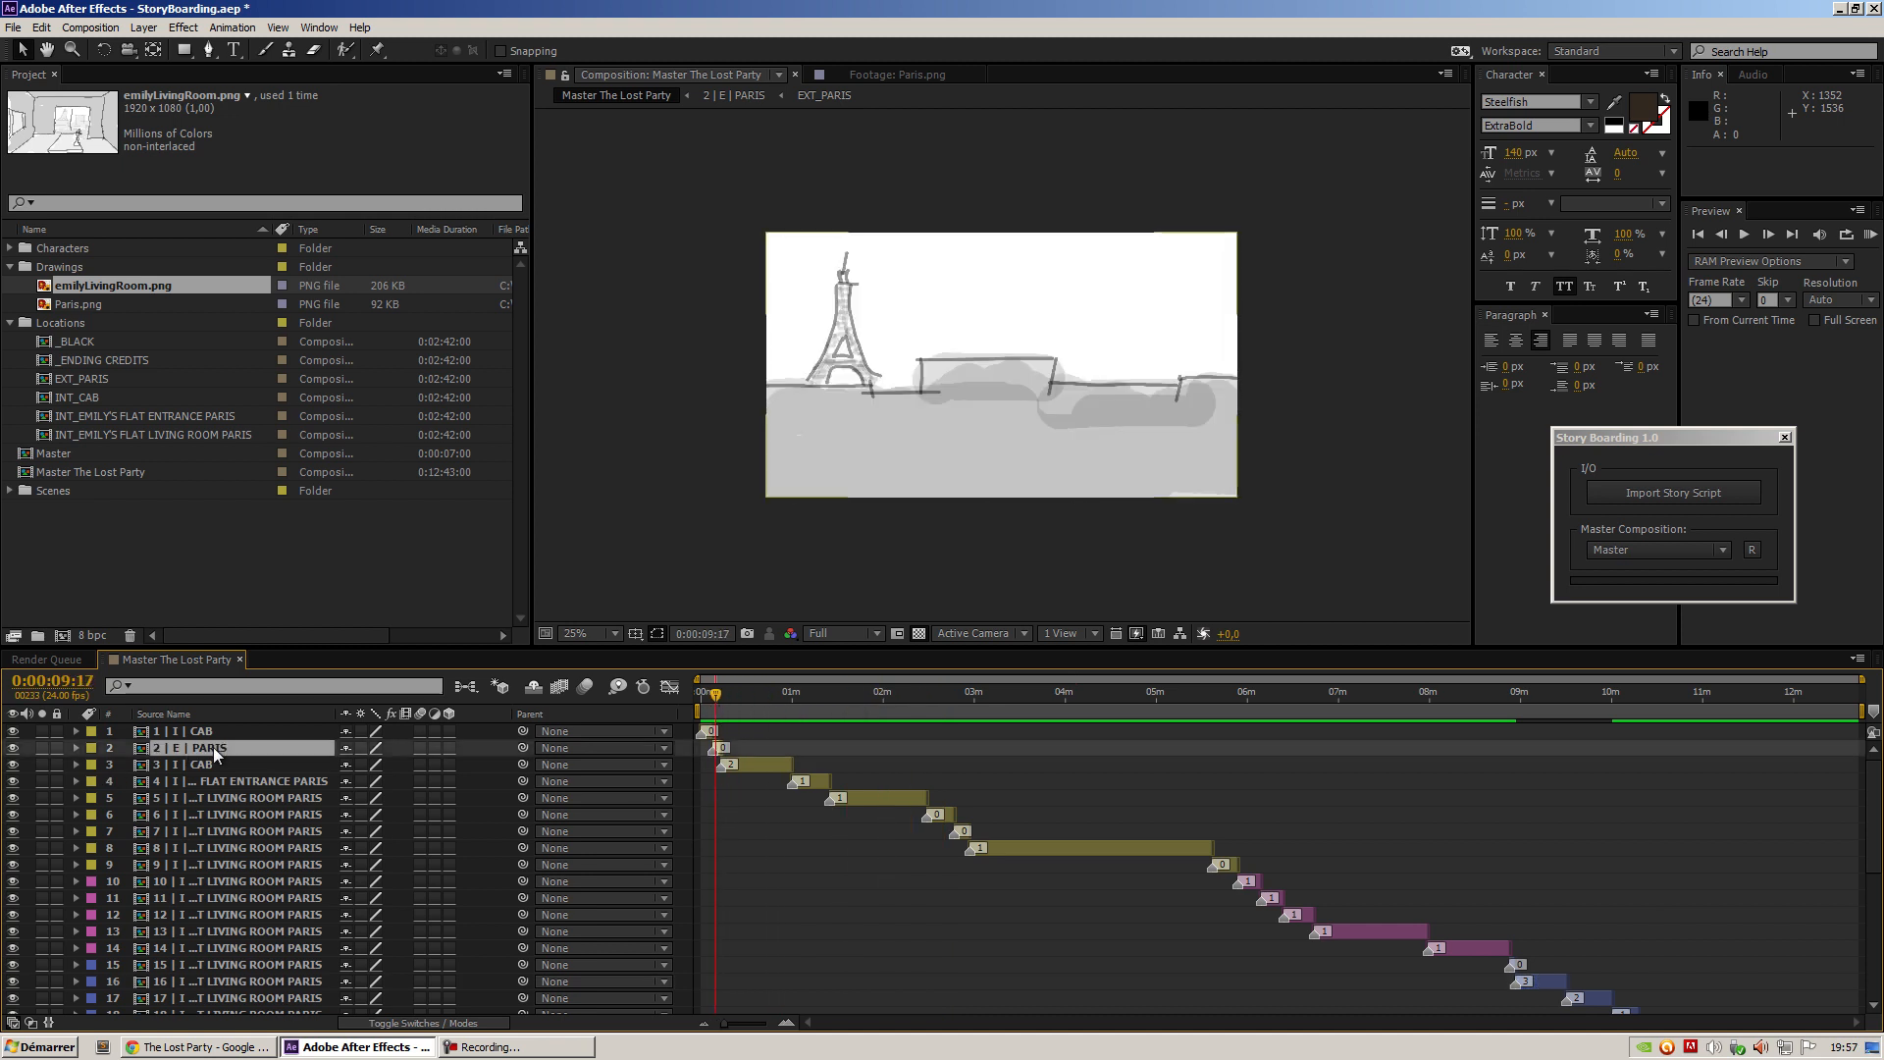
left_click(202, 747)
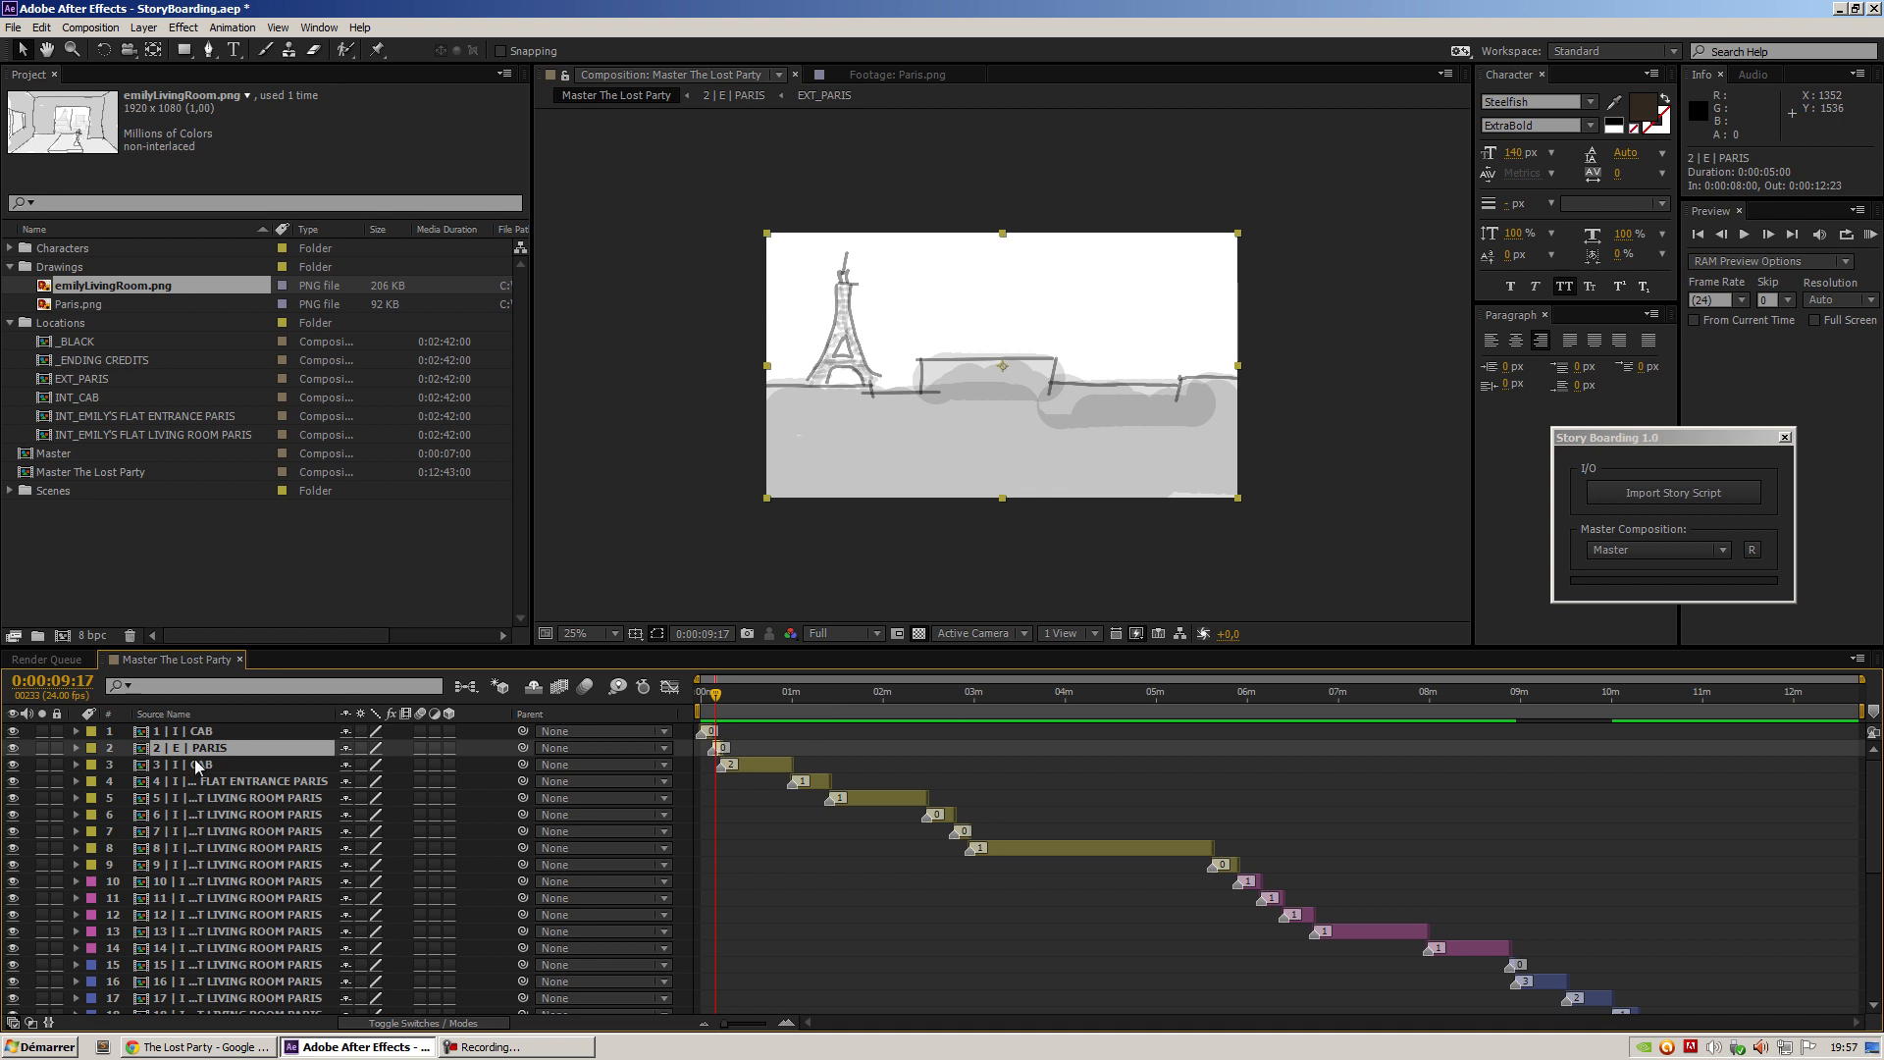
mouse_move(245, 756)
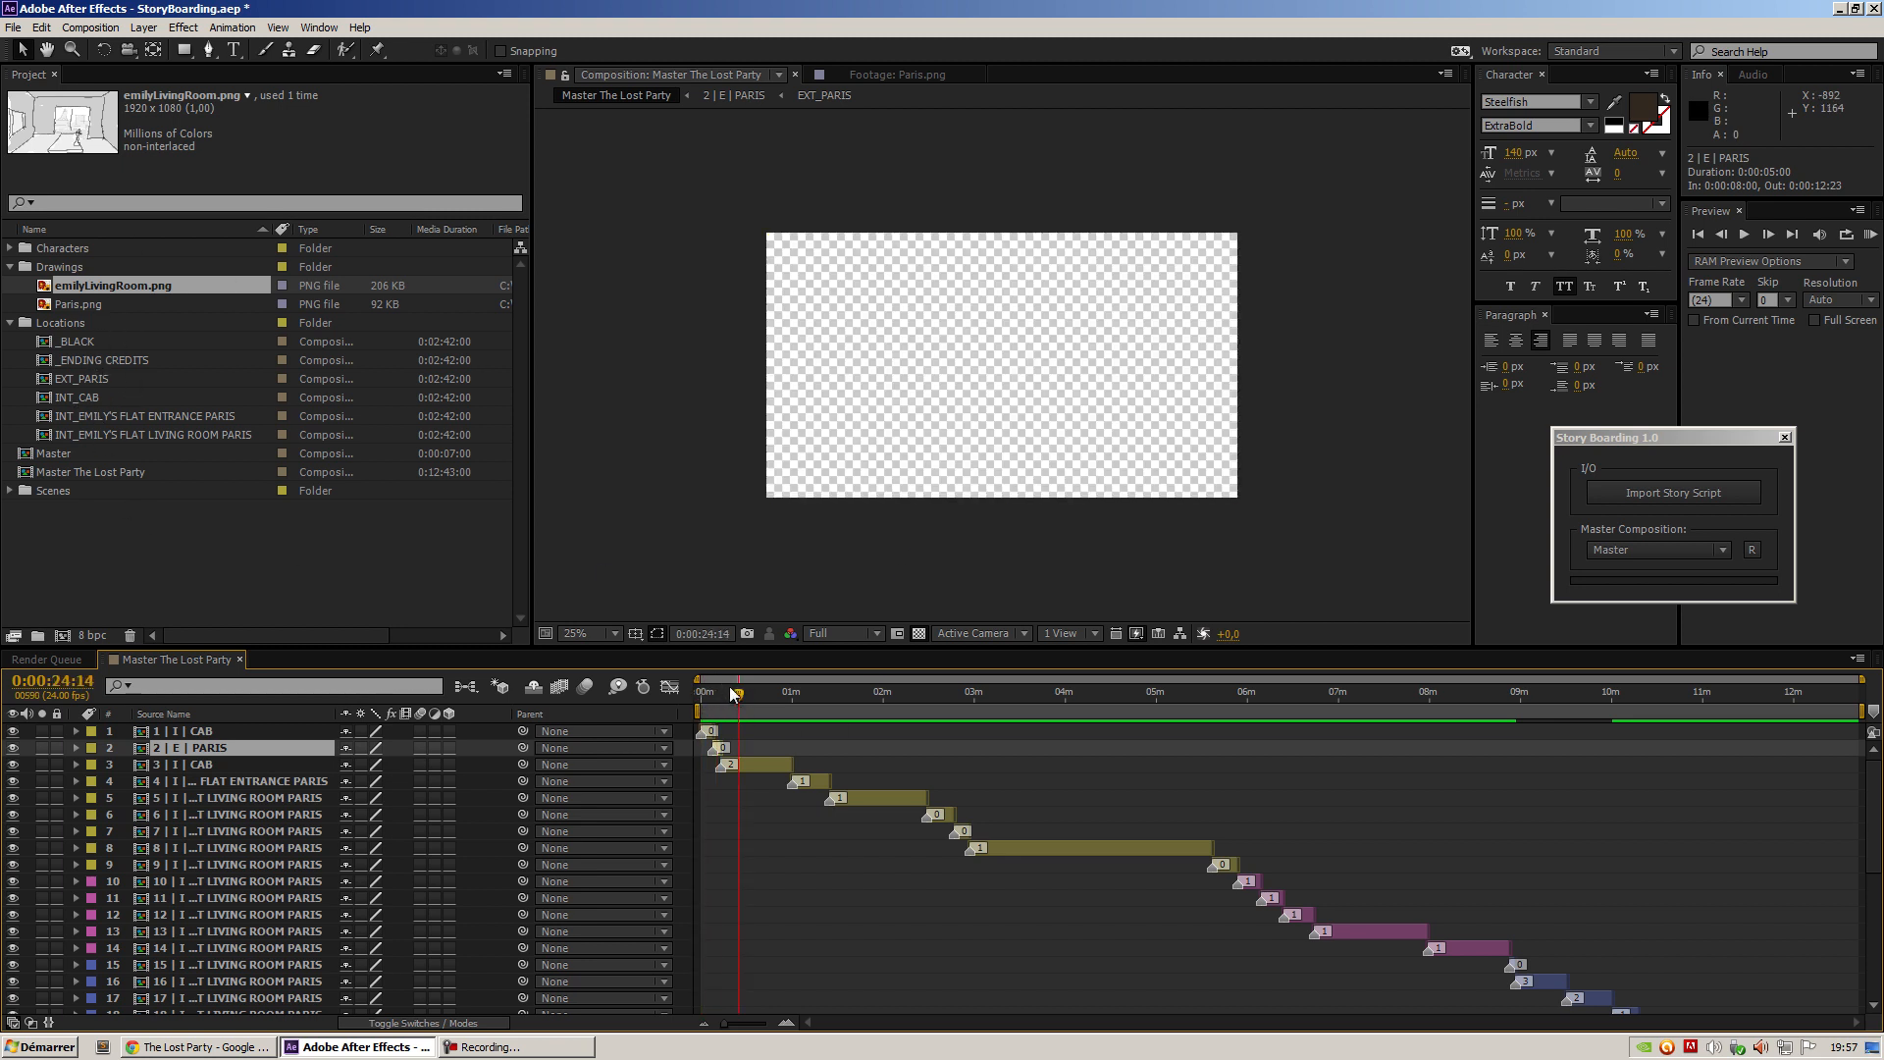
left_click(1834, 691)
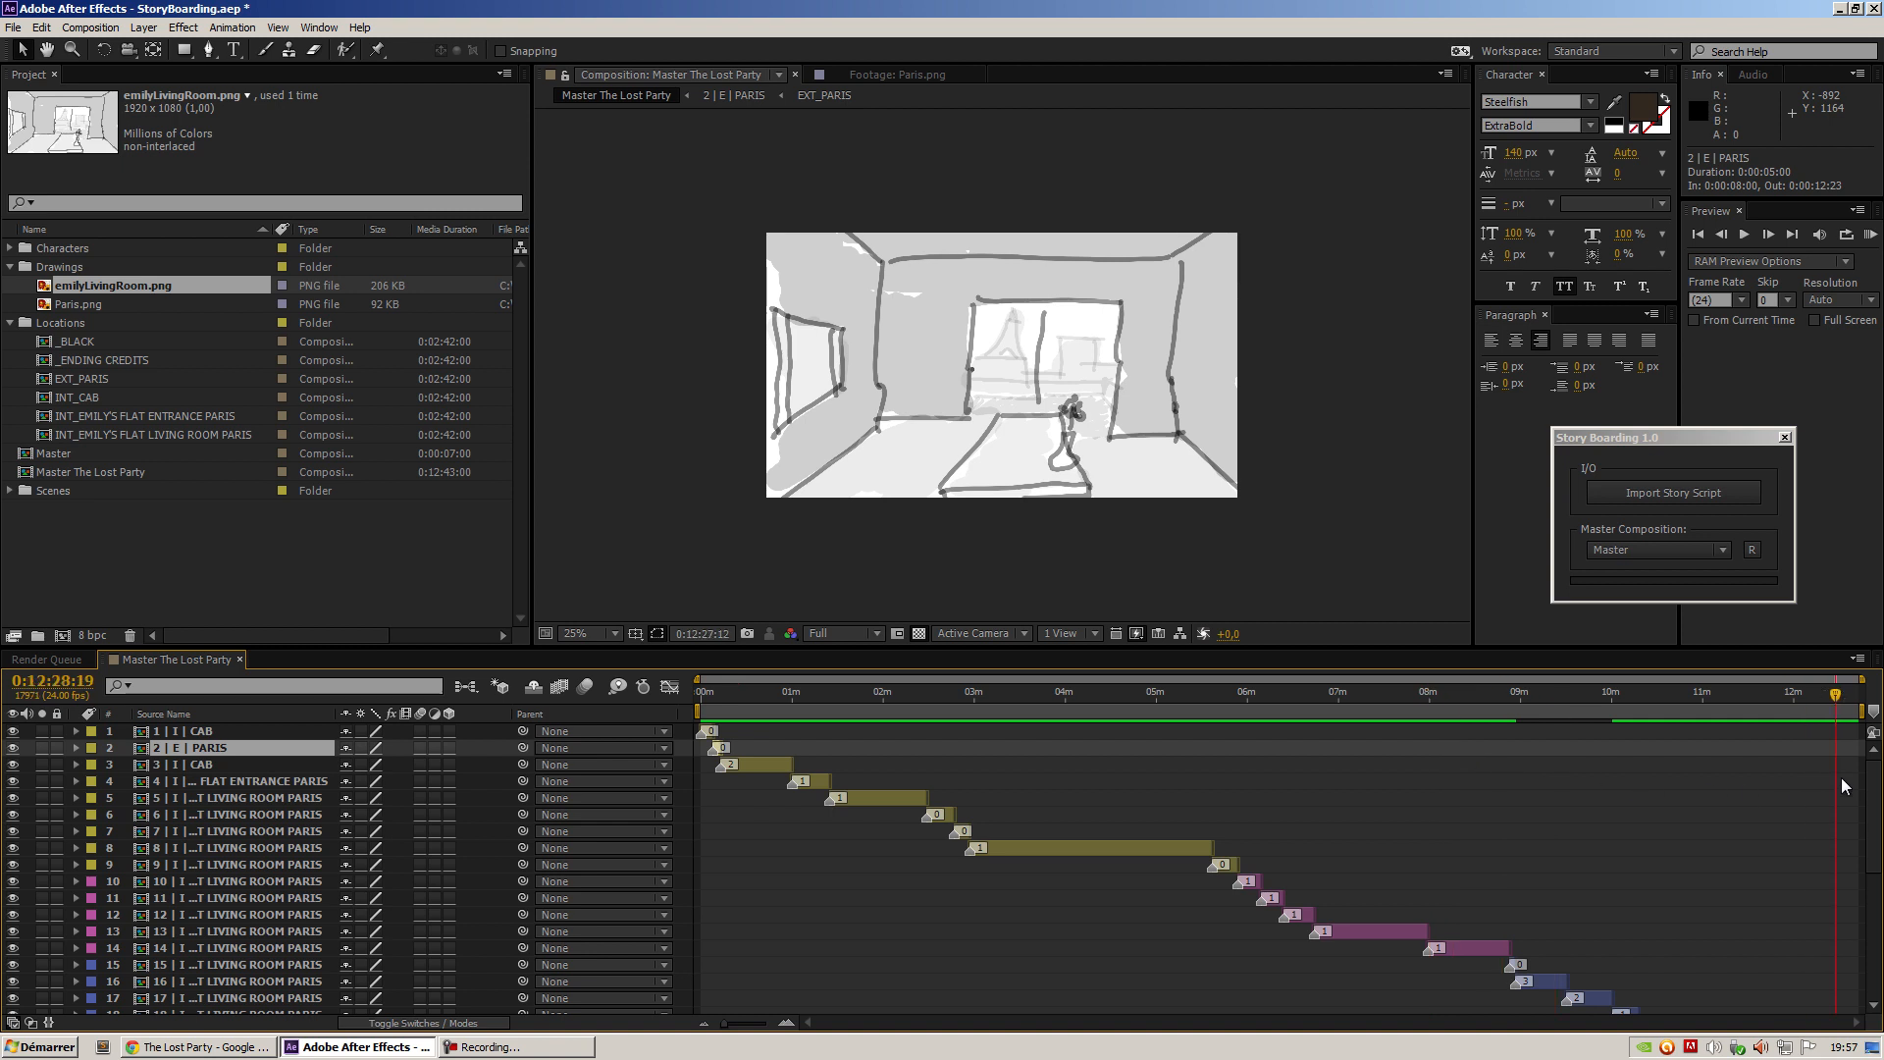
left_click(1345, 691)
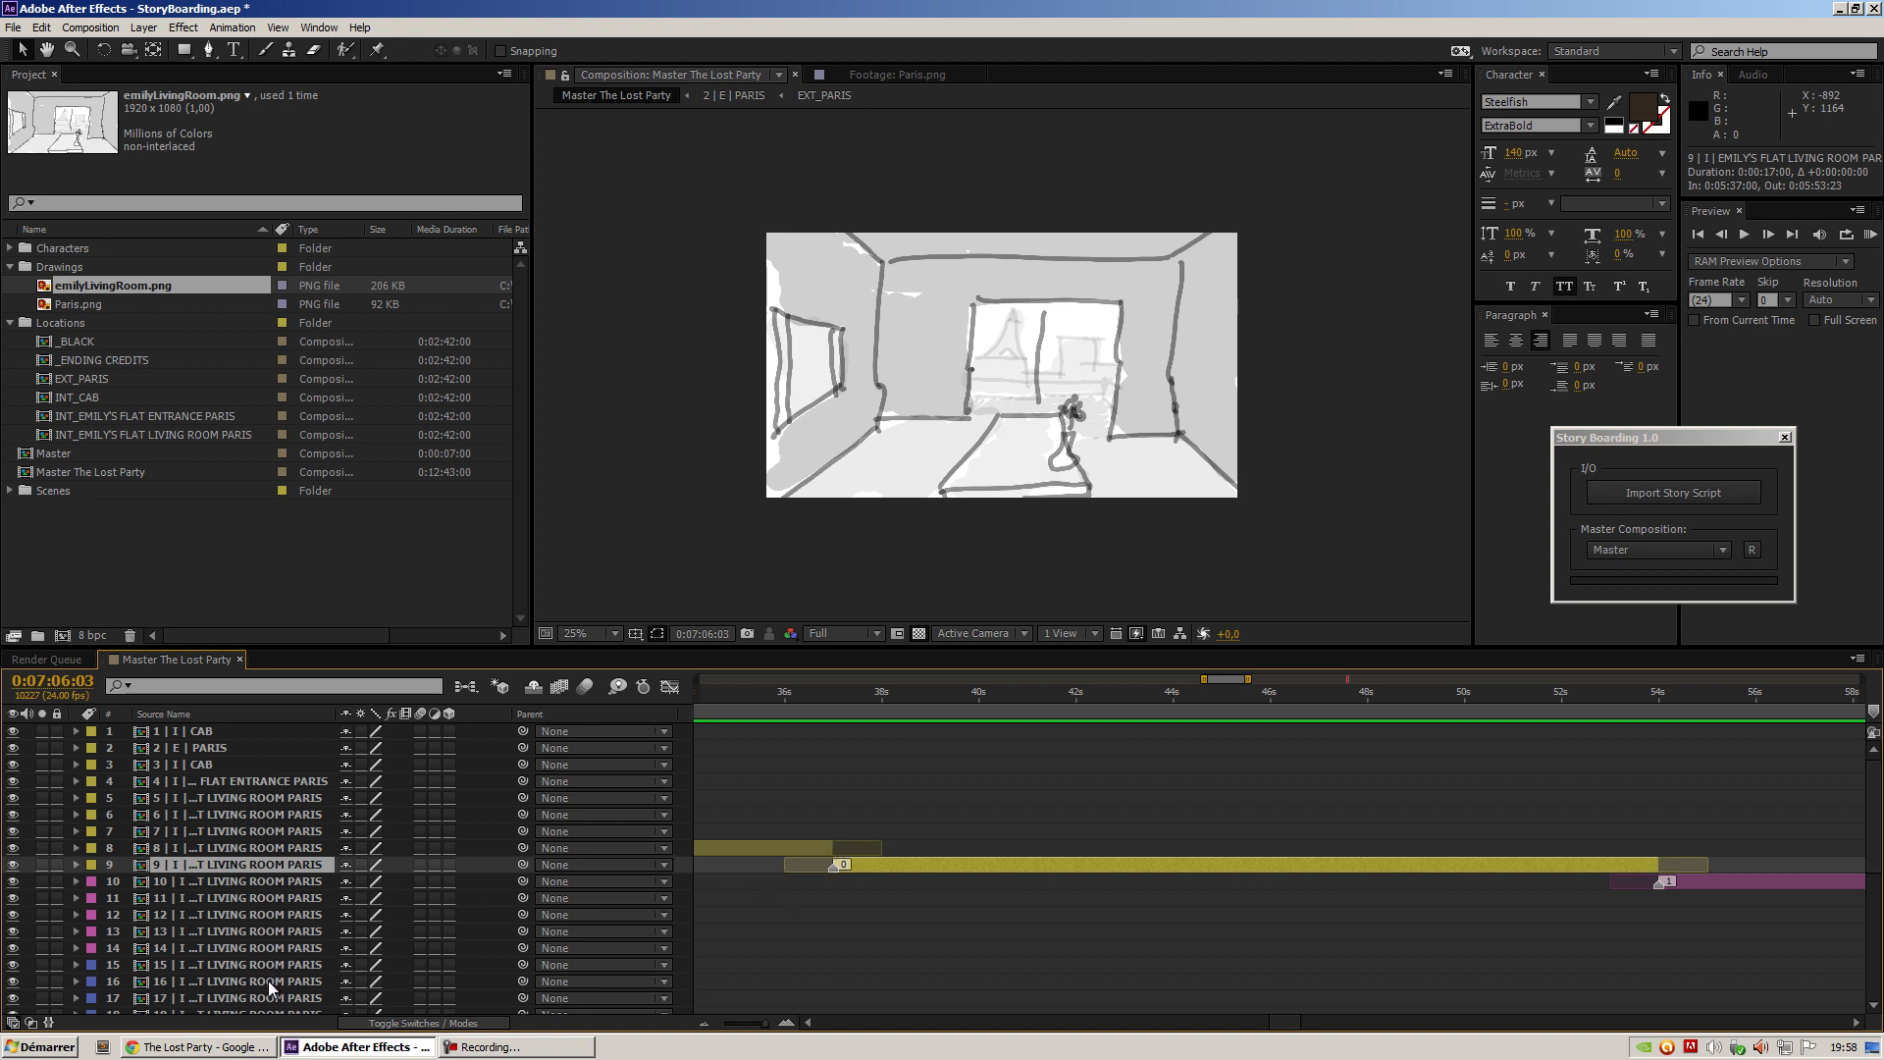
left_click(247, 980)
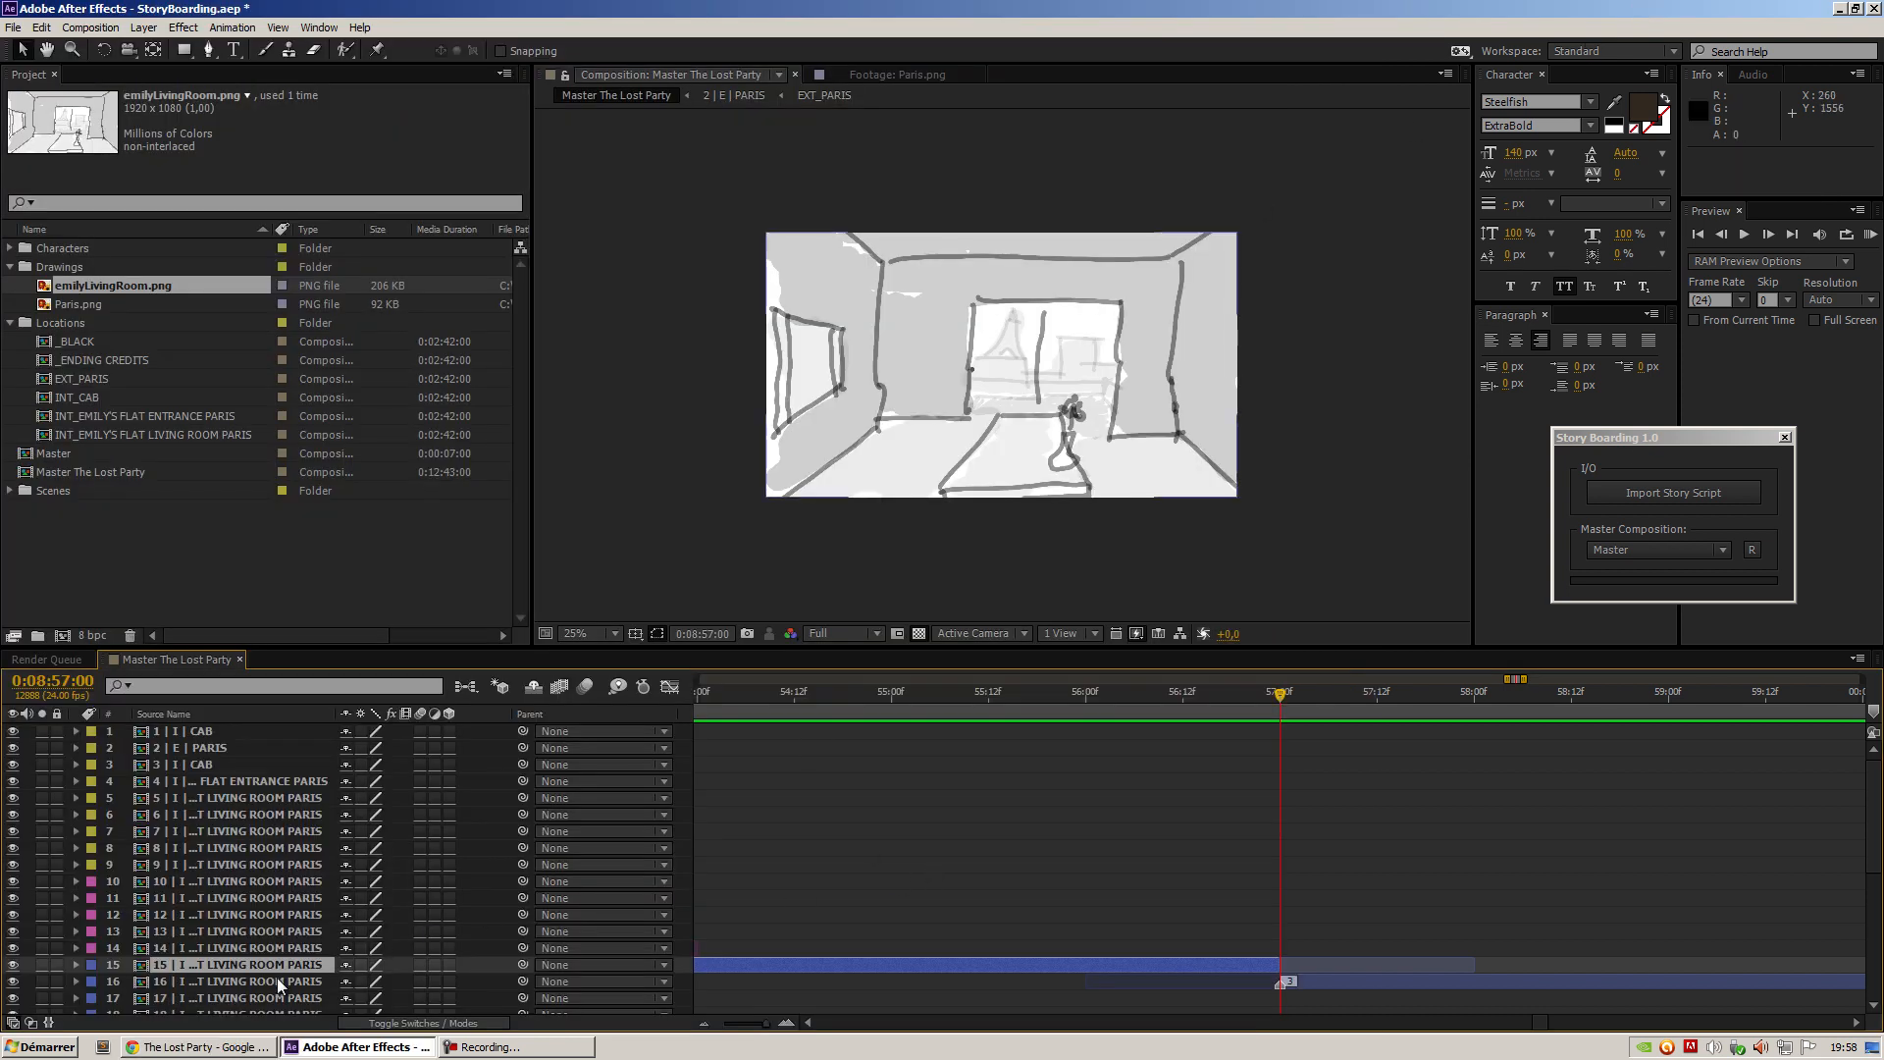
Select layer 16 in the master timeline to prepare its fade-out
left_click(240, 980)
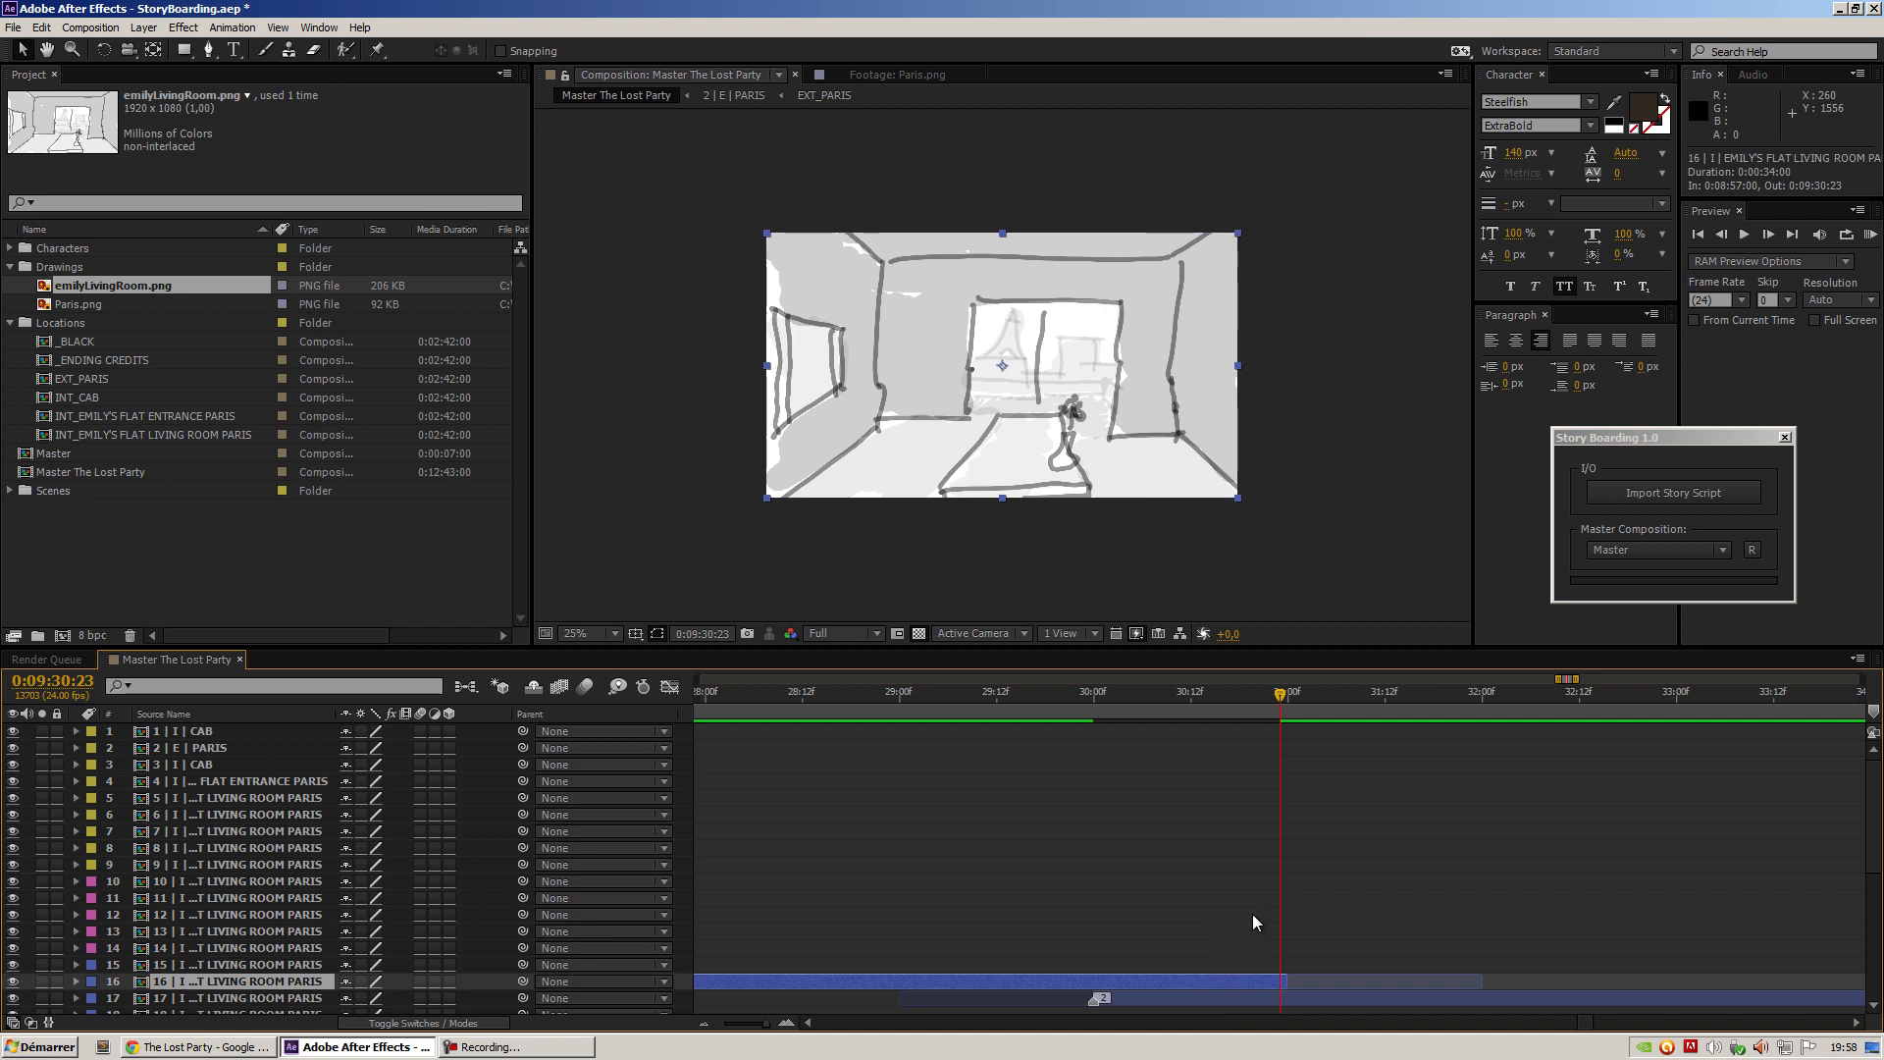
mouse_move(1144, 992)
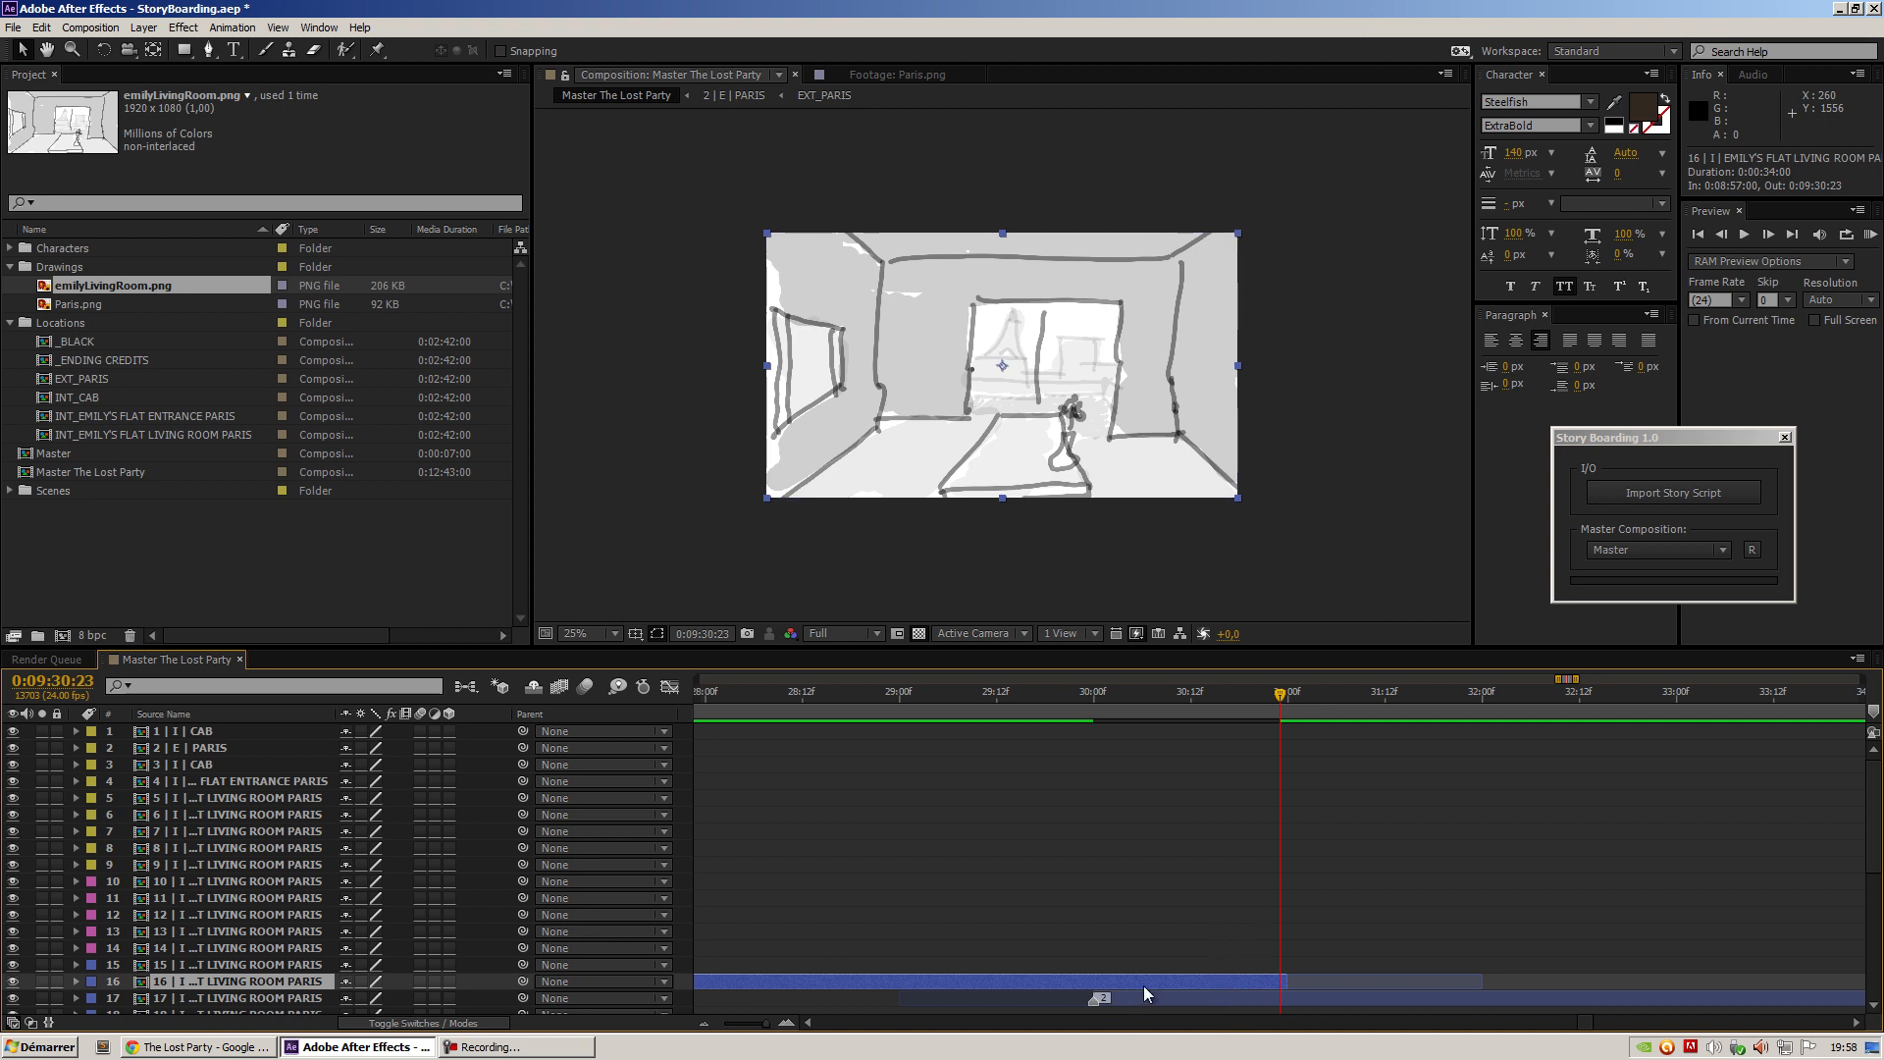
mouse_move(1168, 1003)
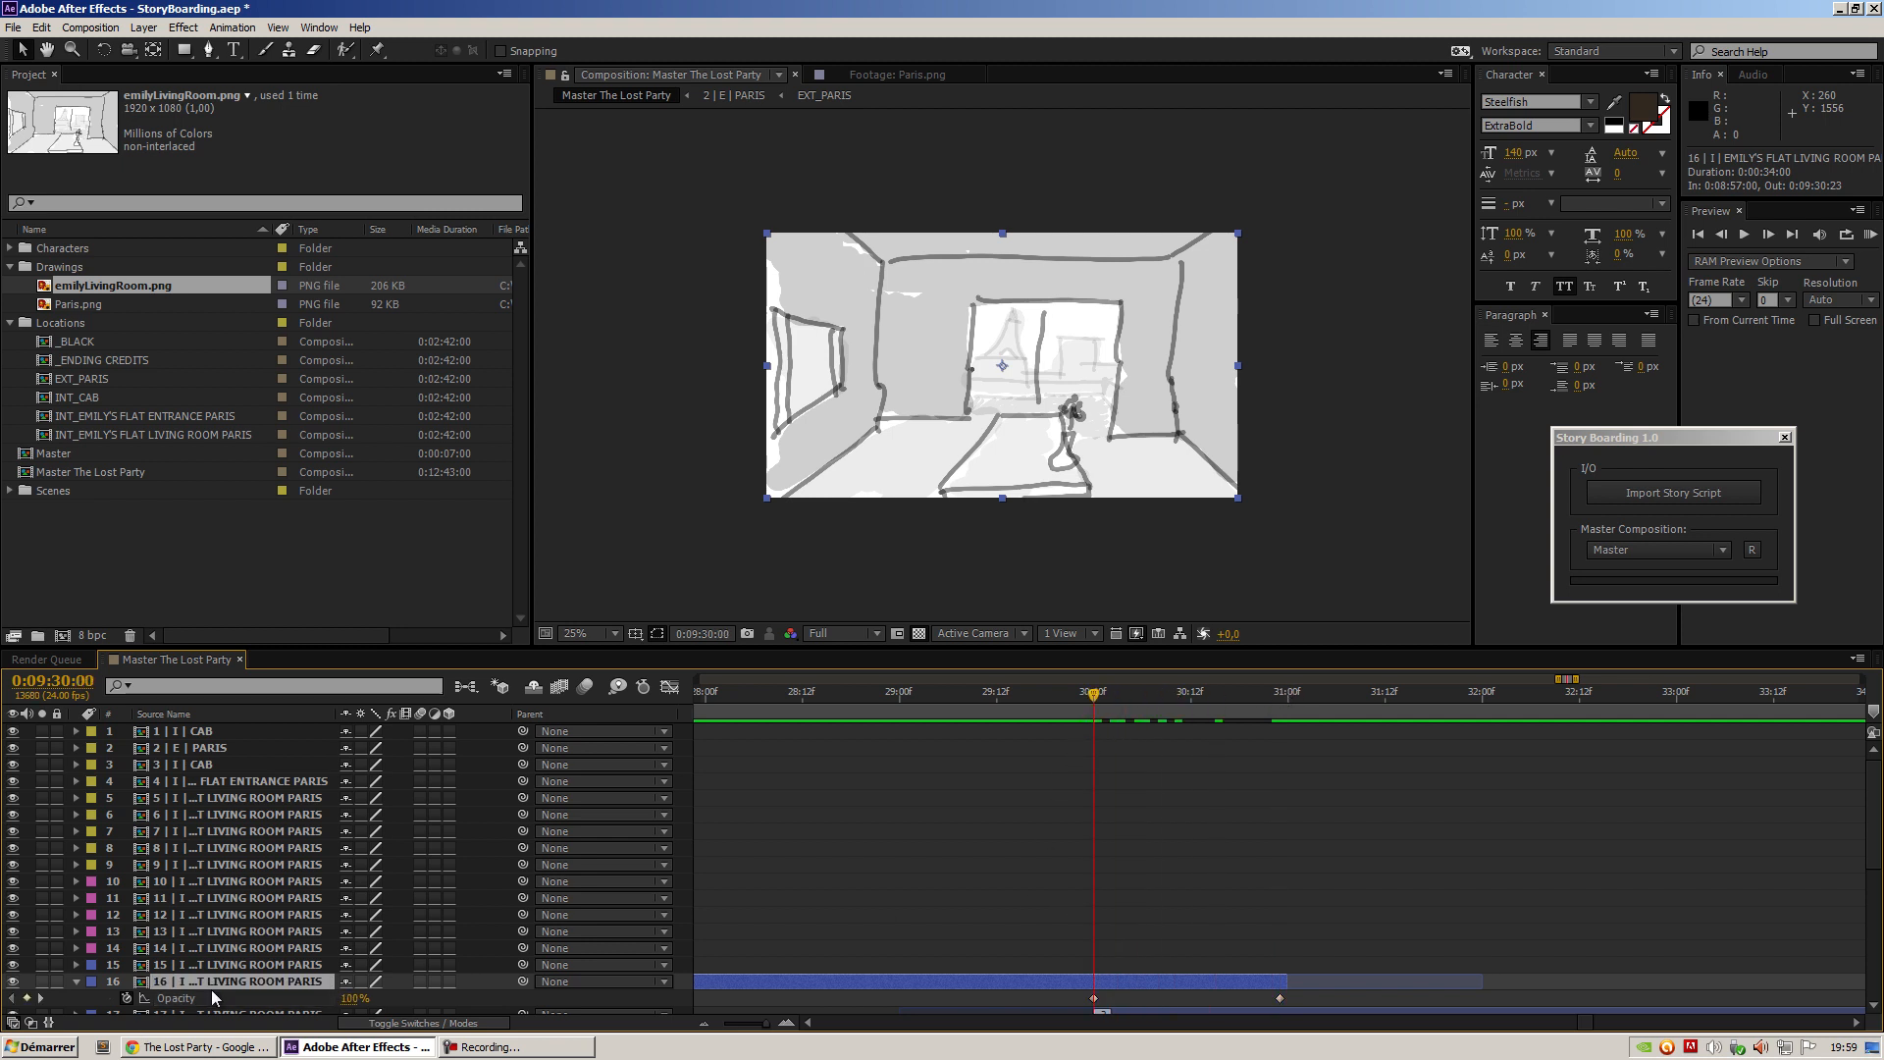
mouse_move(1019, 745)
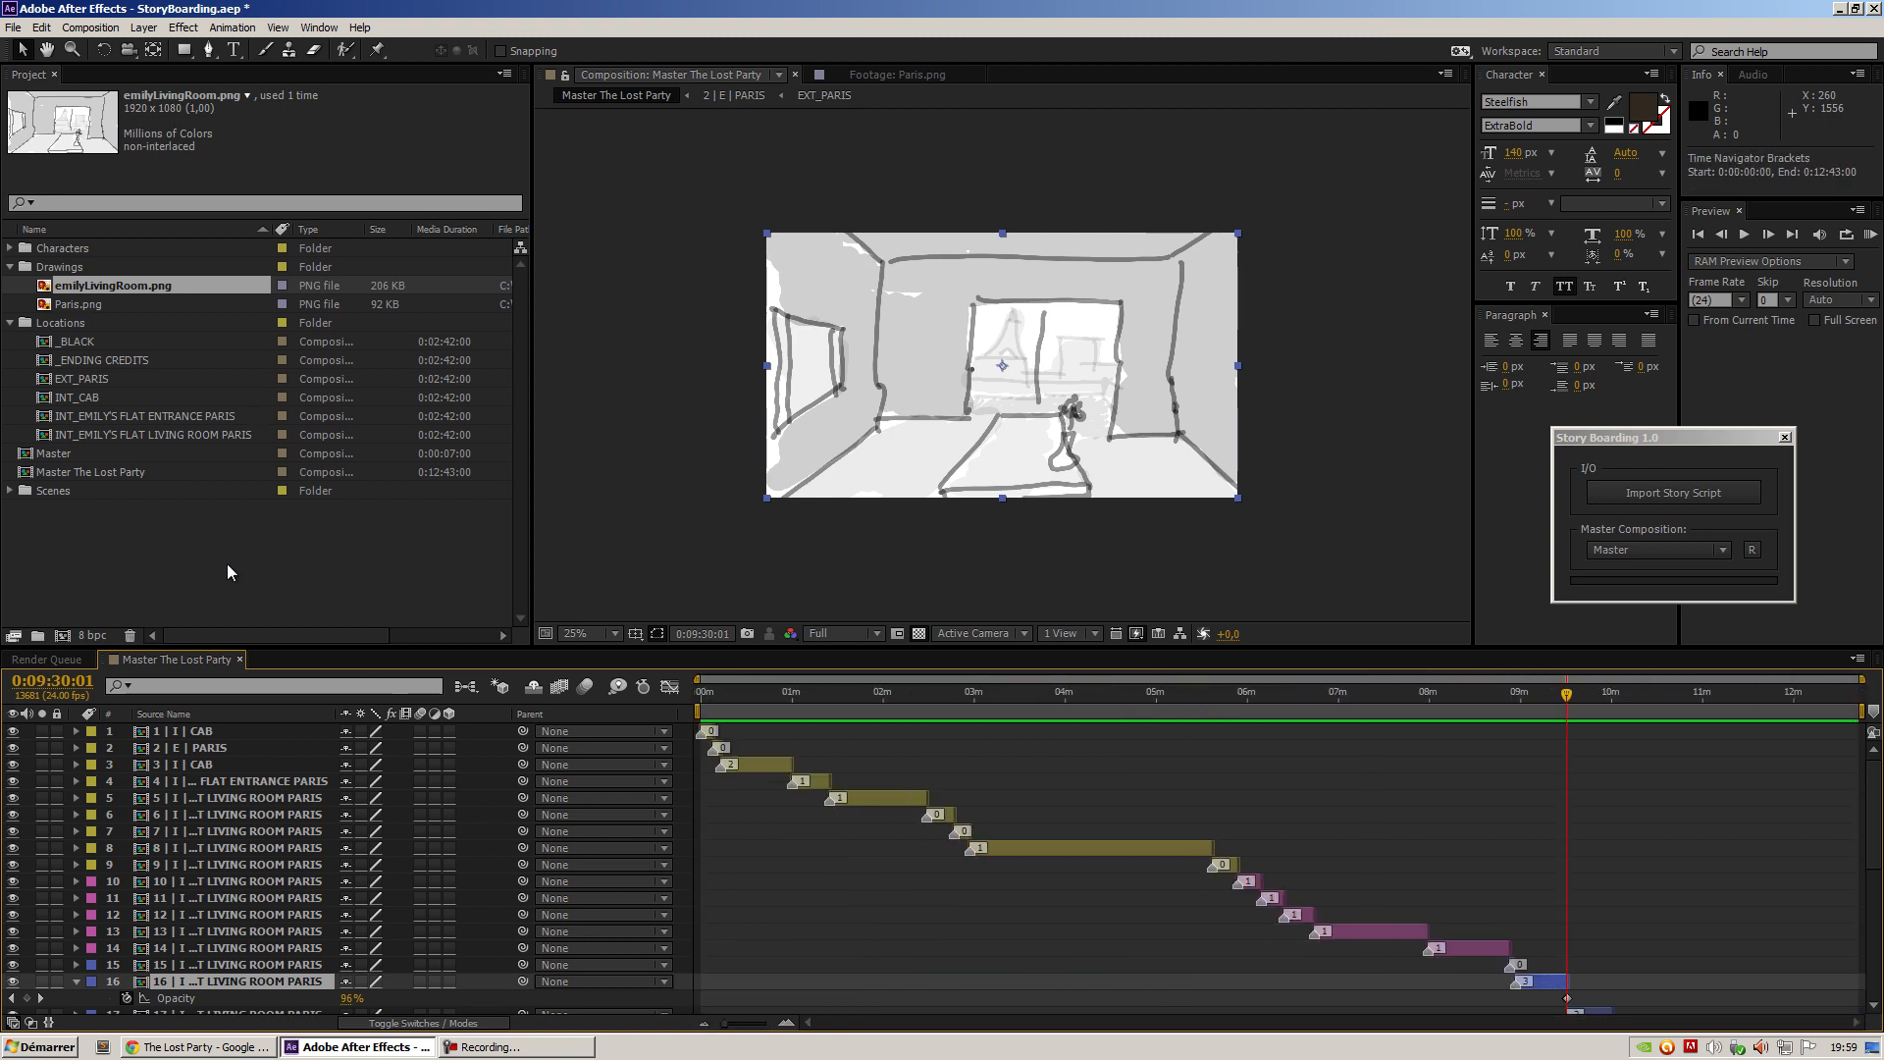
Open the empty seven-second Master composition from the Project panel
left_click(44, 658)
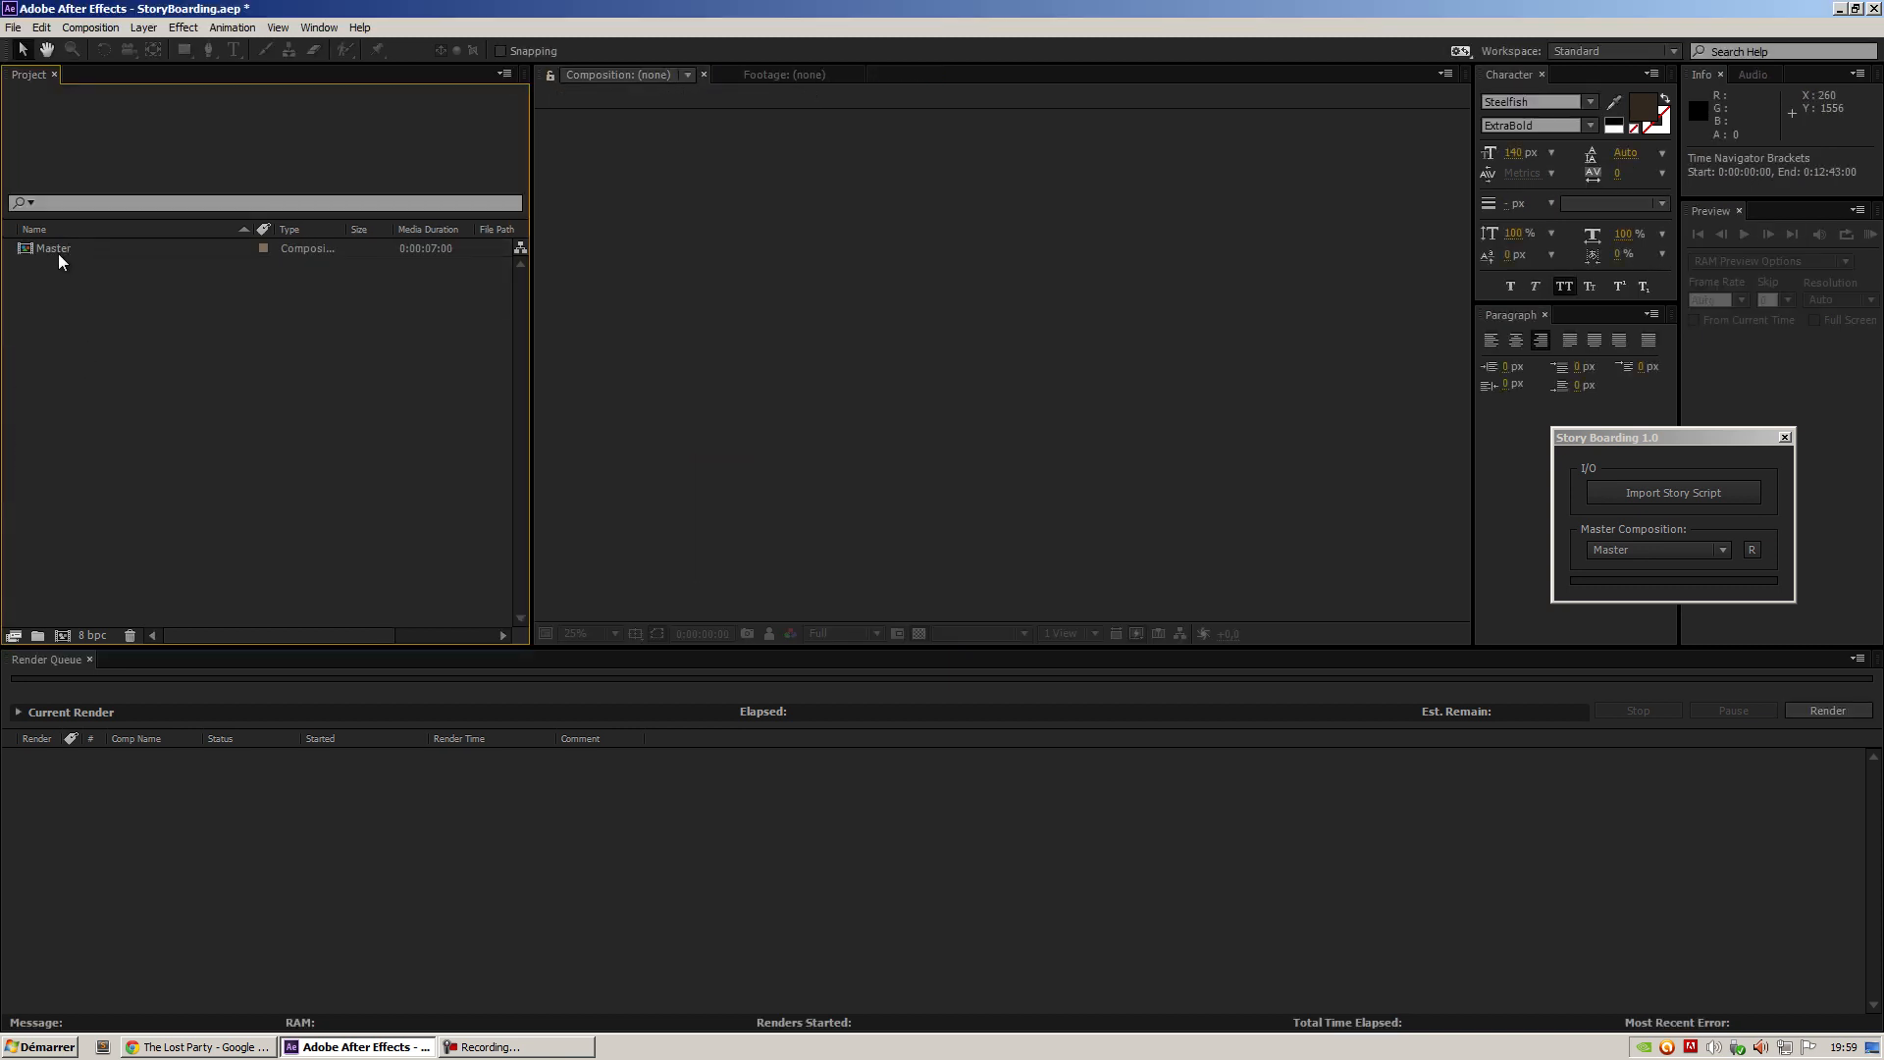
double_click(55, 247)
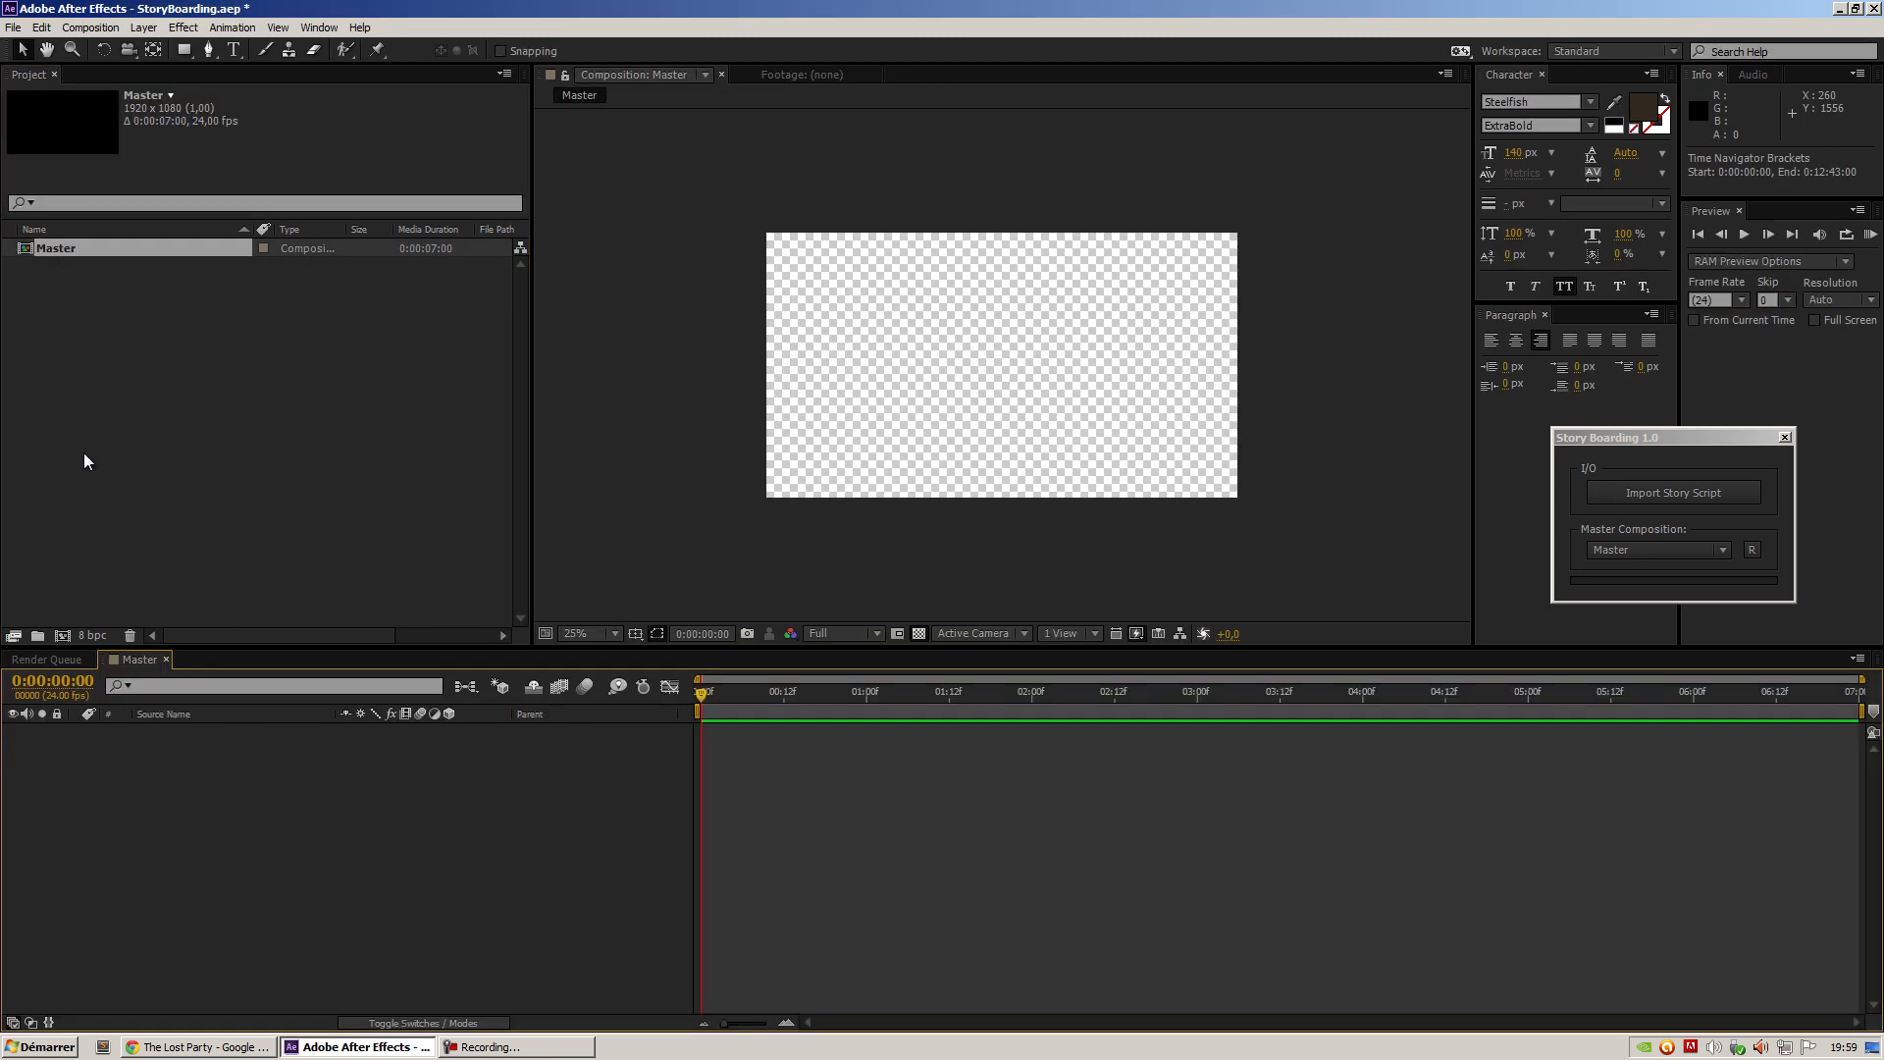
mouse_move(189, 438)
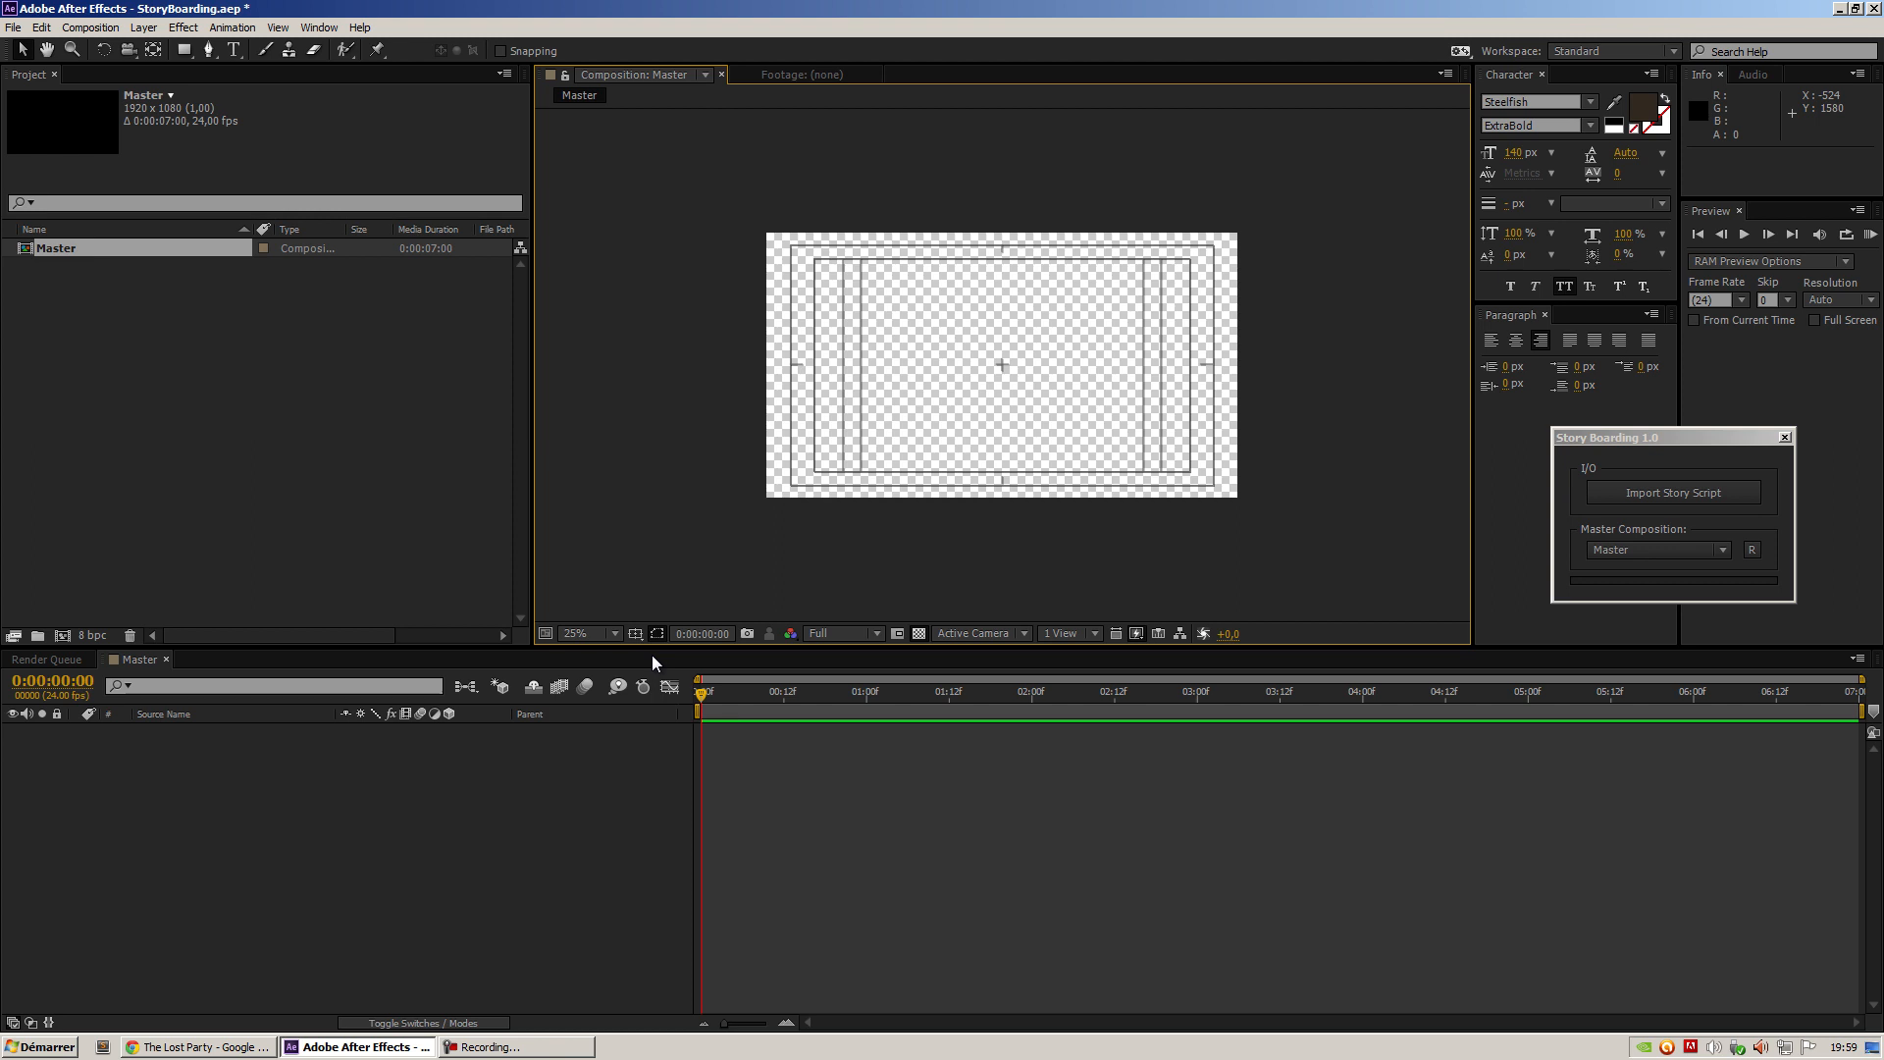
mouse_move(289, 768)
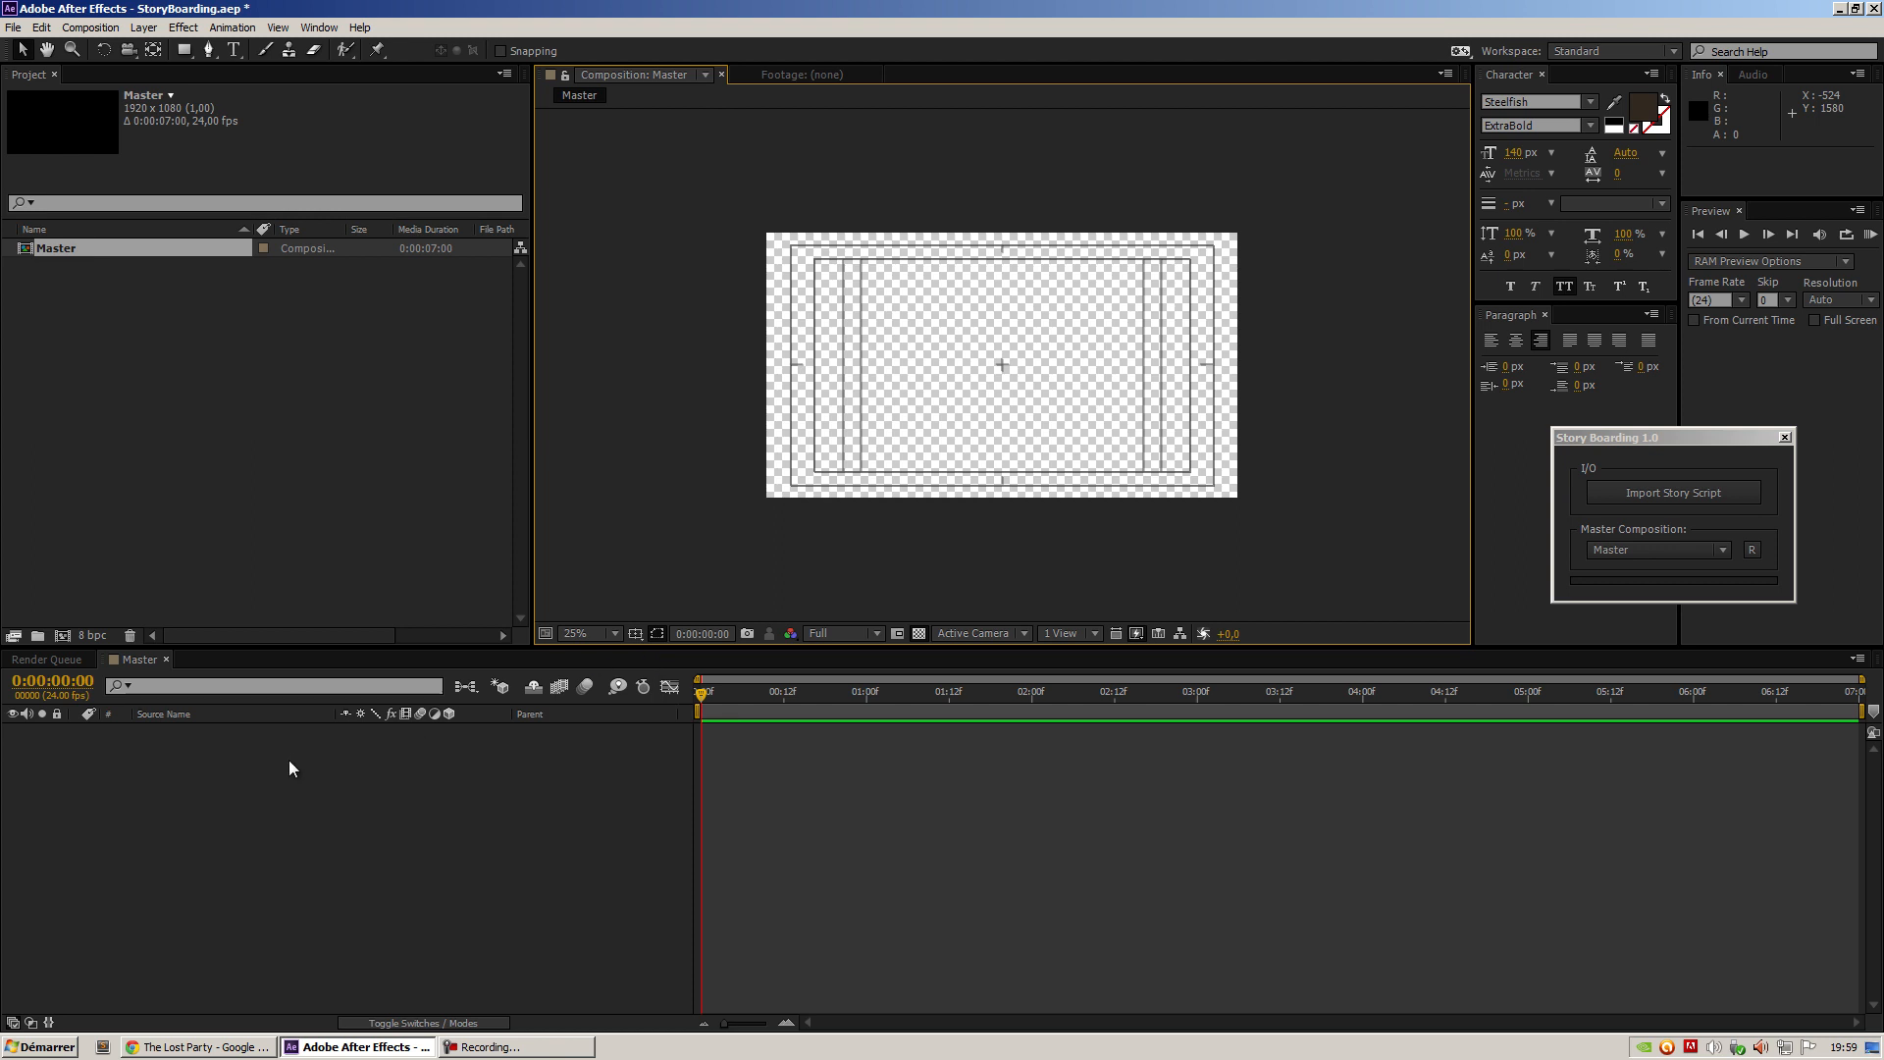
Add a black 1920x150 solid named bg and begin editing its anchor point
right_click(290, 768)
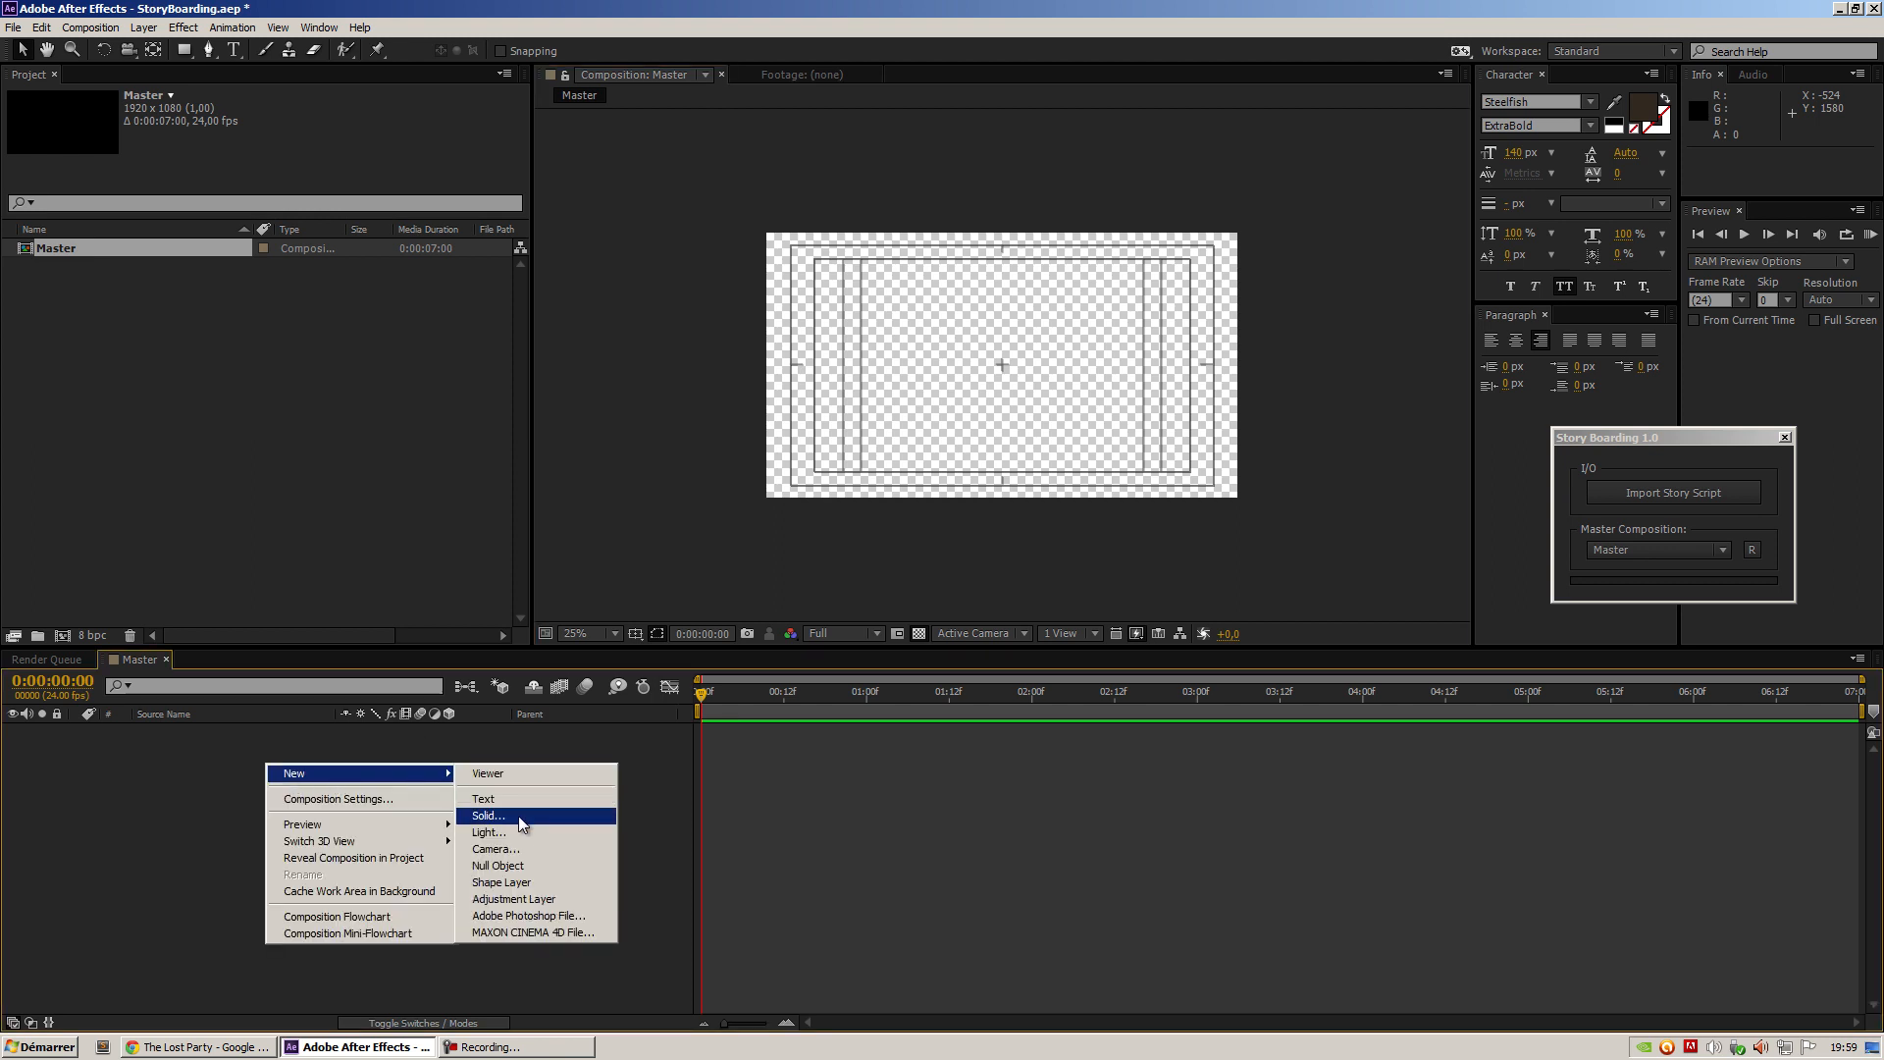
left_click(487, 815)
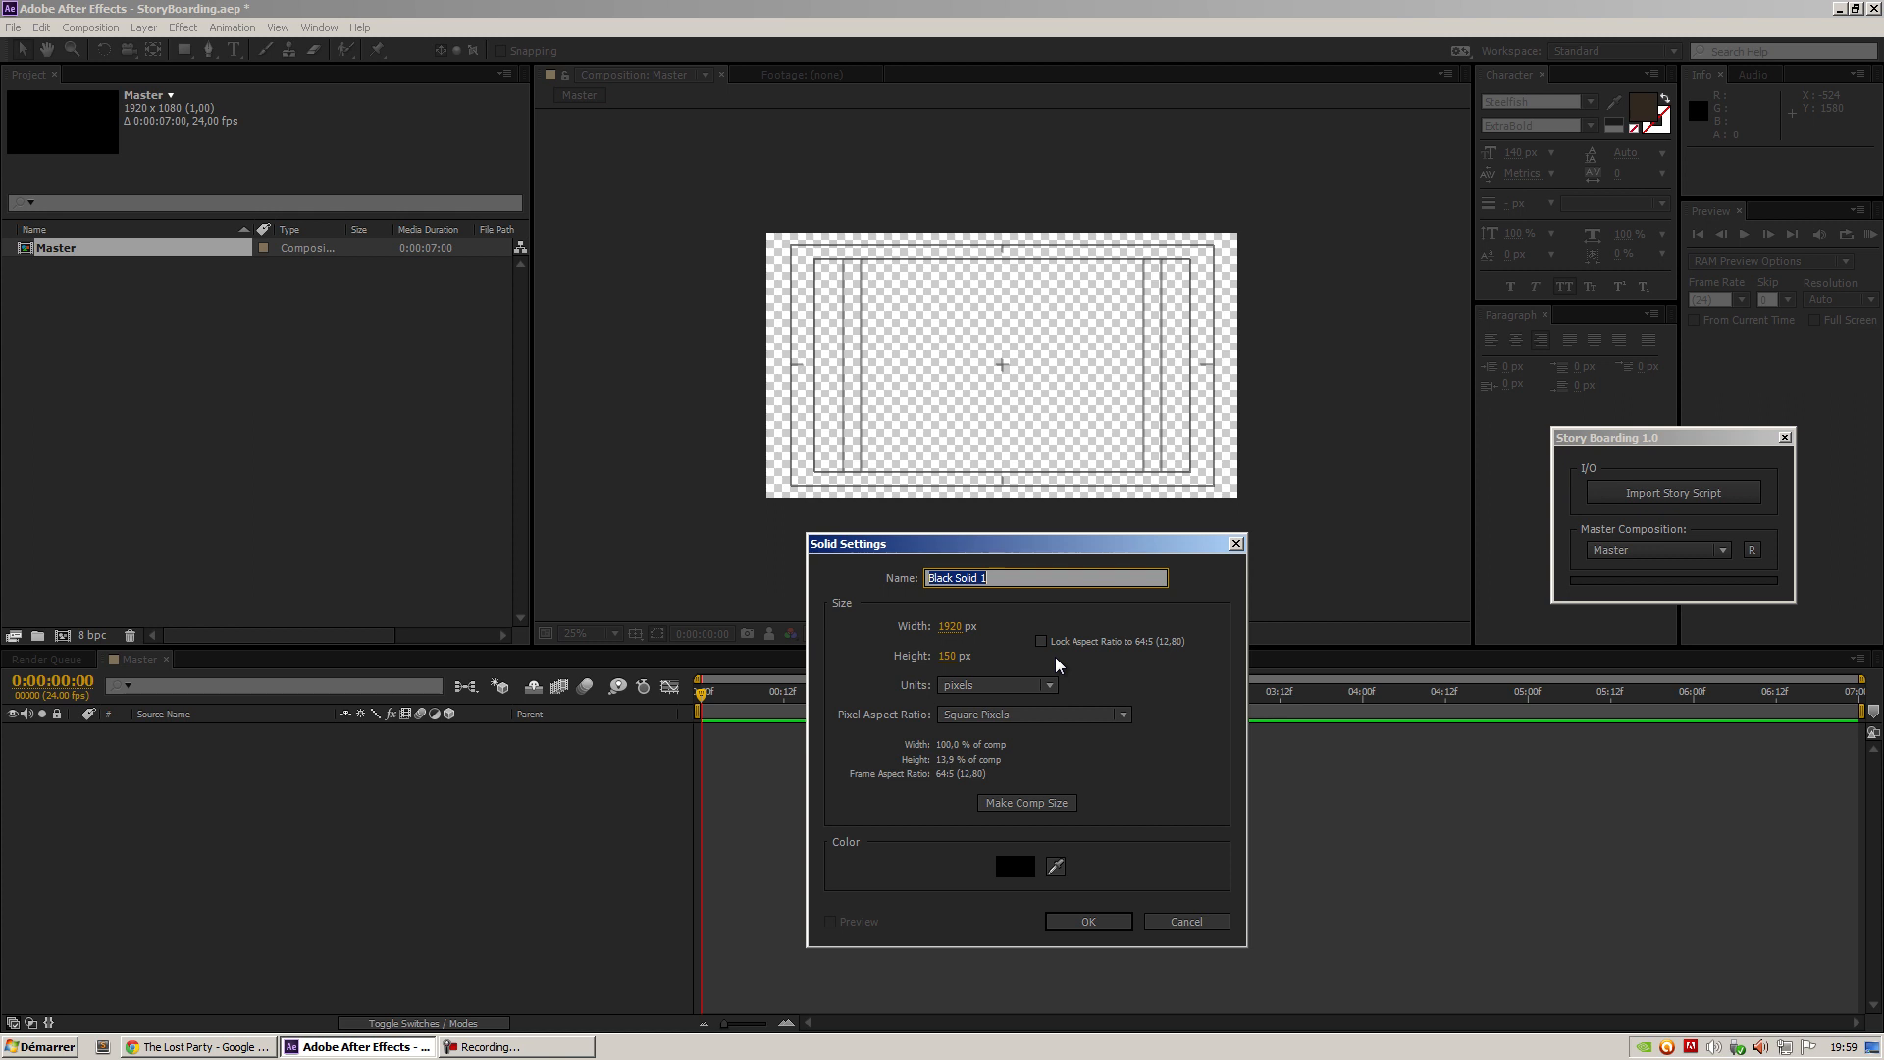
left_click(1086, 921)
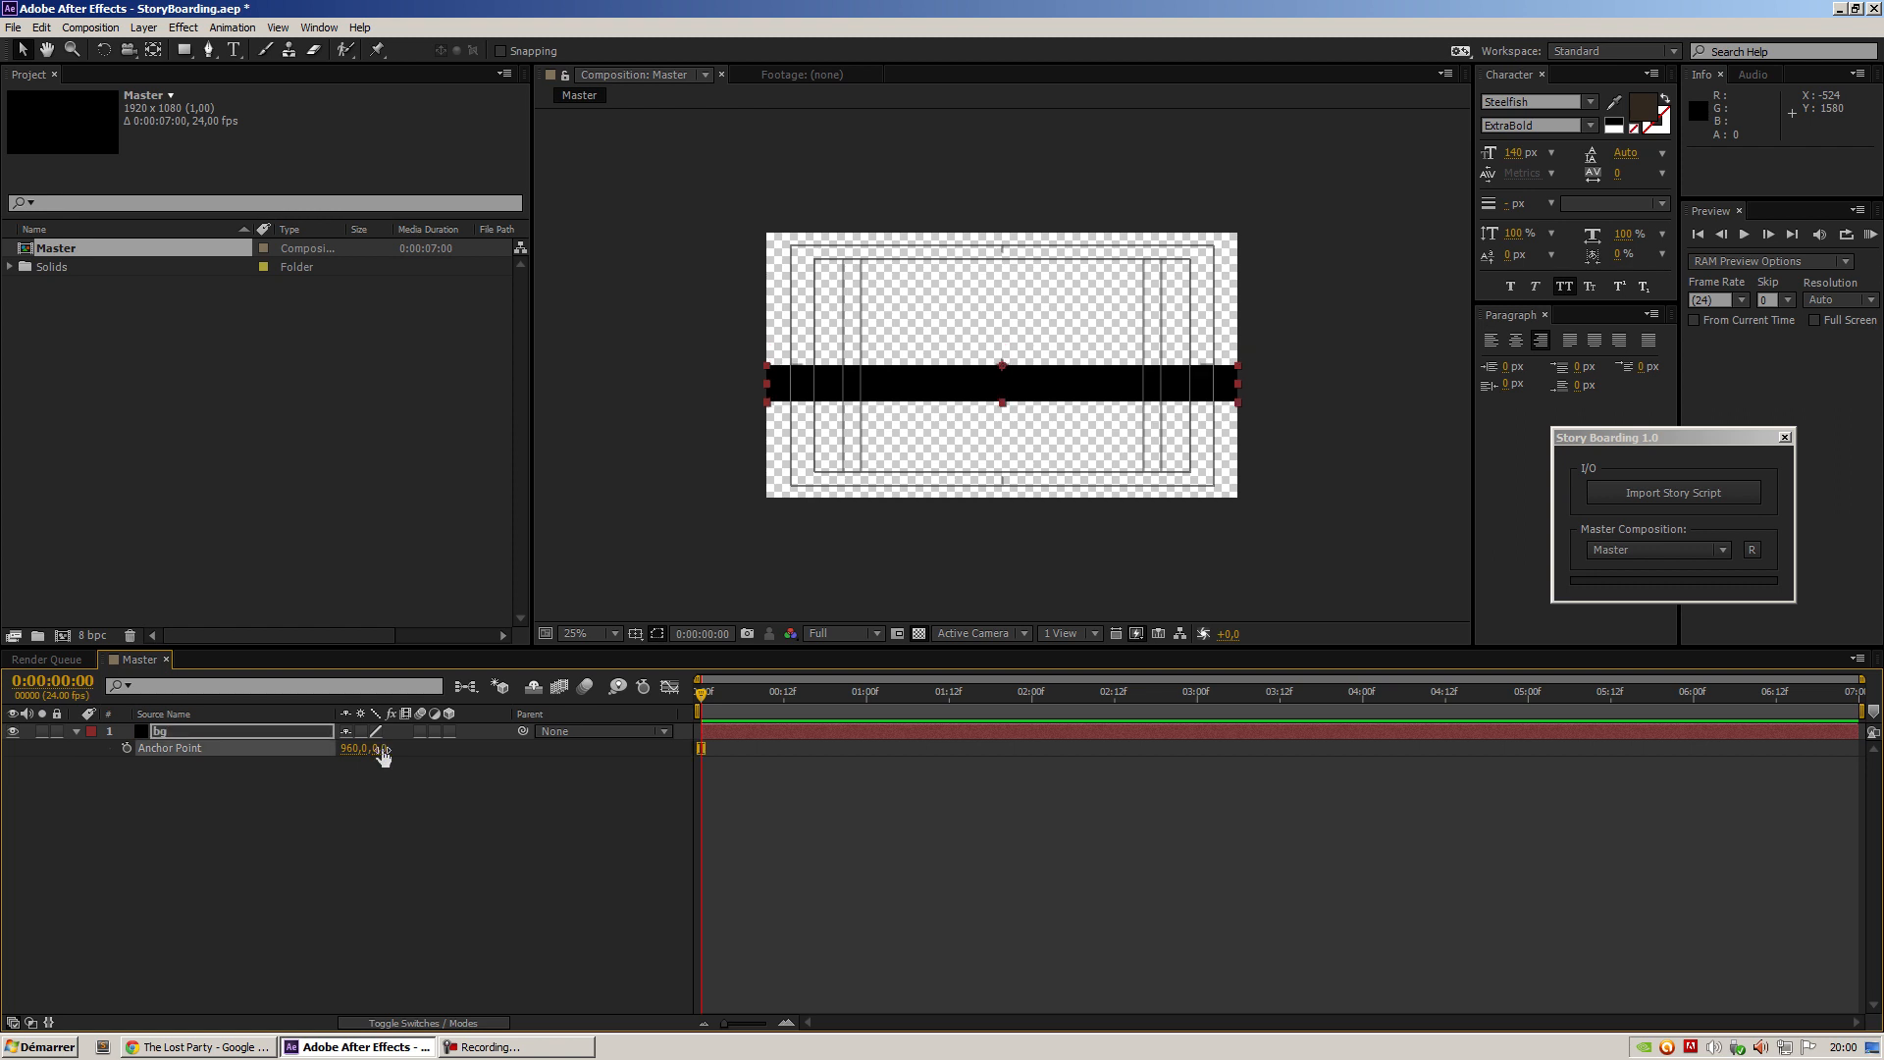
left_click(390, 747)
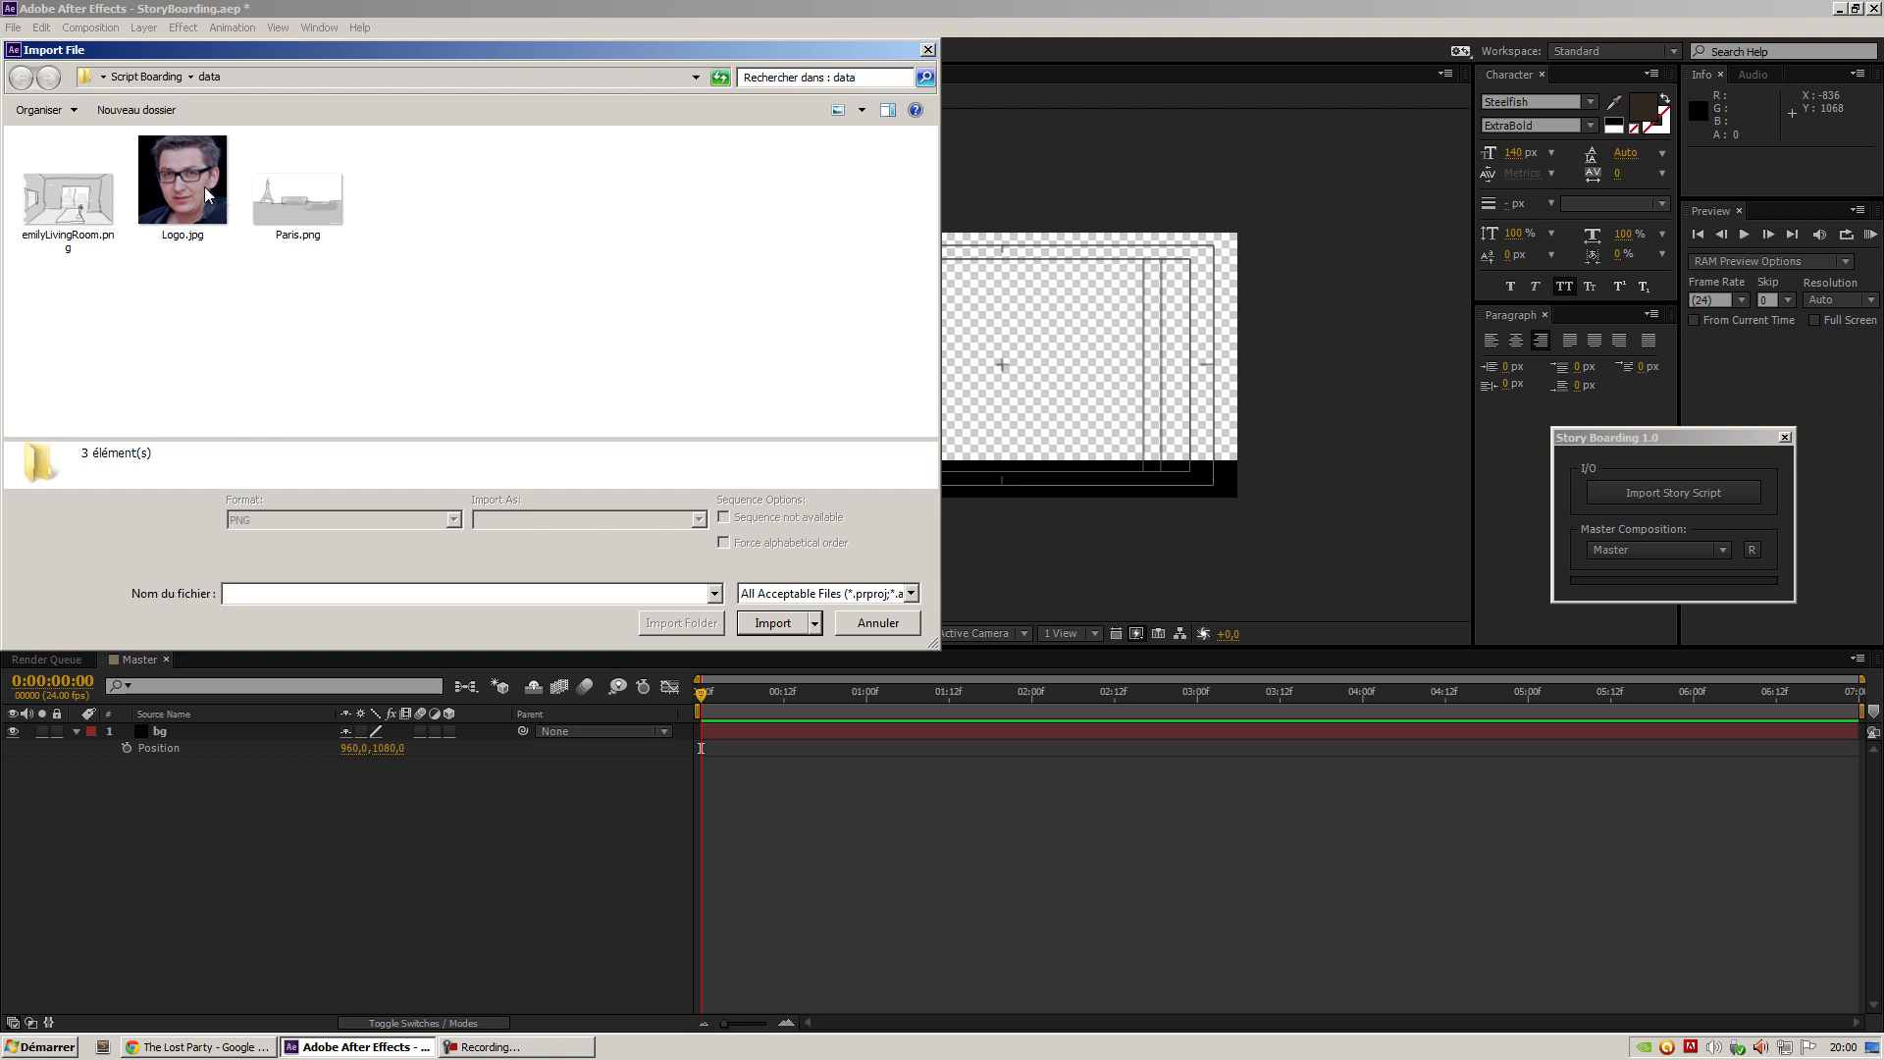
Import Logo.jpg and place it scaled down in Master's bottom-right corner
left_click(774, 622)
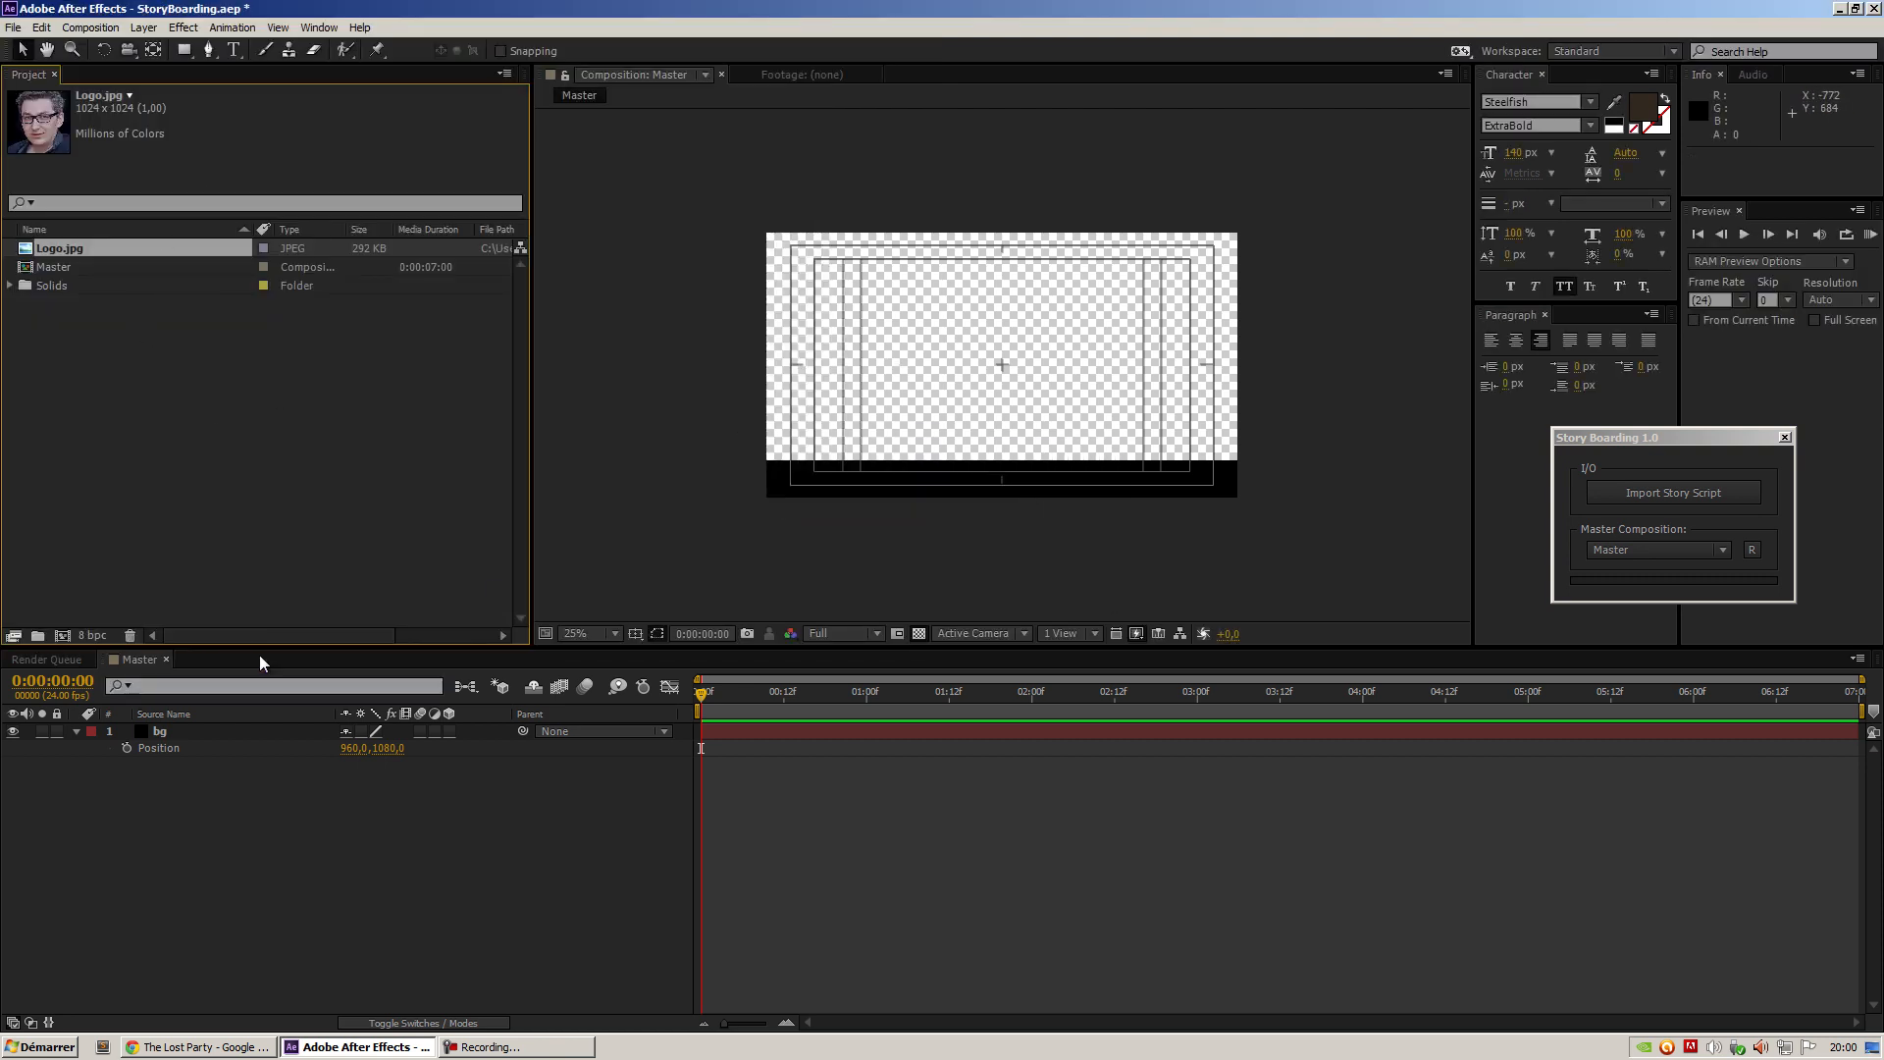
mouse_move(285, 727)
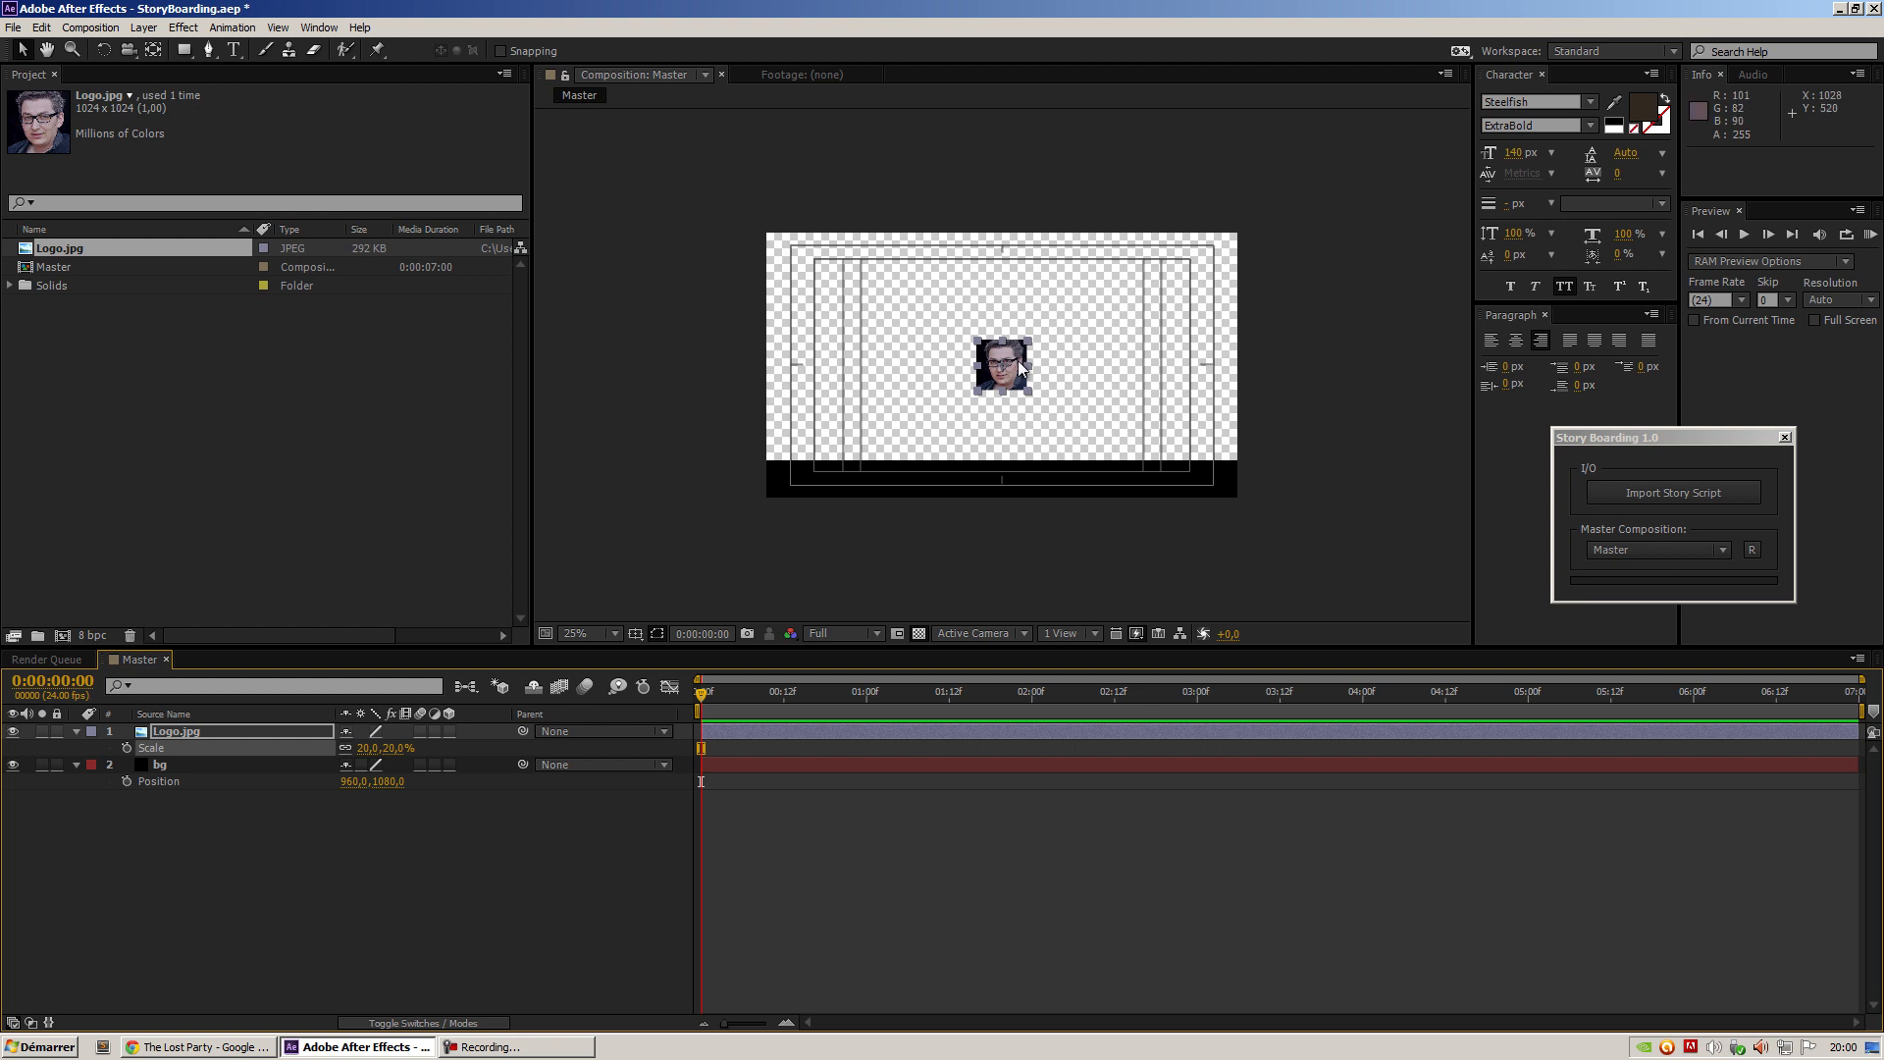
left_click_drag(1003, 360, 1188, 460)
type("TIMECODE")
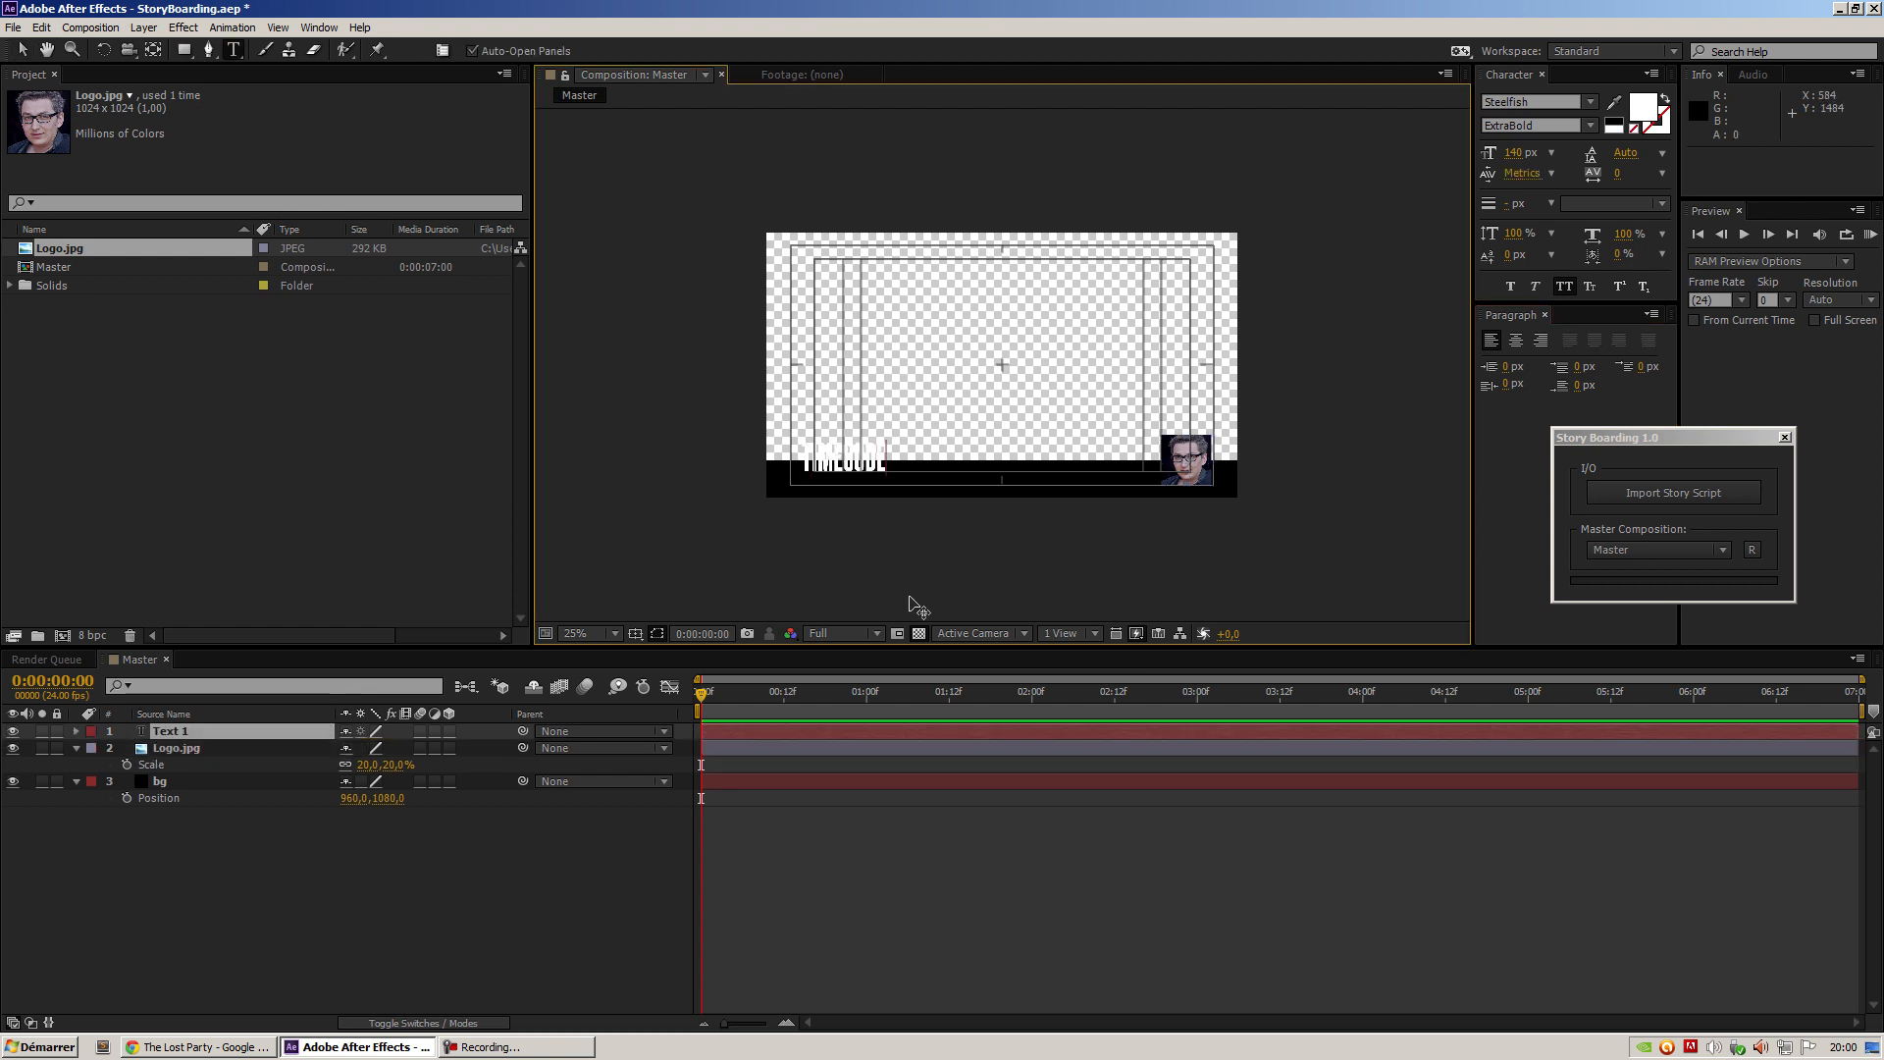
mouse_move(1387, 277)
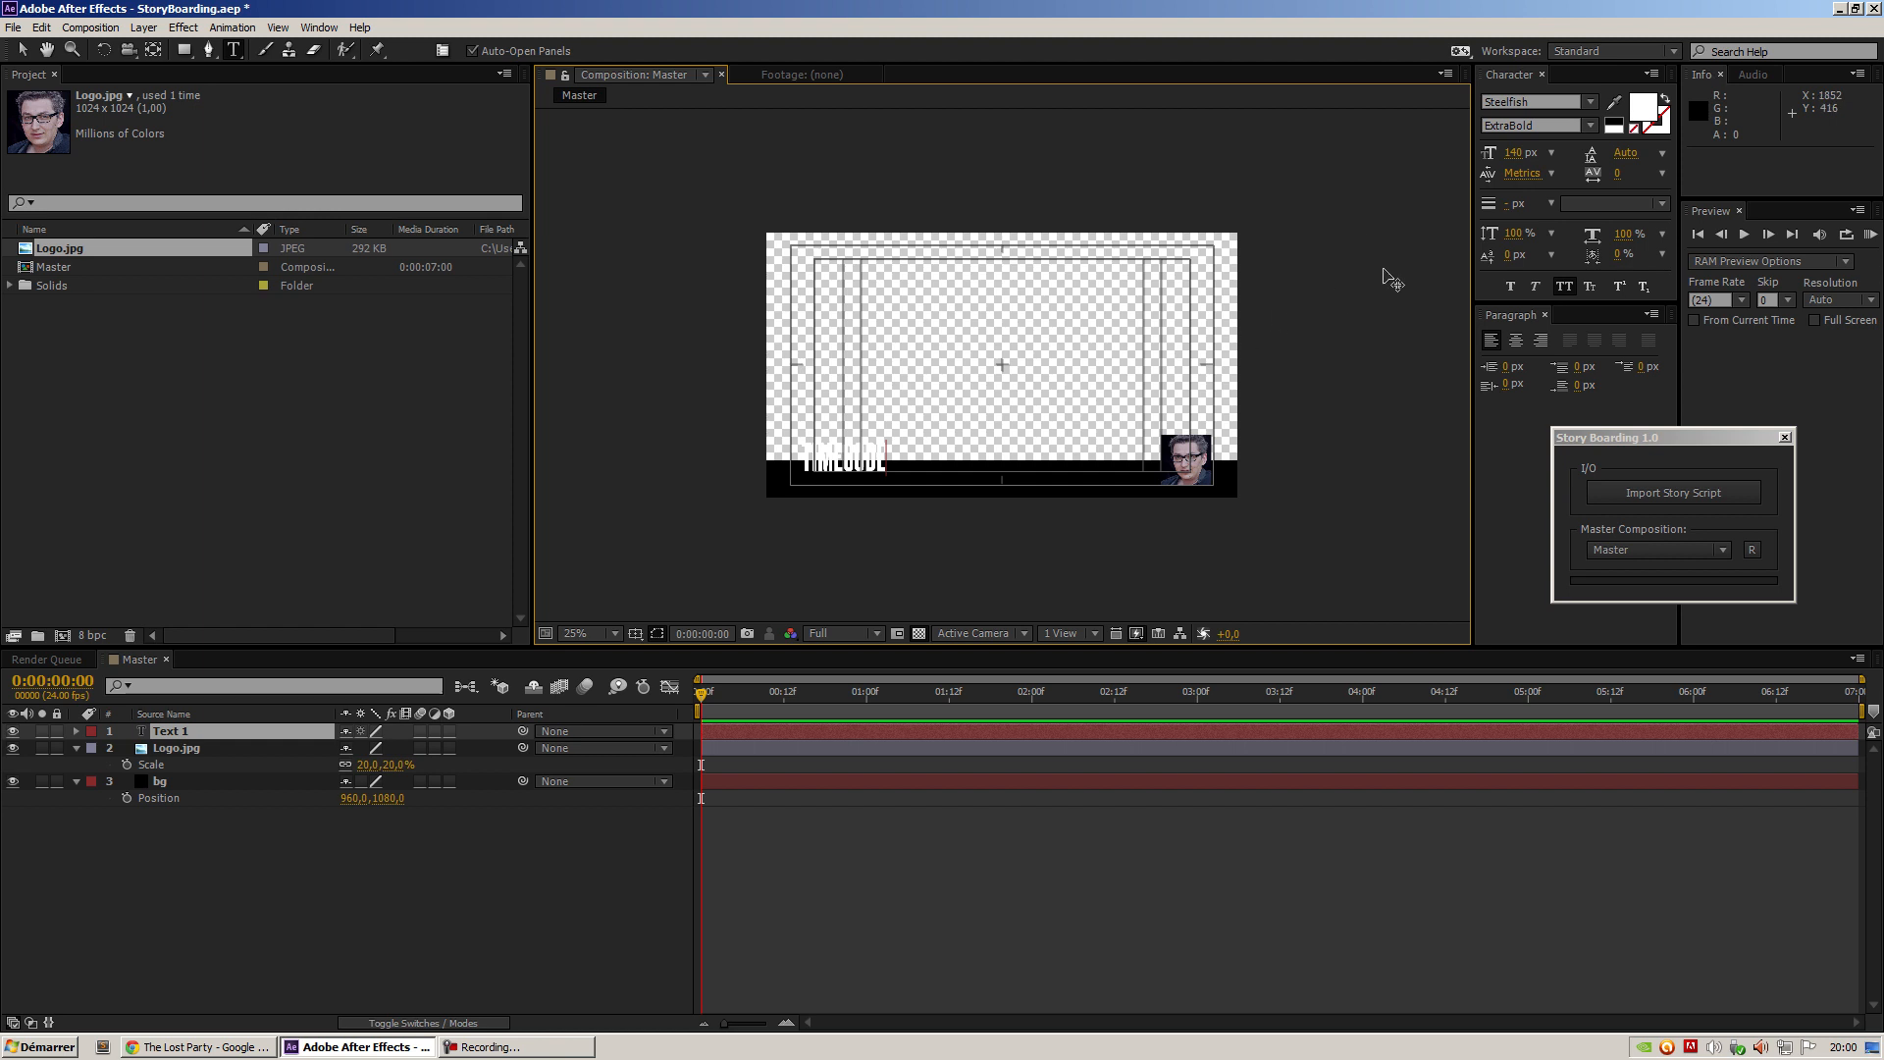
Nudge the TIMECODE text into the black strip and give its Source Text a timeToCurrentFormat() expression
left_click(1535, 125)
type("Timecode")
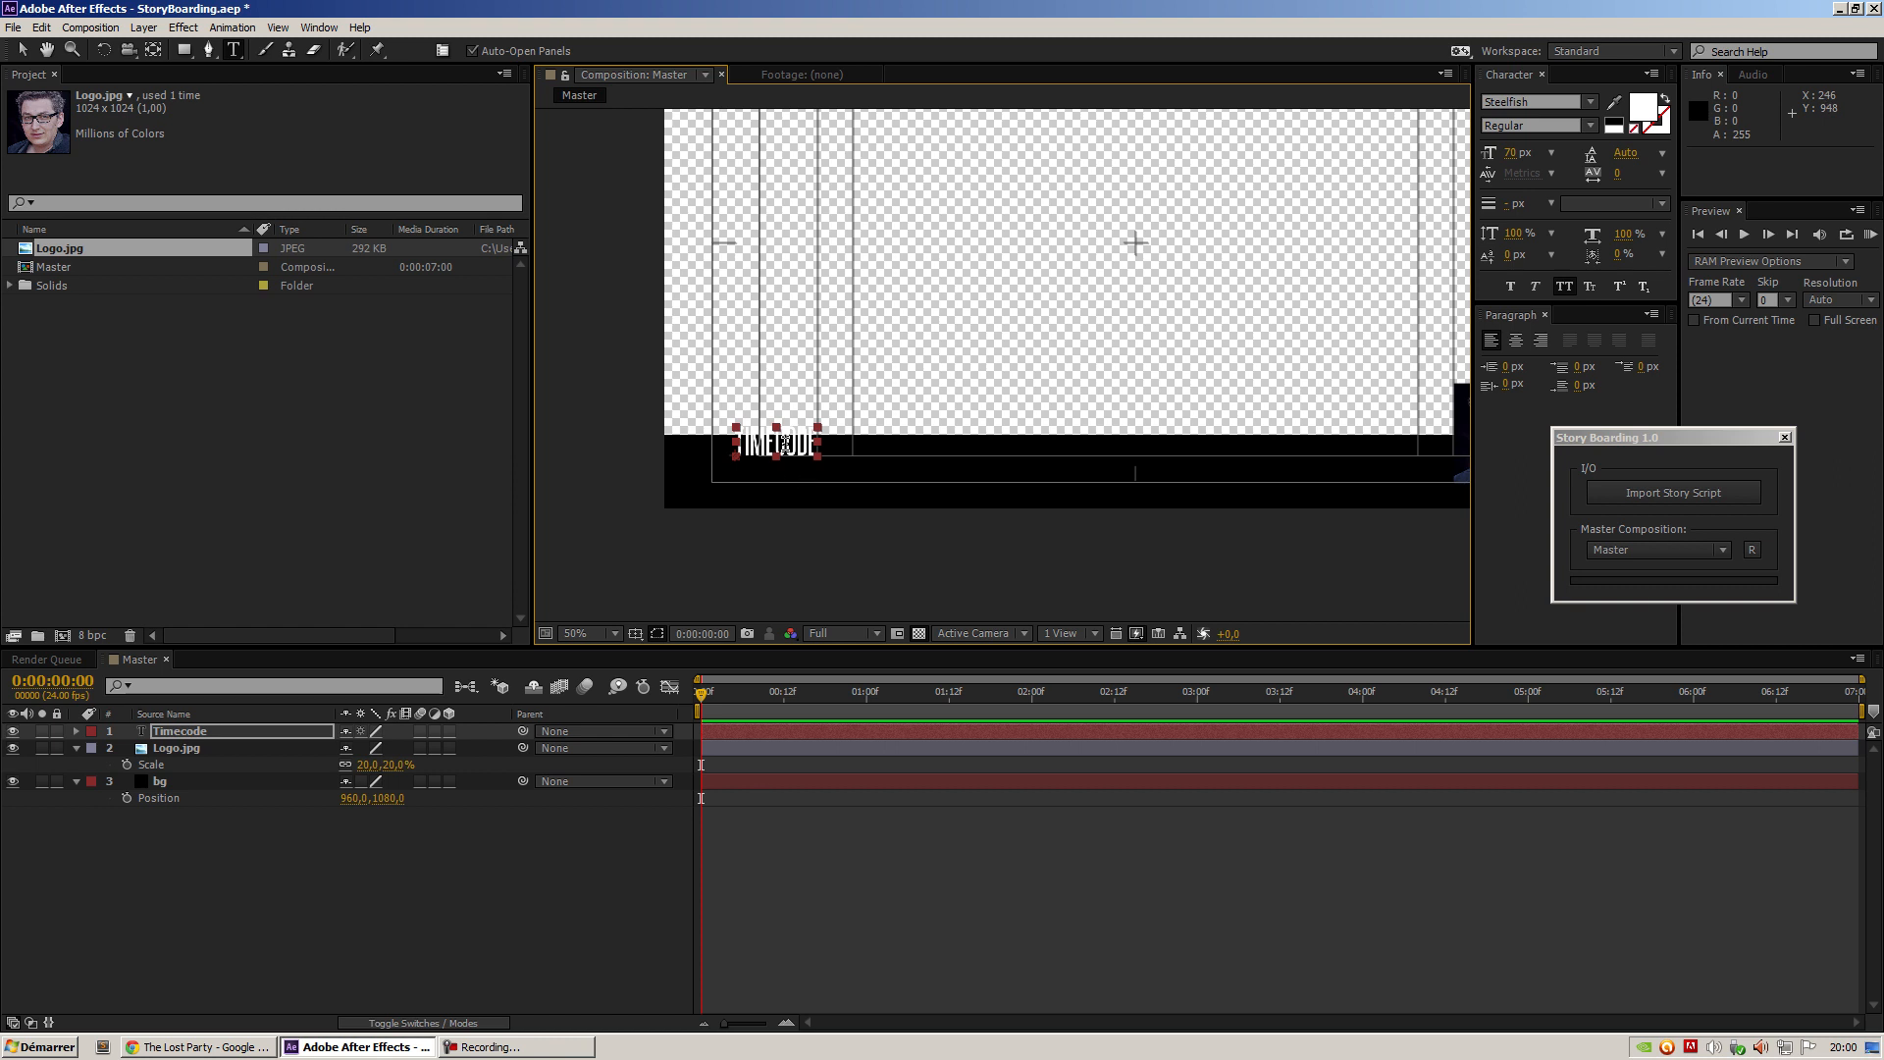
left_click_drag(778, 441, 754, 469)
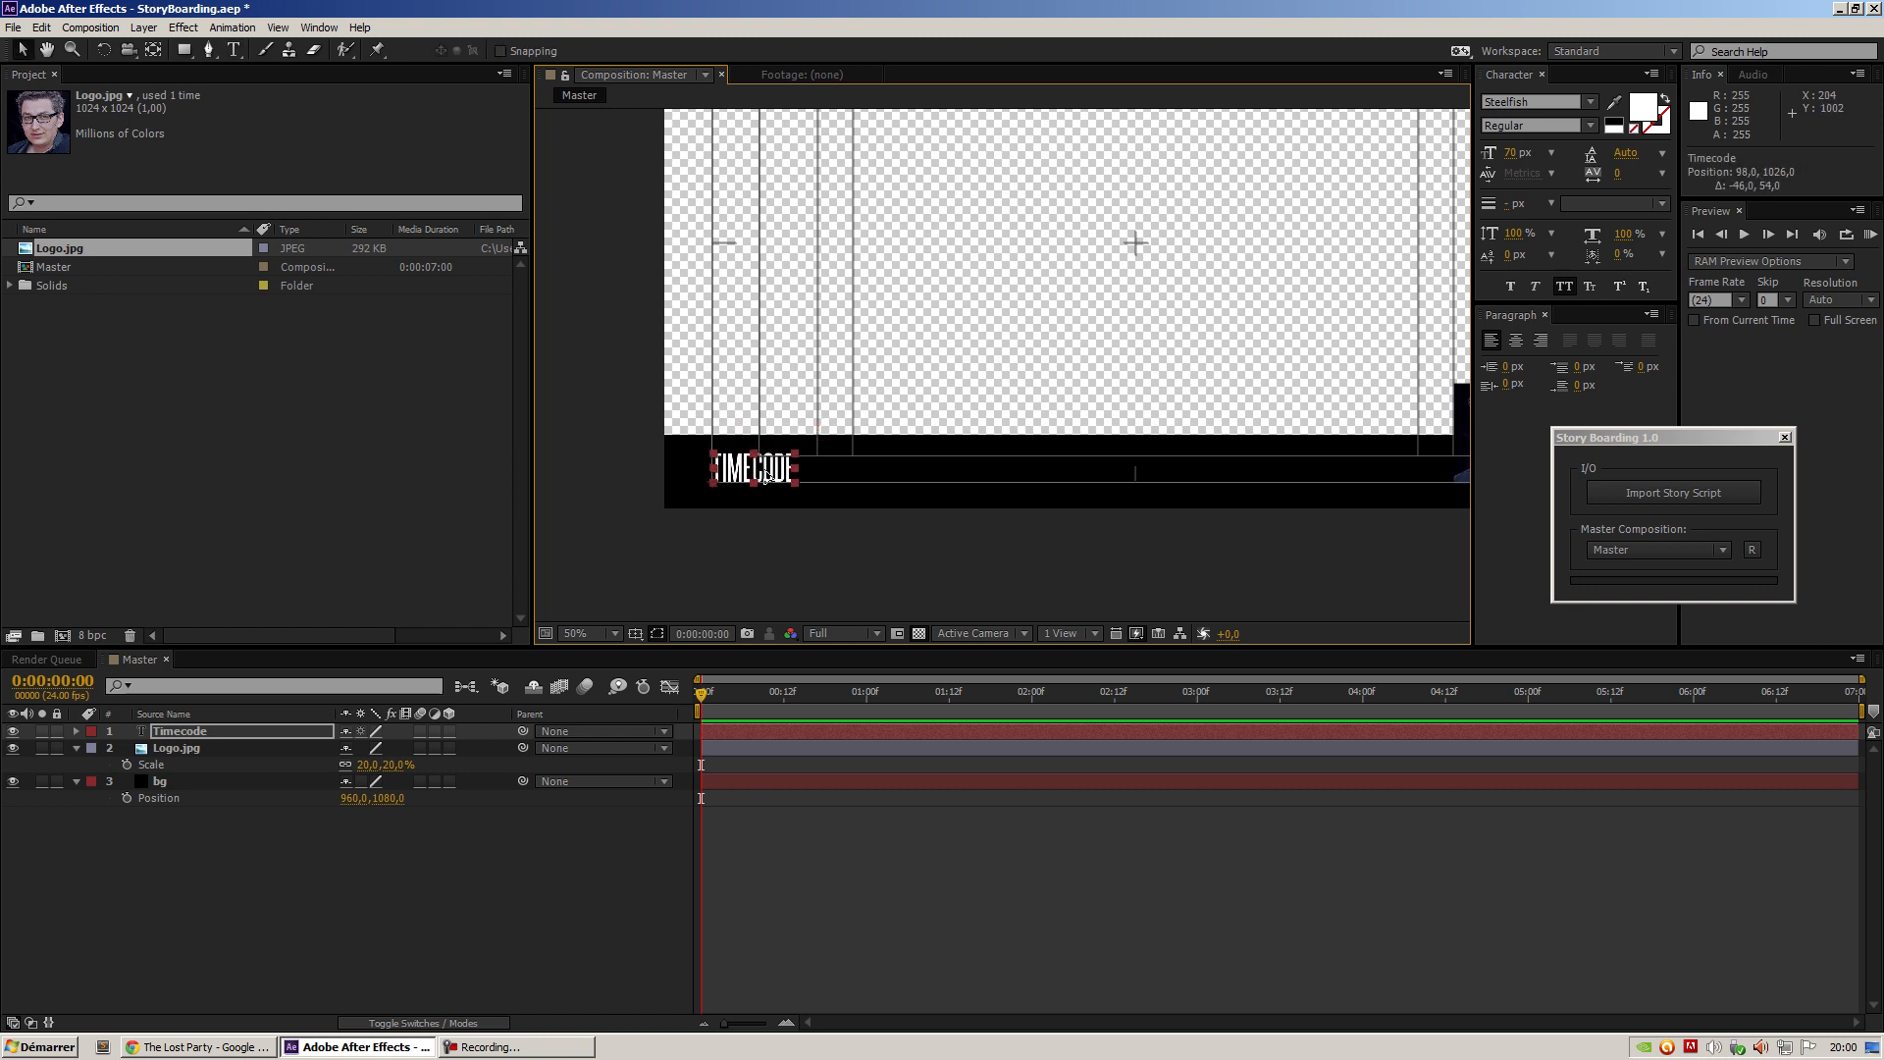
left_click(181, 730)
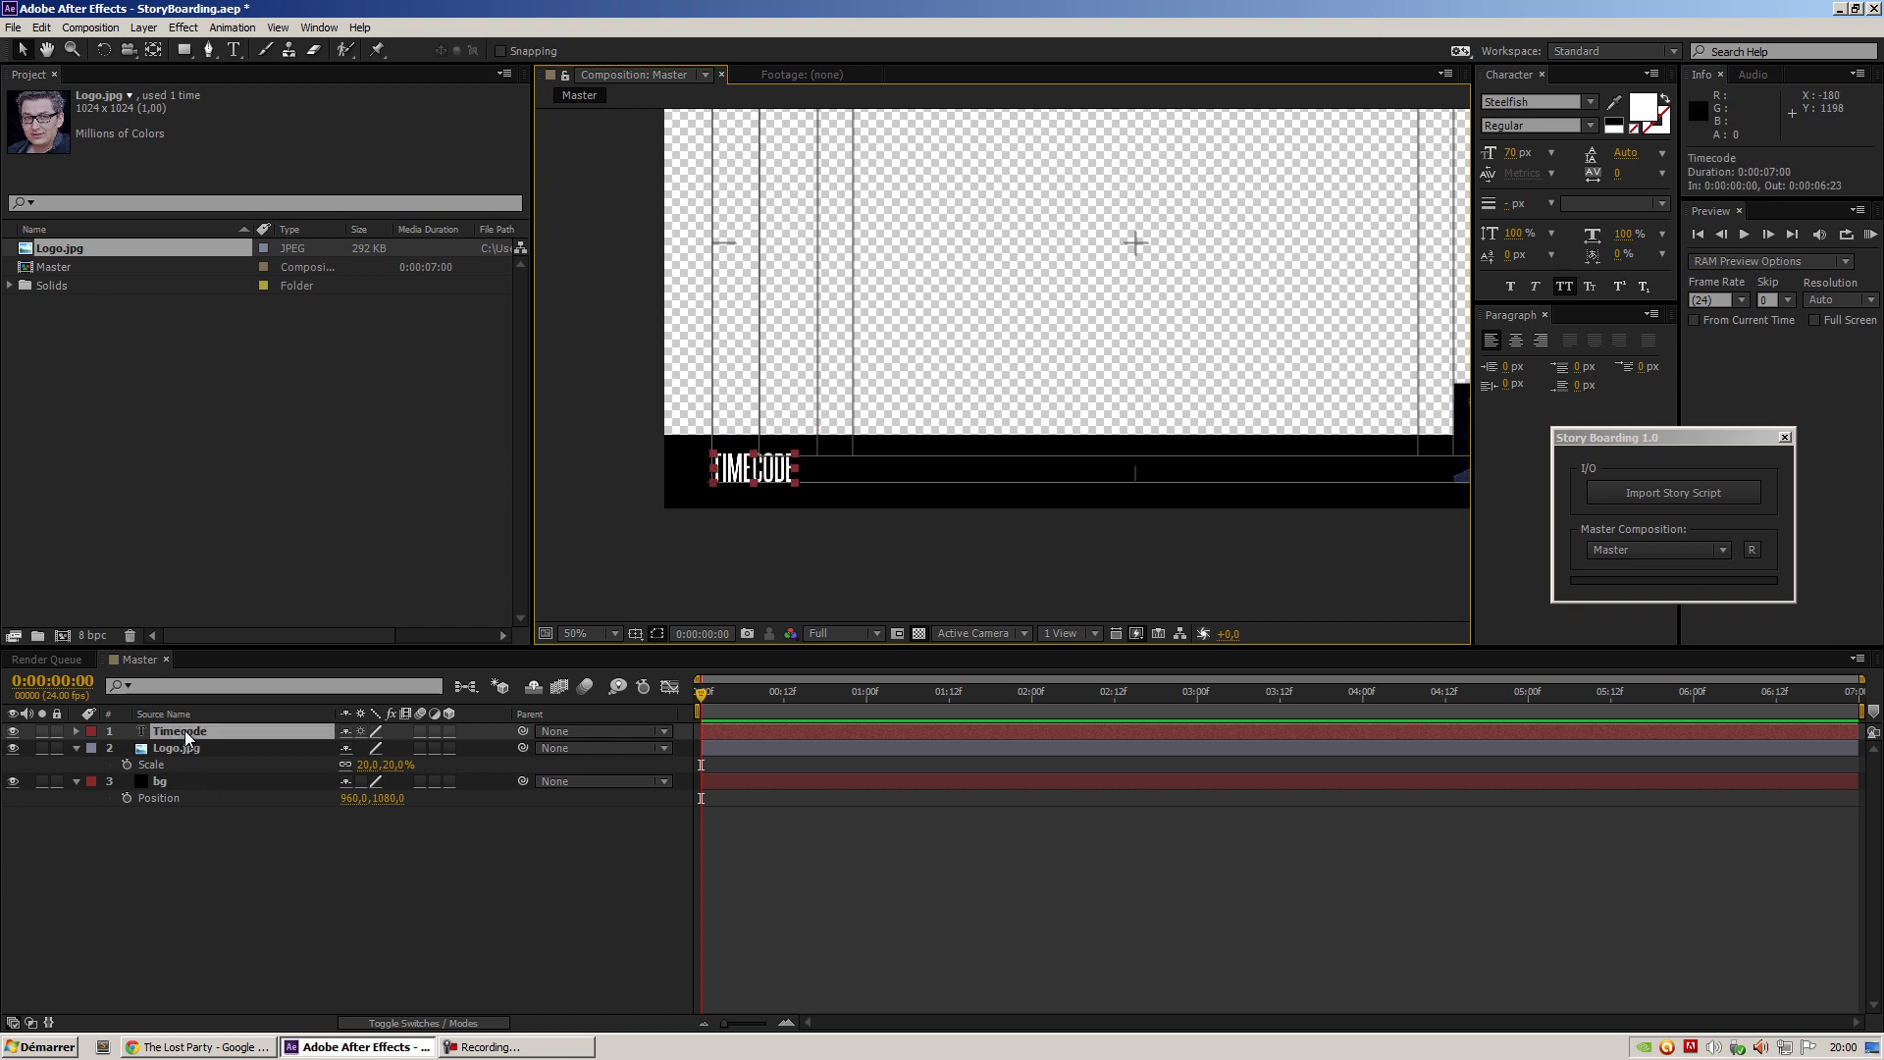
left_click(77, 730)
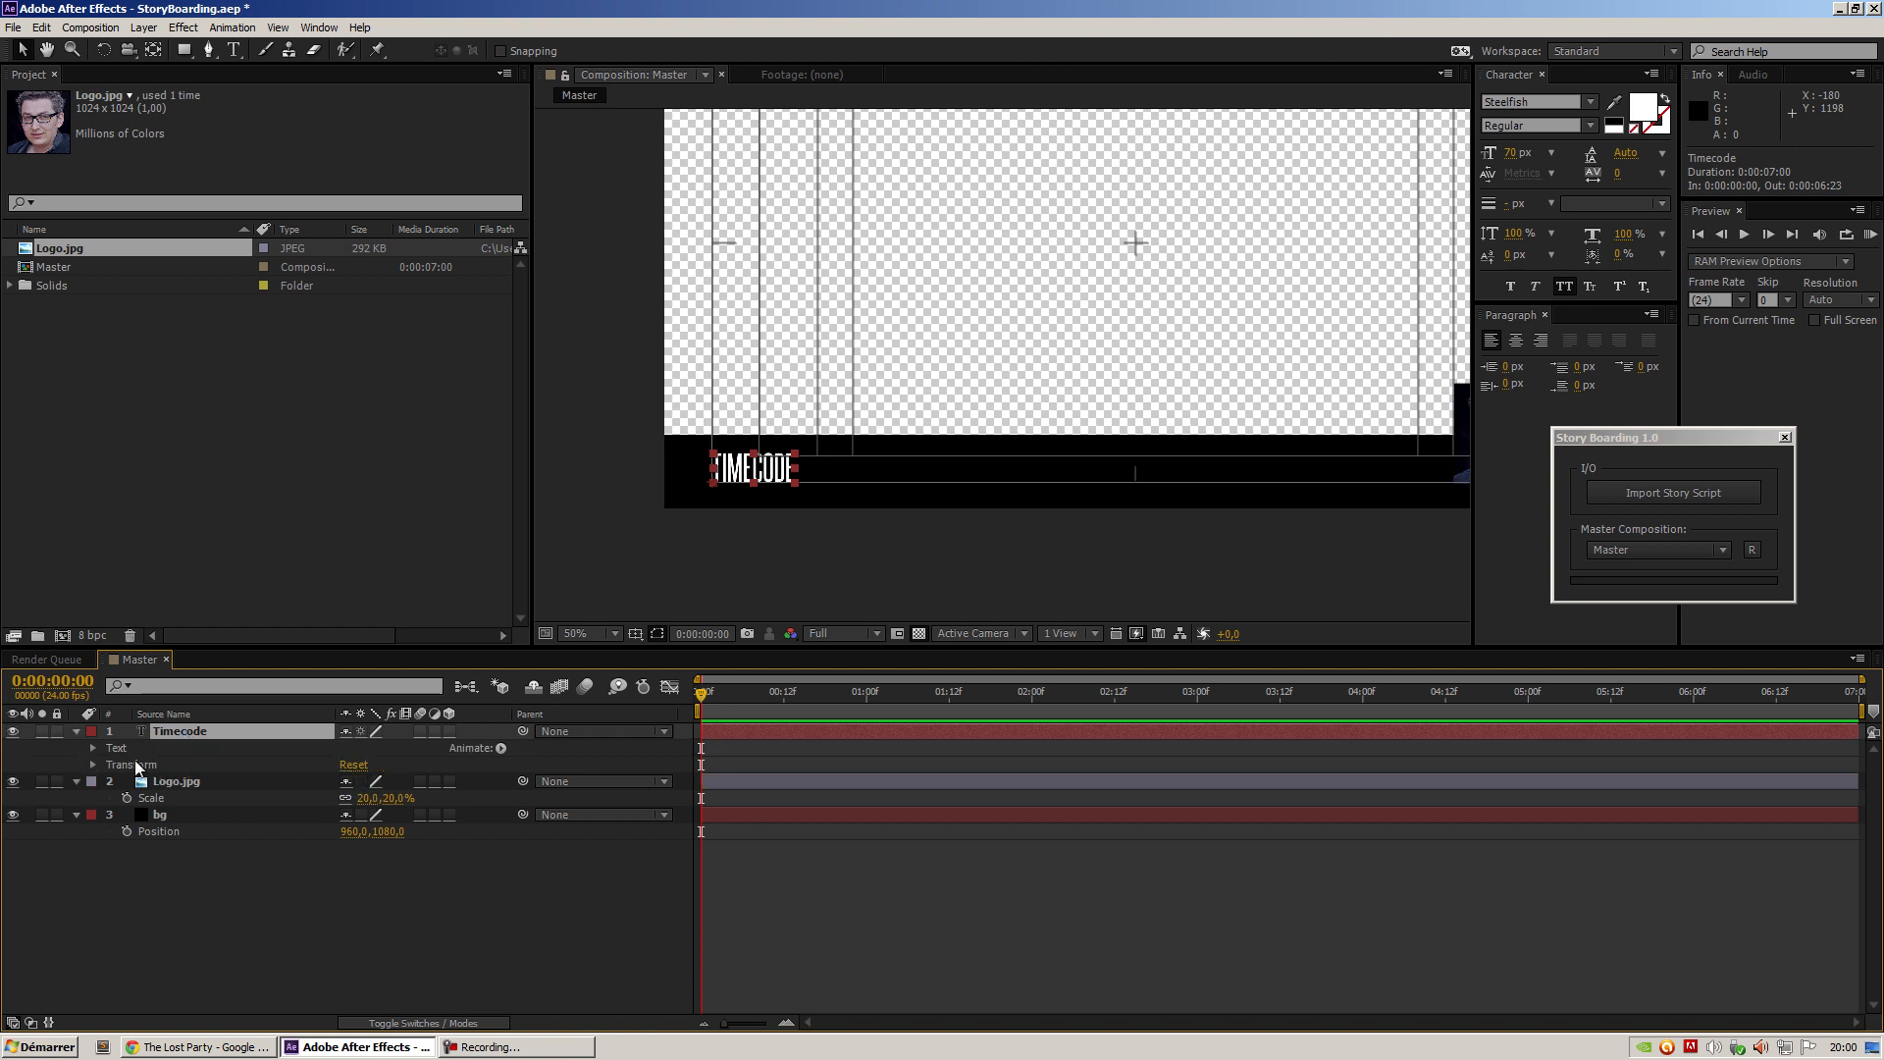
left_click(94, 747)
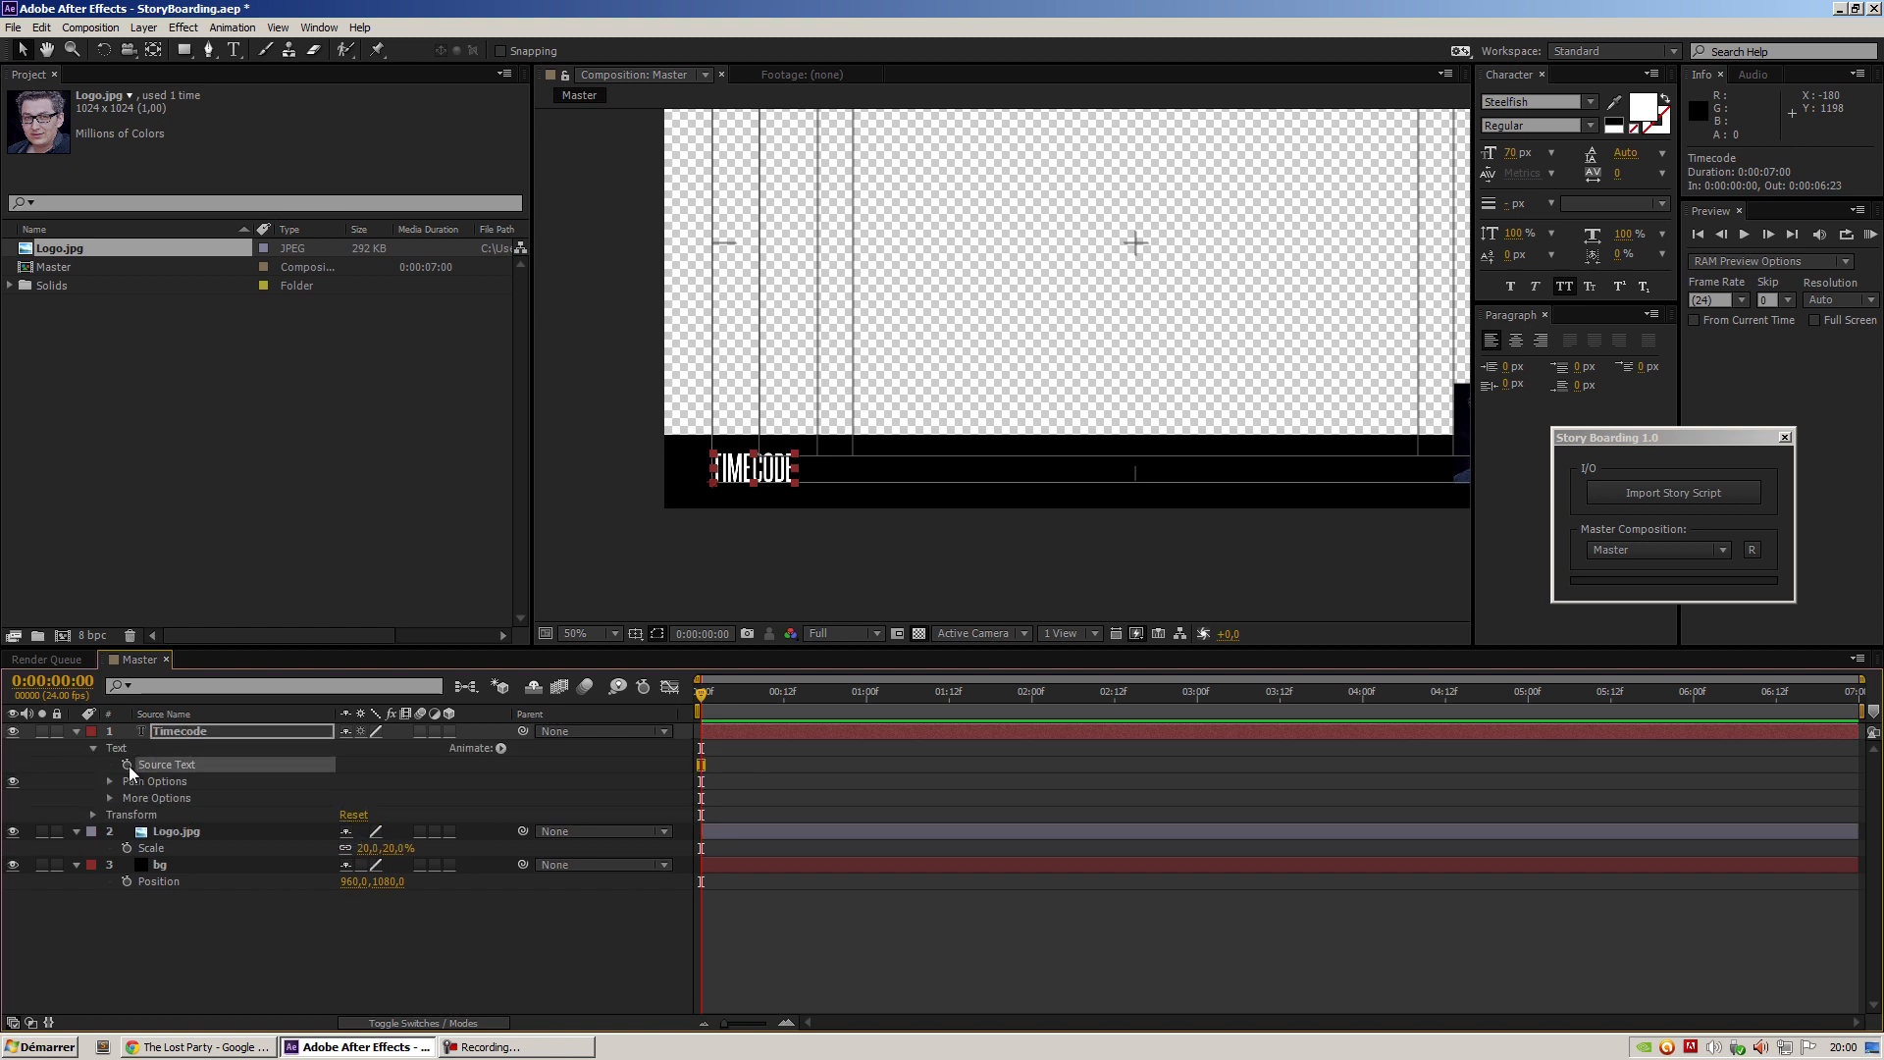
left_click(125, 765)
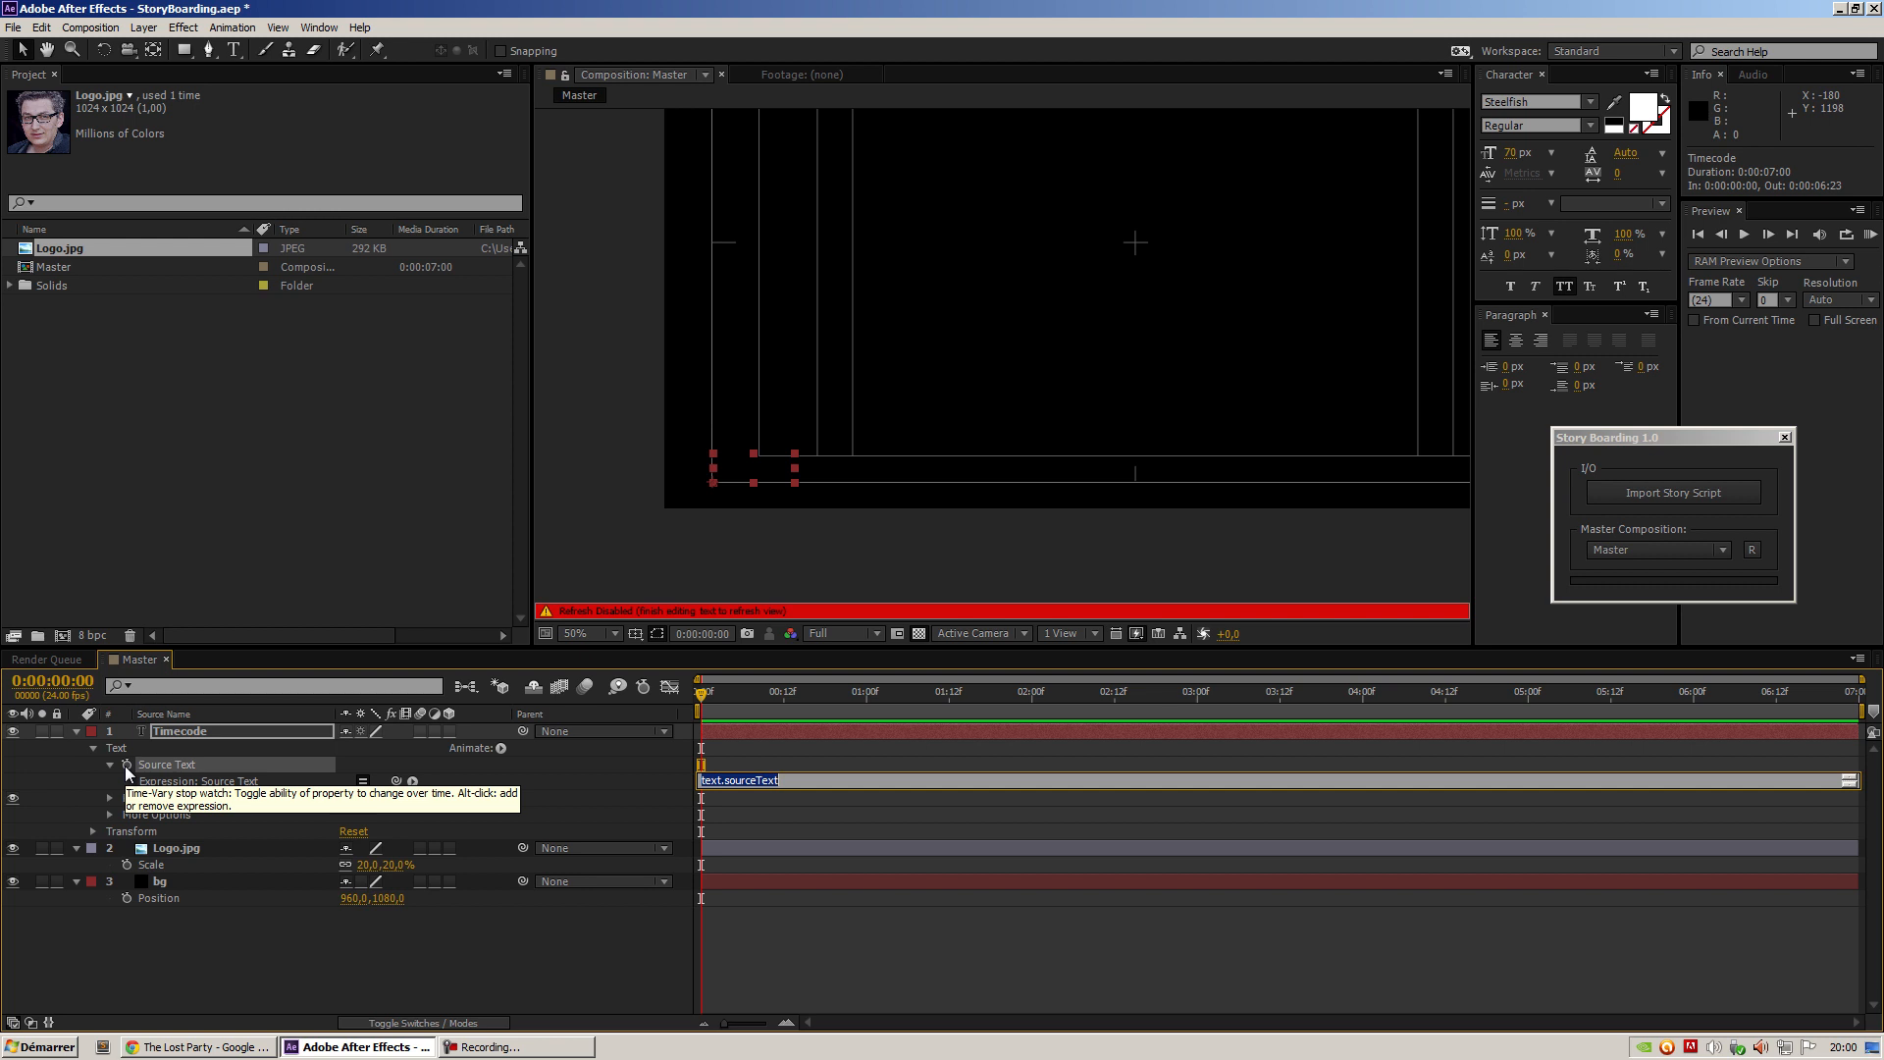
type("timeToCu")
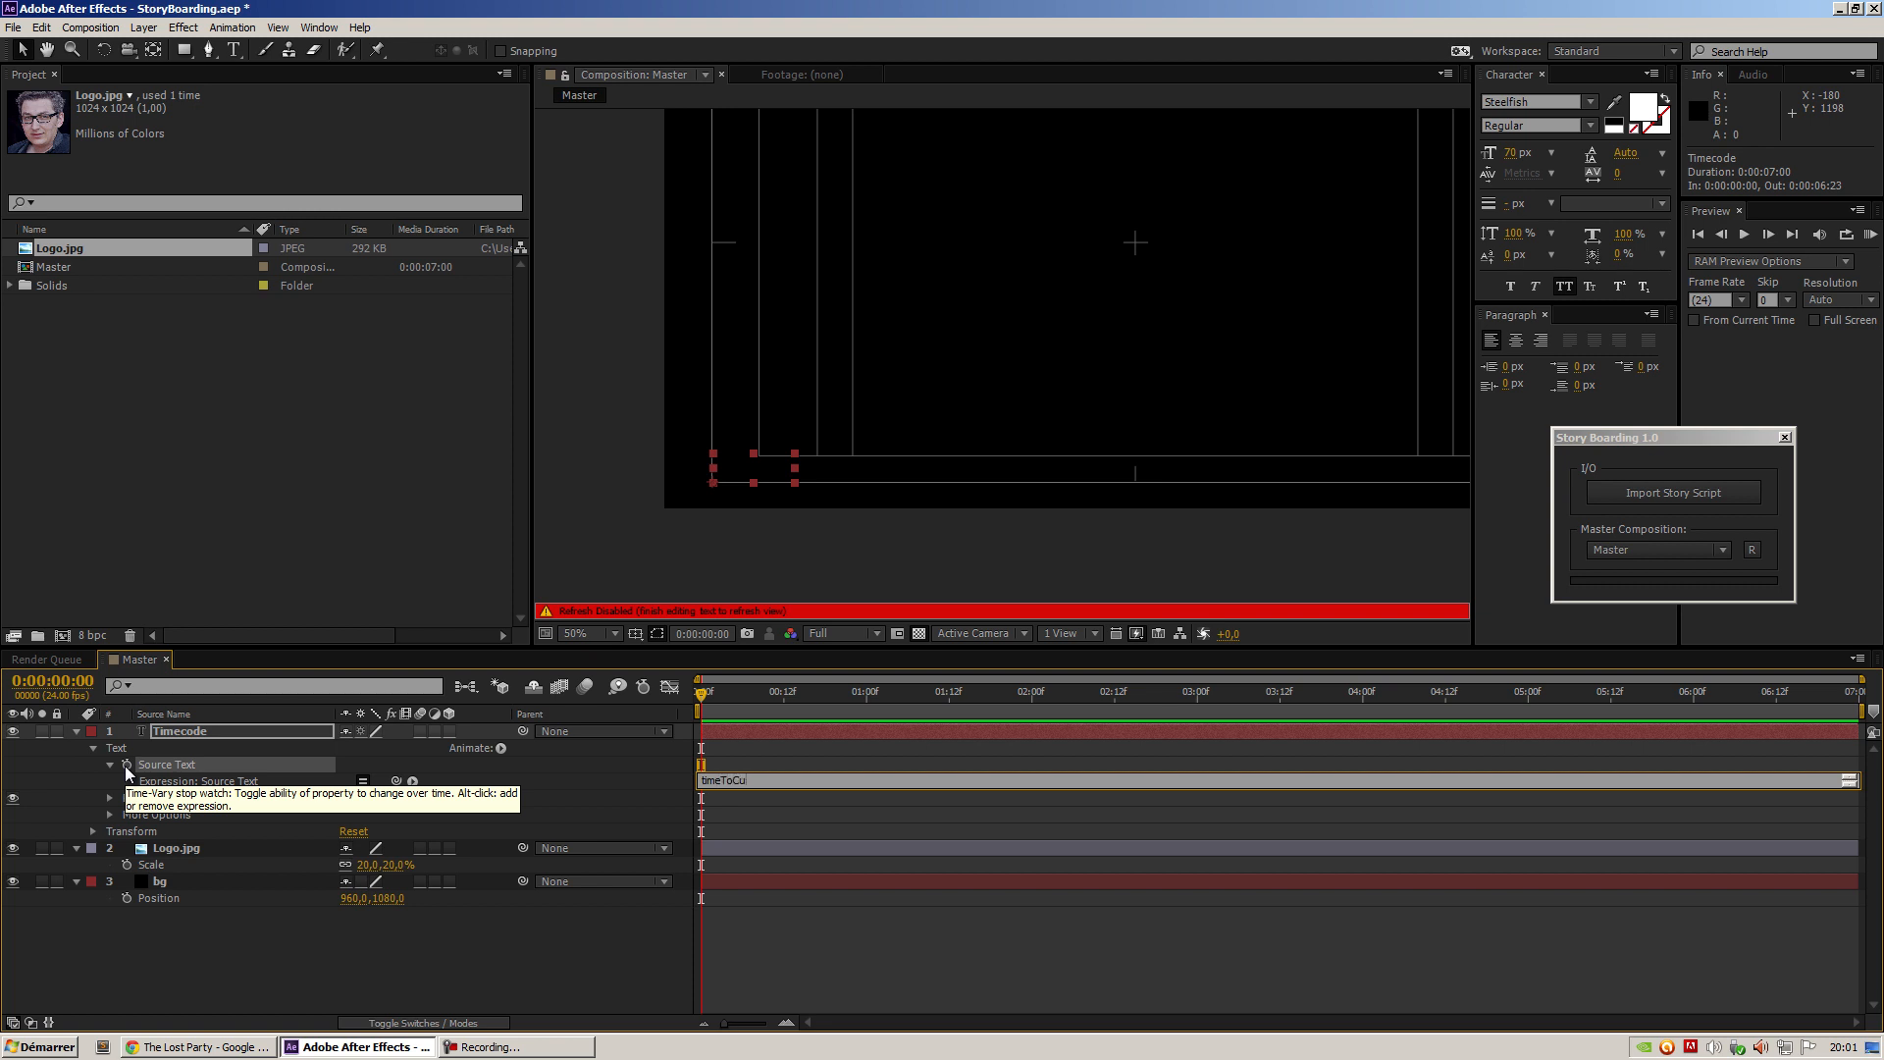
type("CurrentFormat(")
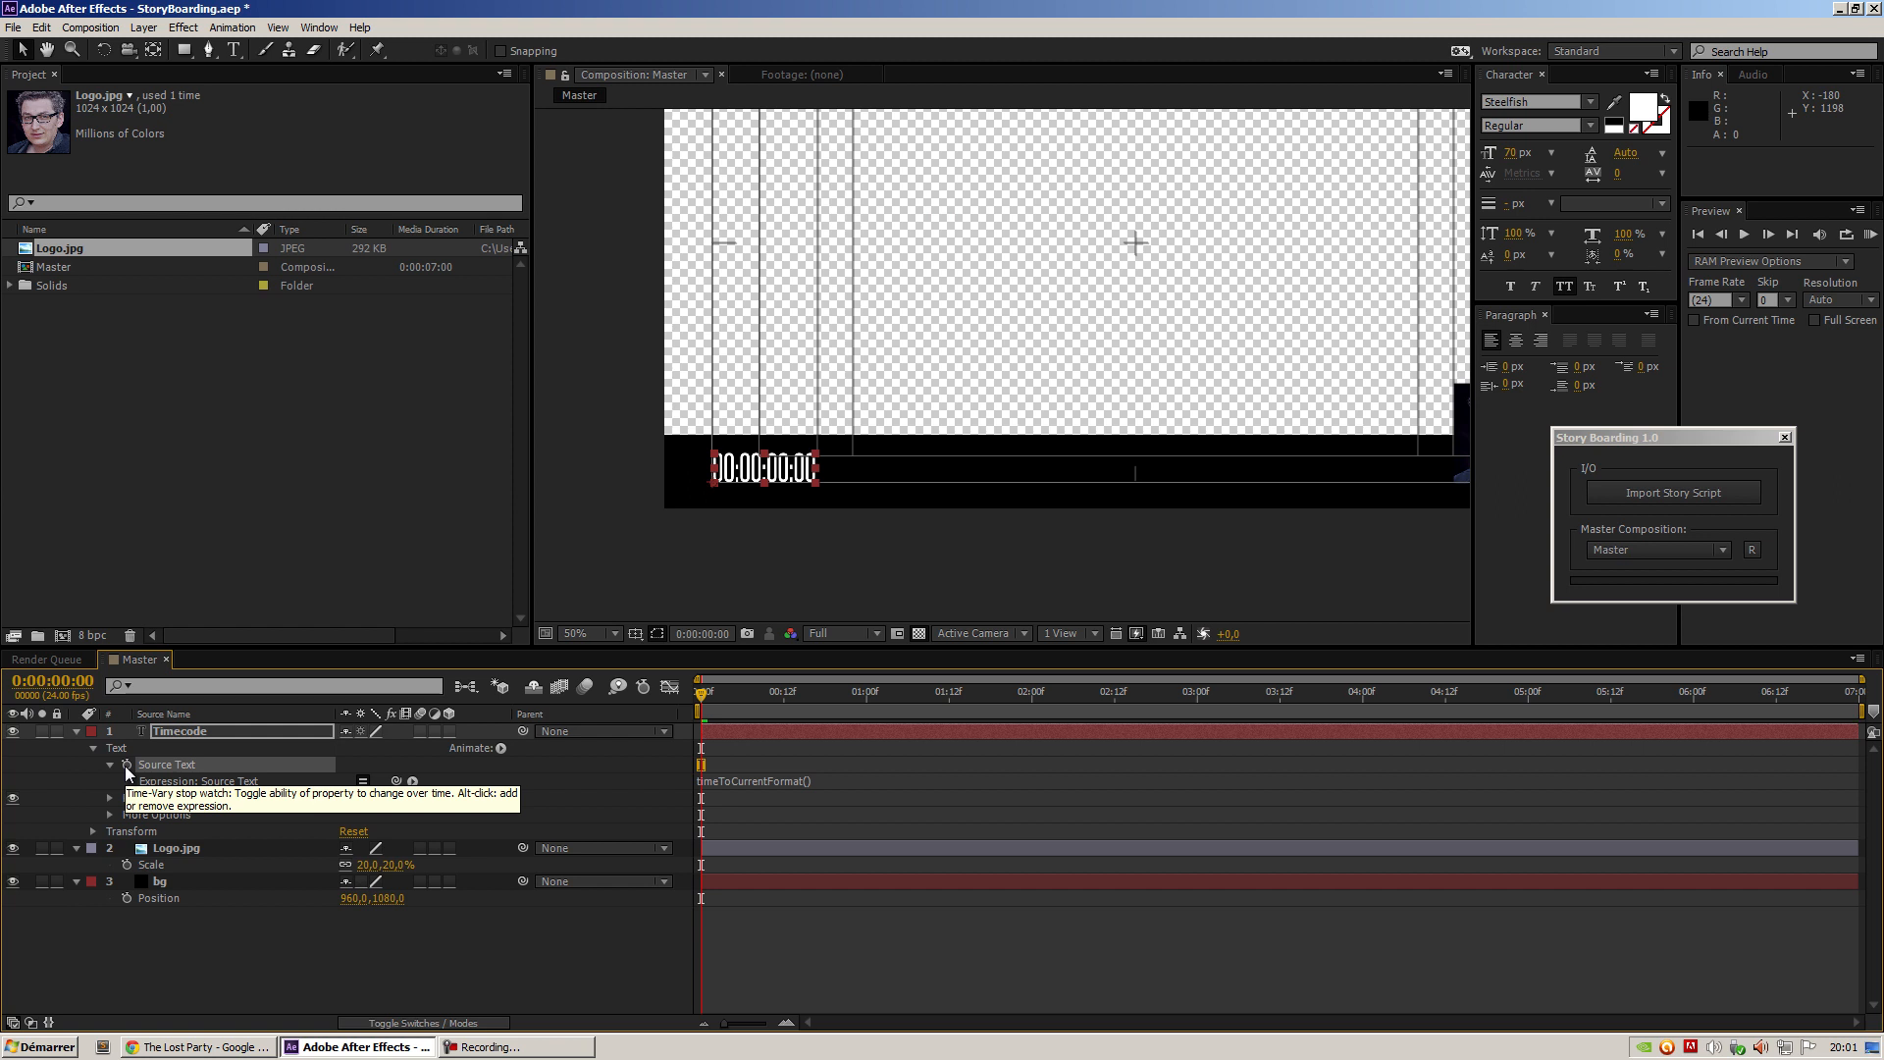
left_click(1686, 691)
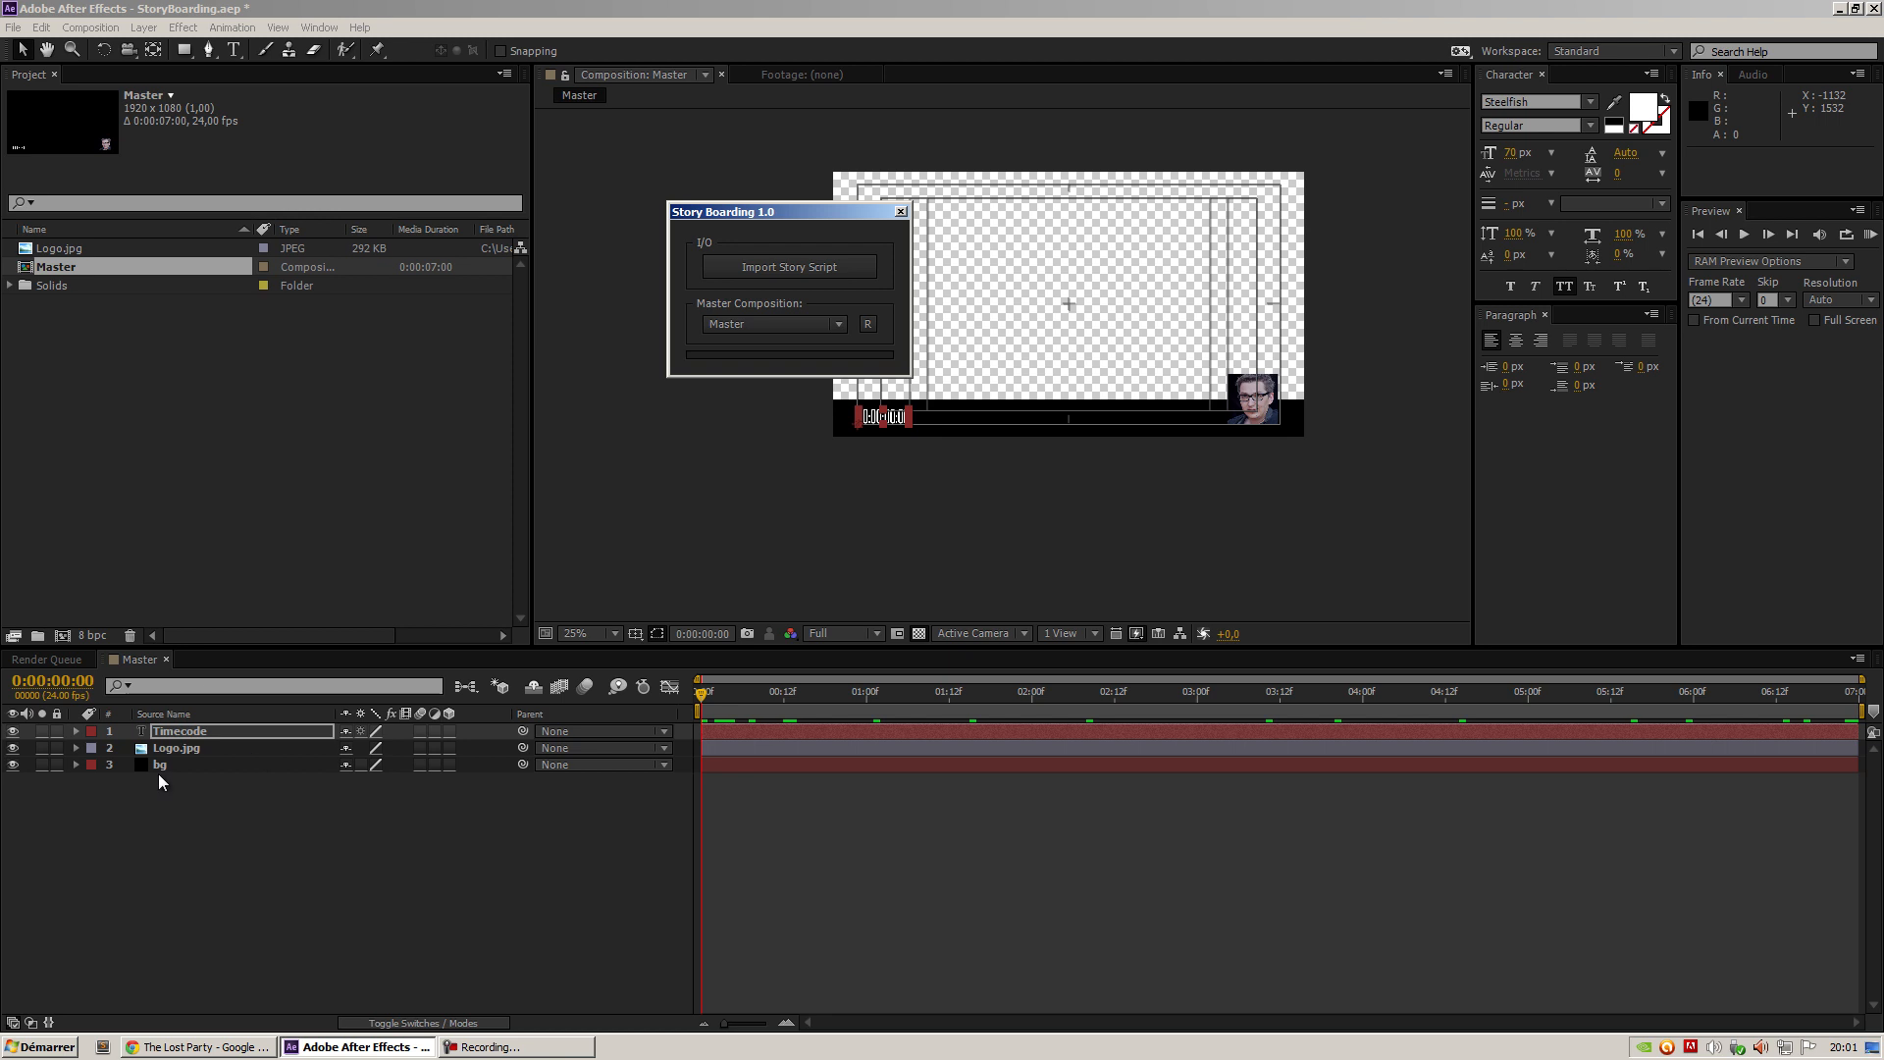
Import The Lost Party.astx from the Story Boarding panel and dismiss the success alert
left_click(787, 266)
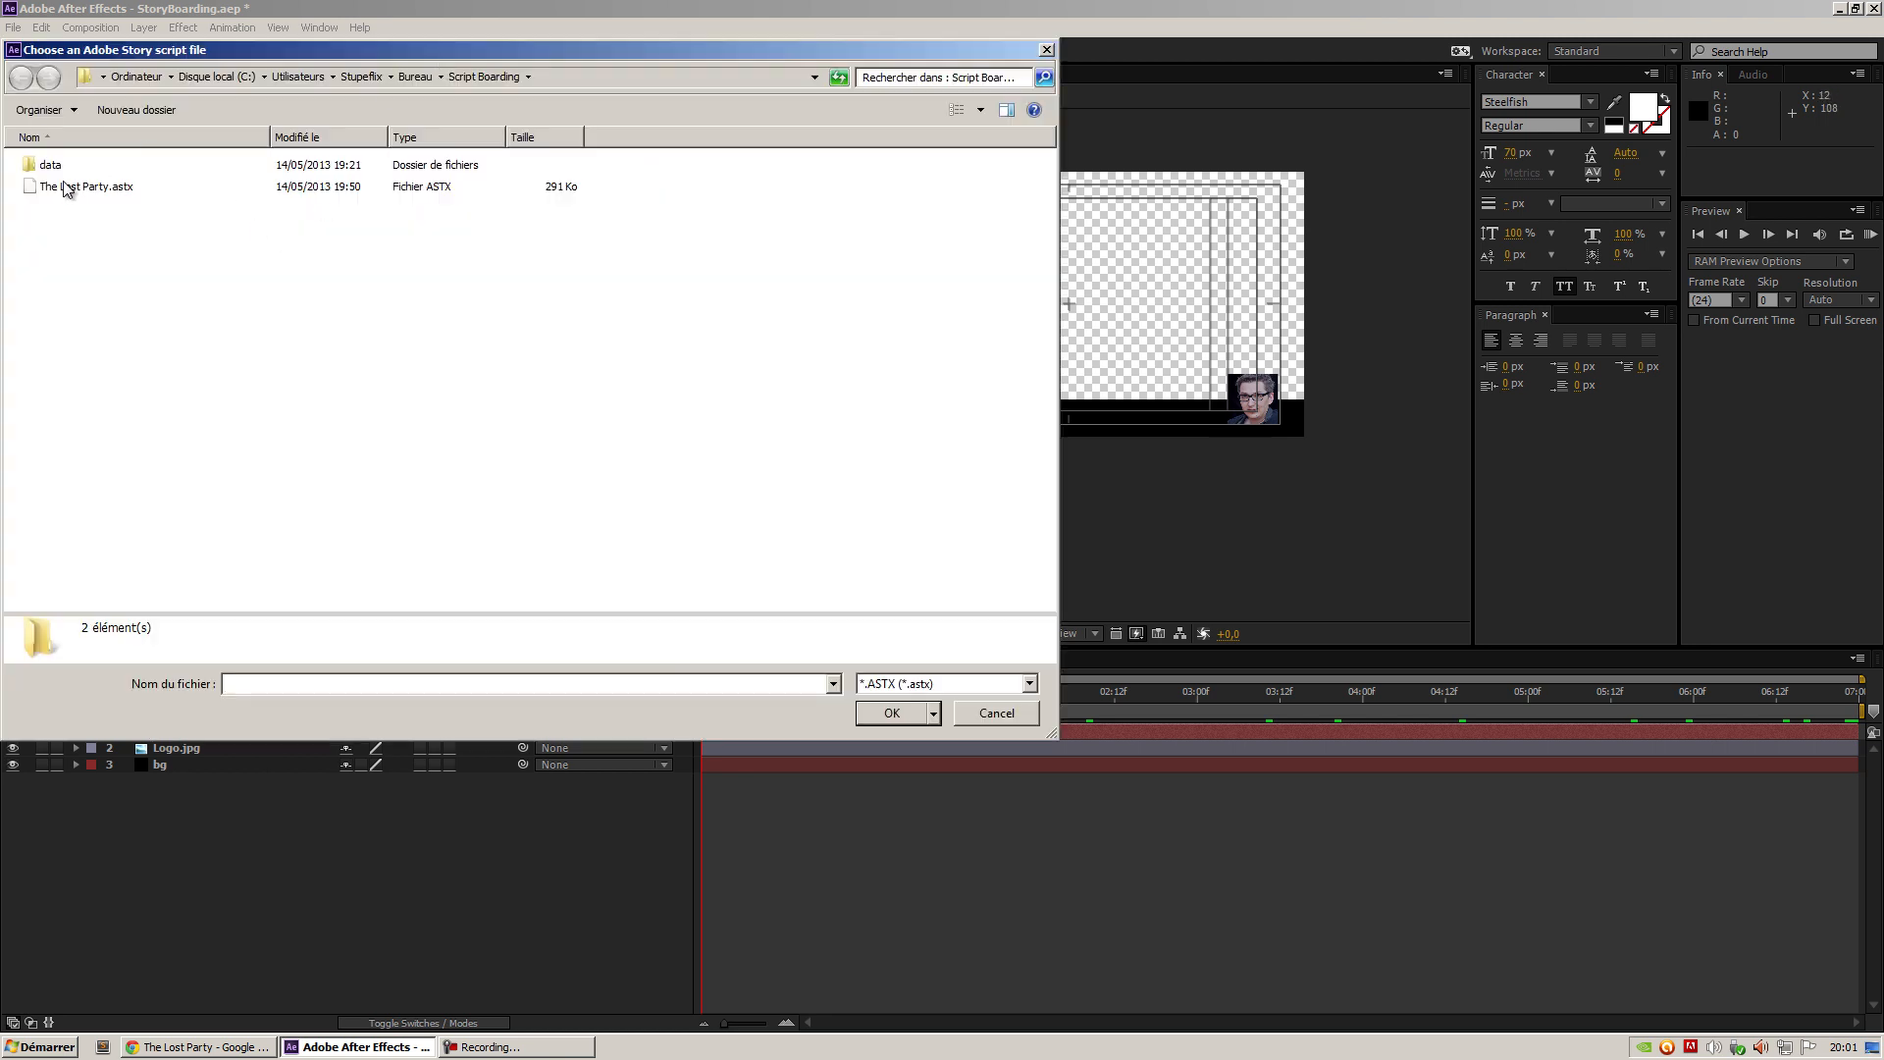
left_click(890, 712)
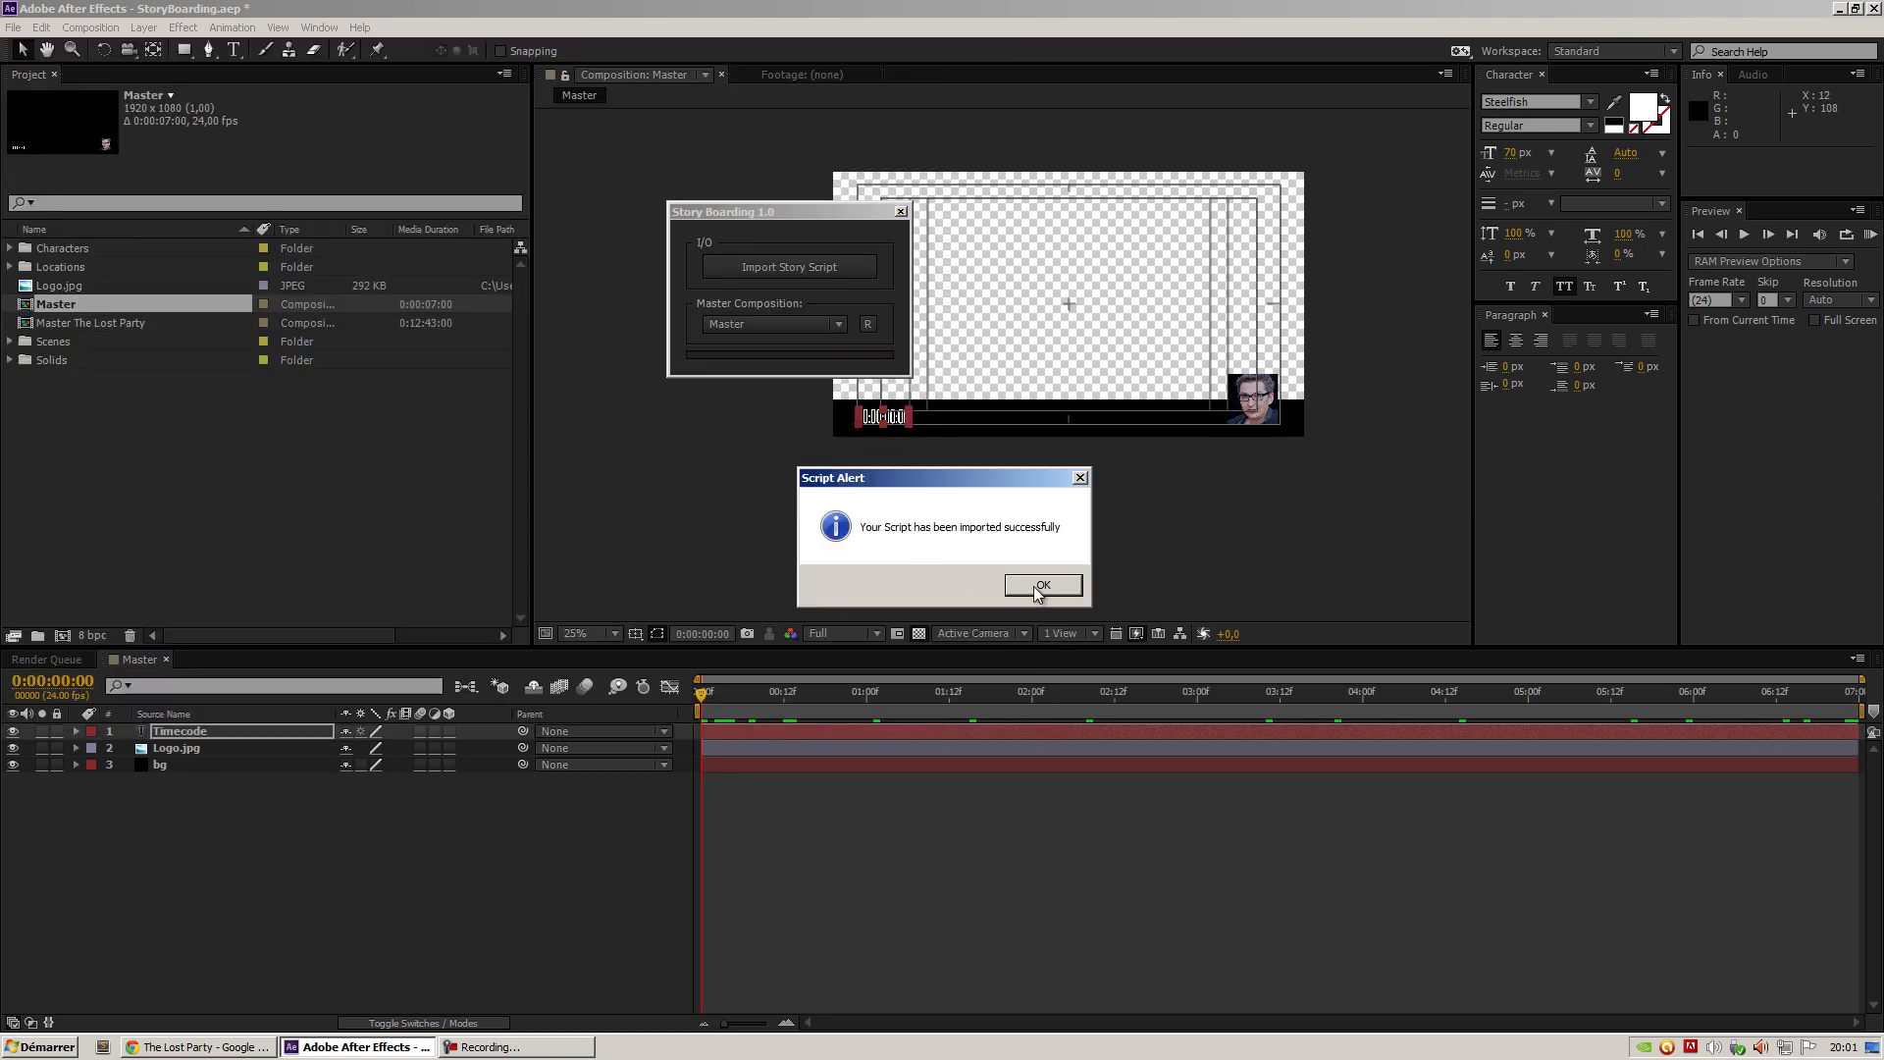
left_click(1040, 585)
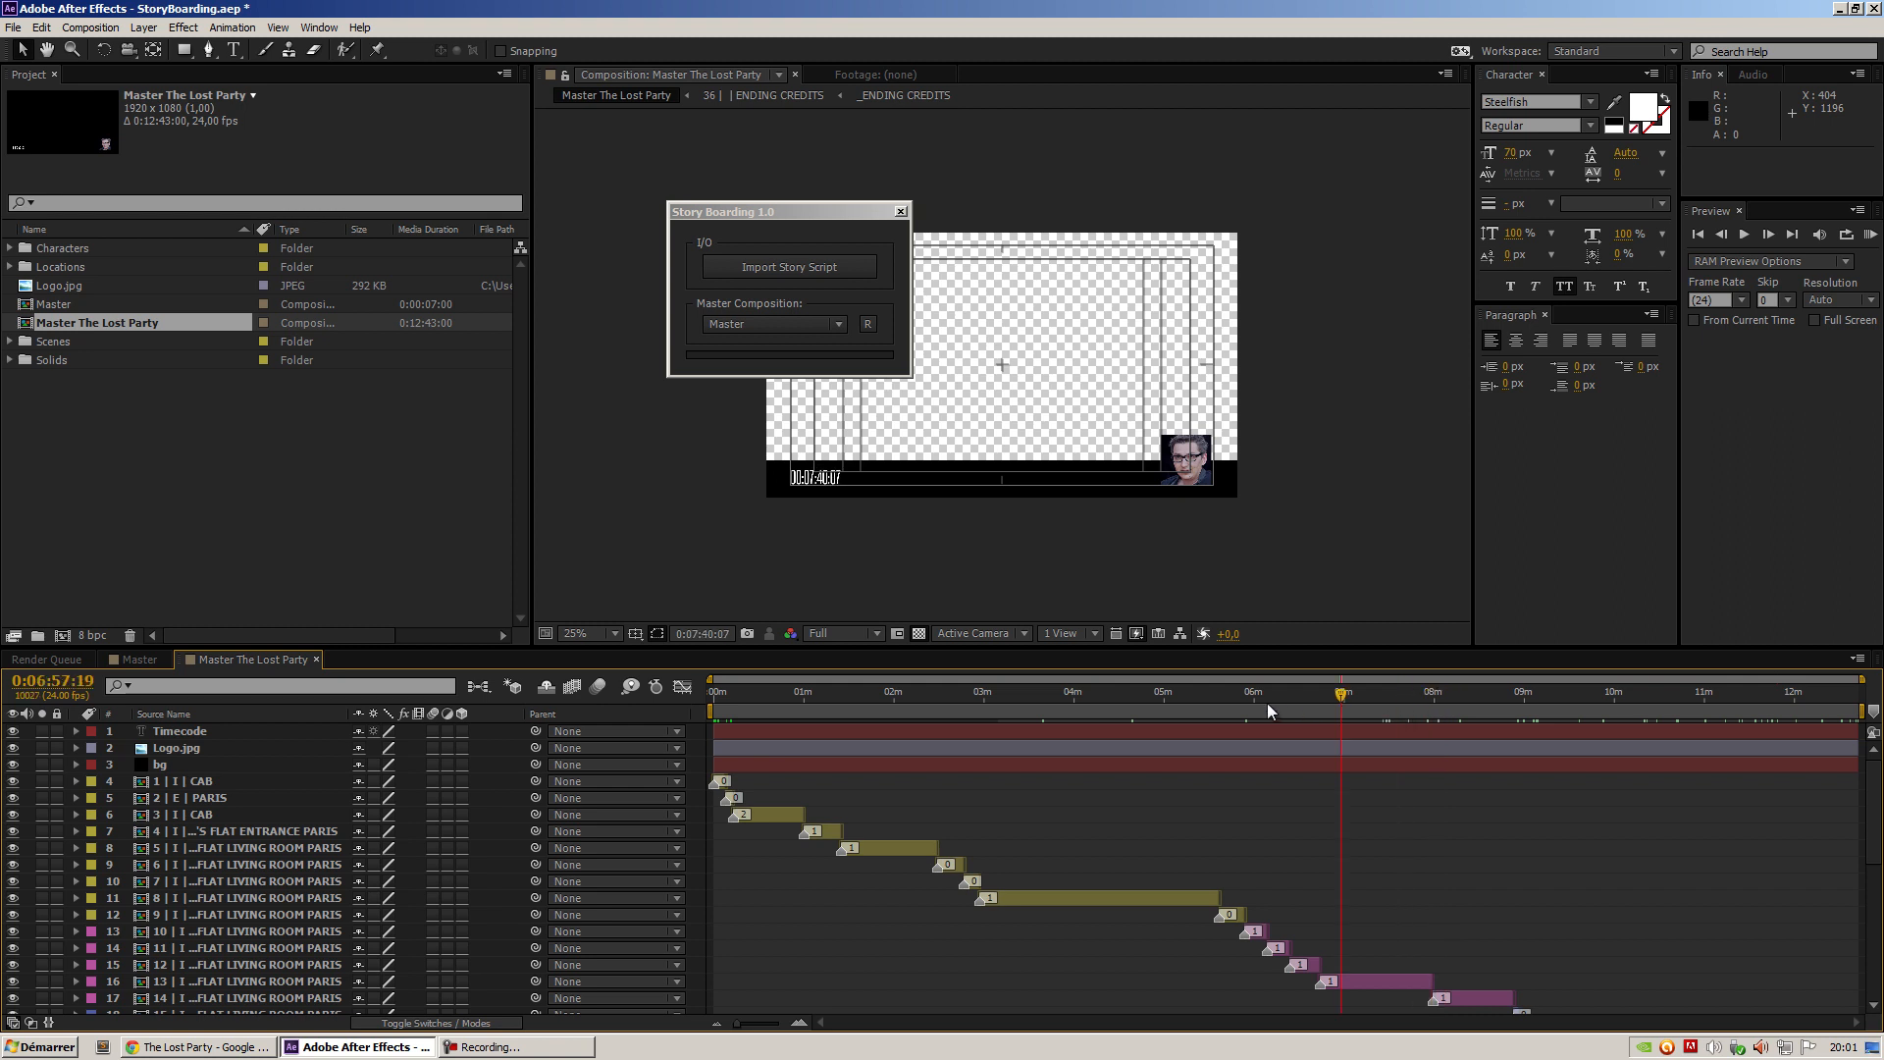
Check the timecode late in the timeline, return to the start, and close Story Boarding
left_click(1031, 690)
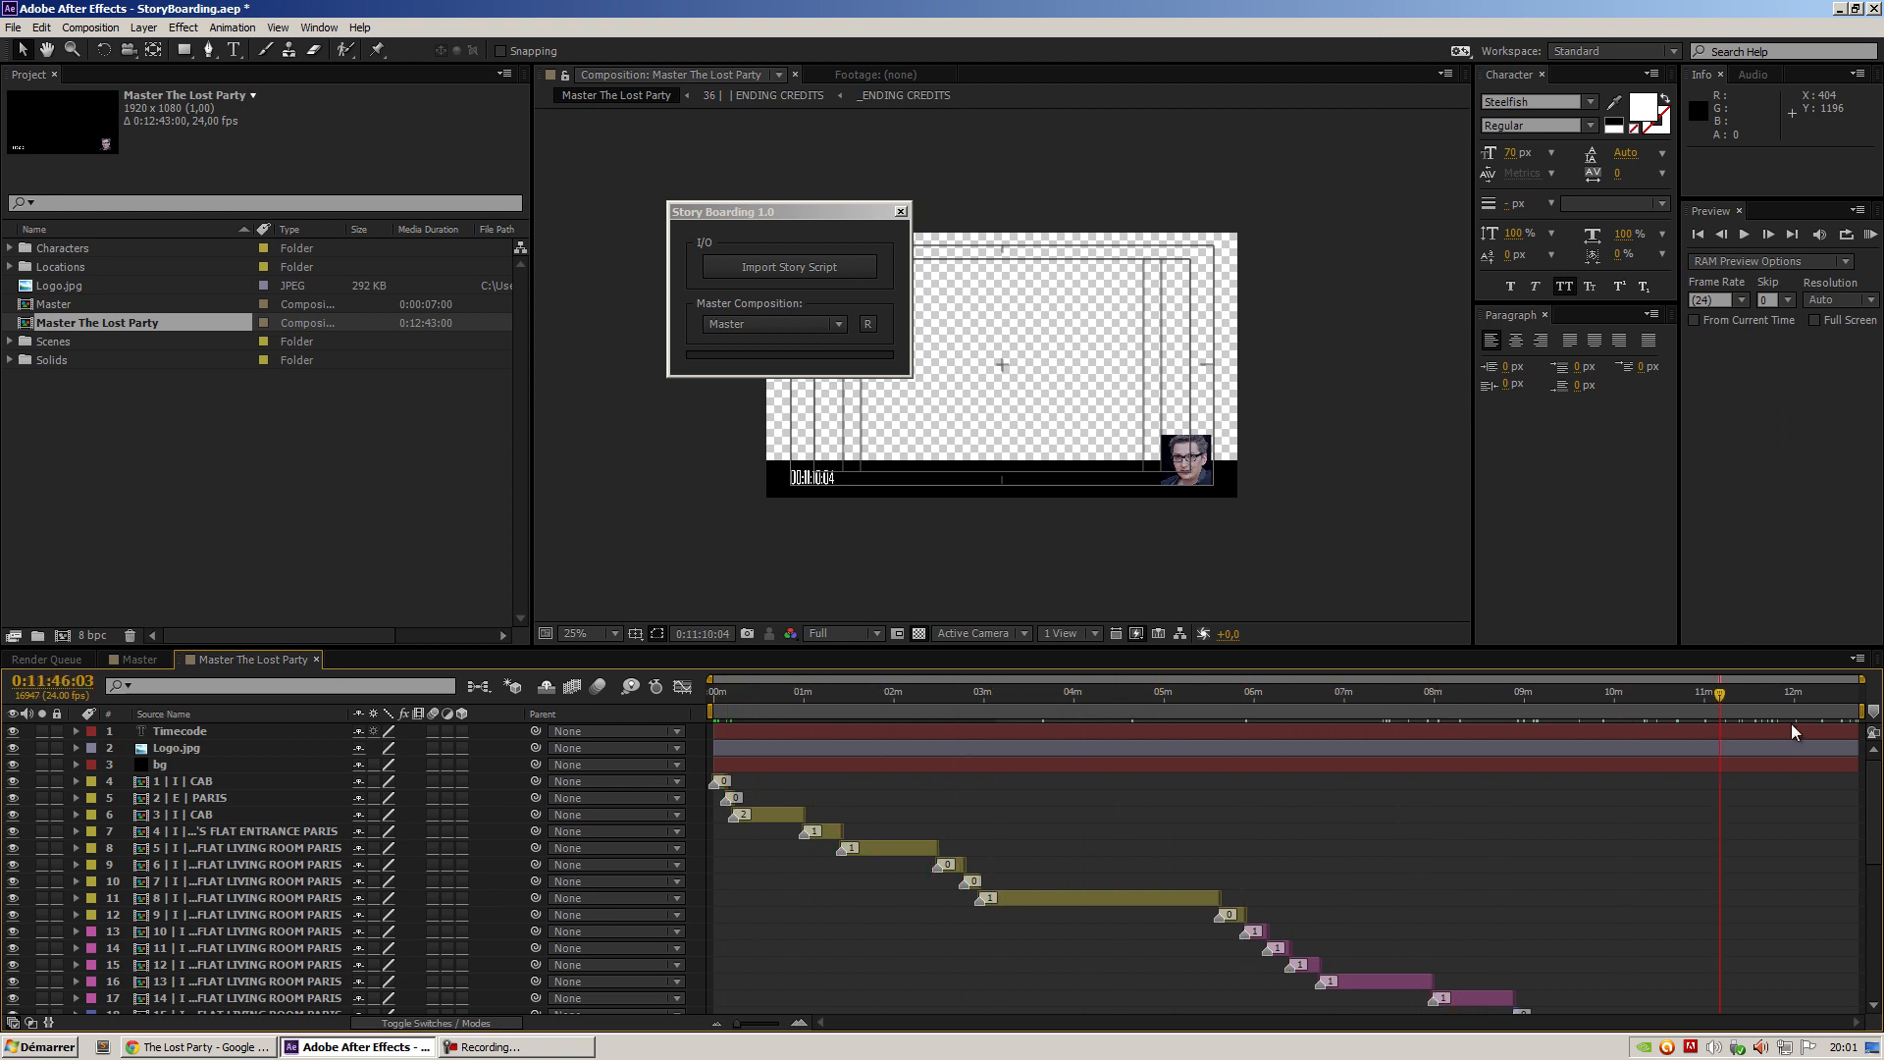
left_click(721, 691)
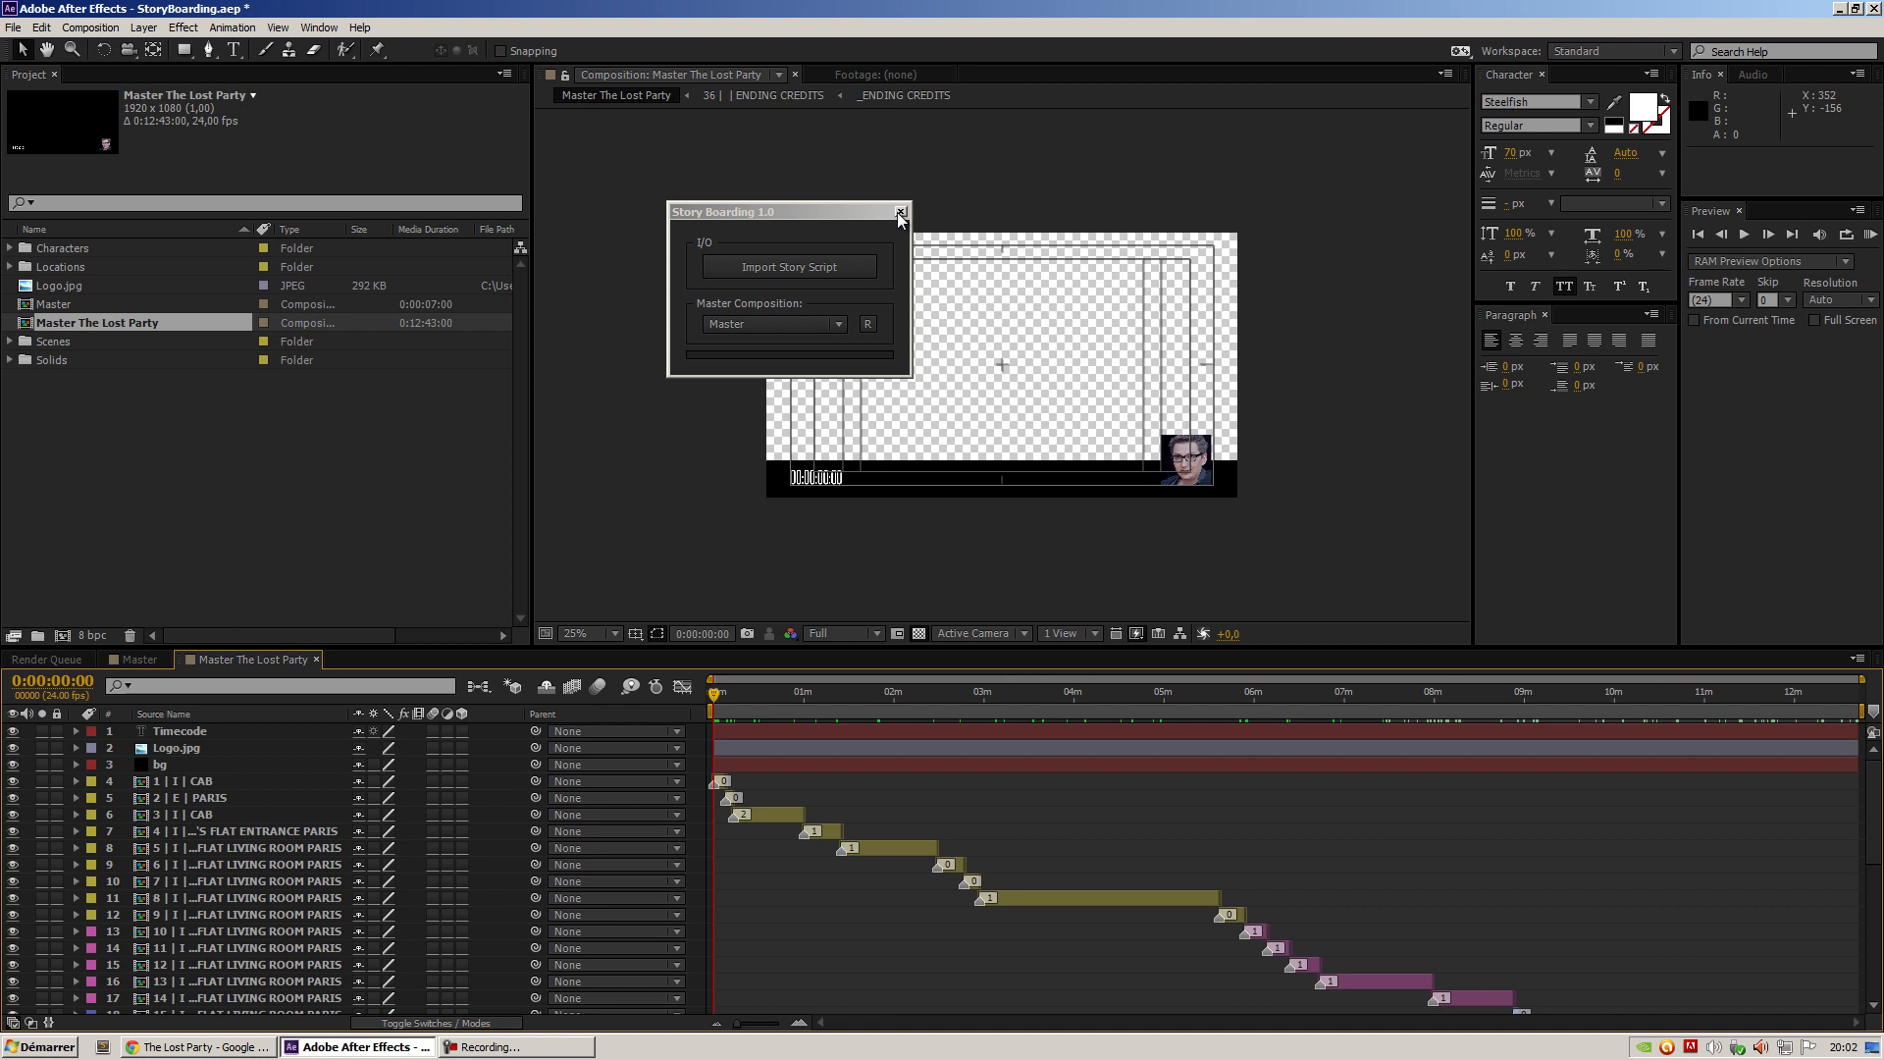
left_click(900, 212)
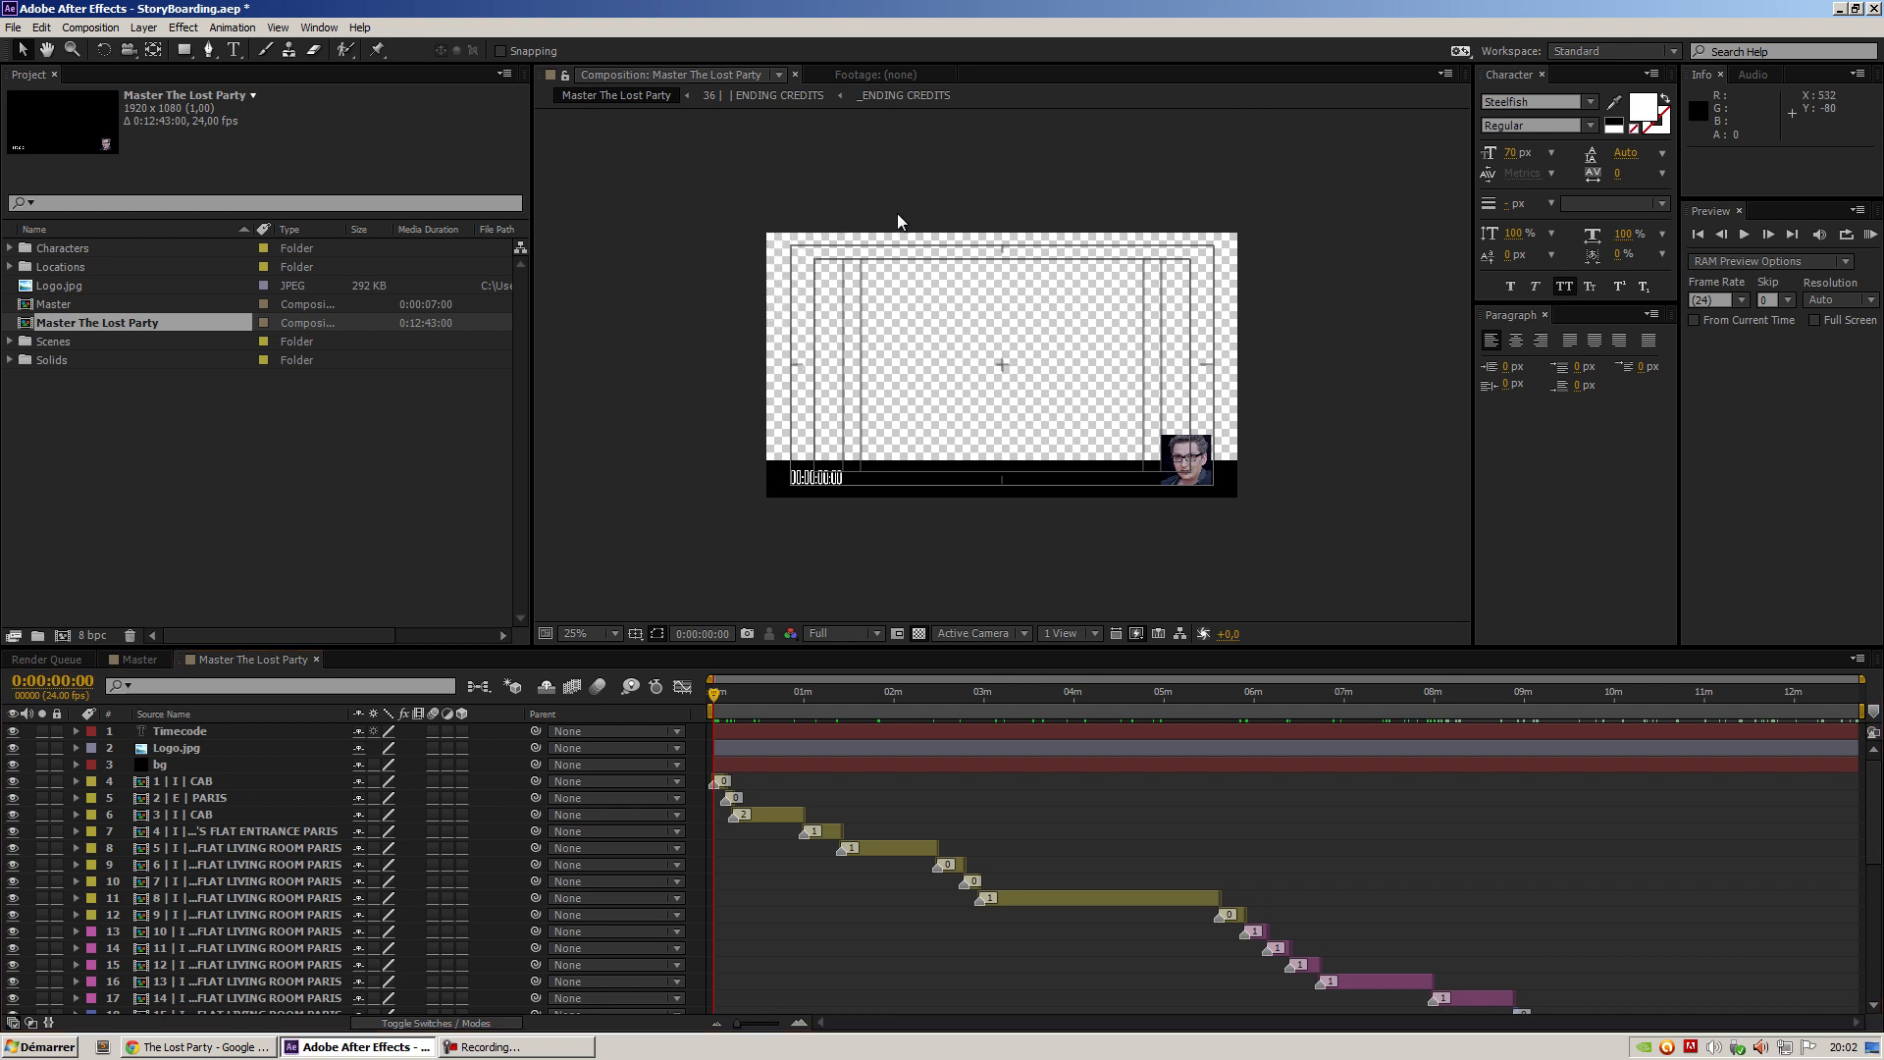